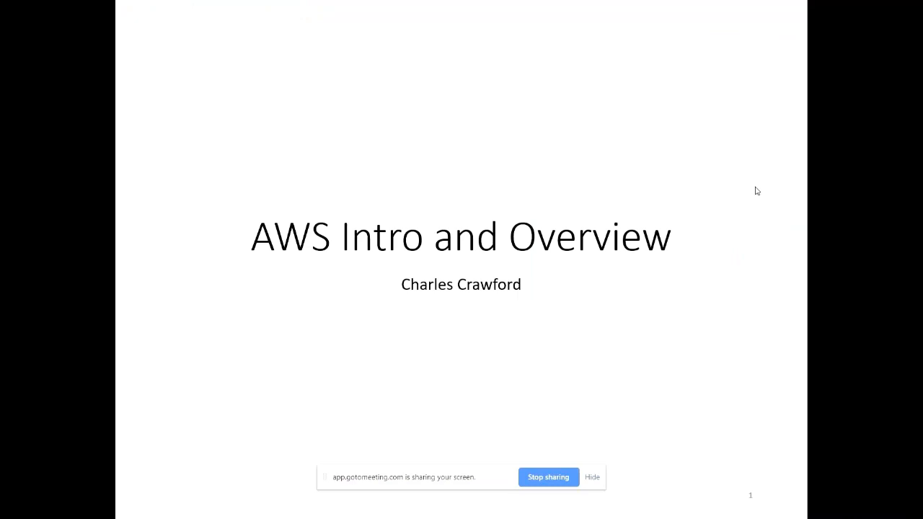
- Advance the slideshow from the AWS Intro title slide to Introduction and Objectives
key(Right)
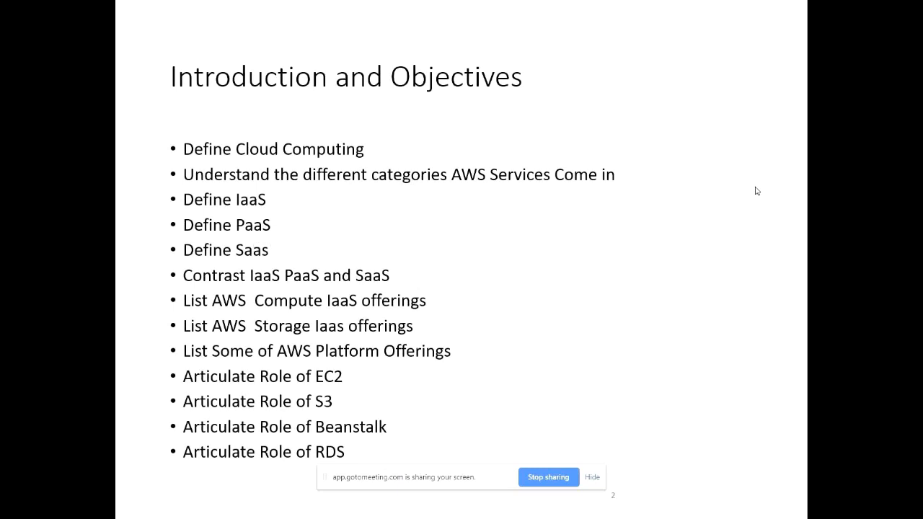
mouse_move(694, 309)
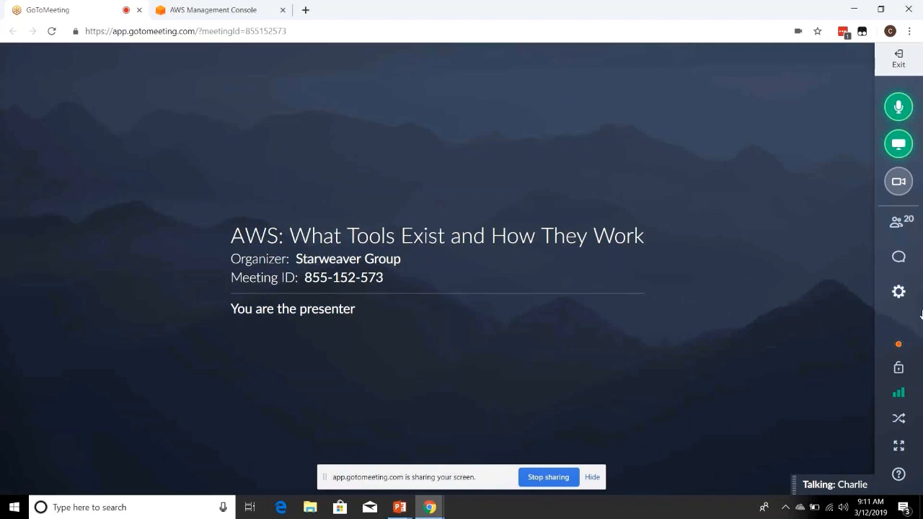
- Show the GoToMeeting chat panel, then bring the PowerPoint slide show back to the front
click(899, 257)
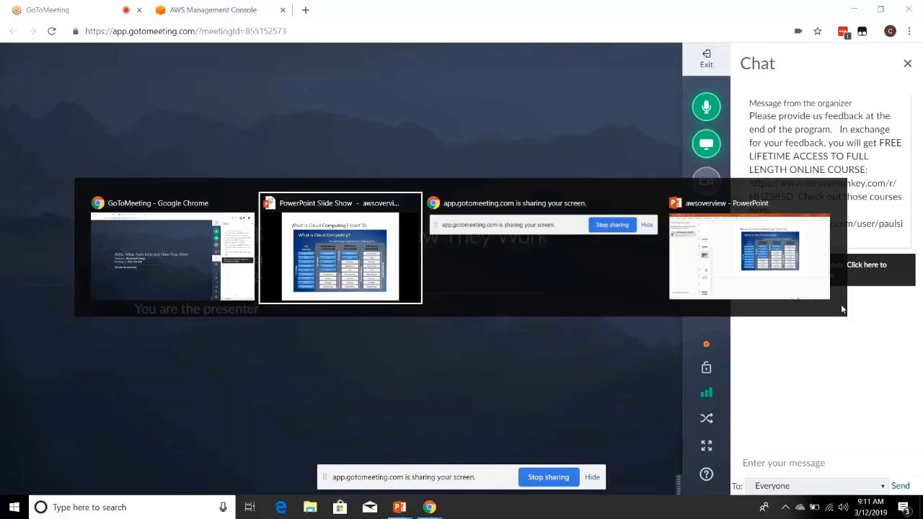
click(340, 257)
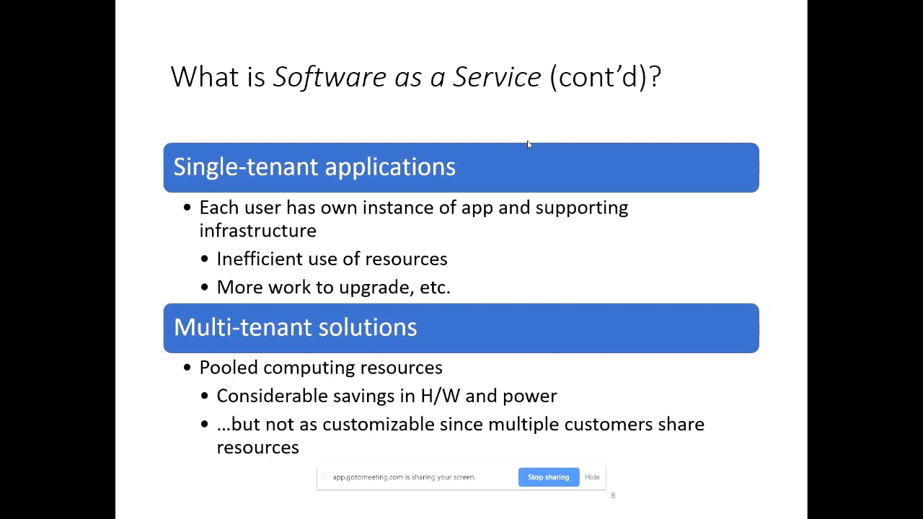
- Advance the slideshow to the 'What is a Cloud Platform?' PaaS definition slide
key(right)
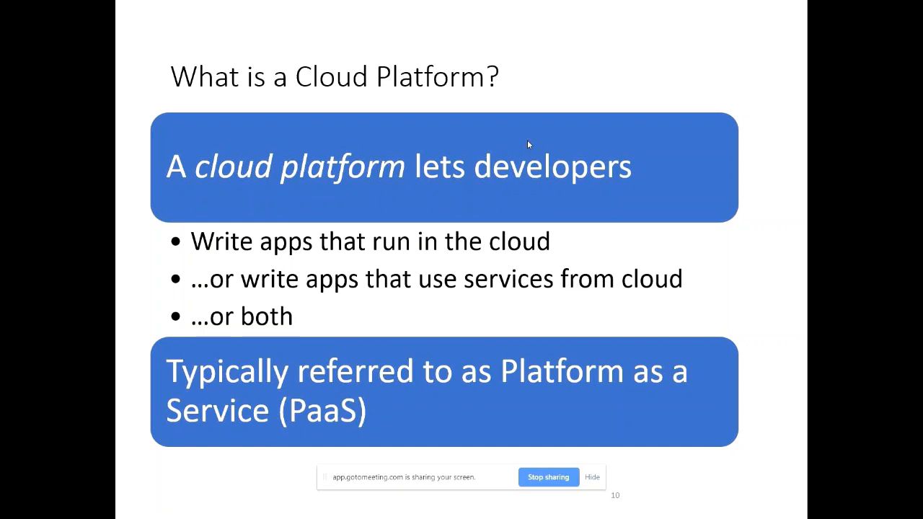
- Advance to the 'Platform as a Service (PaaS)' slide with its provider-managed stack
key(Right)
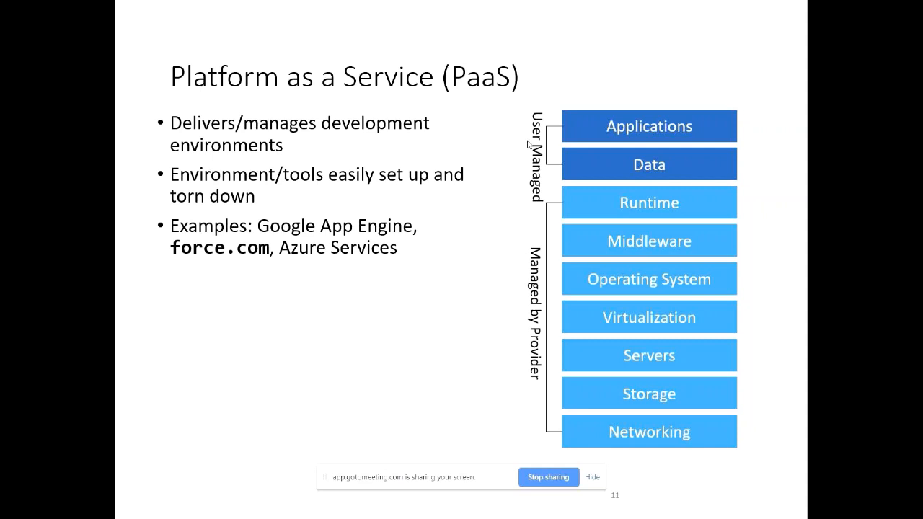
mouse_move(608, 6)
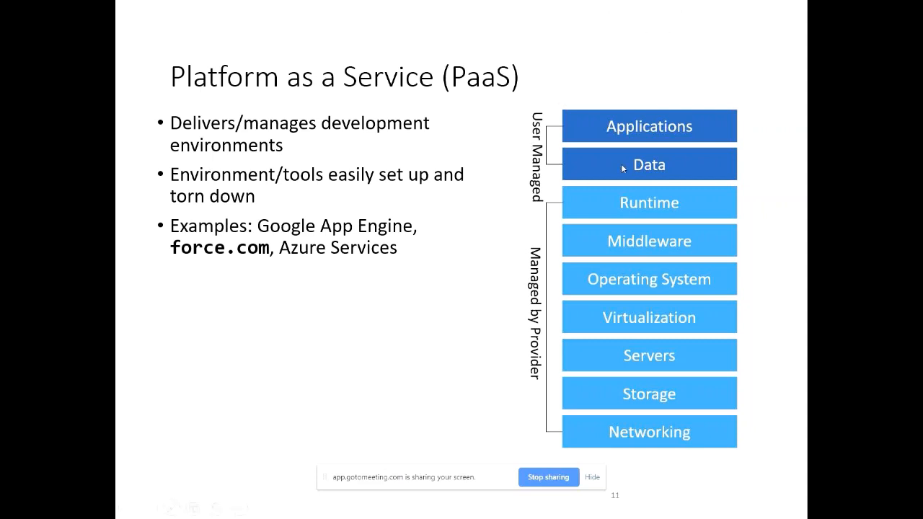
mouse_move(572, 333)
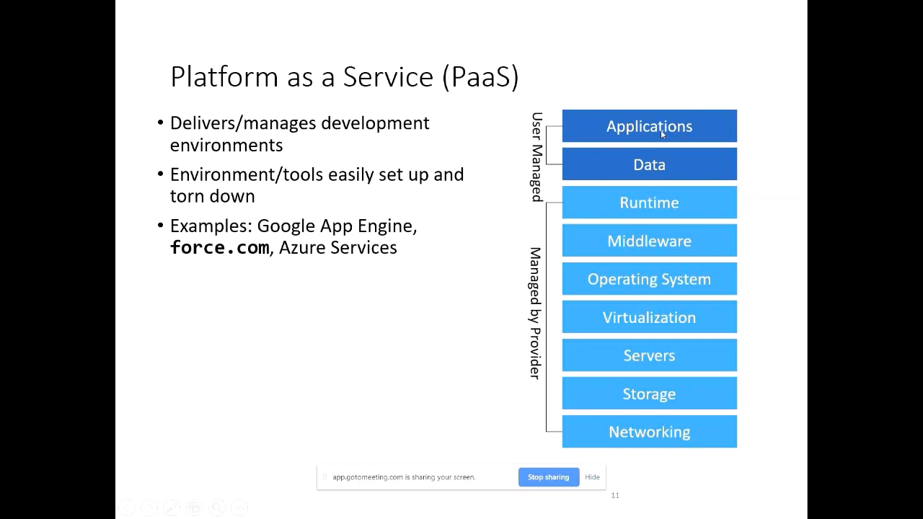
mouse_move(617, 170)
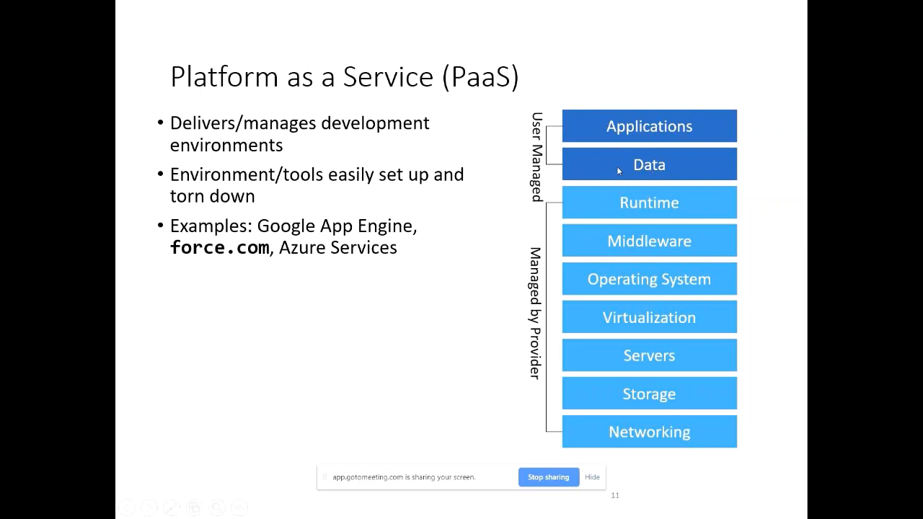
mouse_move(648, 116)
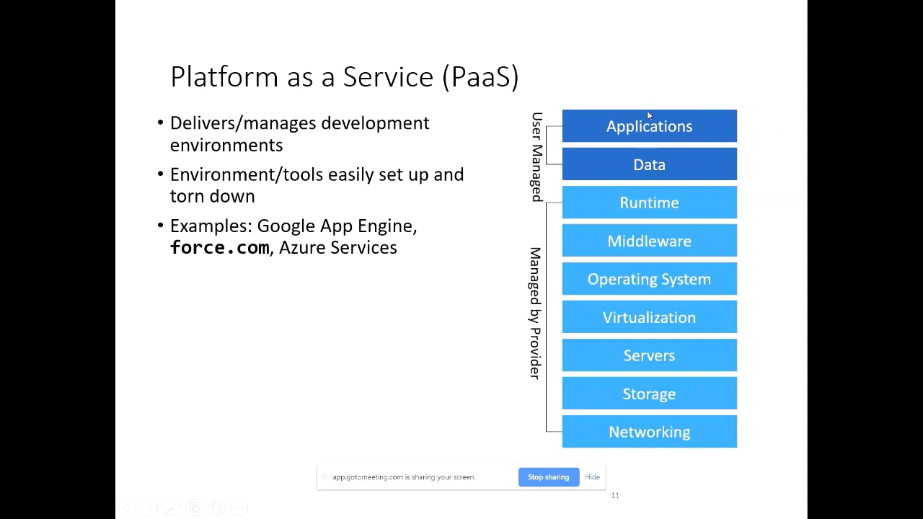
mouse_move(666, 284)
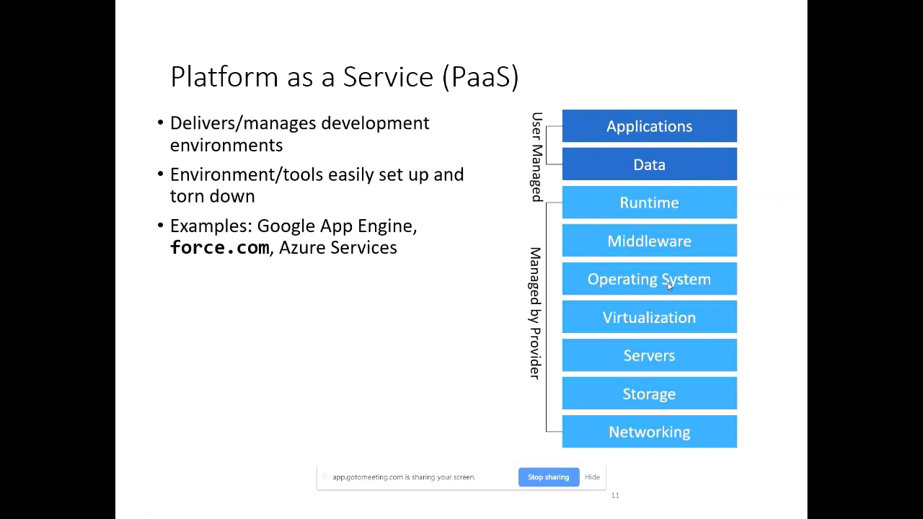
mouse_move(433, 341)
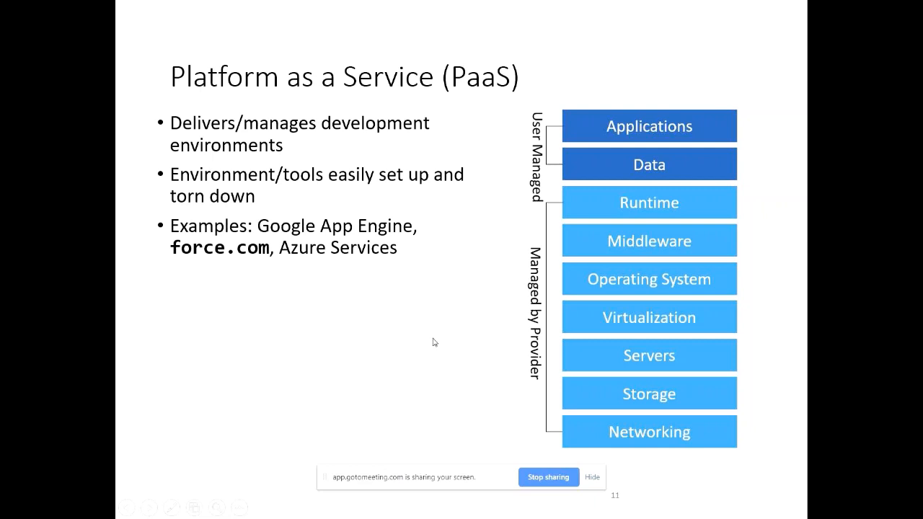
mouse_move(534, 218)
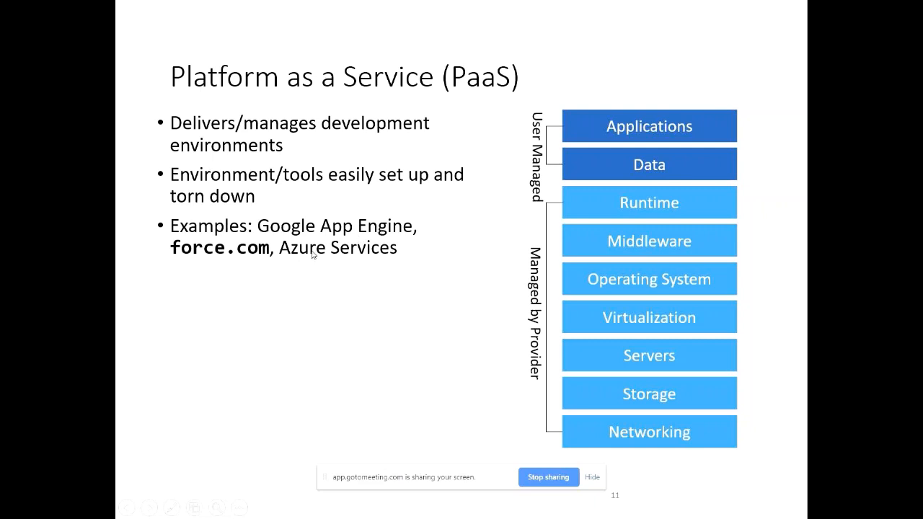
mouse_move(194, 392)
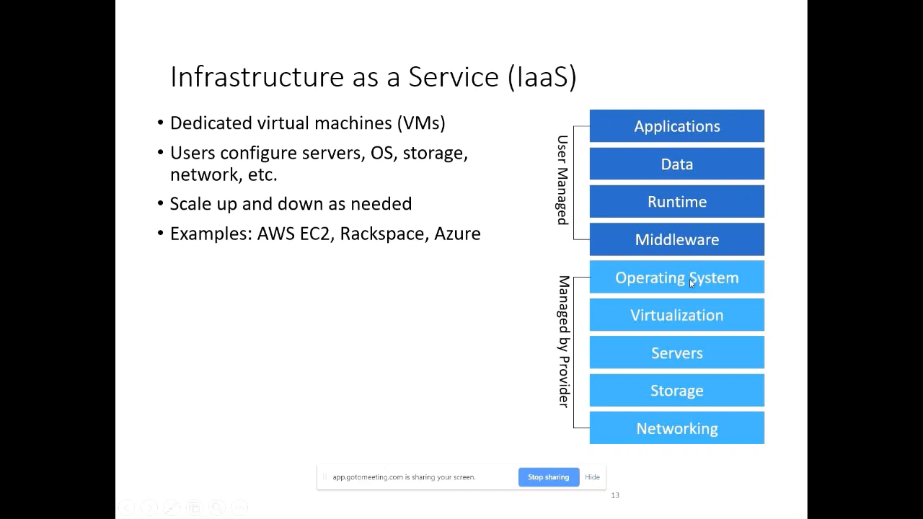
mouse_move(173, 292)
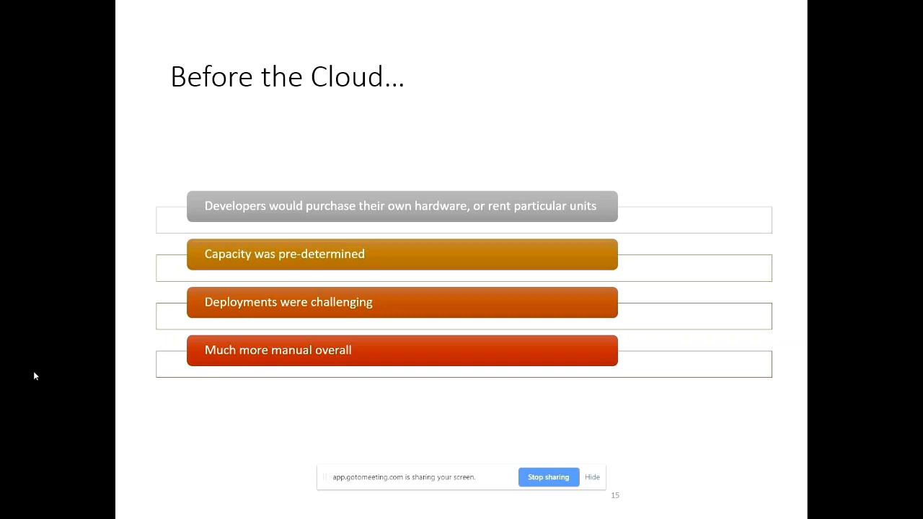
- Advance to slide 16, Pets vs Cattle, contrasting scaling up with scaling out
key(right)
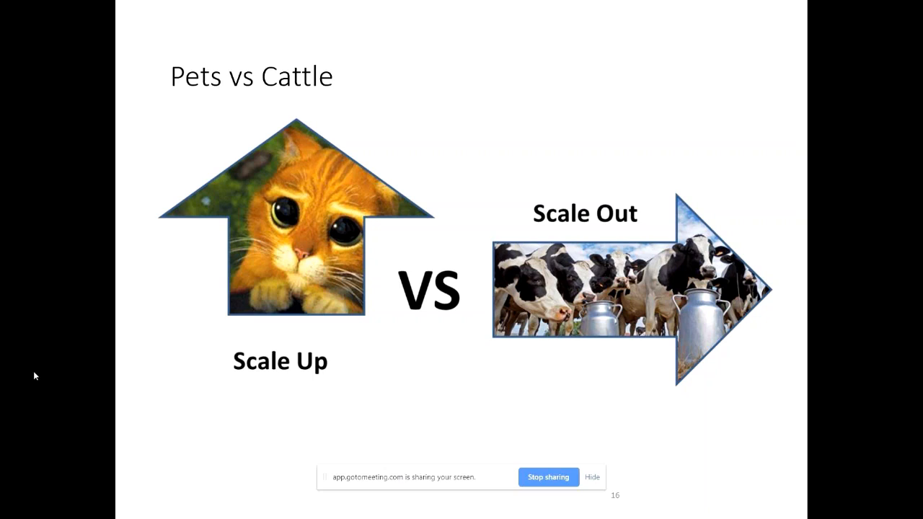
- Advance to slide 17, AWS, describing it as an early de-facto standard cloud provider
key(Right)
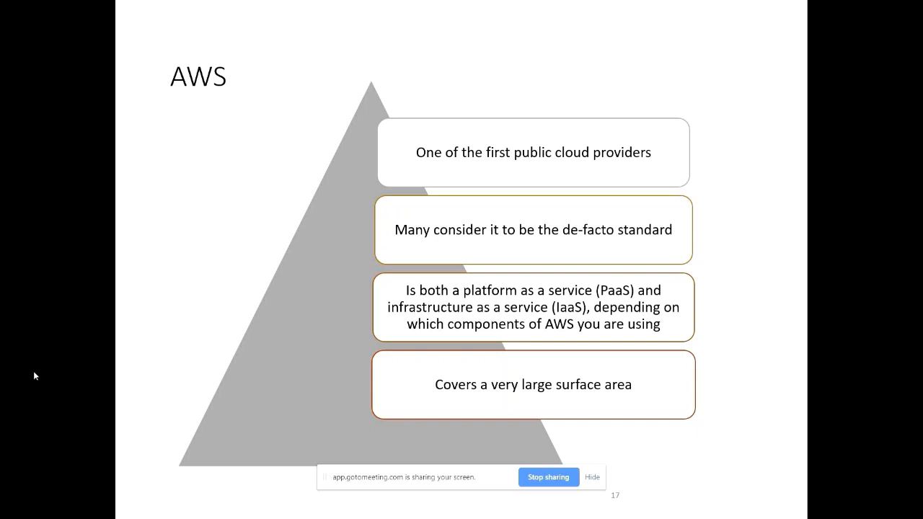
- Advance to slide 19, Two Main Types of Offerings, comparing IaaS and PaaS
key(right)
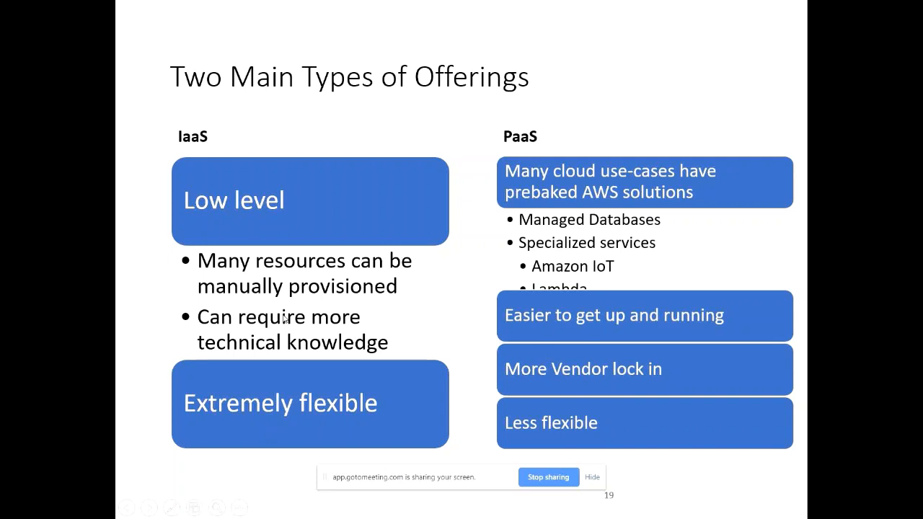
key(Right)
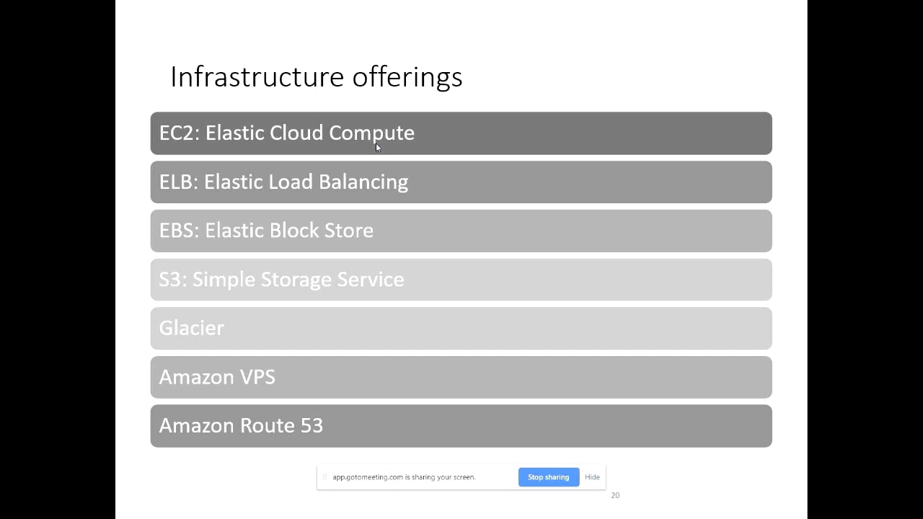
mouse_move(388, 242)
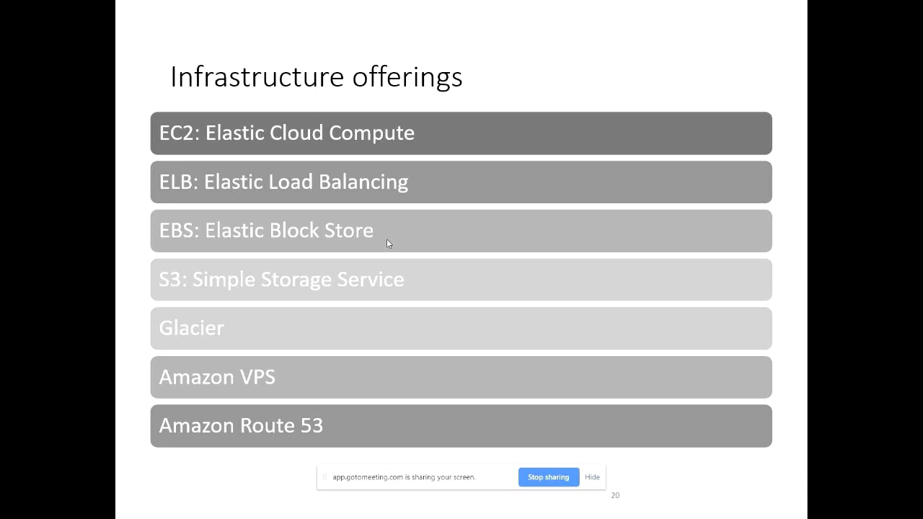
mouse_move(214, 333)
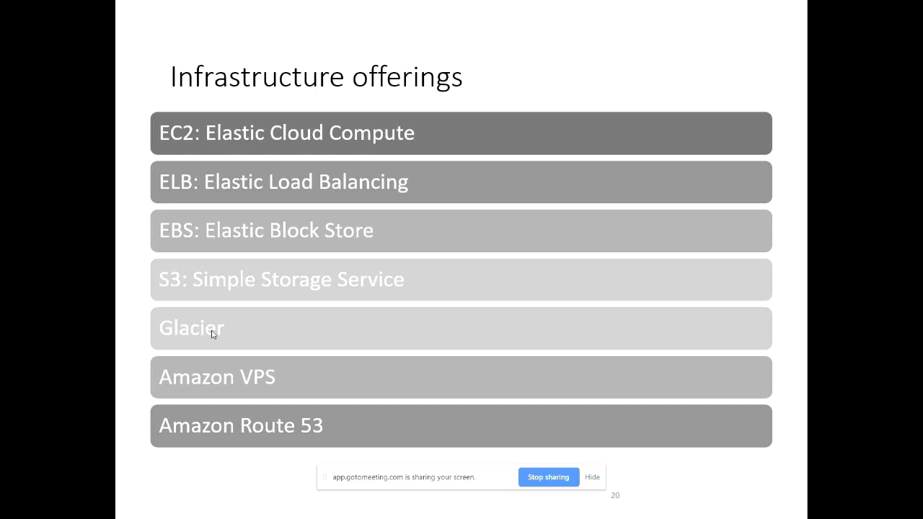
mouse_move(323, 202)
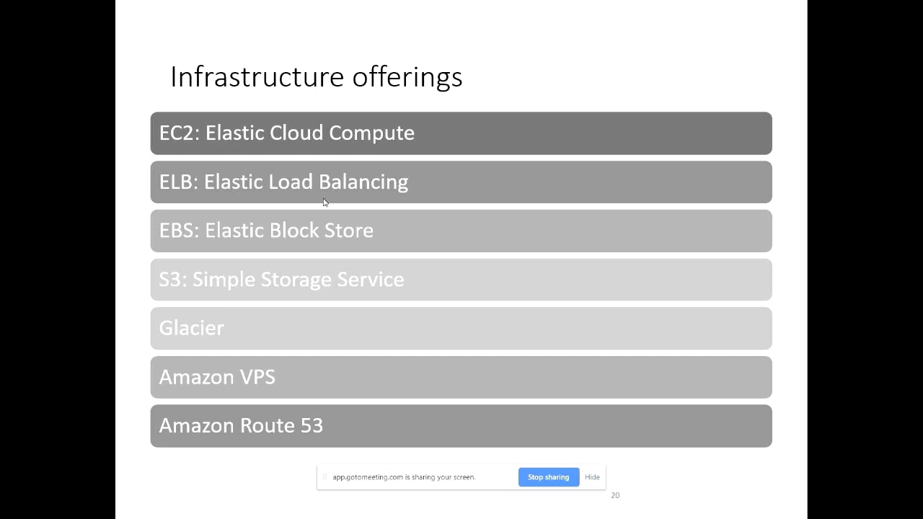
mouse_move(277, 165)
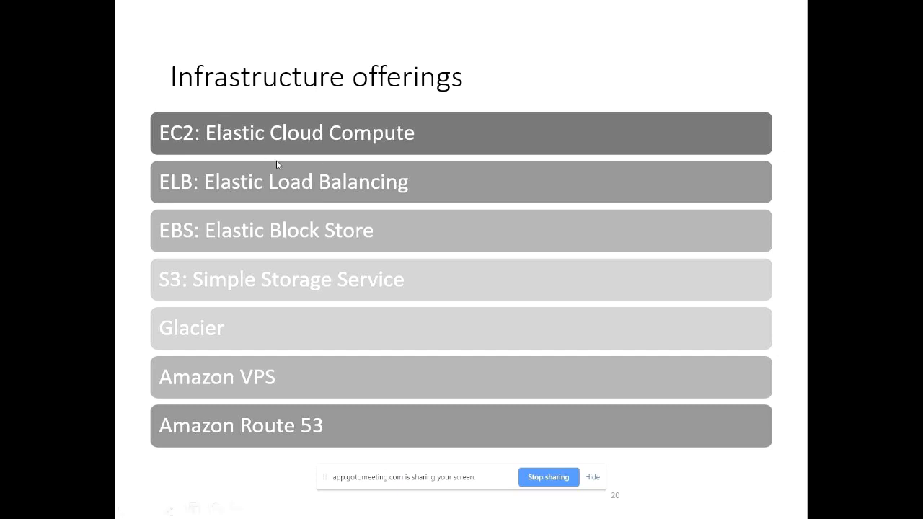
mouse_move(306, 181)
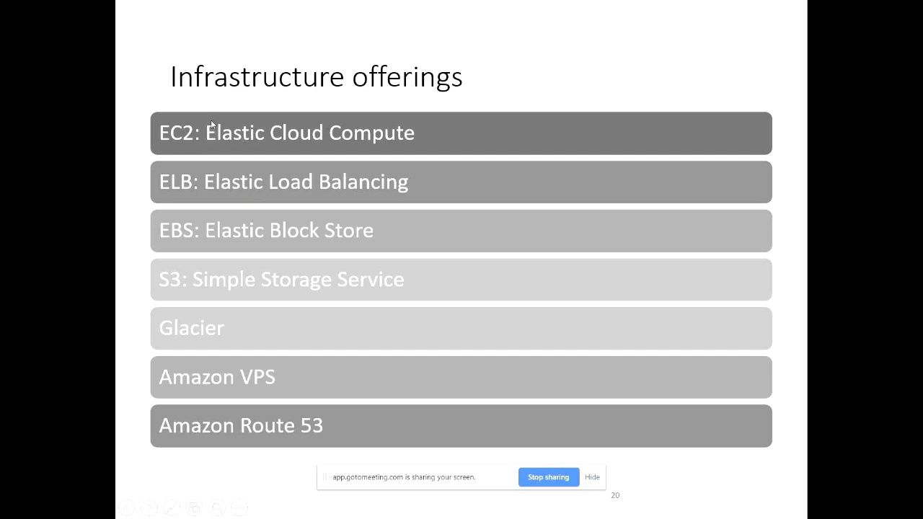
- Advance to slide 21, Compute offerings, then on toward the low-cost archival storage slide
key(Right)
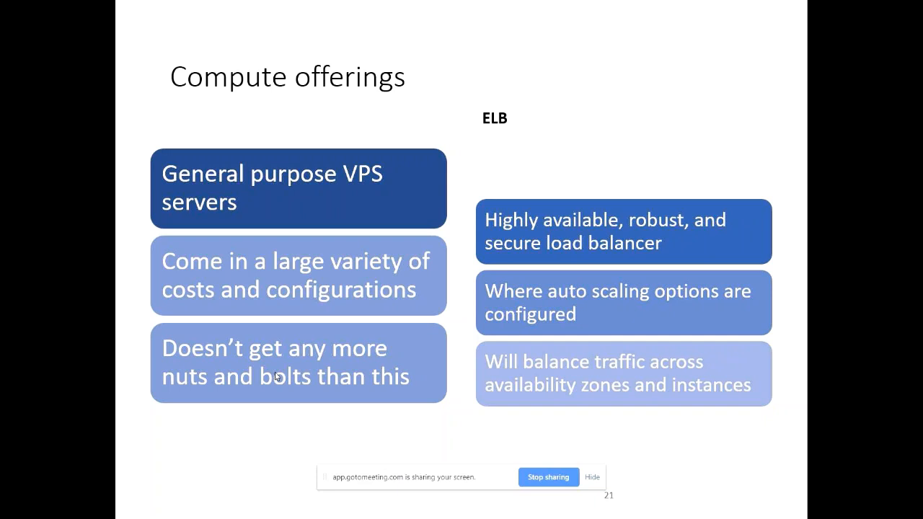
mouse_move(266, 479)
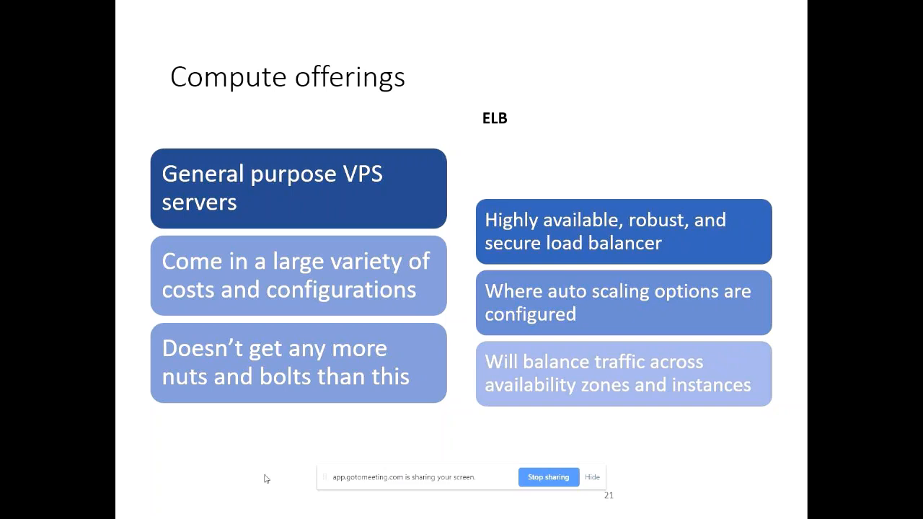
key(right)
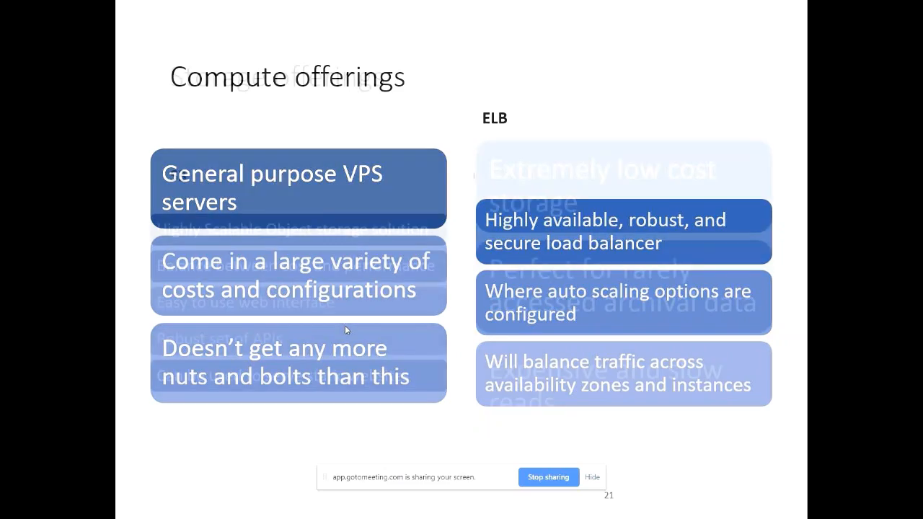
- Advance to slide 22, Storage offerings, comparing S3 with low-cost archival storage
key(right)
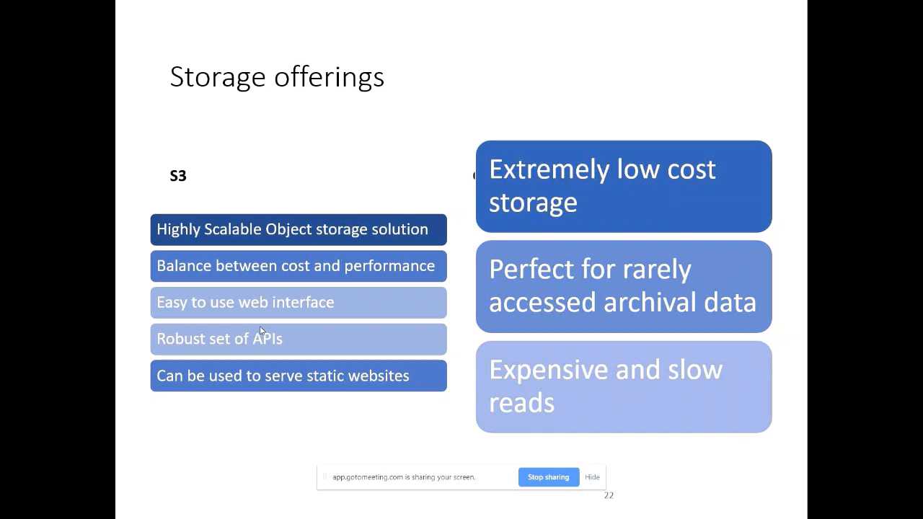
mouse_move(231, 359)
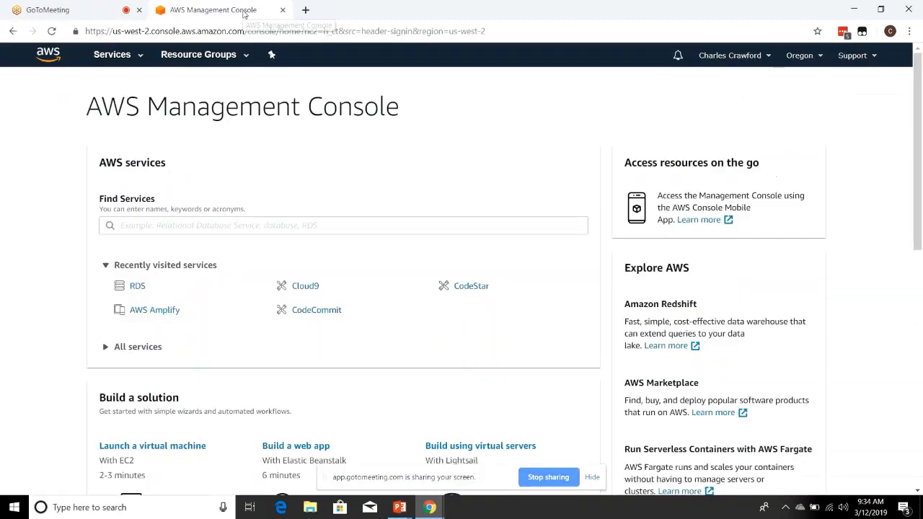
mouse_move(482, 130)
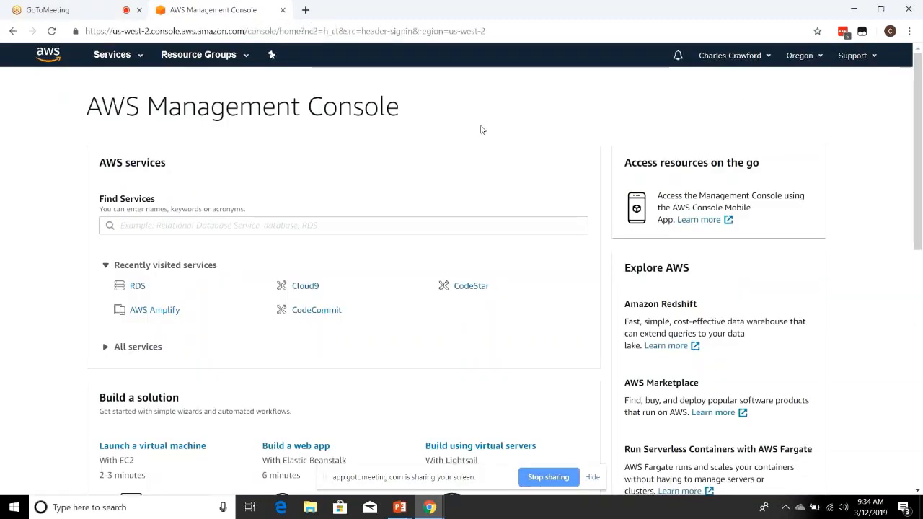
mouse_move(425, 142)
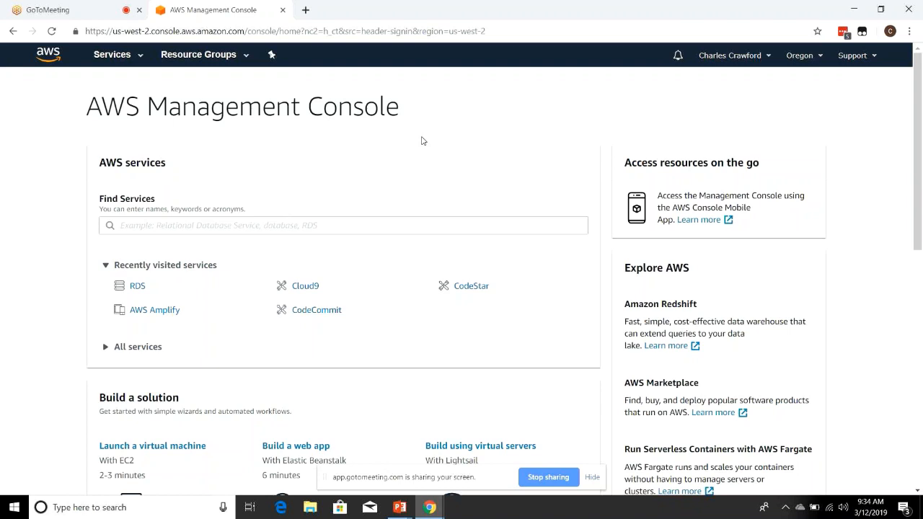
- Scroll down the AWS Management Console home page past the recently visited services
scroll(down, 3)
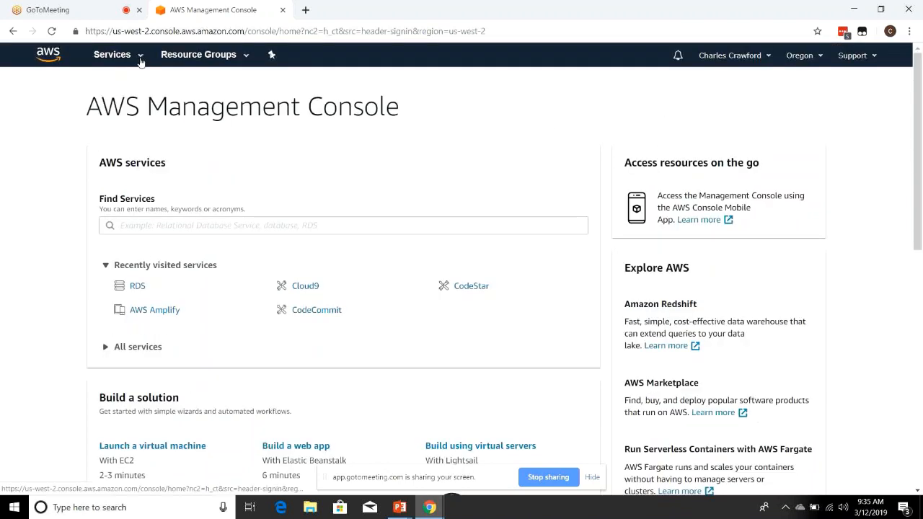
- Expand the Services menu listing Compute, Storage, Database and other categories
click(113, 54)
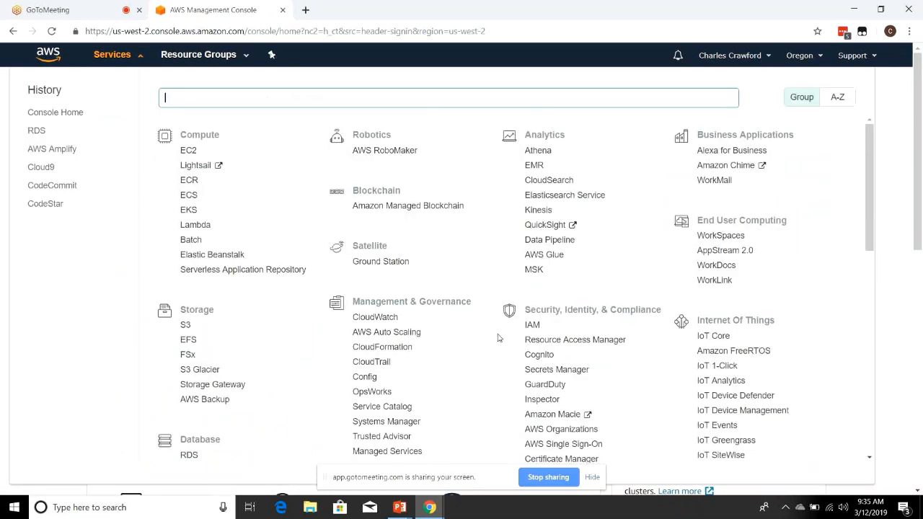
scroll(down, 3)
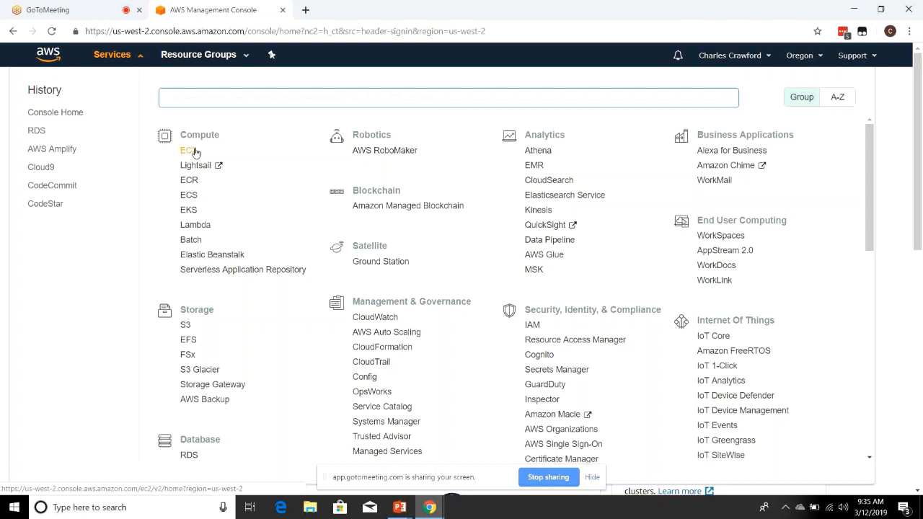
- Go to the EC2 Dashboard for US West (Oregon) showing one running instance and zone status
click(188, 150)
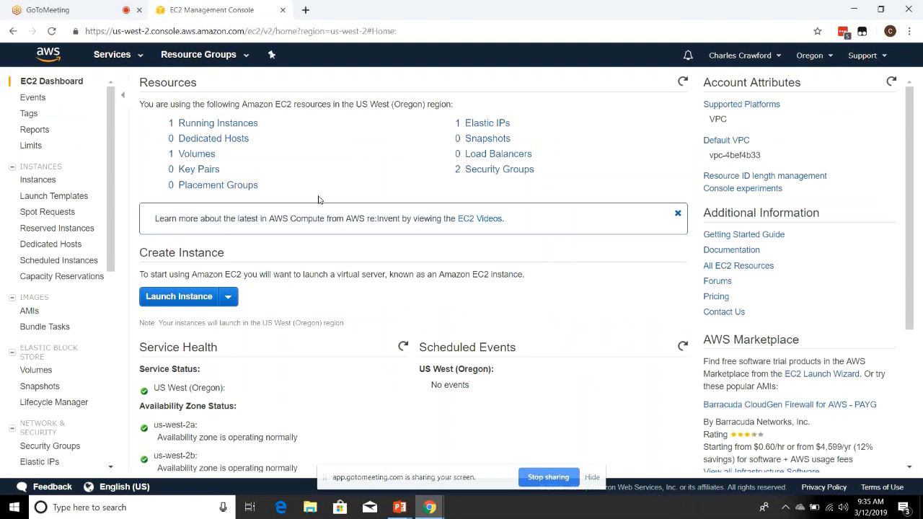
mouse_move(214, 139)
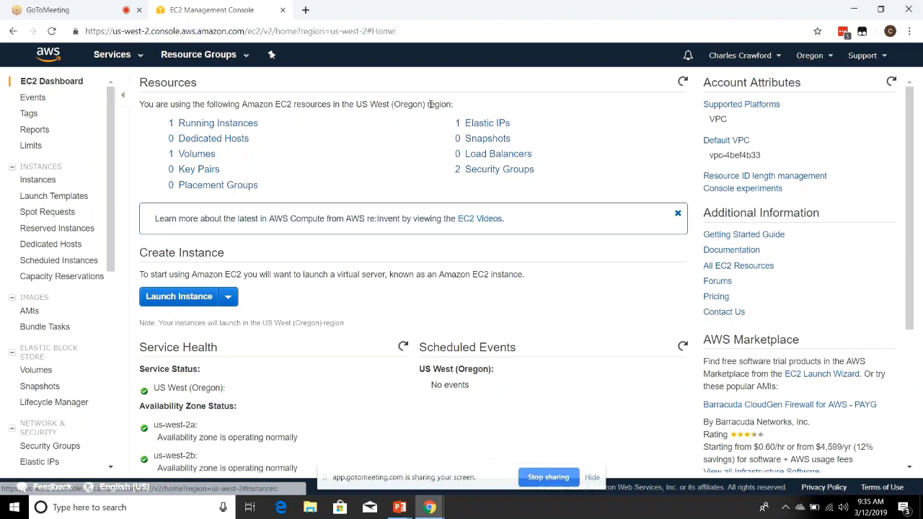
mouse_move(488, 123)
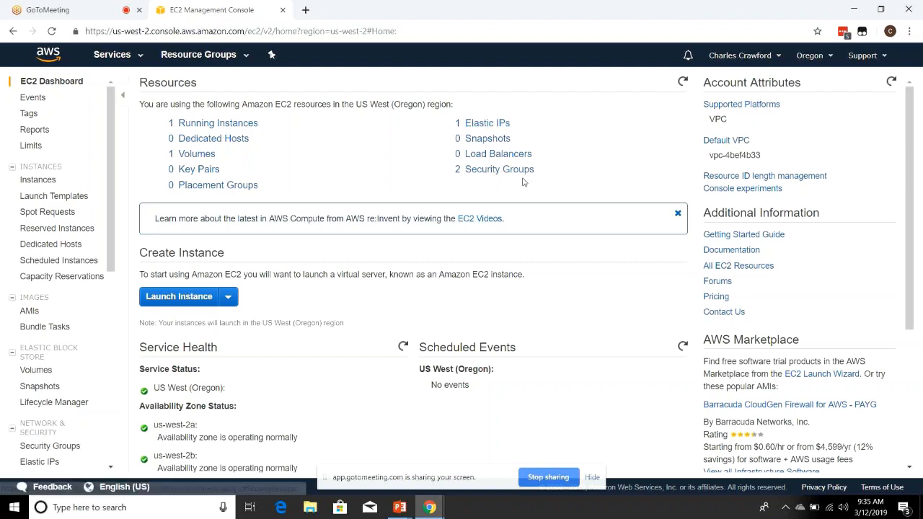
mouse_move(537, 184)
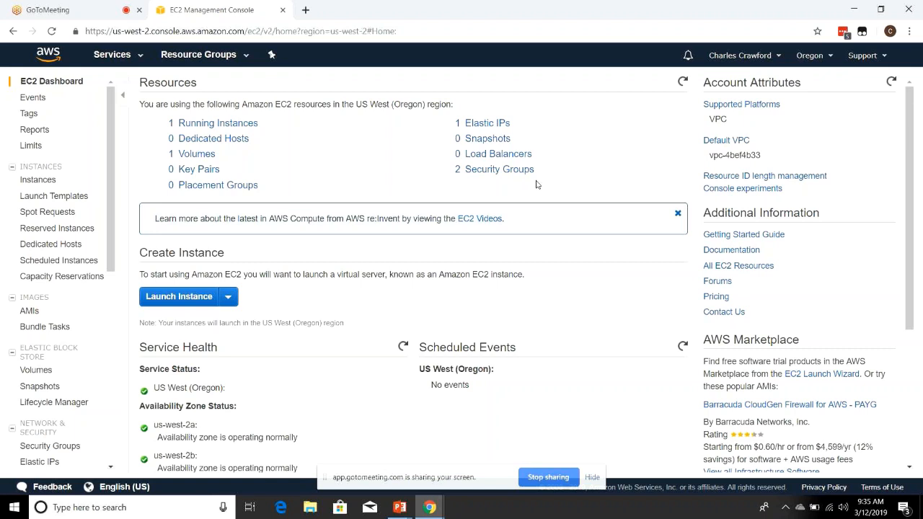
mouse_move(453, 285)
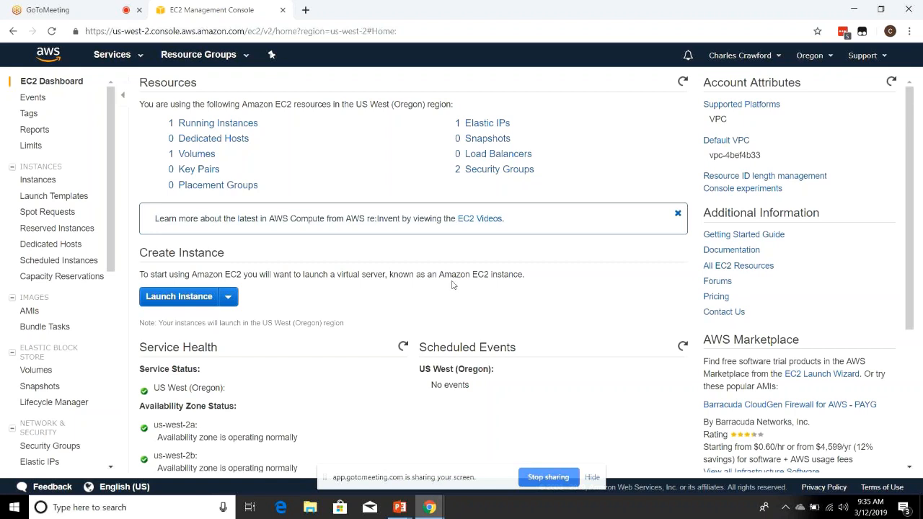
scroll(down, 3)
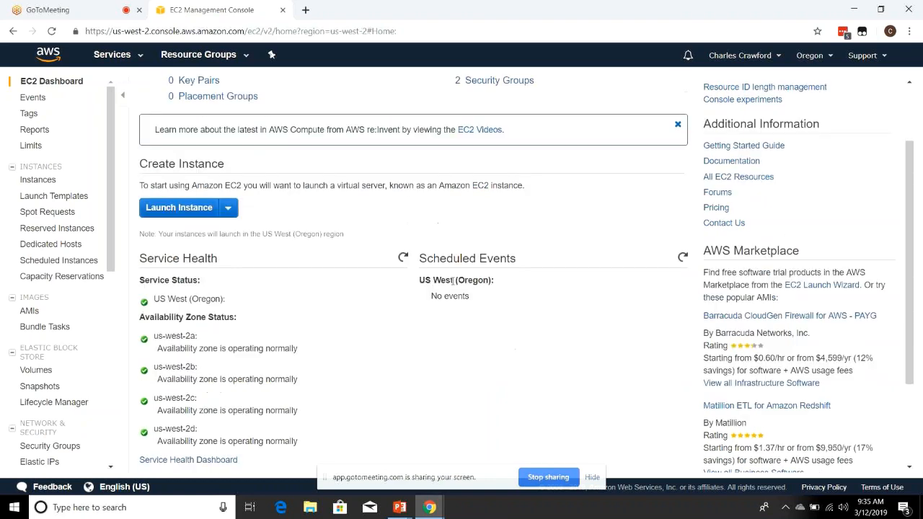
scroll(down, 3)
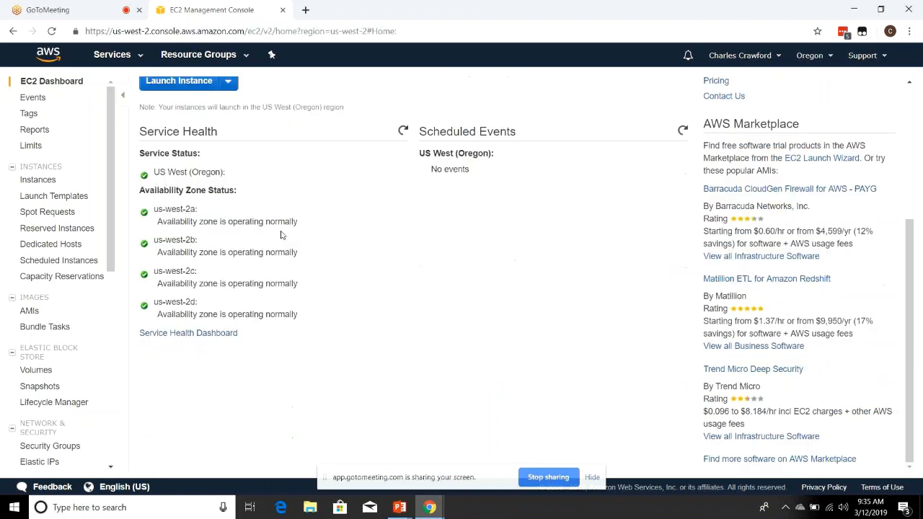
scroll(up, 3)
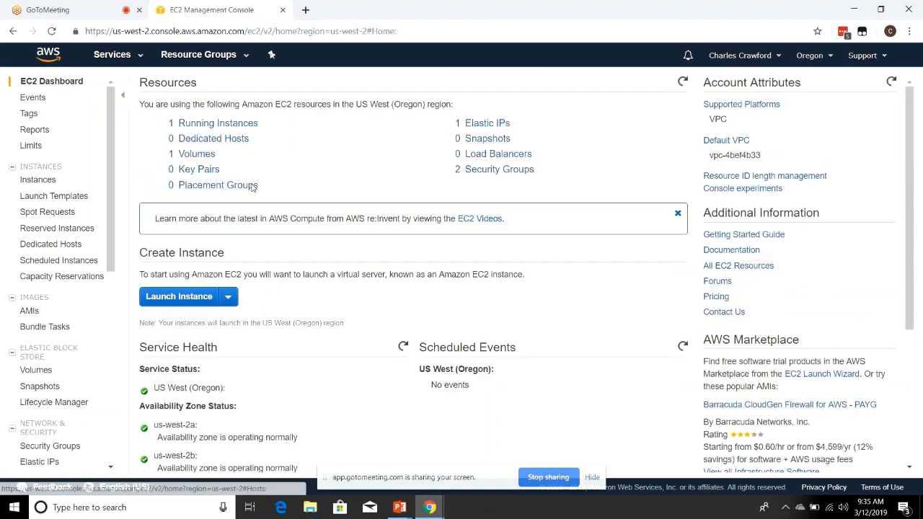
scroll(down, 3)
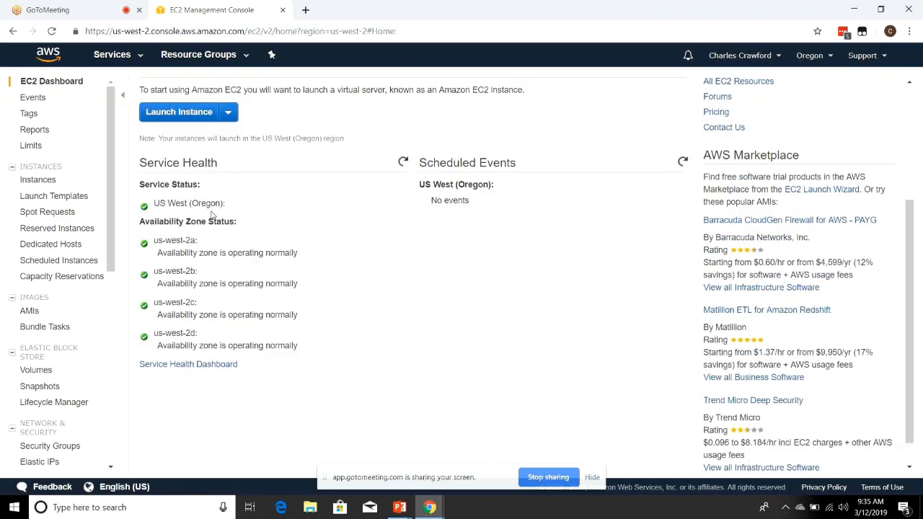
mouse_move(213, 236)
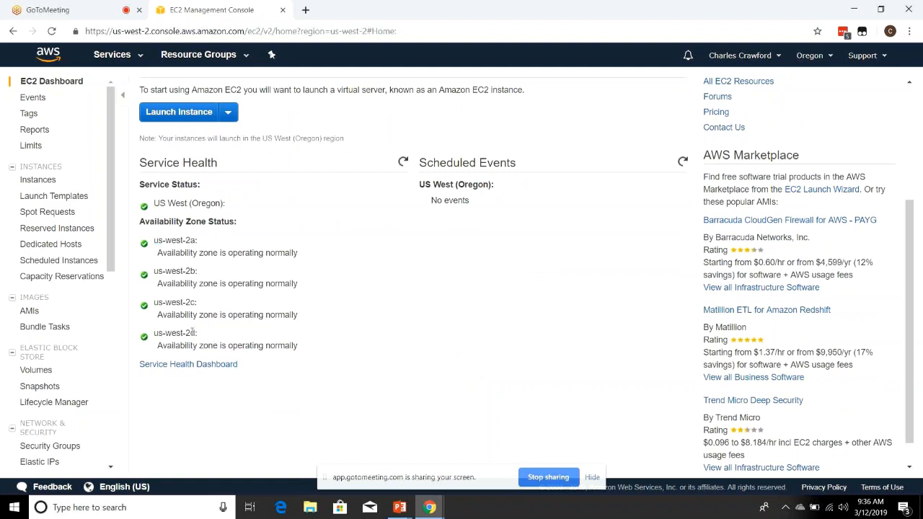
mouse_move(198, 252)
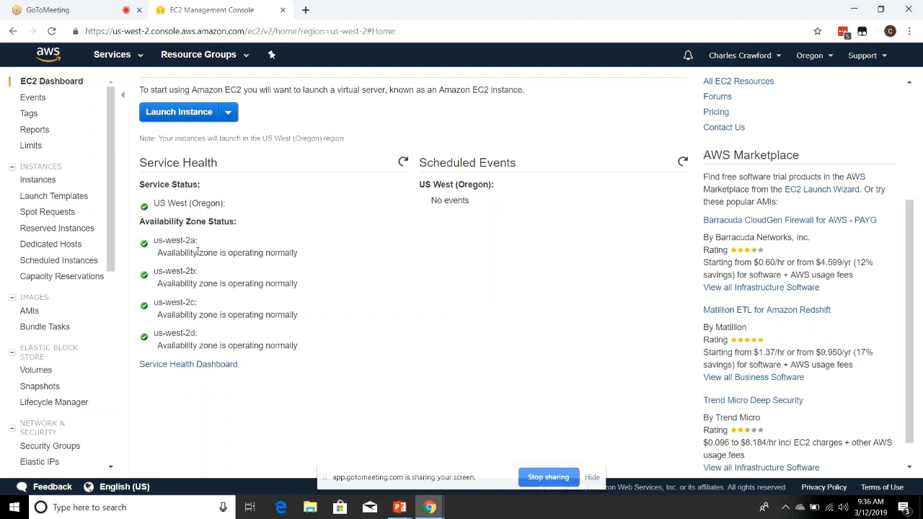
mouse_move(206, 239)
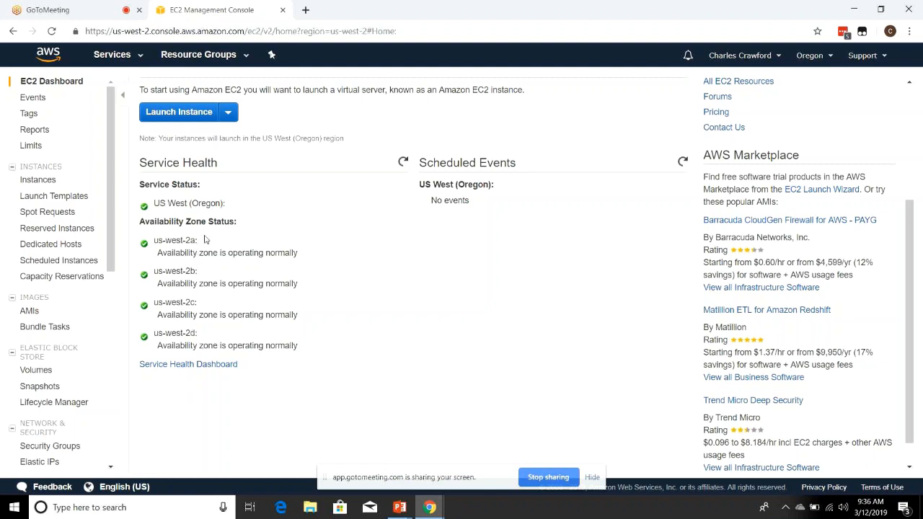
mouse_move(224, 233)
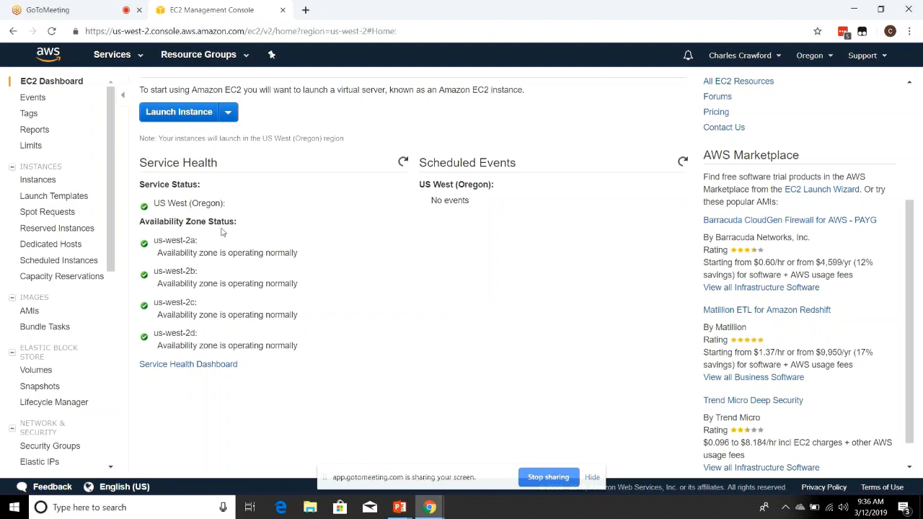
mouse_move(246, 297)
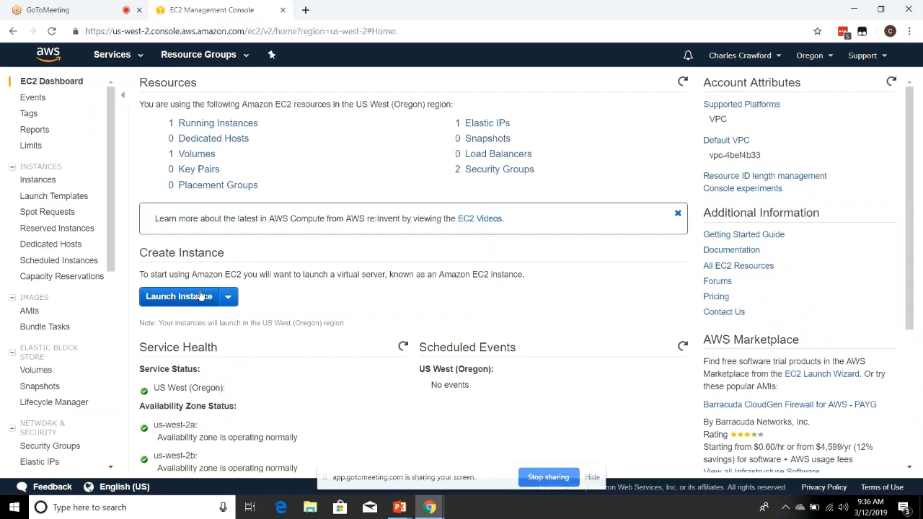
- Launch a new instance and browse the Quick Start AMI list down to Windows Server 2016
click(179, 297)
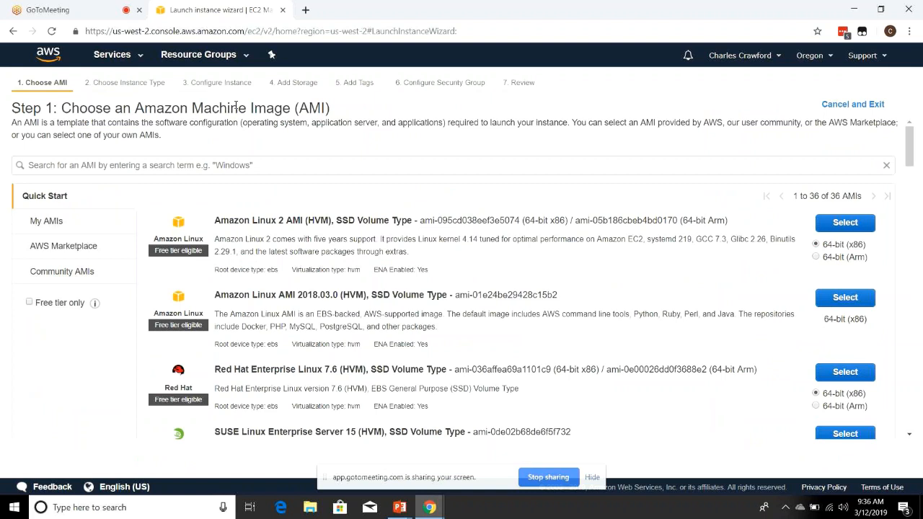
mouse_move(352, 199)
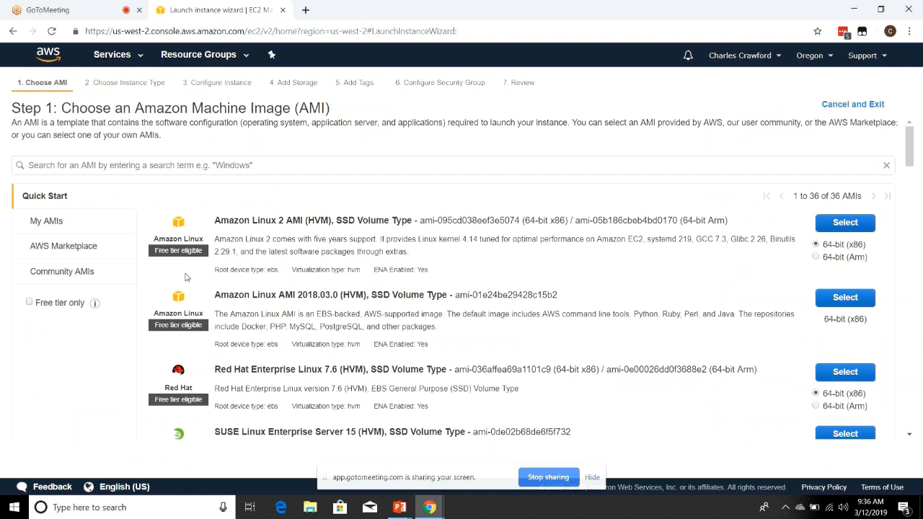
scroll(down, 3)
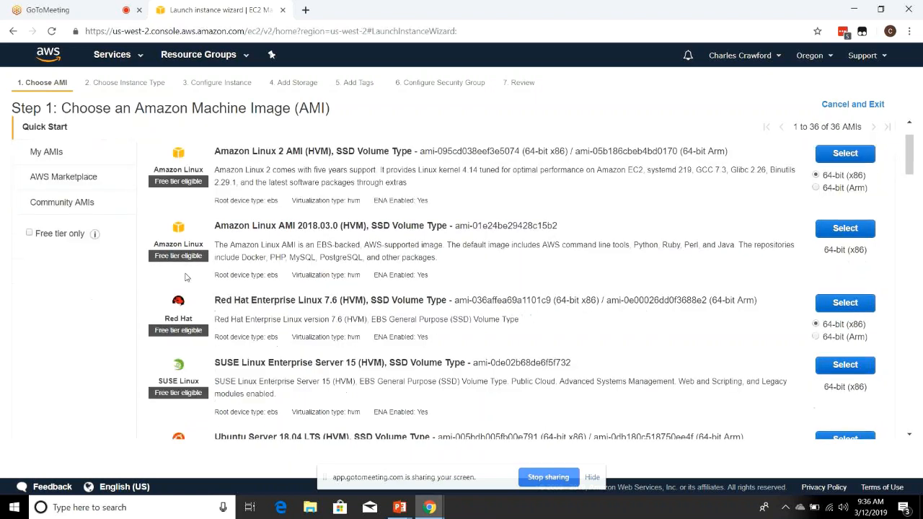
scroll(down, 3)
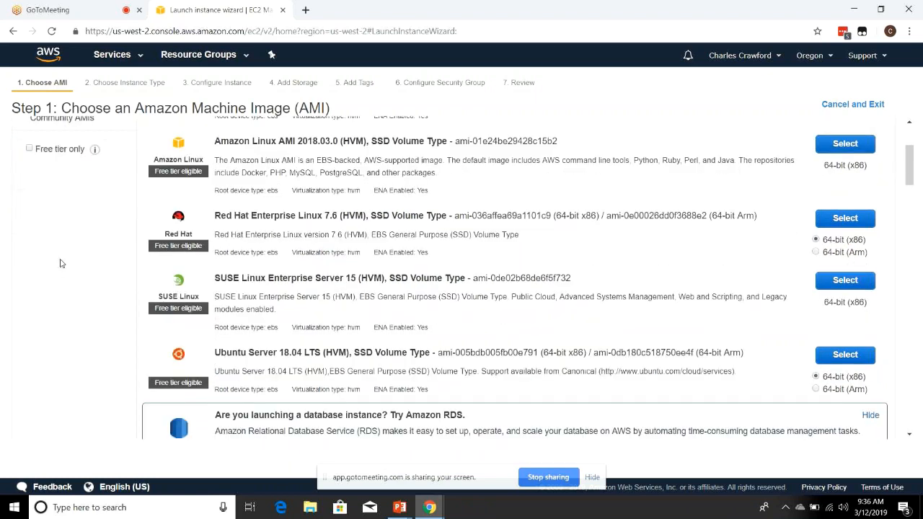
scroll(down, 3)
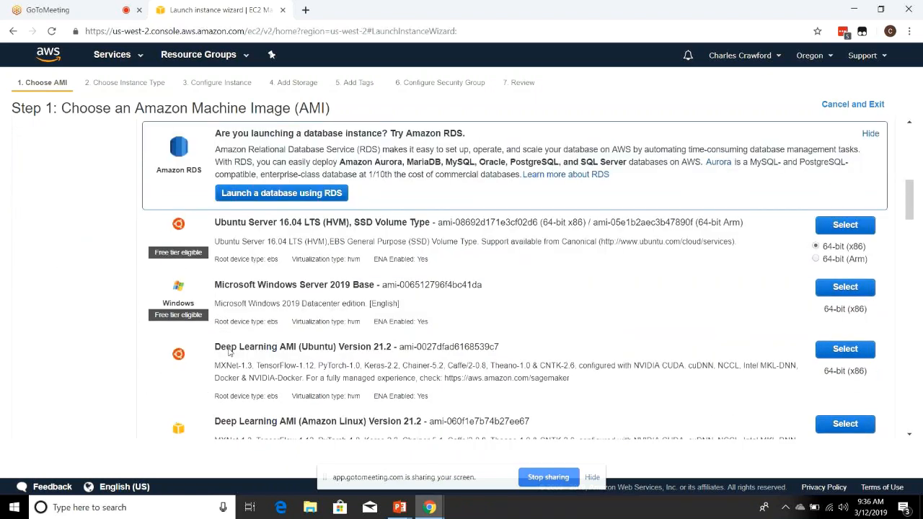
scroll(down, 3)
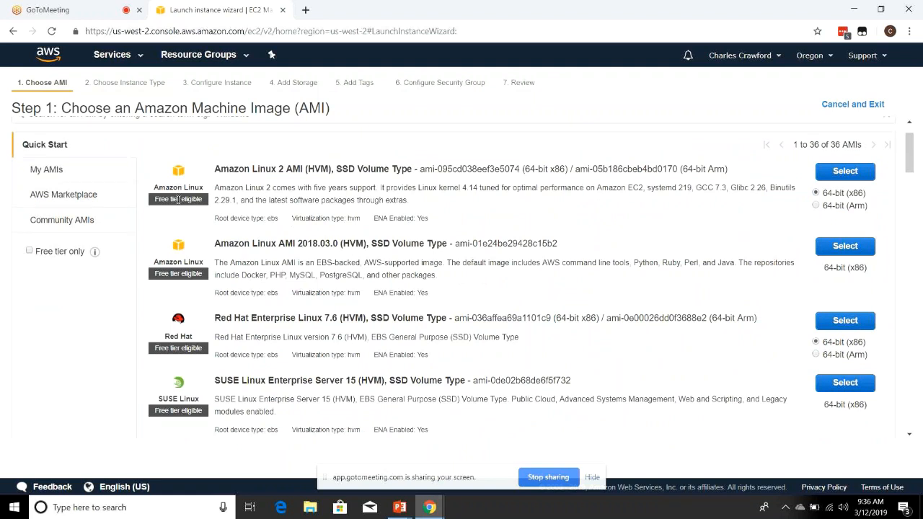
scroll(down, 3)
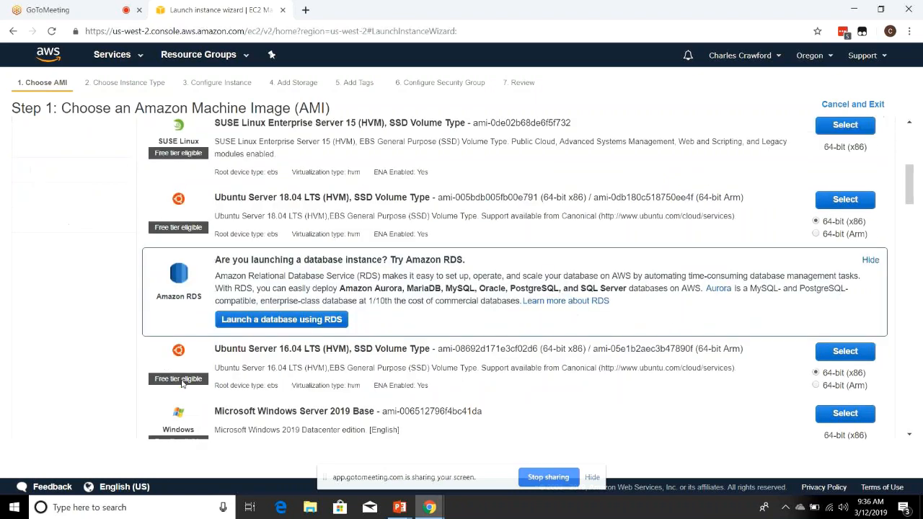
scroll(down, 3)
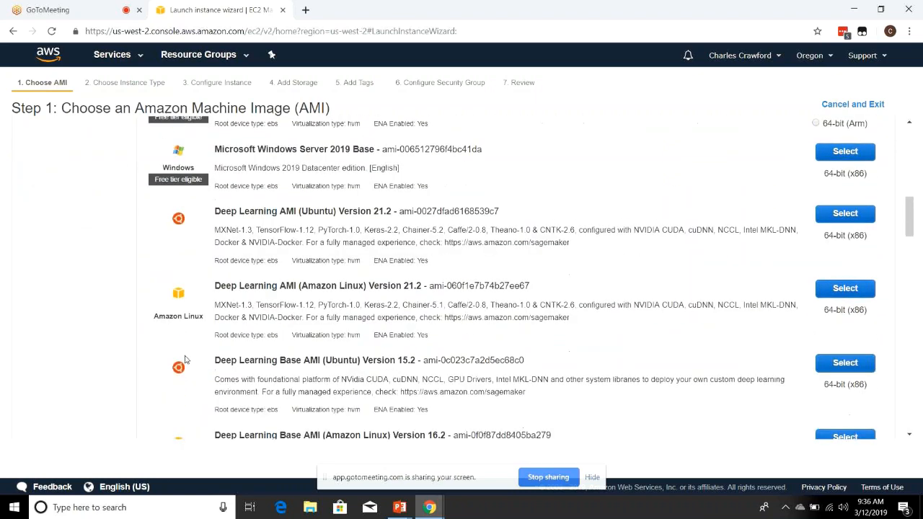
scroll(down, 3)
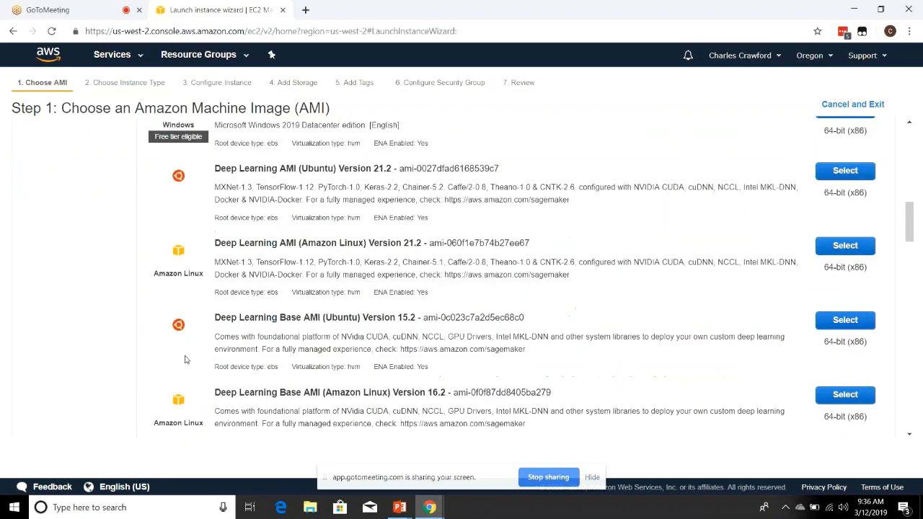
scroll(down, 3)
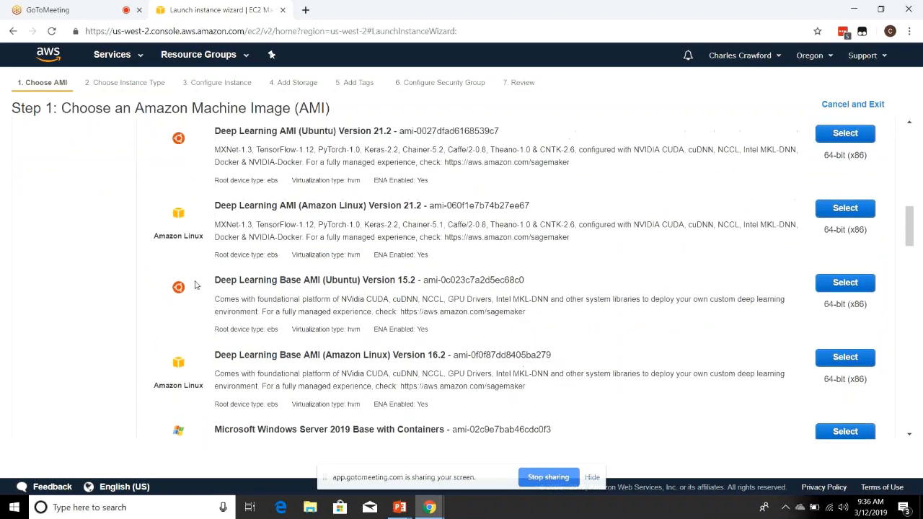
scroll(down, 3)
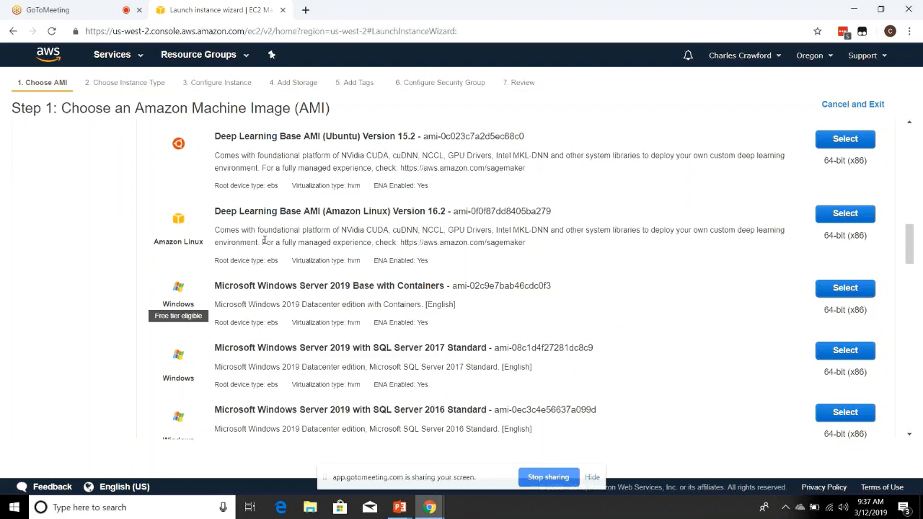
scroll(down, 3)
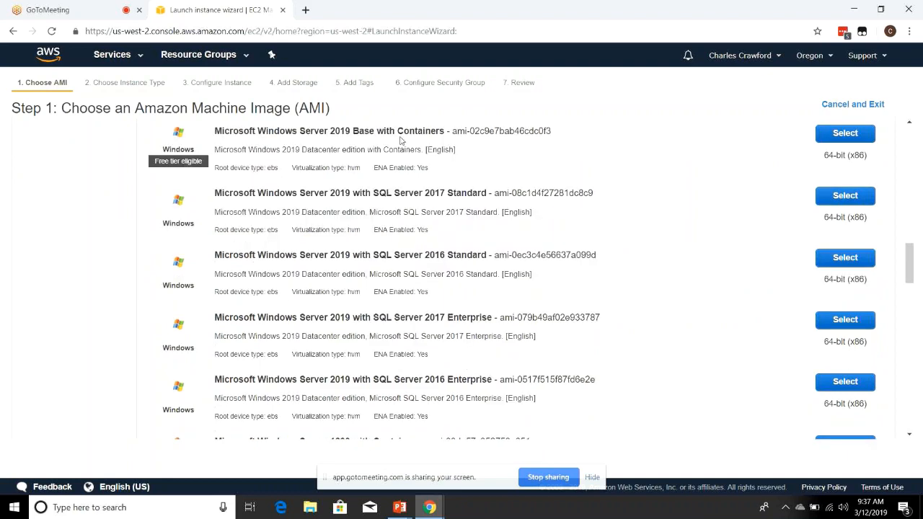
scroll(down, 3)
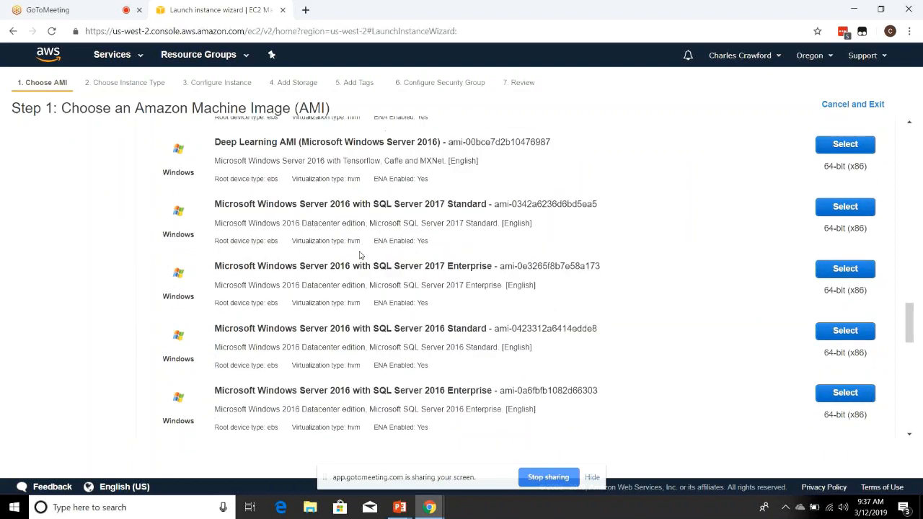
- Switch the AMI list to My AMIs, which reports no custom images created
scroll(down, 3)
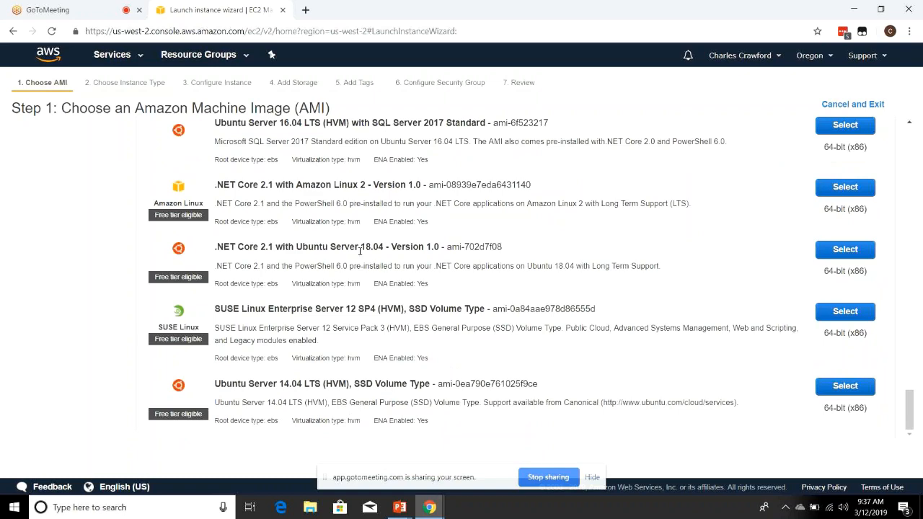
scroll(down, 3)
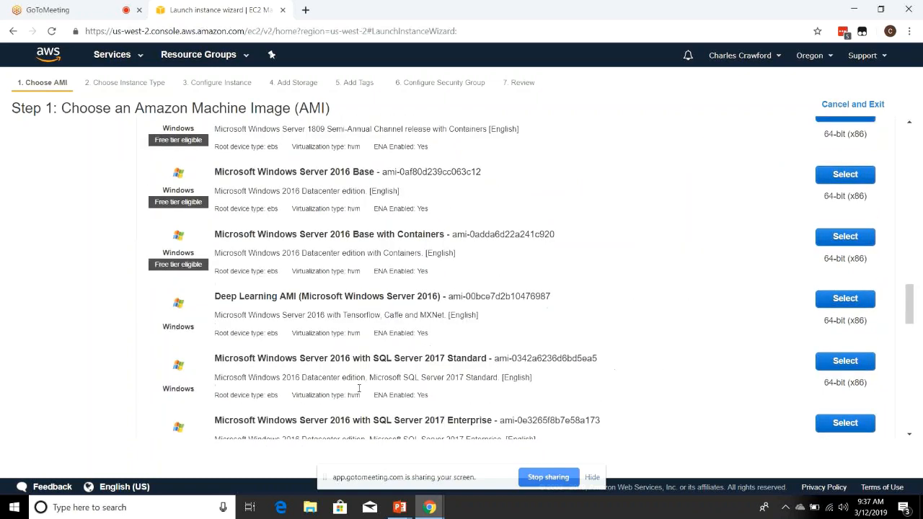
scroll(up, 3)
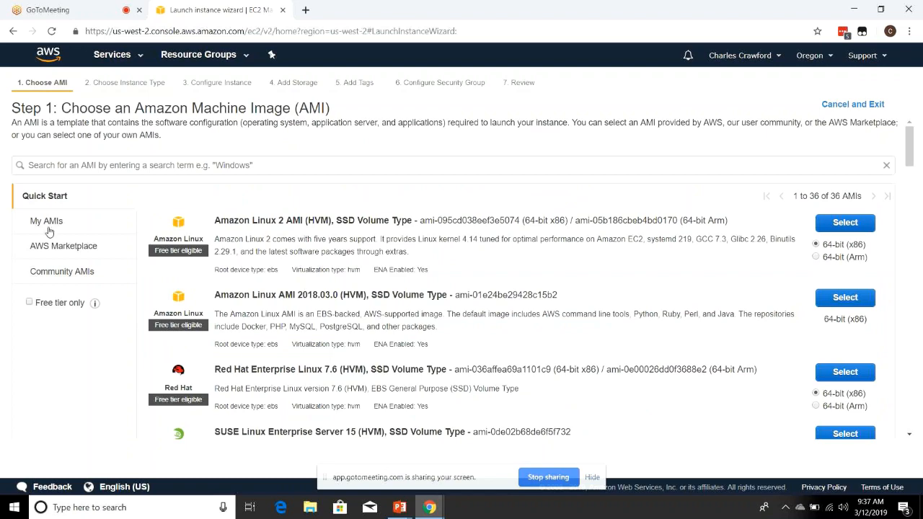
click(46, 221)
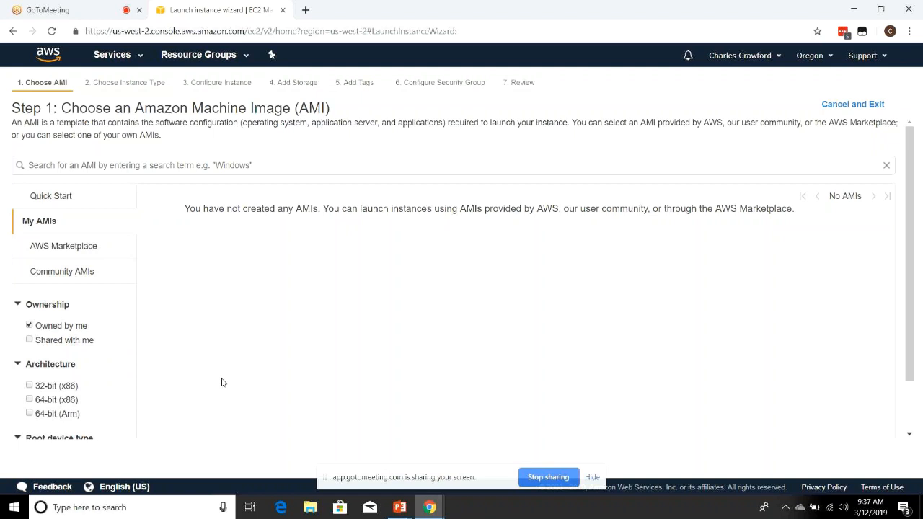
mouse_move(346, 222)
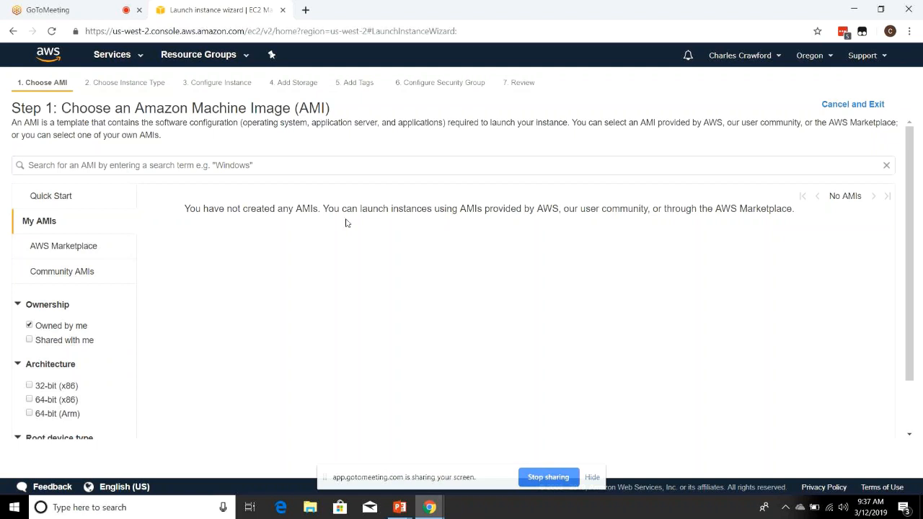
mouse_move(411, 251)
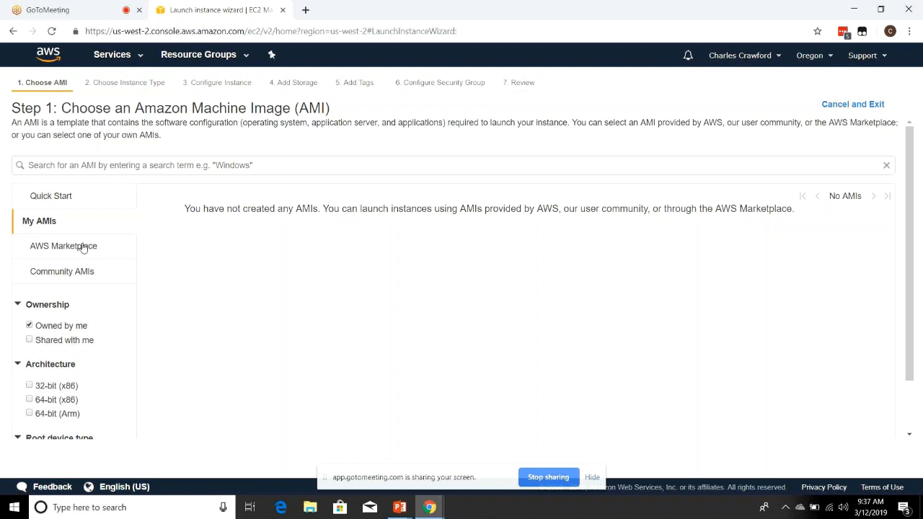
- Filter Community AMIs by 'php' and browse the 1,165 Elastic Beanstalk PHP images
click(64, 245)
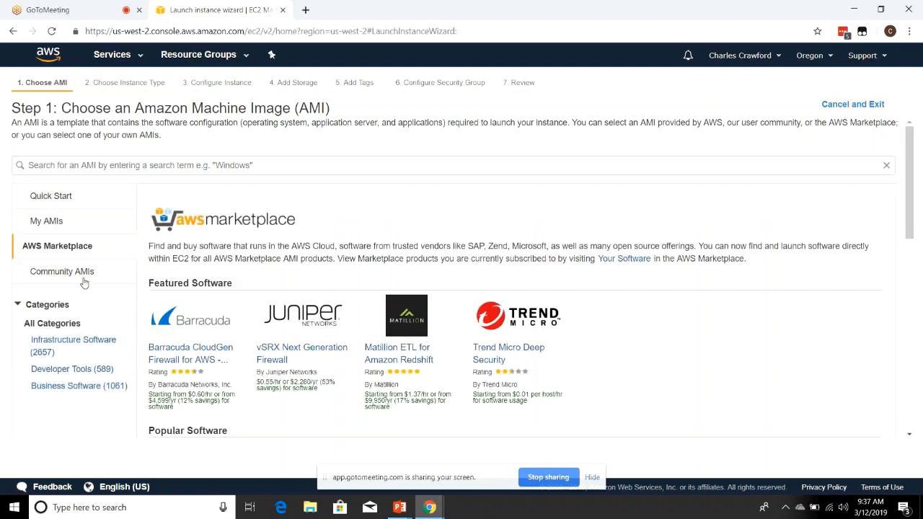
scroll(down, 3)
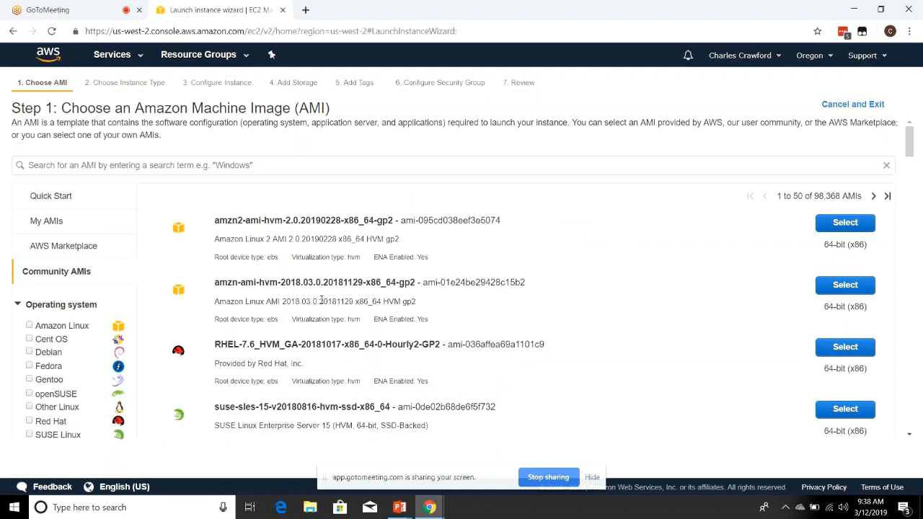
mouse_move(300, 233)
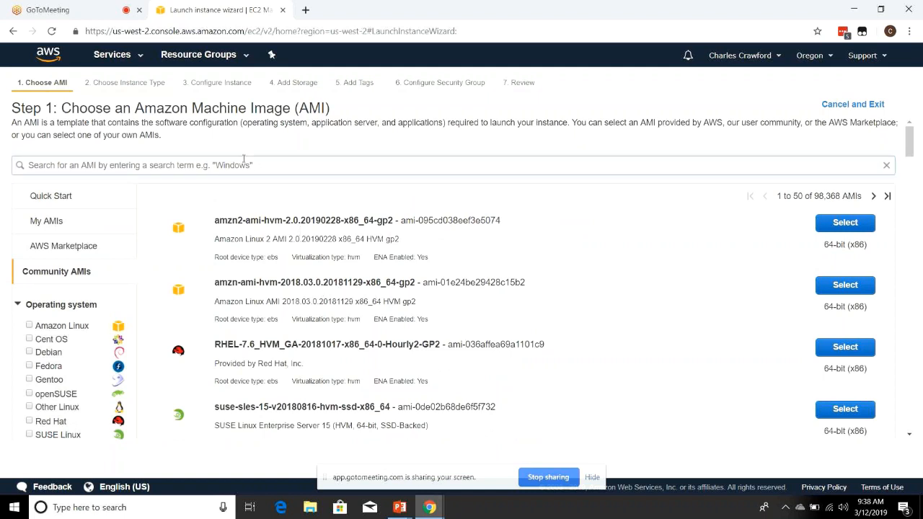
text(php)
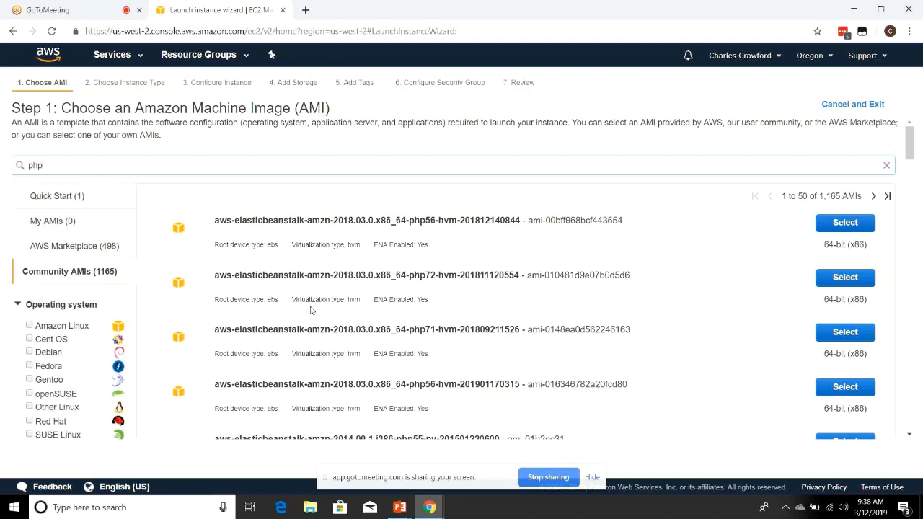
mouse_move(274, 228)
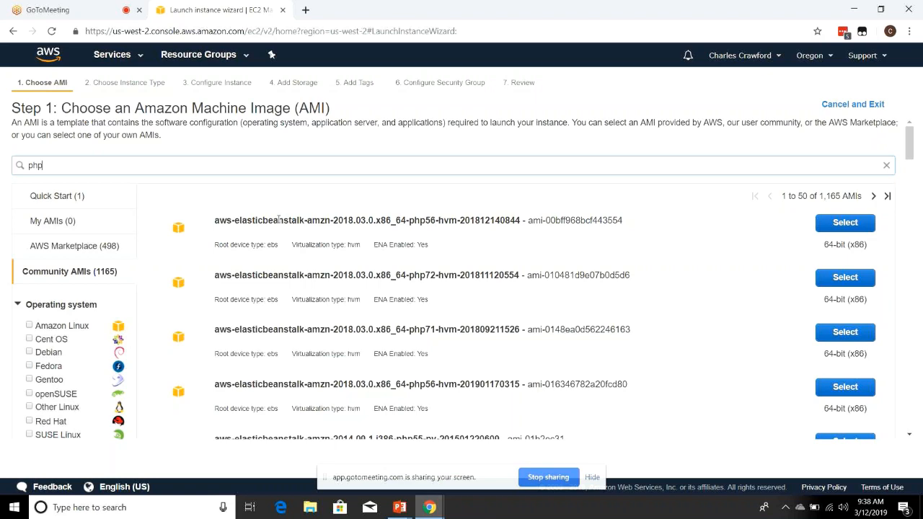
scroll(down, 3)
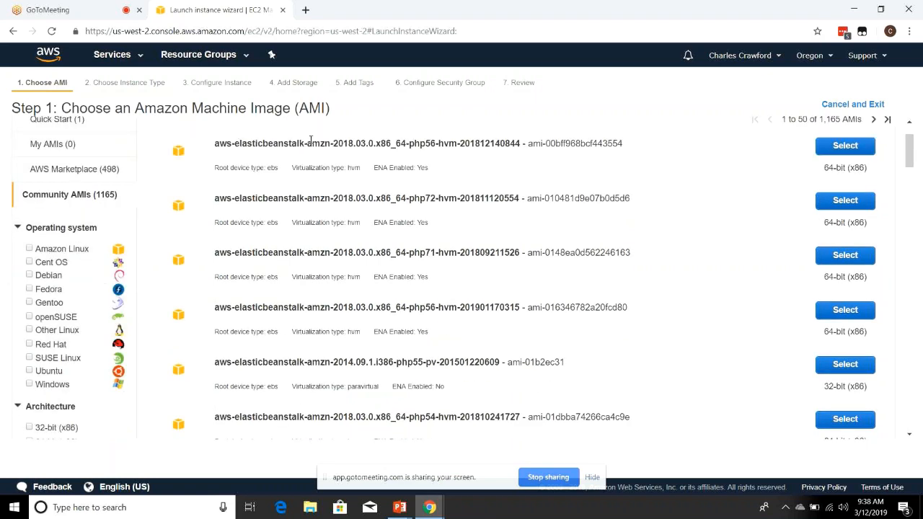
scroll(down, 3)
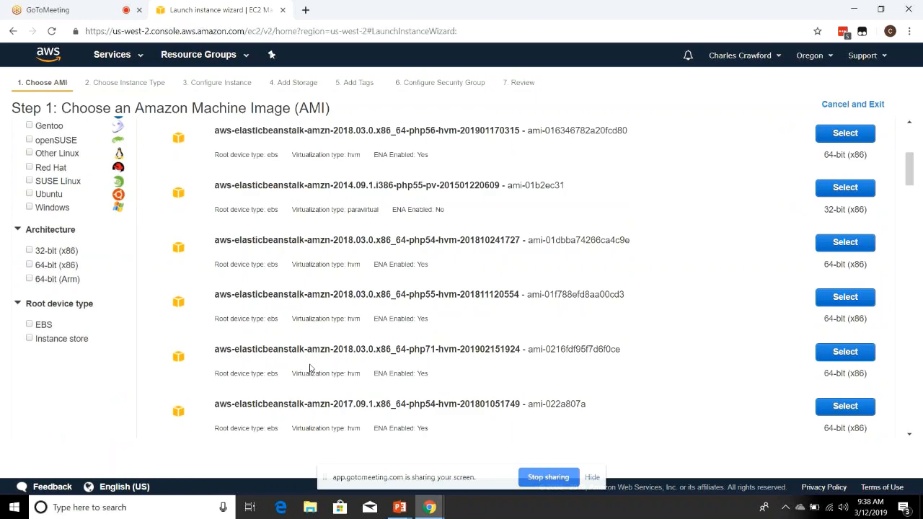
- Return to Quick Start, clear the 'php' filter and view every Quick Start AMI
text(php)
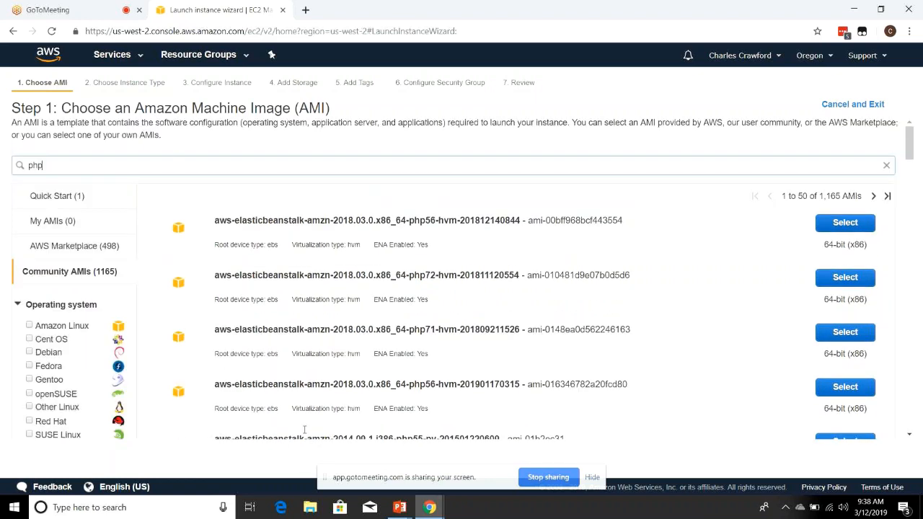
click(56, 196)
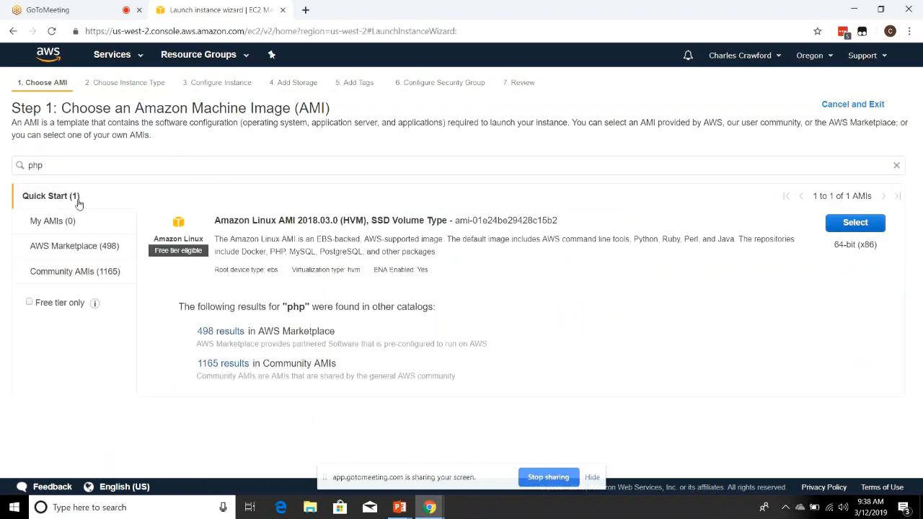
click(65, 164)
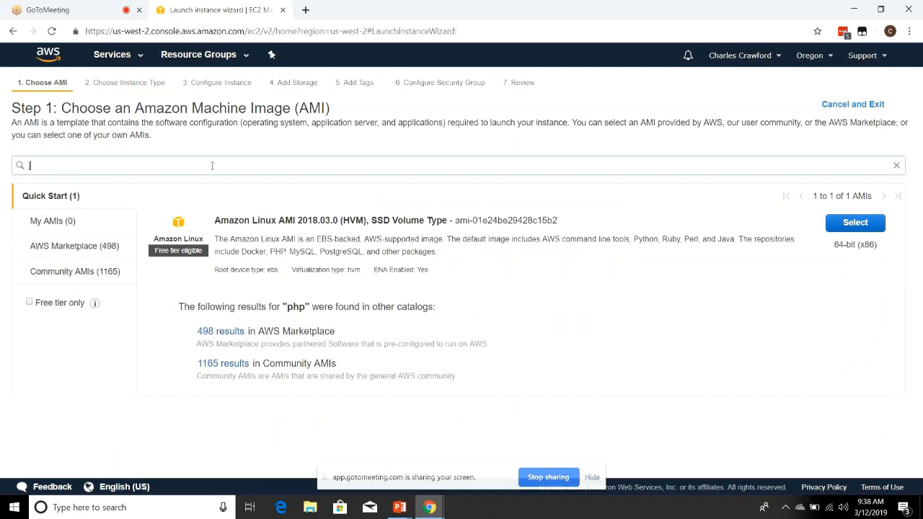
click(855, 222)
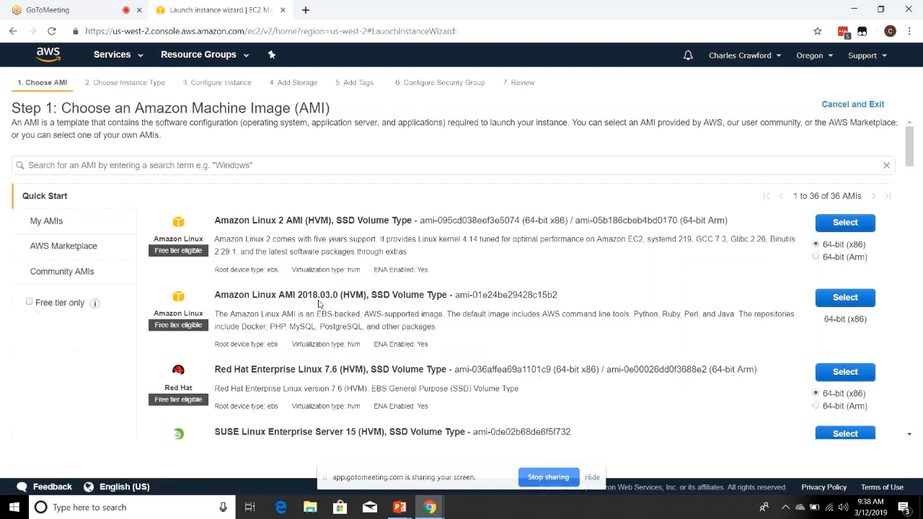
scroll(down, 3)
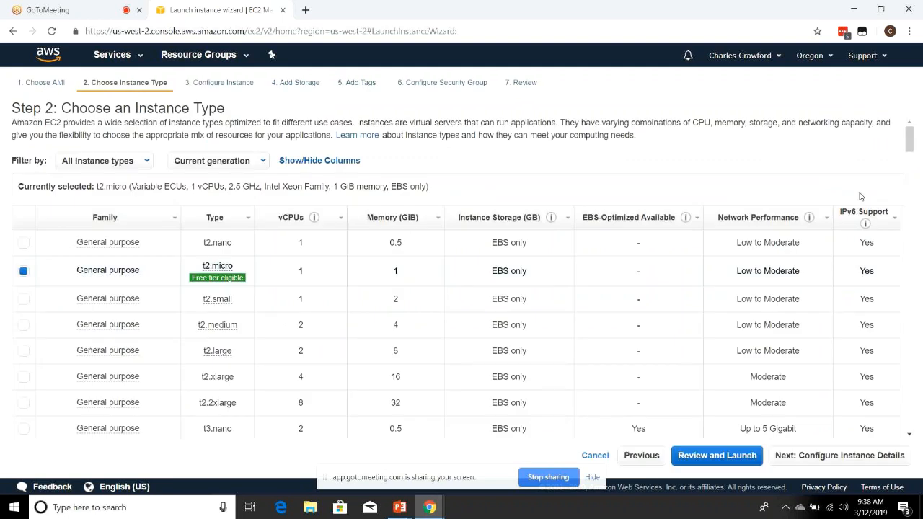
mouse_move(808, 217)
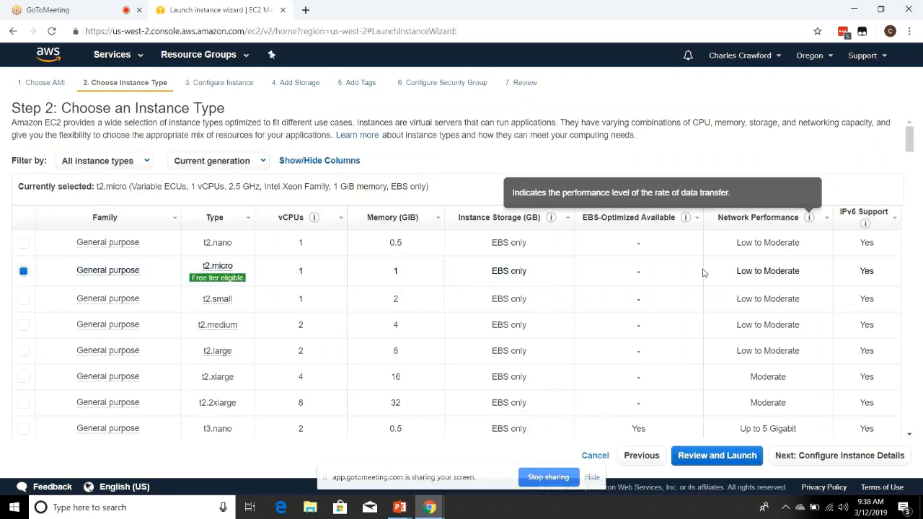
mouse_move(698, 304)
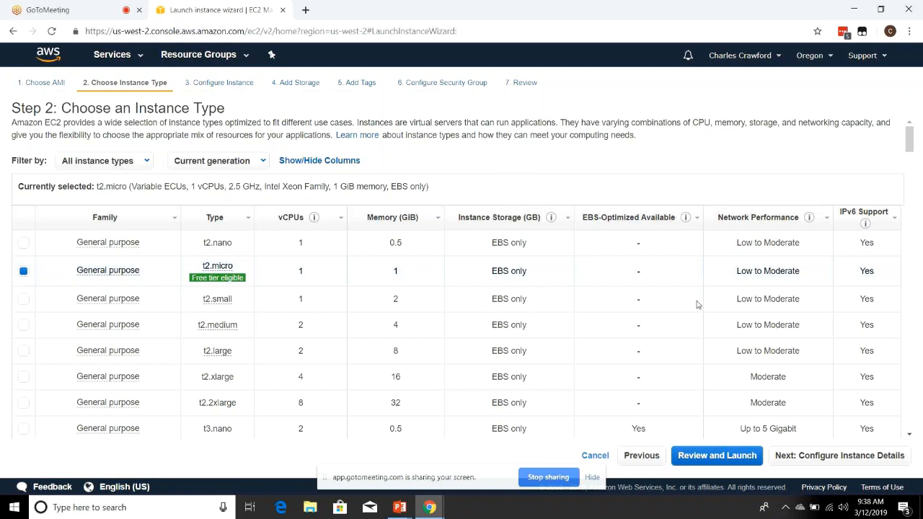
scroll(down, 3)
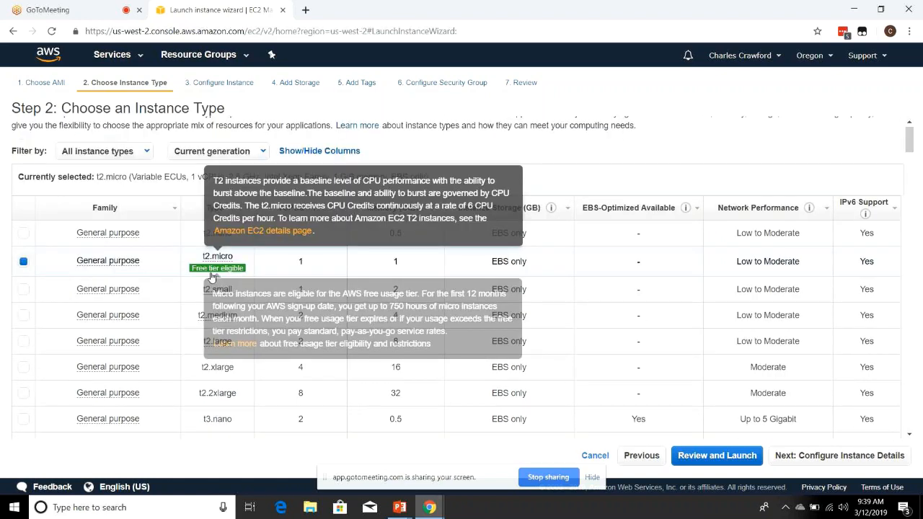
mouse_move(367, 274)
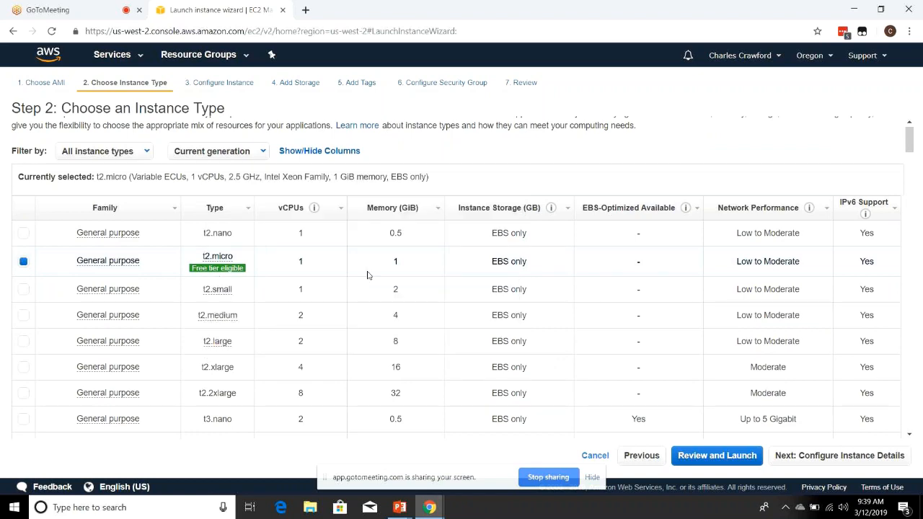
scroll(down, 3)
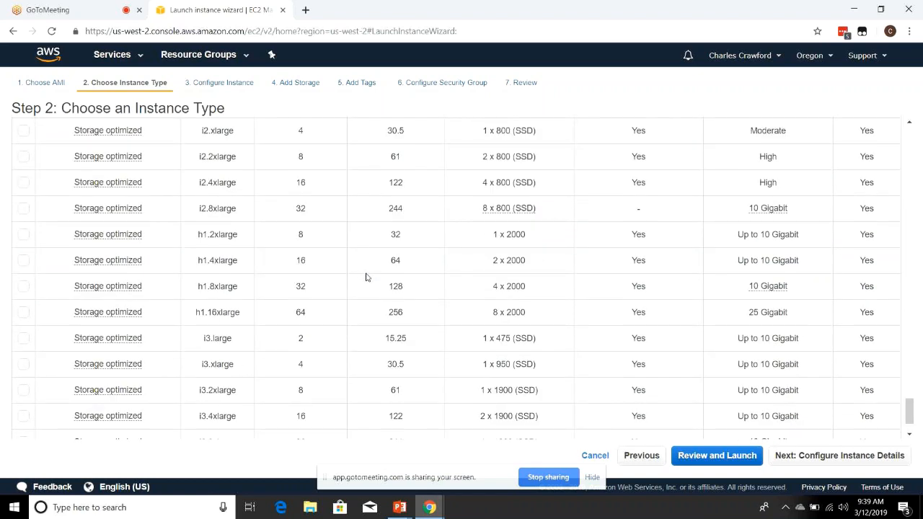
scroll(down, 3)
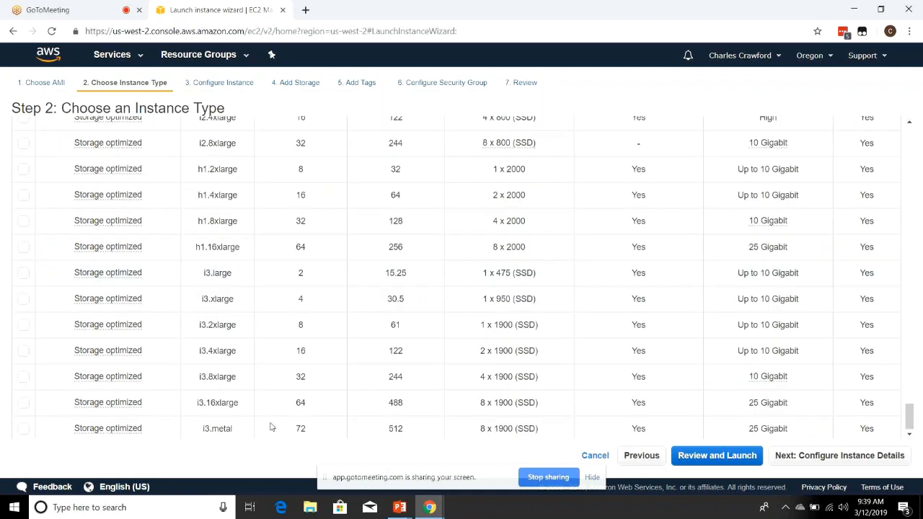
mouse_move(205, 406)
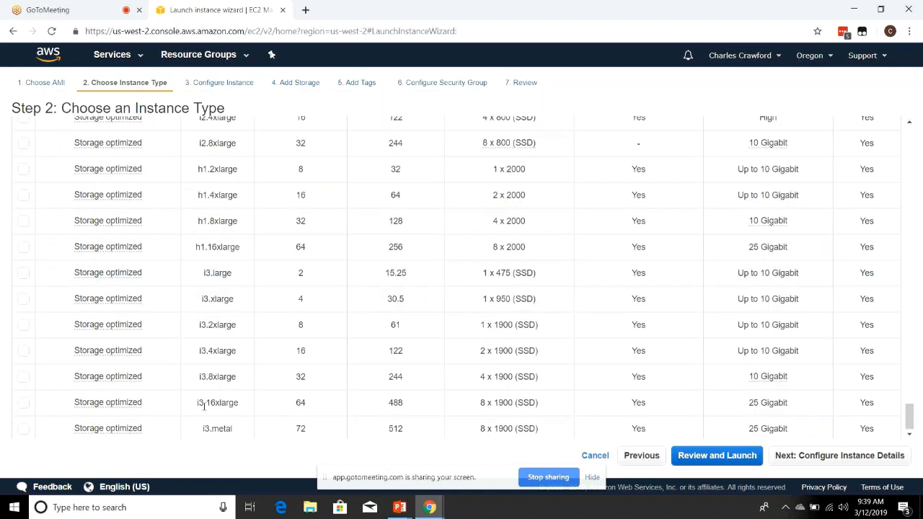
mouse_move(302, 404)
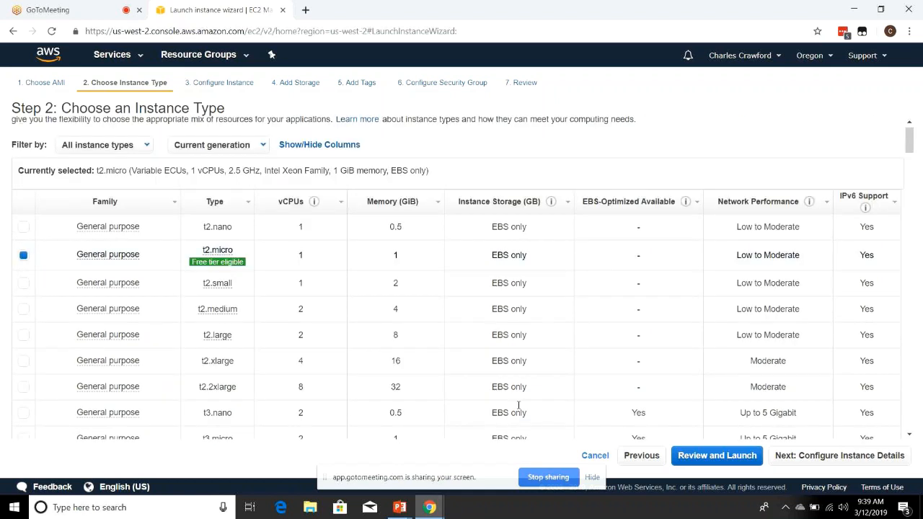
scroll(up, 3)
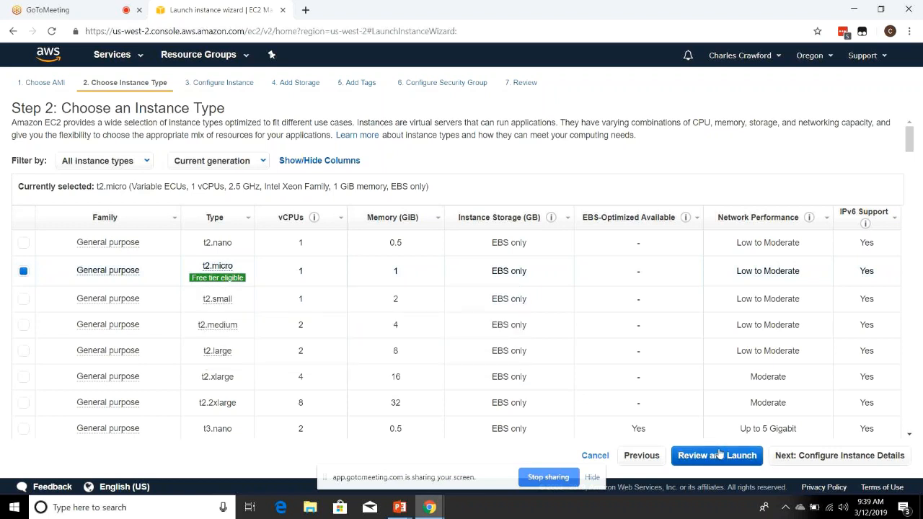
- Keep t2.micro and continue to Step 3, Configure Instance Details
click(838, 456)
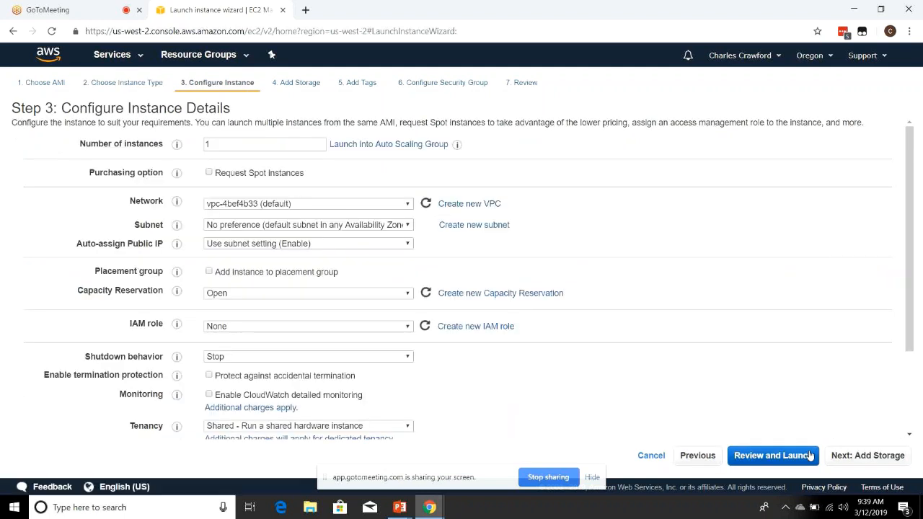
mouse_move(622, 410)
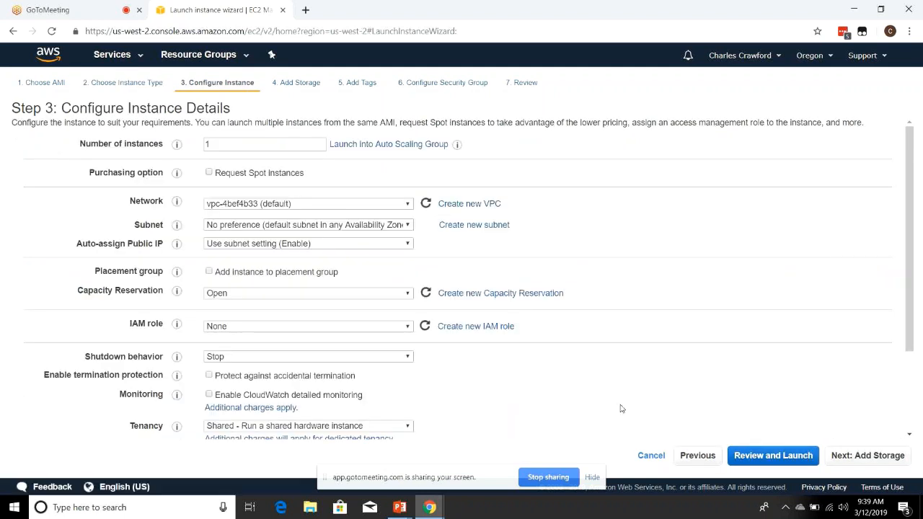
mouse_move(244, 159)
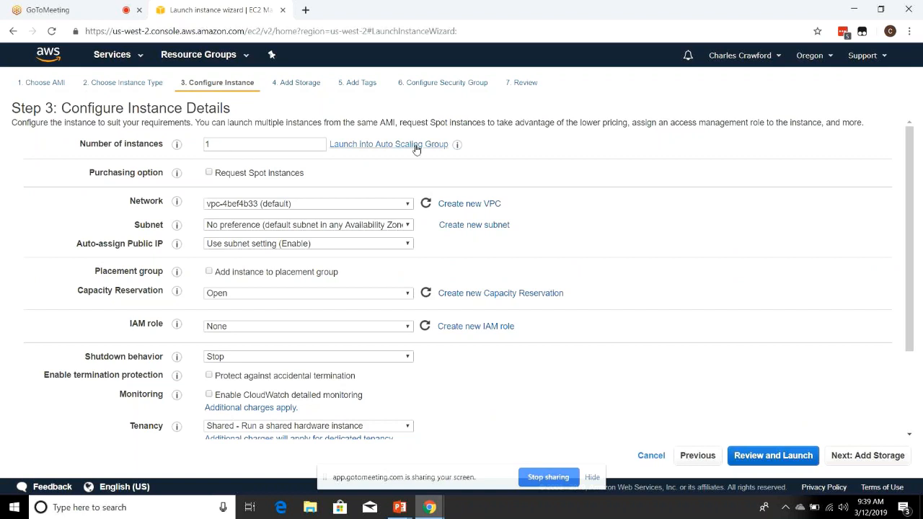
mouse_move(457, 145)
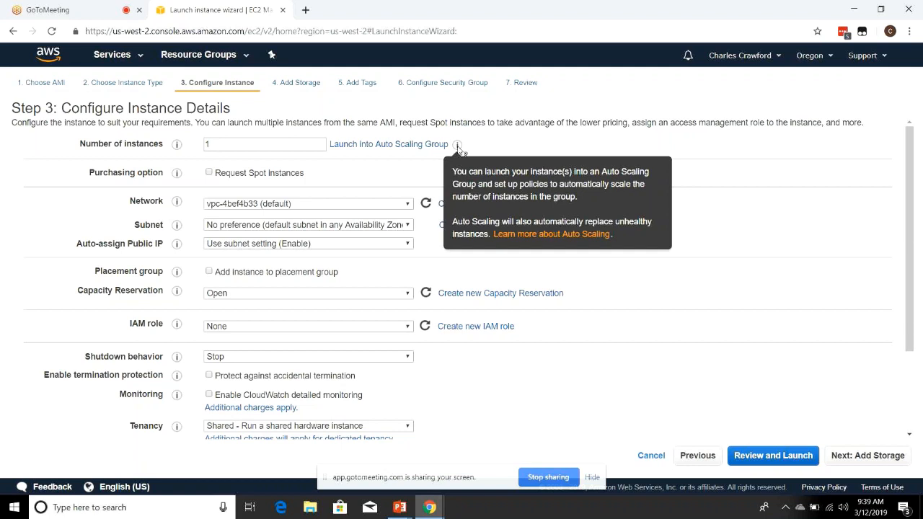
mouse_move(415, 146)
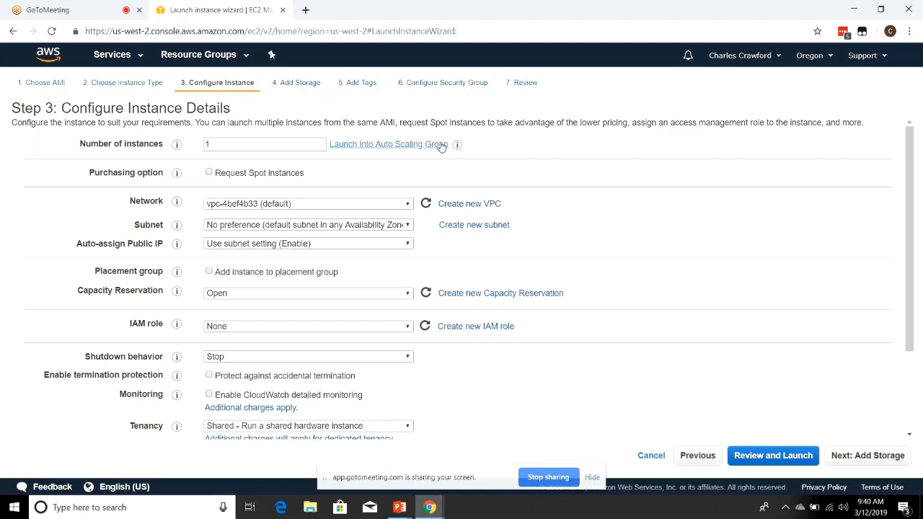
mouse_move(425, 166)
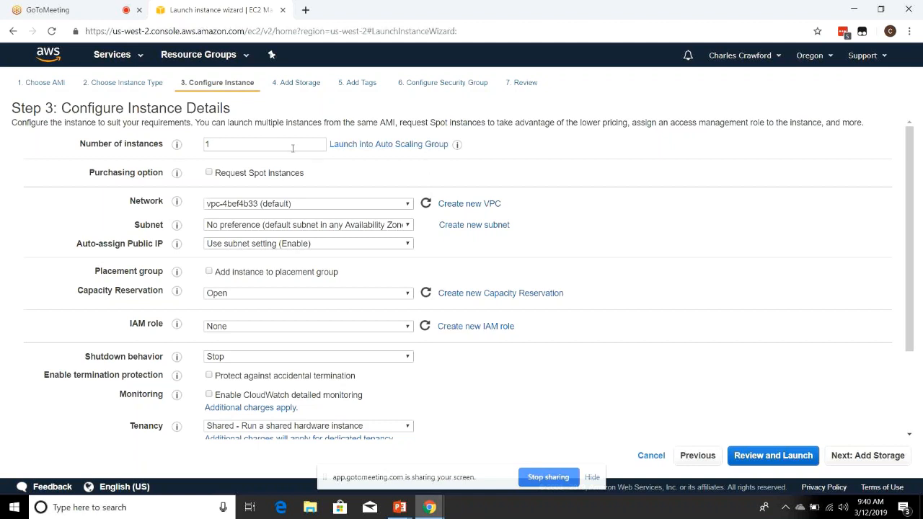
mouse_move(309, 176)
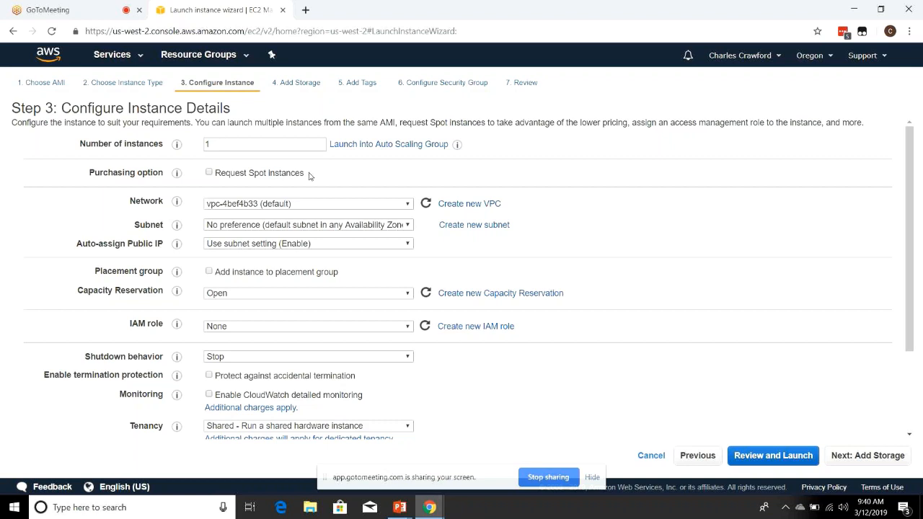
mouse_move(265, 179)
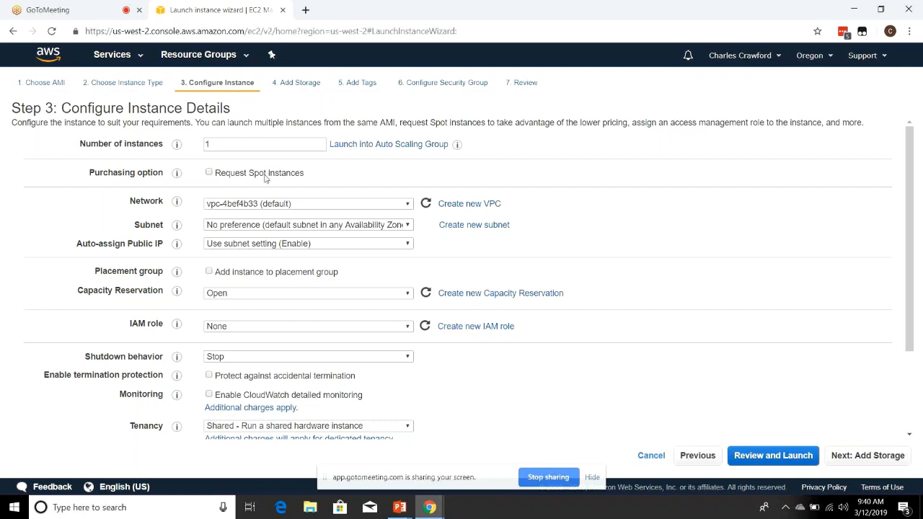
scroll(down, 3)
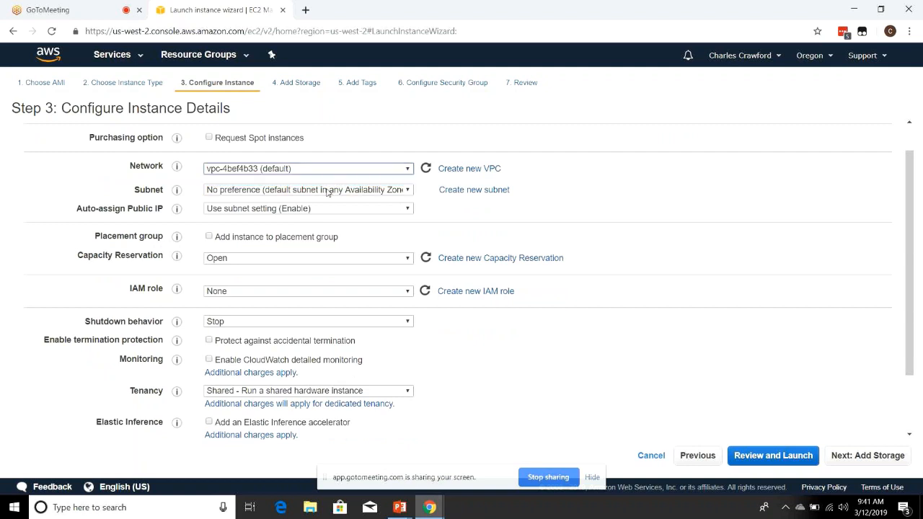
mouse_move(479, 211)
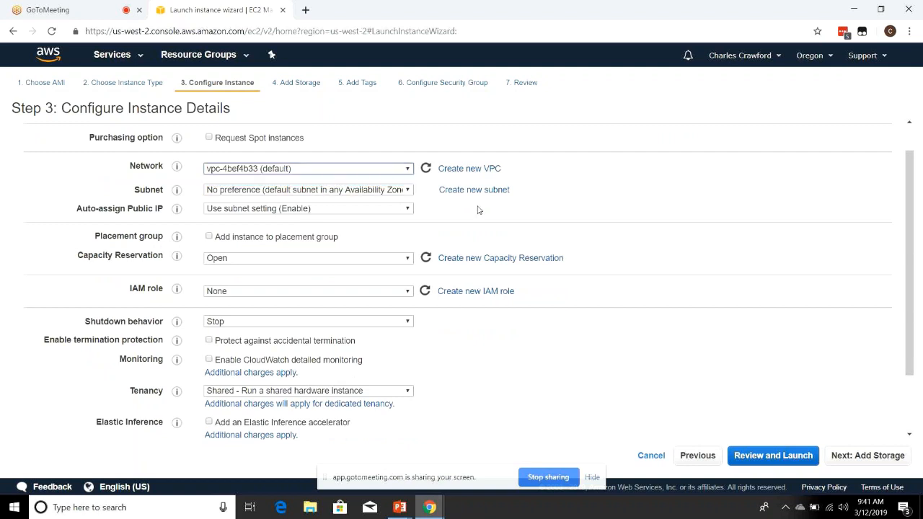
mouse_move(496, 216)
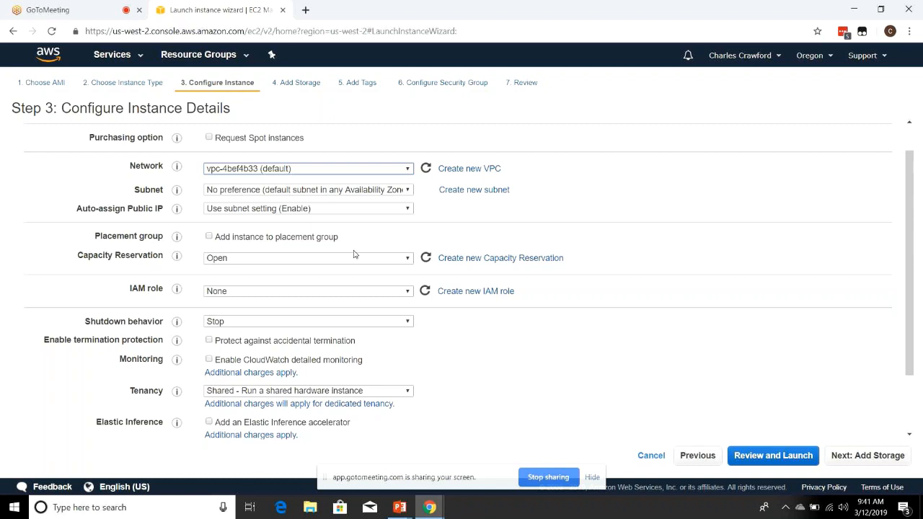
scroll(down, 3)
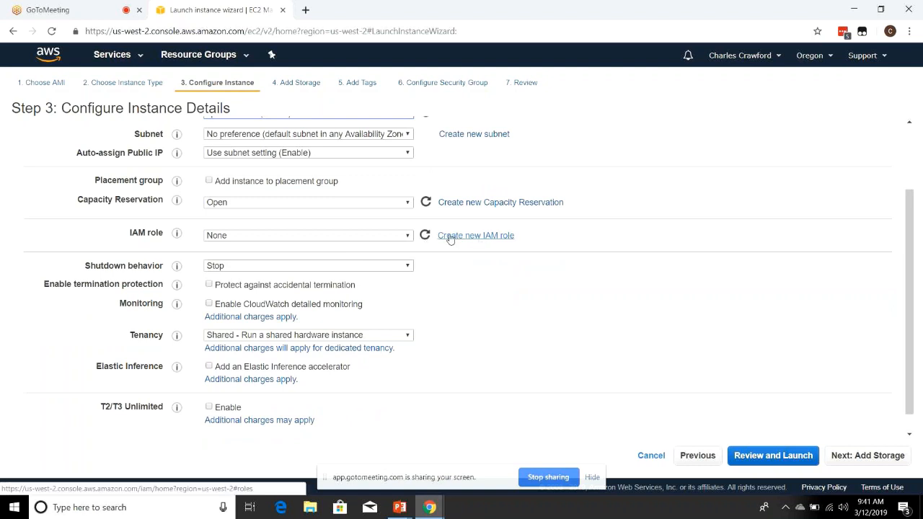
click(309, 235)
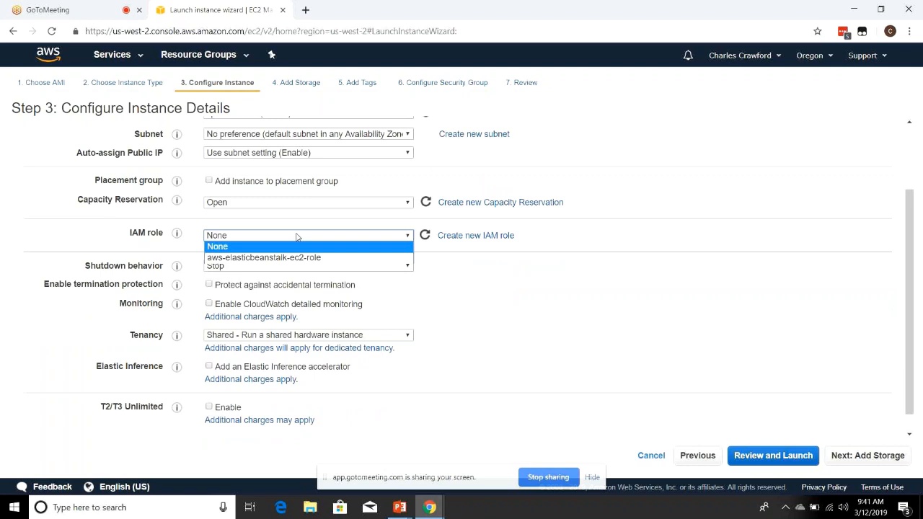
mouse_move(262, 256)
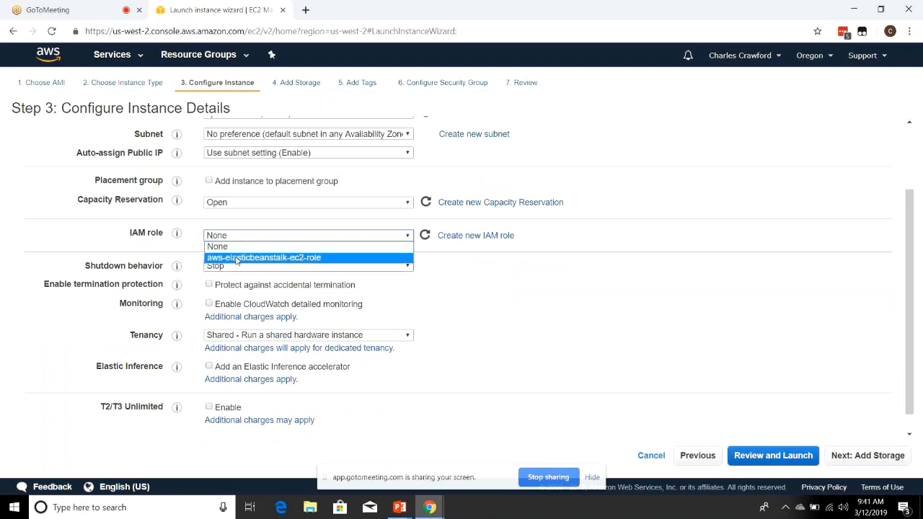
mouse_move(294, 261)
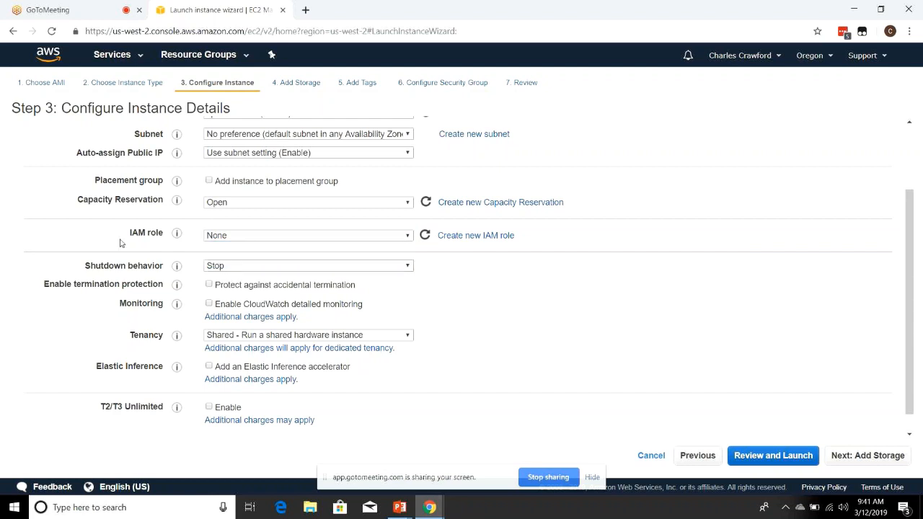
mouse_move(72, 216)
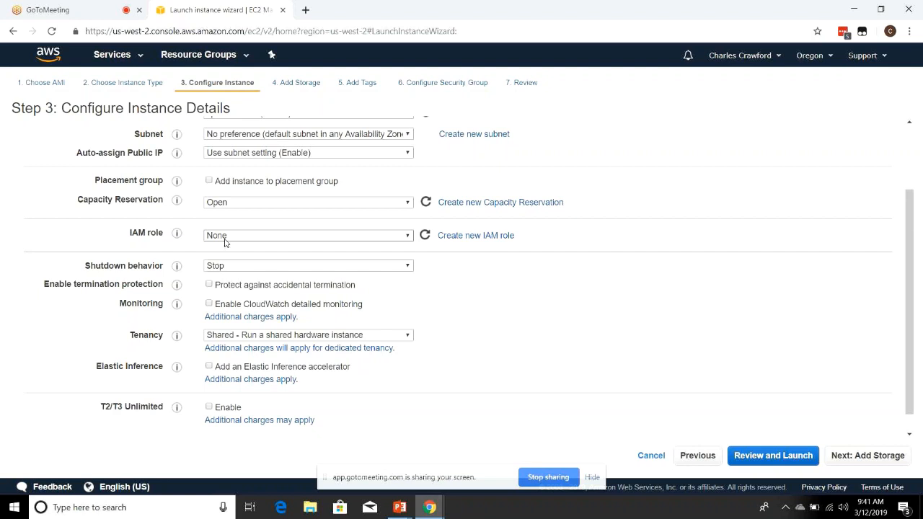
scroll(down, 3)
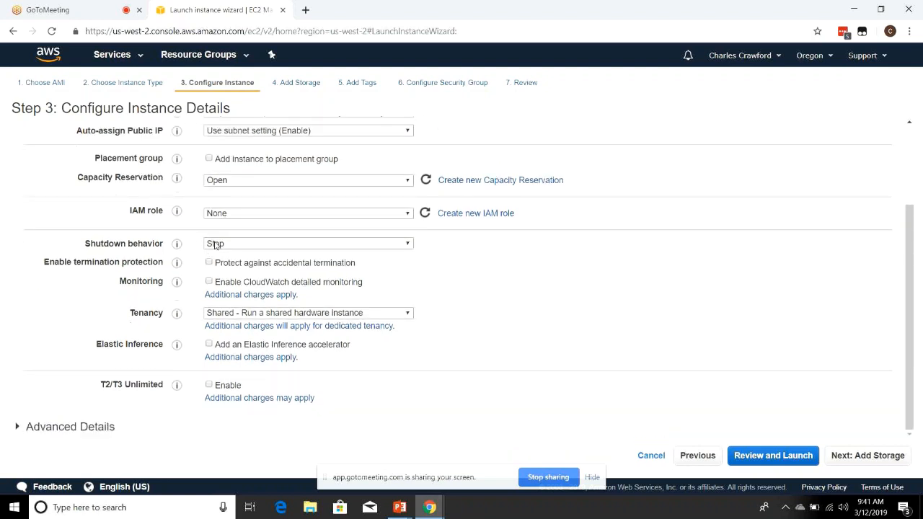
click(309, 242)
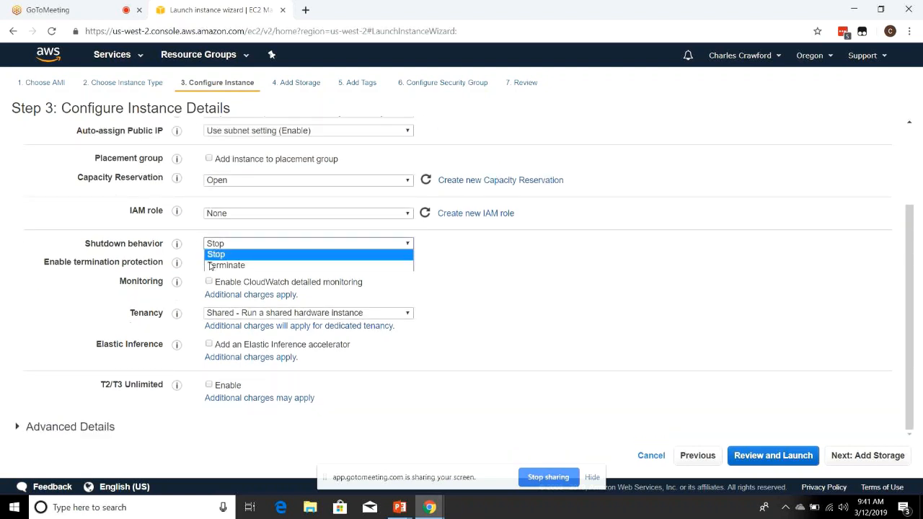
click(217, 254)
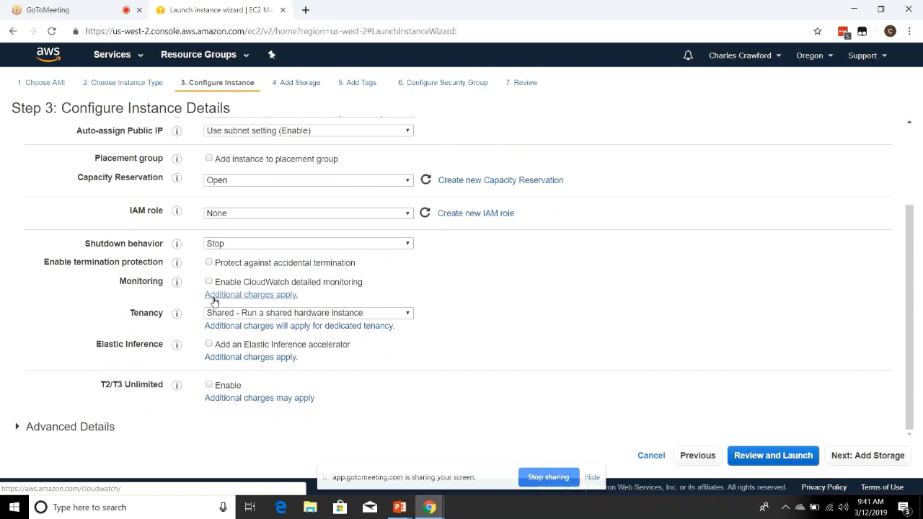
click(113, 55)
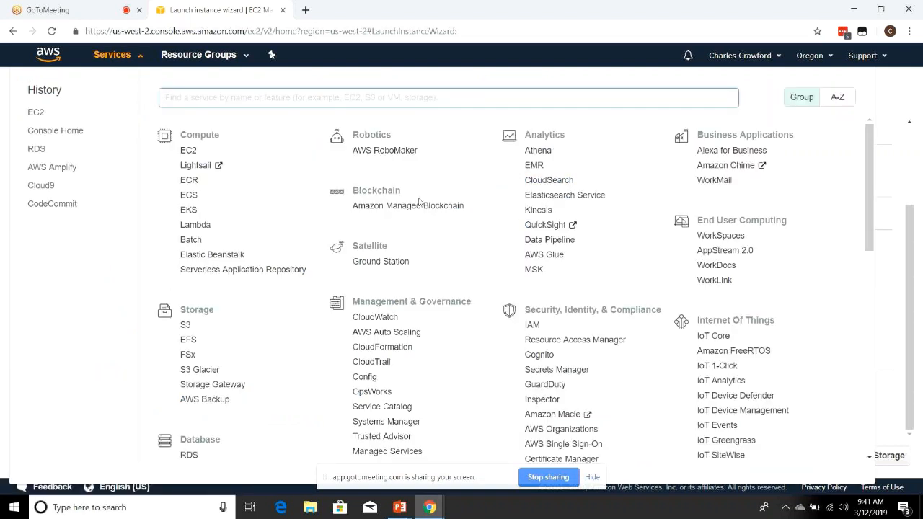
mouse_move(782, 153)
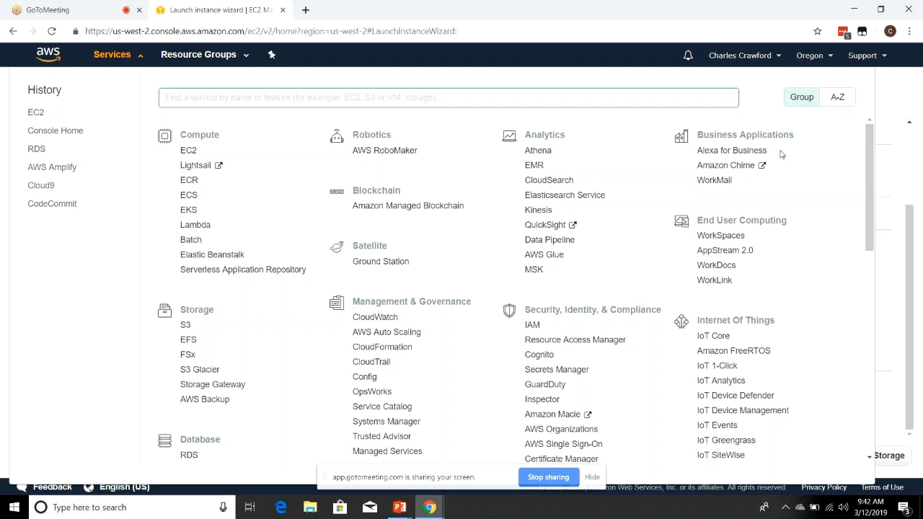
mouse_move(888, 112)
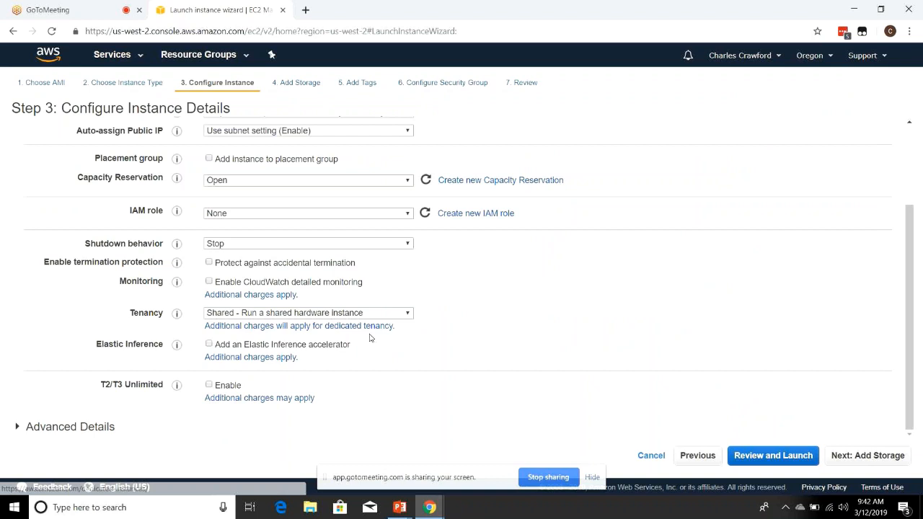
click(308, 312)
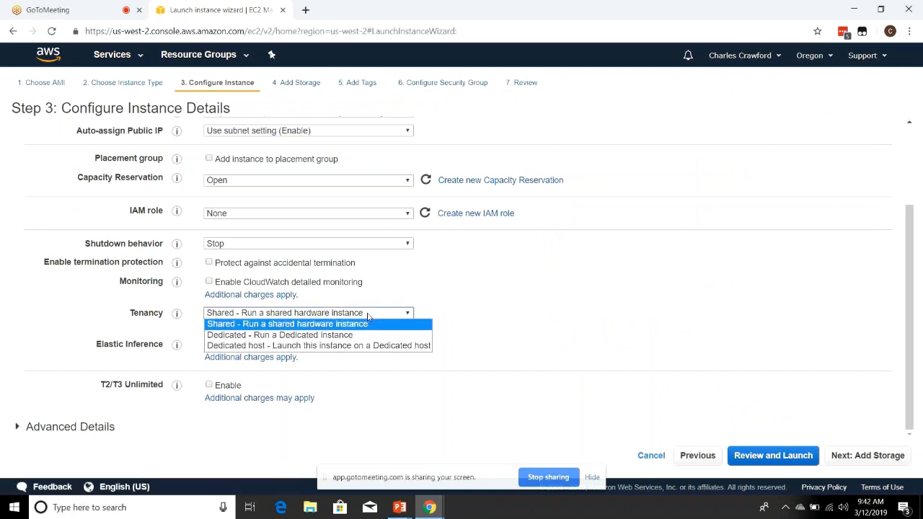
click(287, 324)
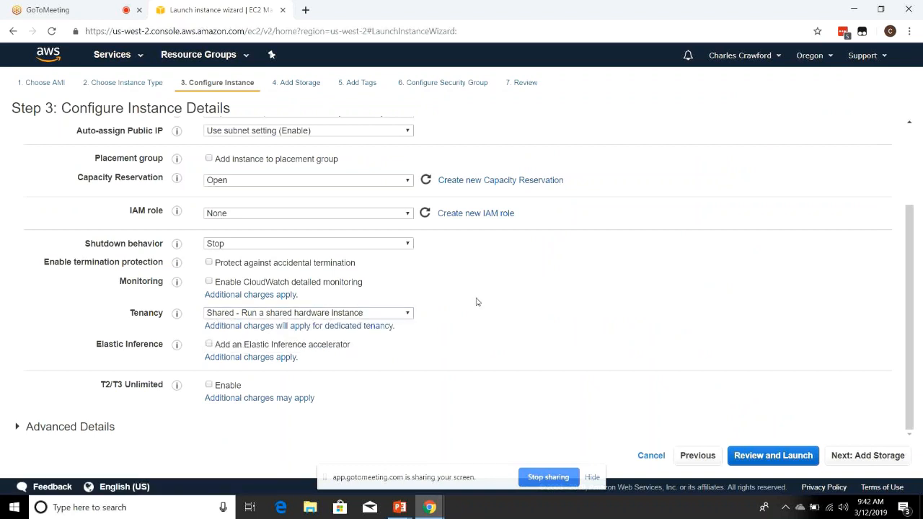
click(309, 312)
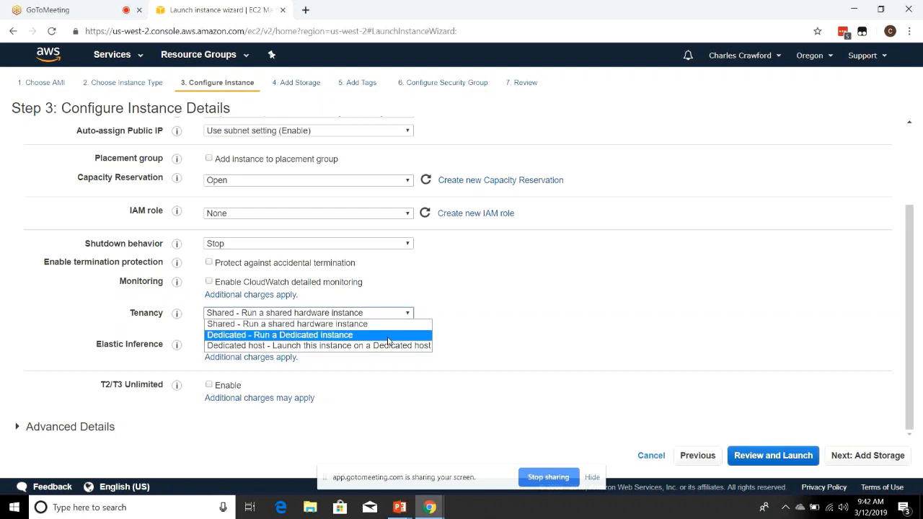
mouse_move(389, 346)
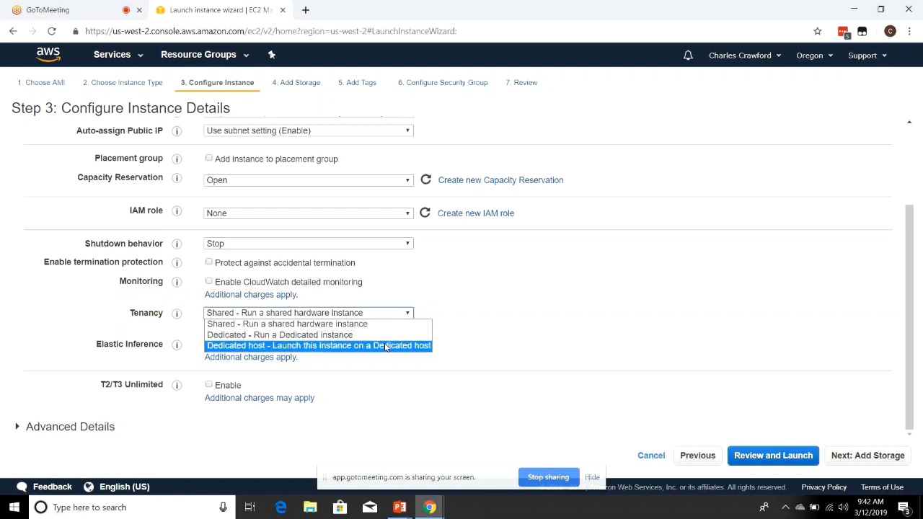
mouse_move(387, 352)
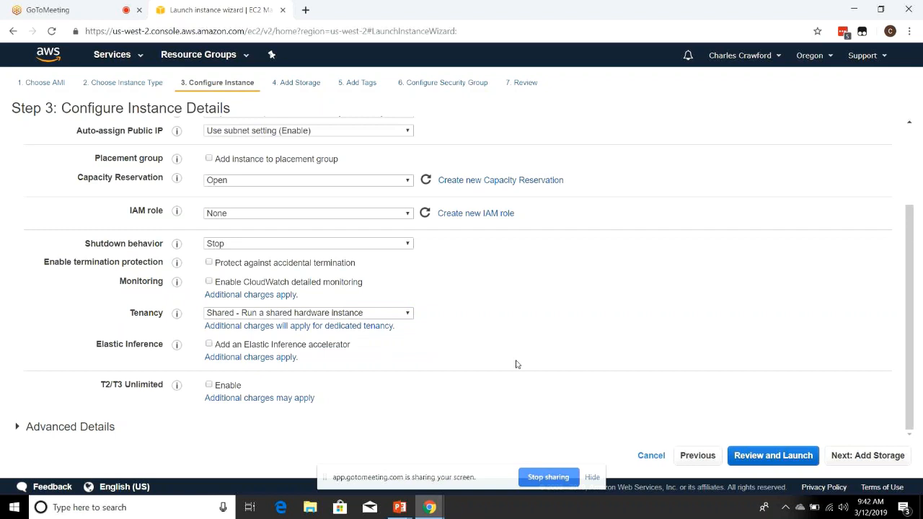
mouse_move(858, 458)
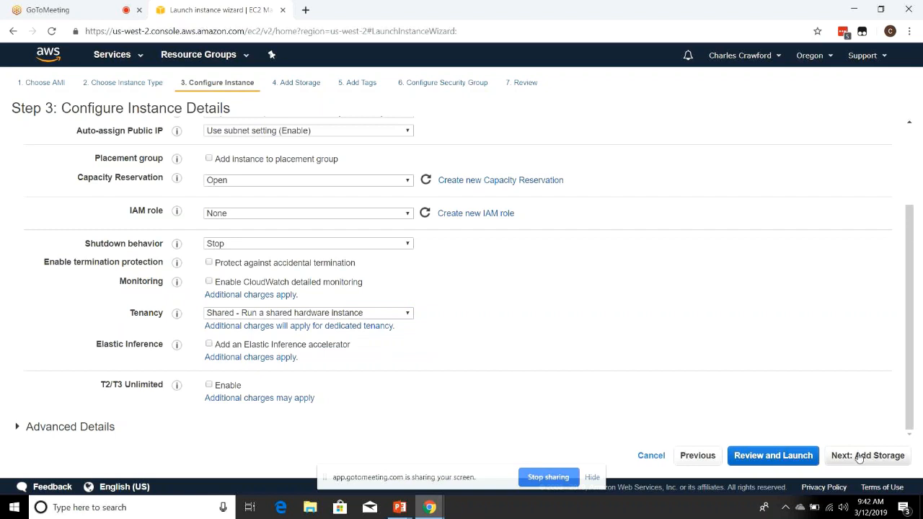
click(869, 456)
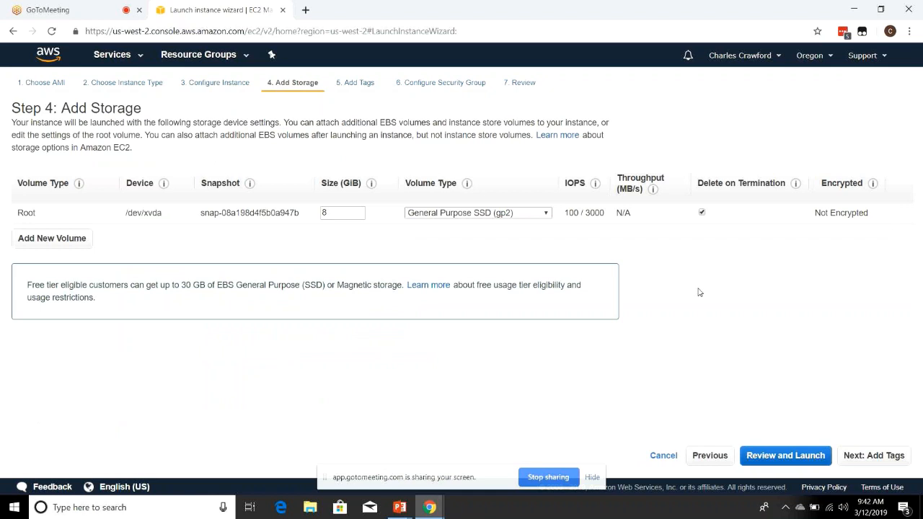
click(477, 214)
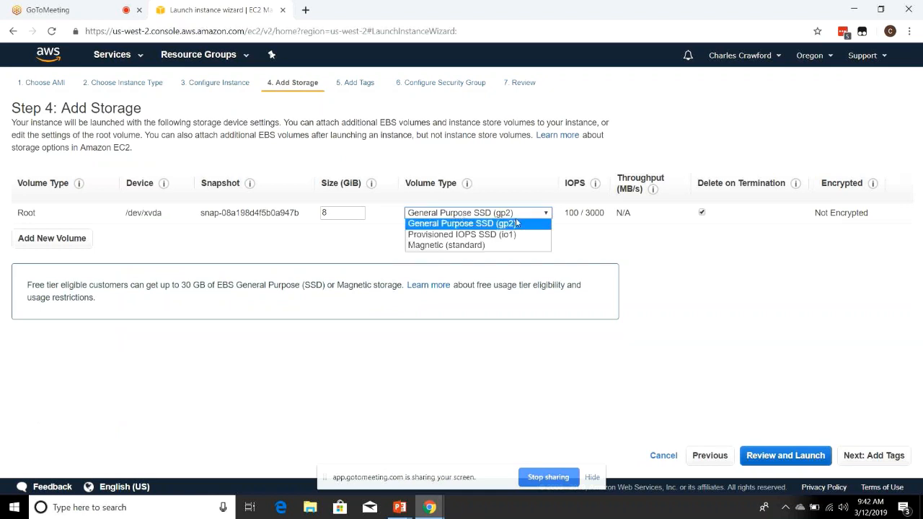
click(459, 222)
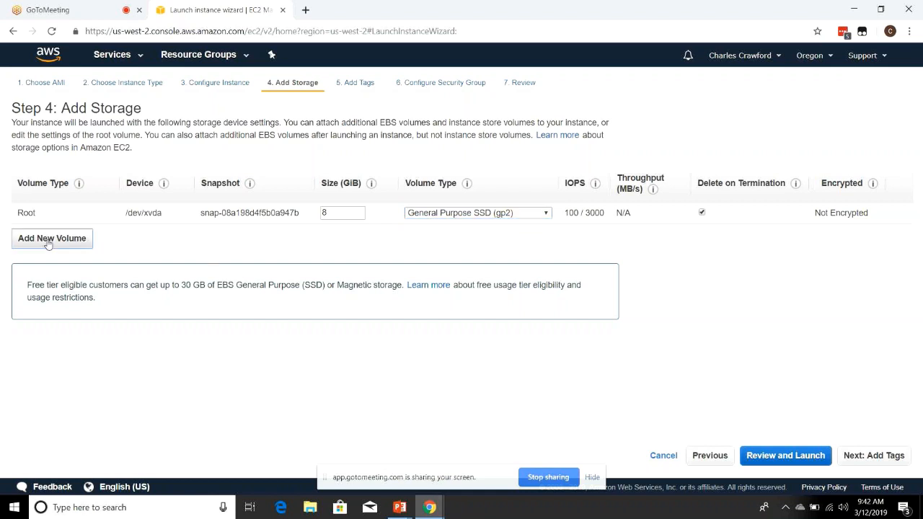
click(52, 238)
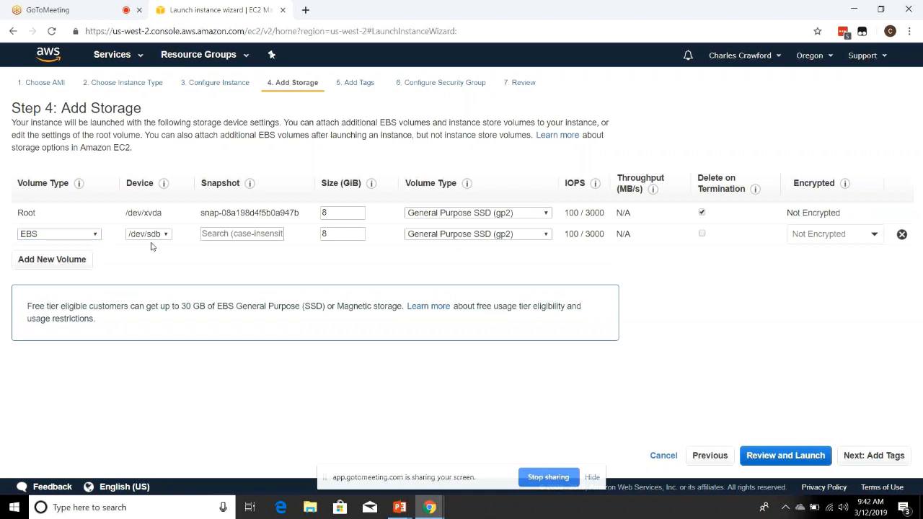
click(58, 234)
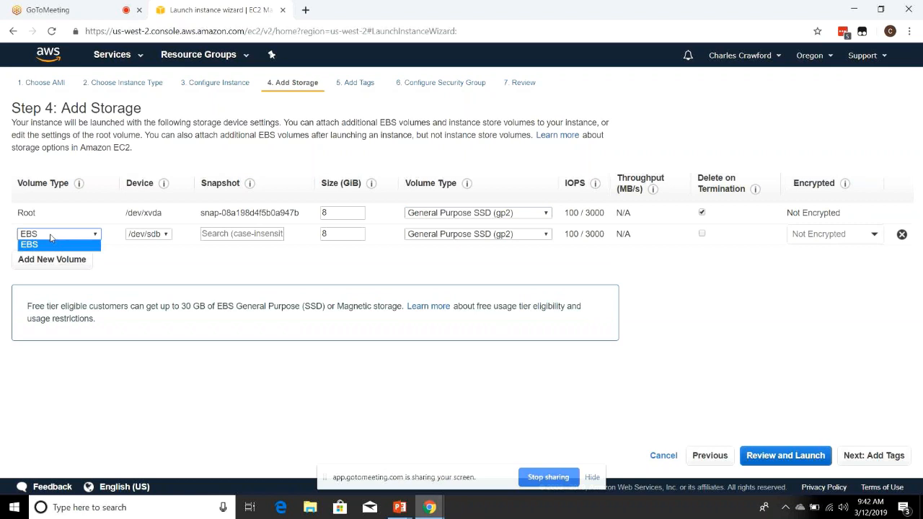
click(29, 246)
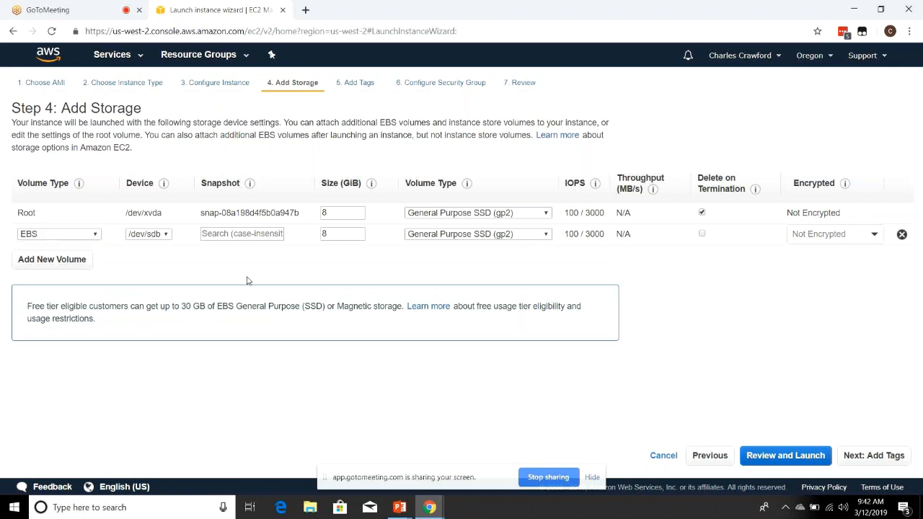
mouse_move(906, 232)
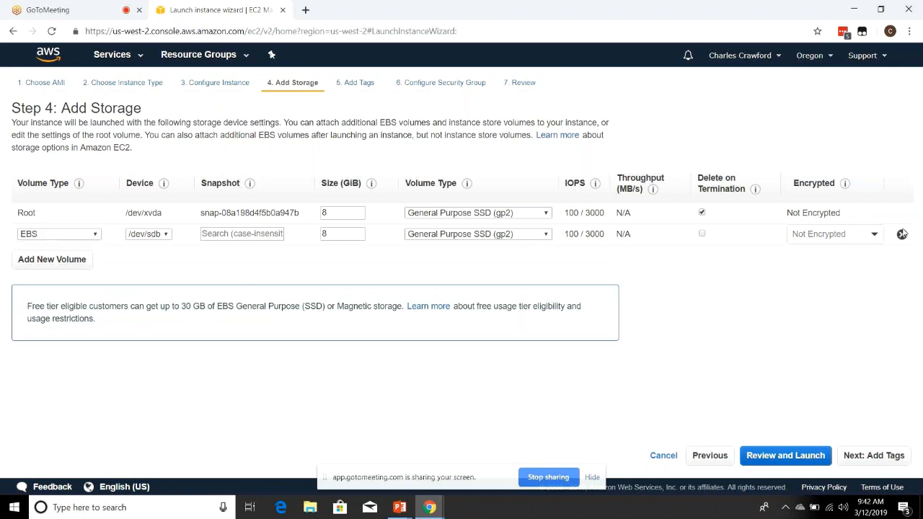
- Remove the /dev/sdb volume and jump to Step 7, Review Instance Launch, for launch-wizard-1
click(902, 233)
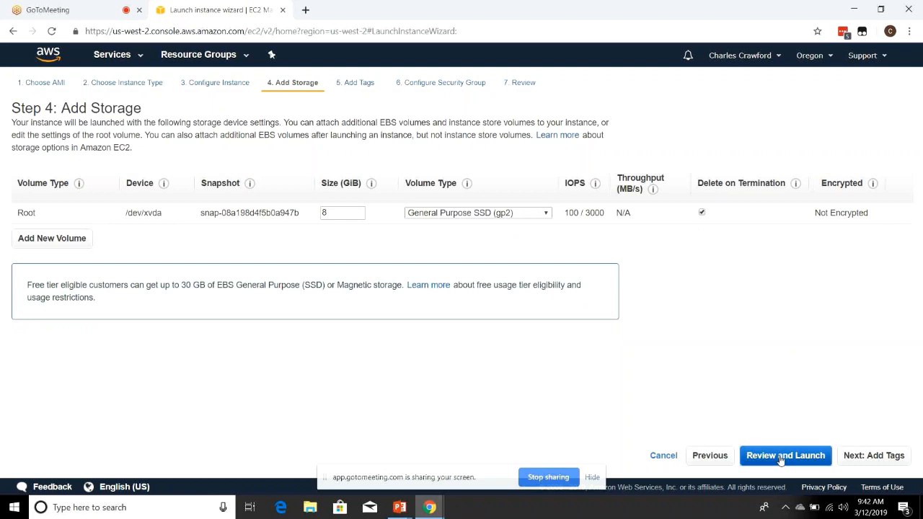
click(785, 456)
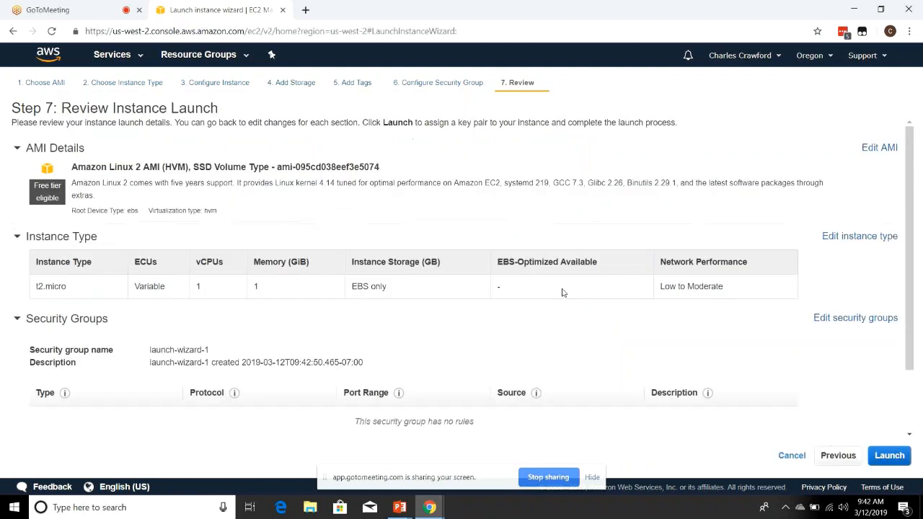
scroll(down, 3)
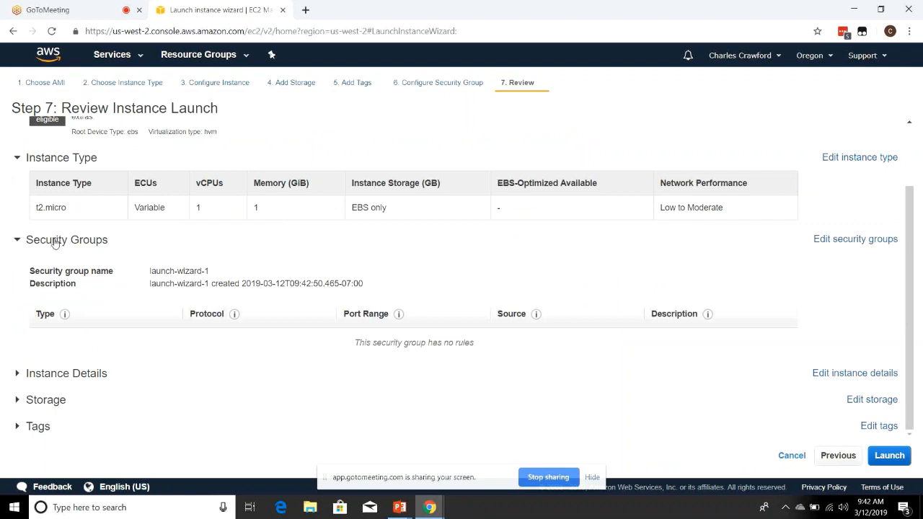
mouse_move(275, 299)
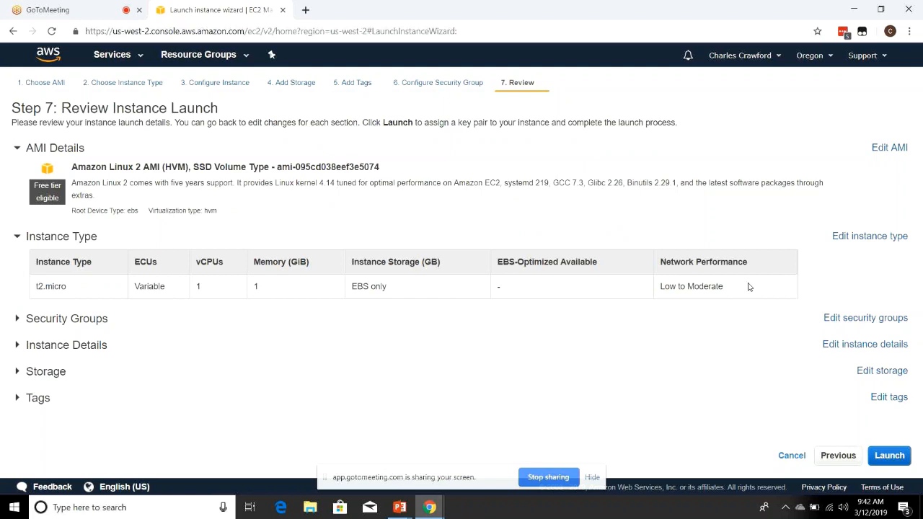
mouse_move(302, 274)
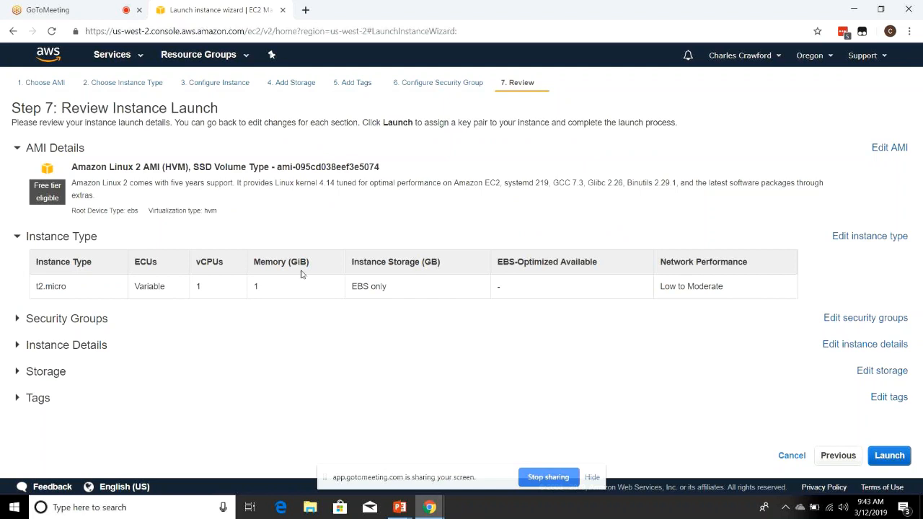
- Back at Step 6, add a second inbound rule set to All traffic
click(838, 456)
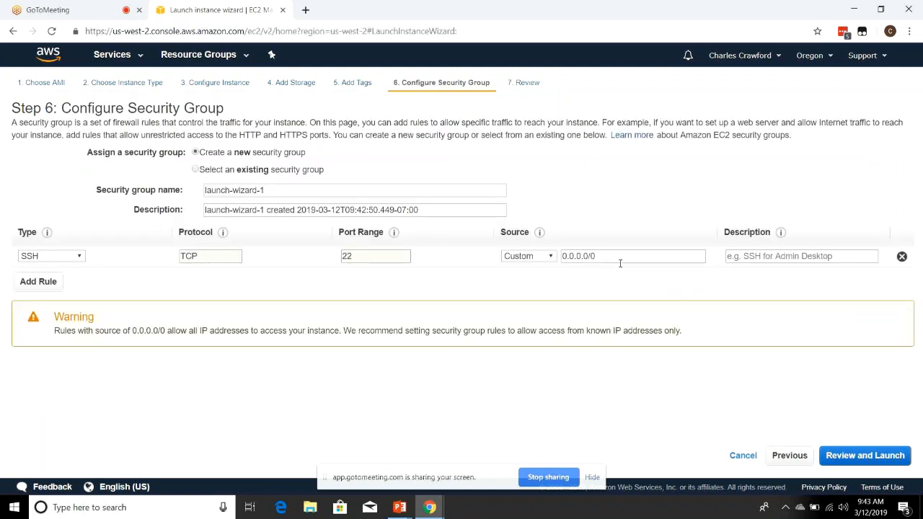
mouse_move(251, 267)
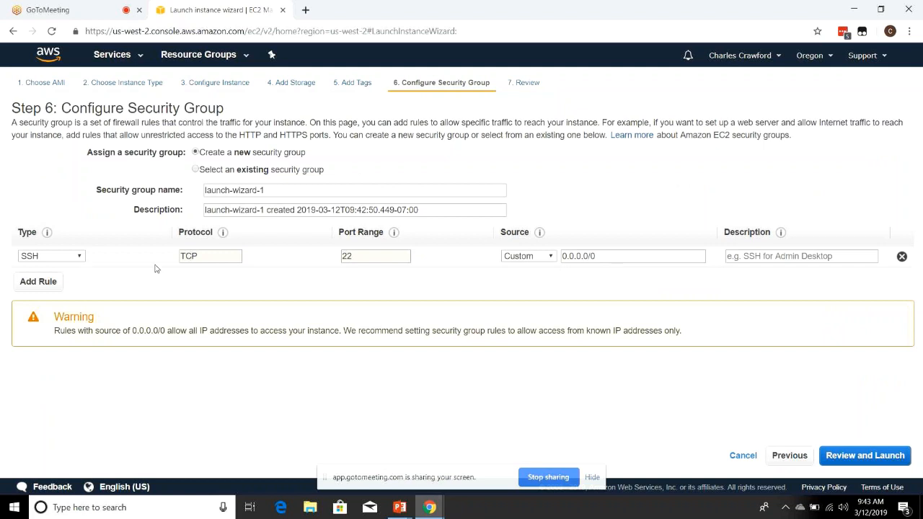
mouse_move(453, 251)
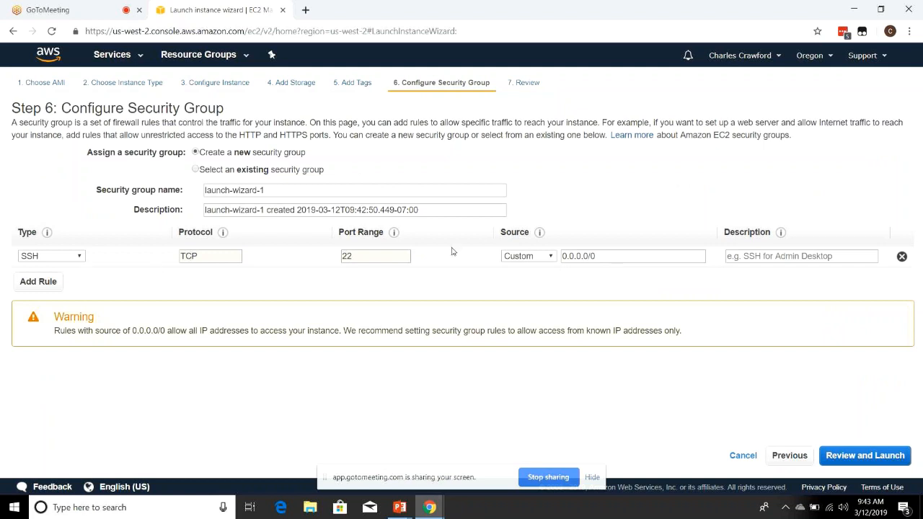
mouse_move(211, 290)
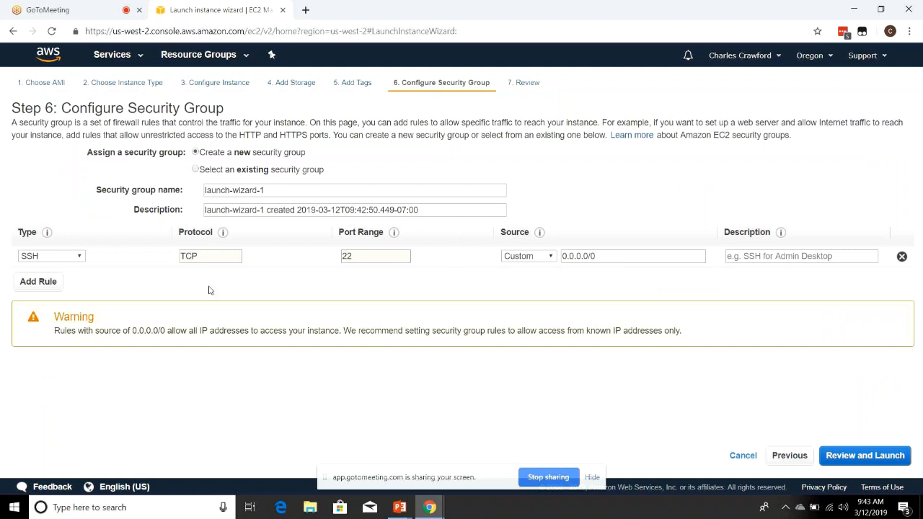
click(37, 281)
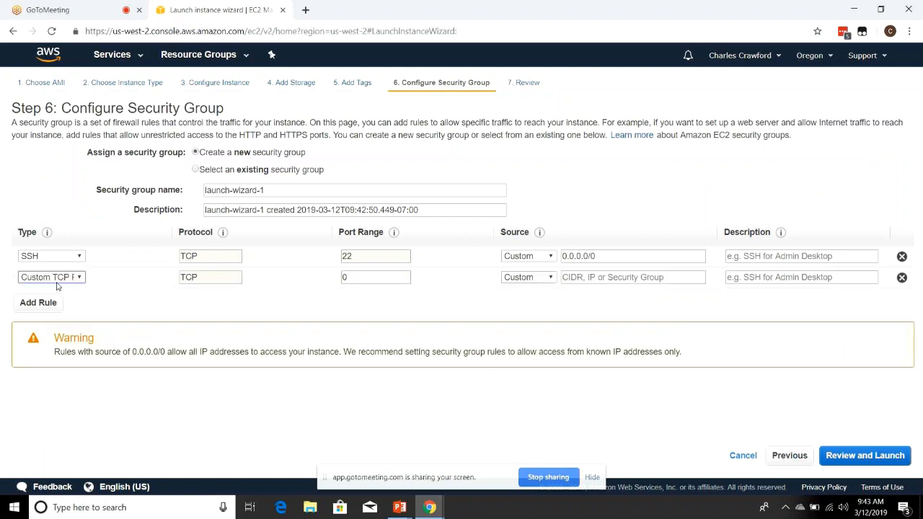
click(52, 277)
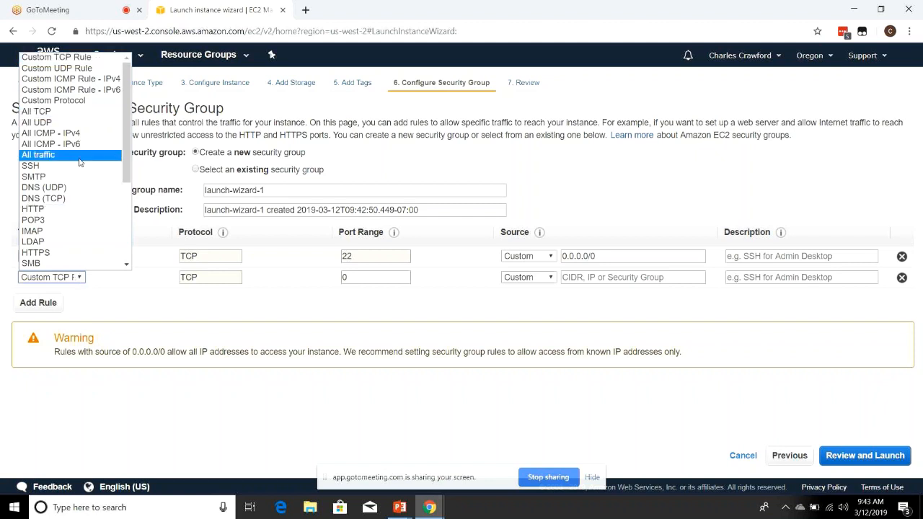
click(38, 154)
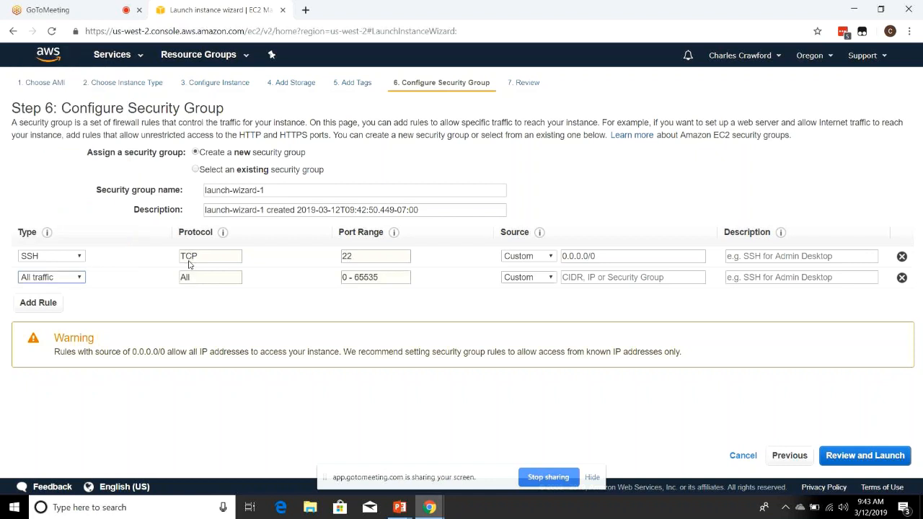
mouse_move(67, 288)
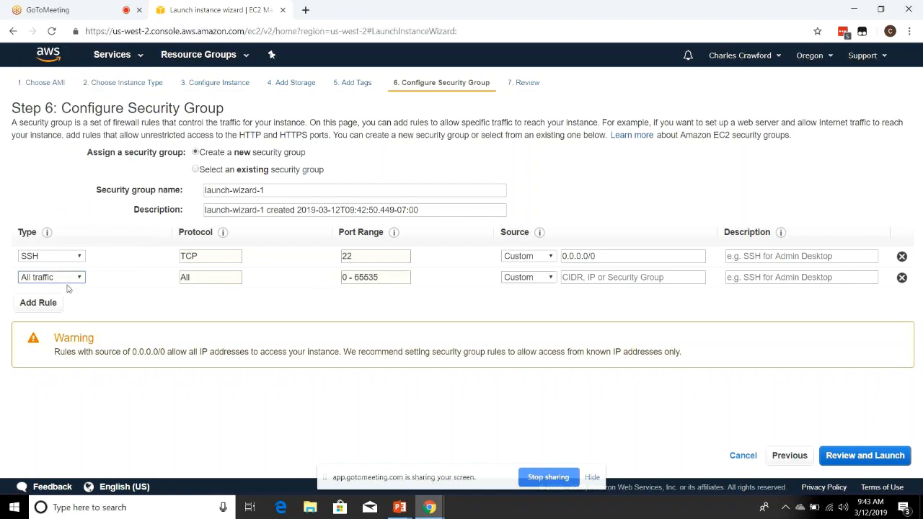
- Change the rule to Custom TCP on port 3001, then delete it, leaving only SSH port 22
click(51, 255)
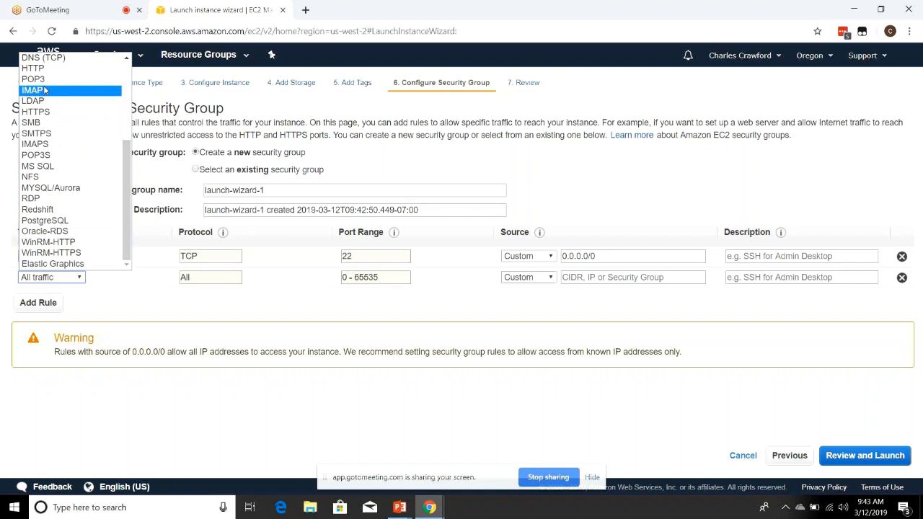
mouse_move(55, 144)
text(3)
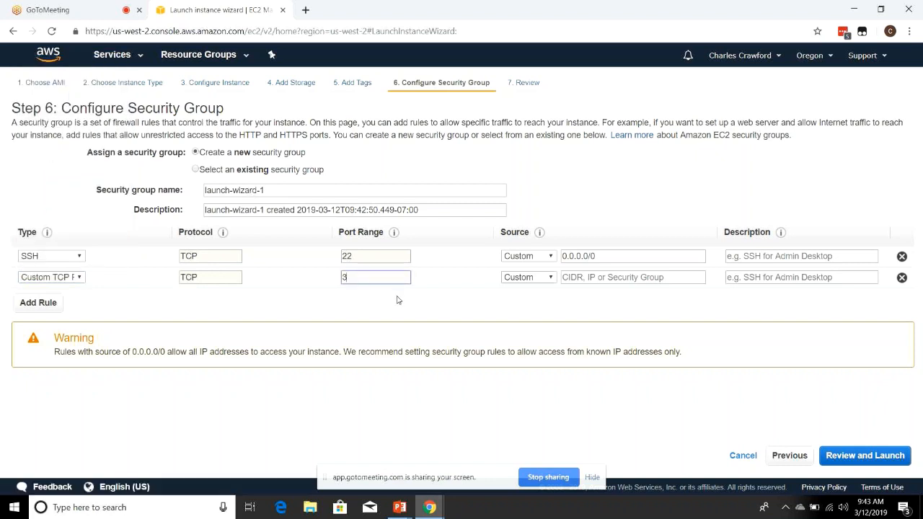
text(001)
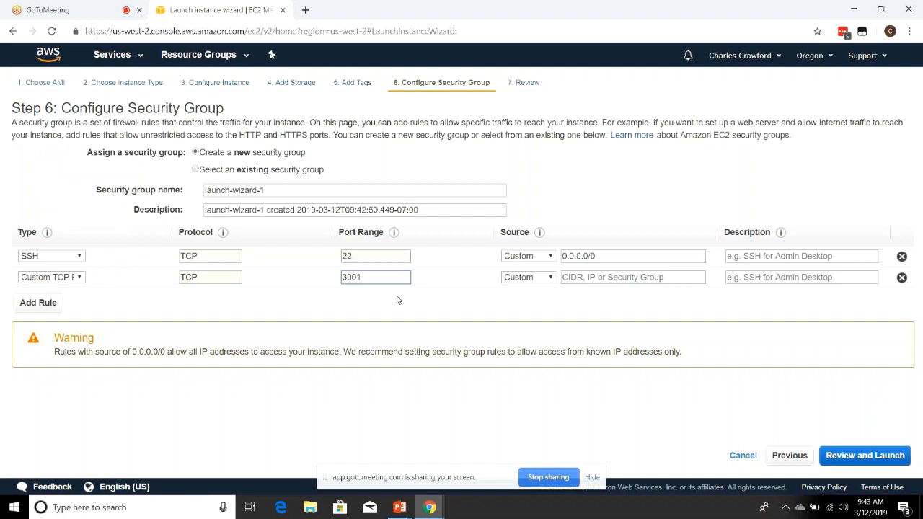
mouse_move(539, 231)
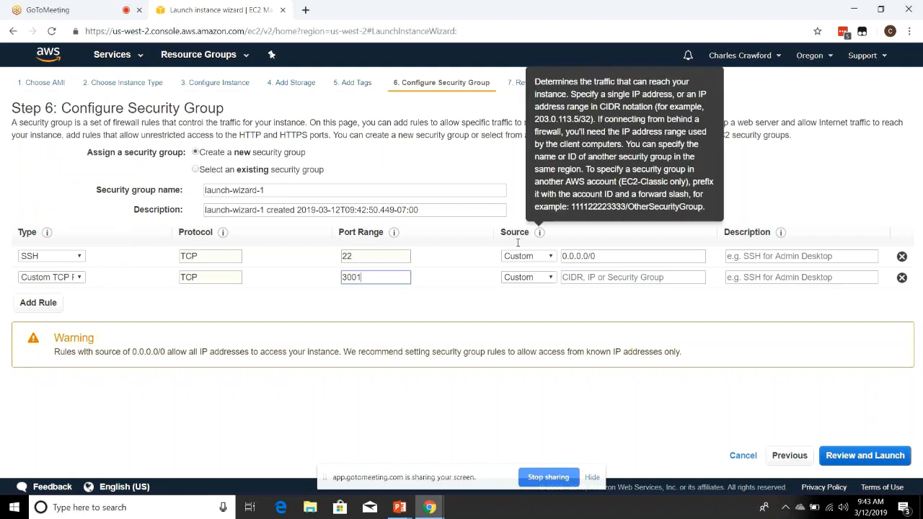
mouse_move(582, 260)
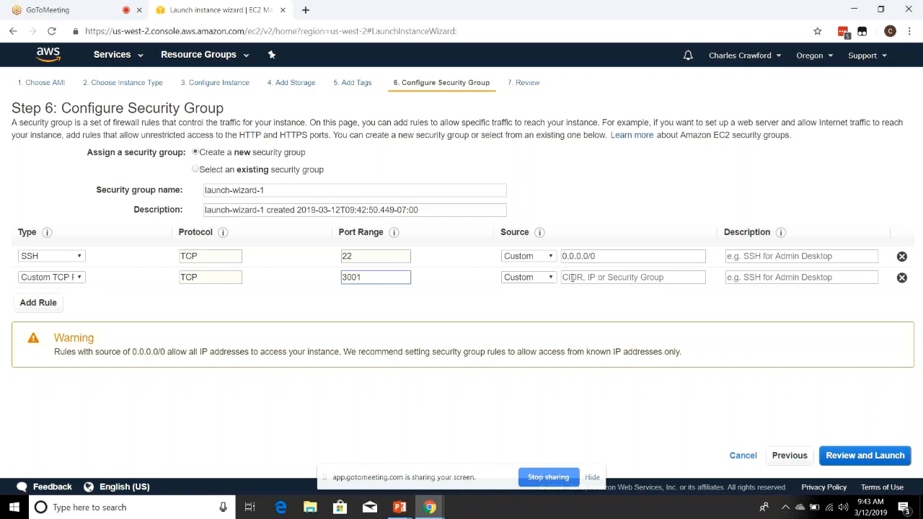
click(902, 277)
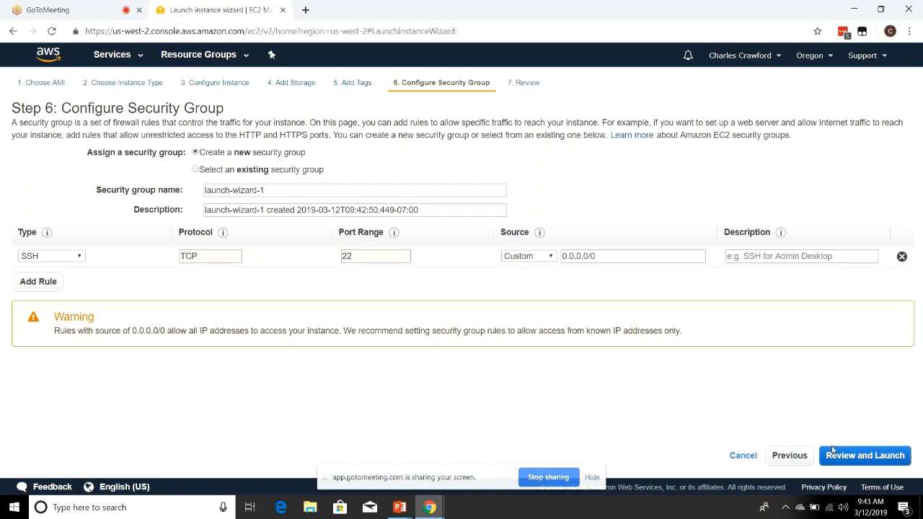
- Review the launch at Step 7, then return to Step 6 with launch-wizard-1 holding only SSH
click(865, 455)
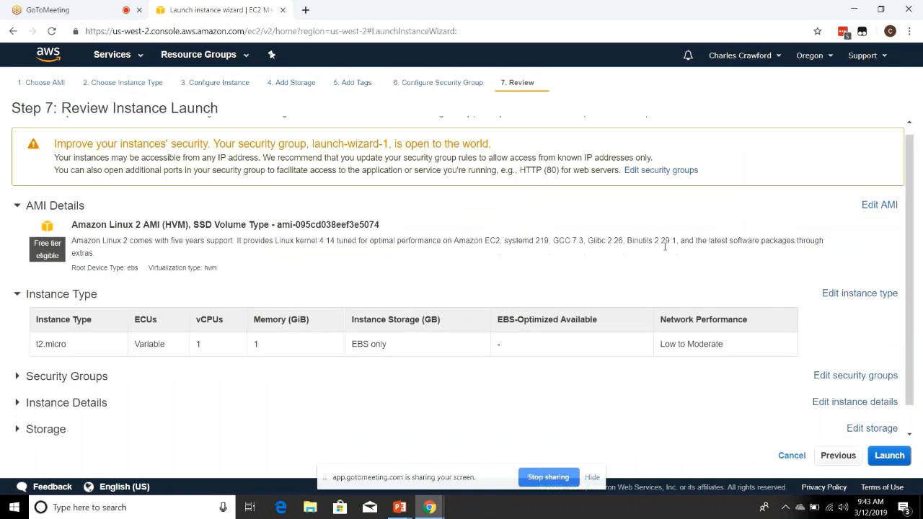
scroll(down, 3)
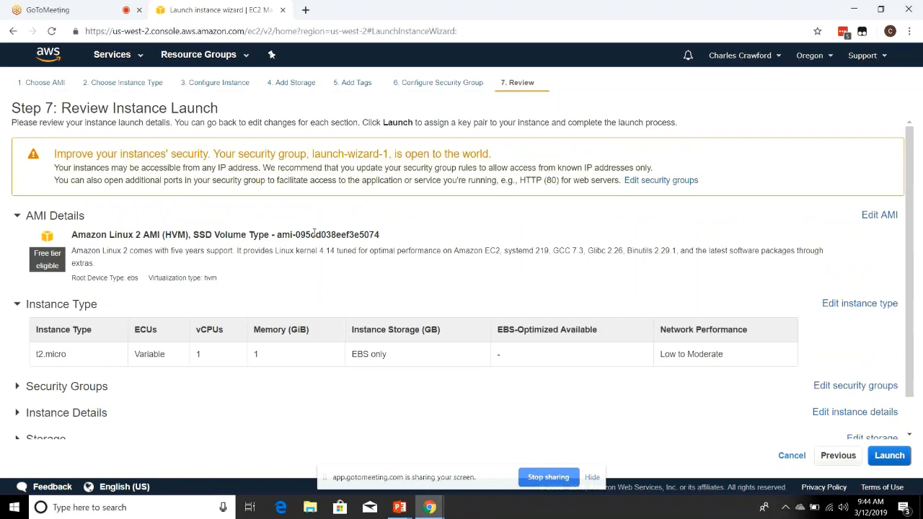
click(838, 456)
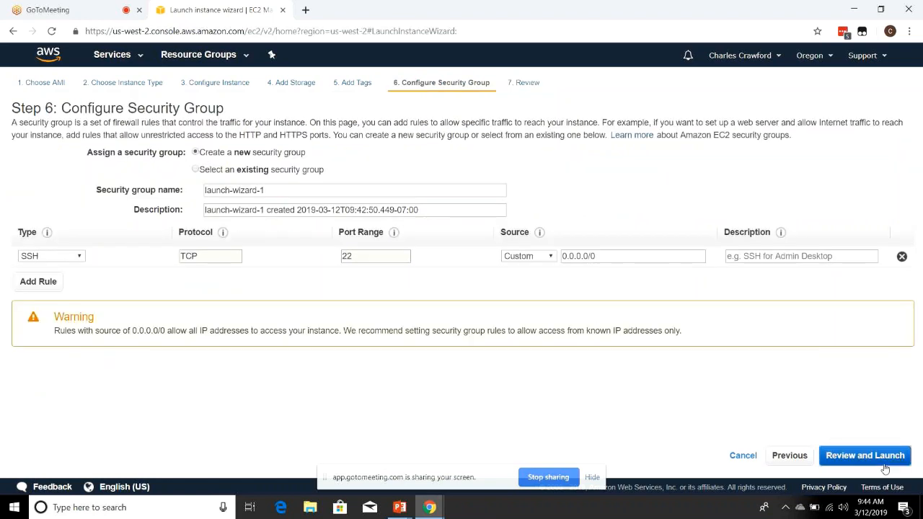
- Launch the reviewed instance, choosing 'Proceed without a key pair' and acknowledging the warning
click(865, 456)
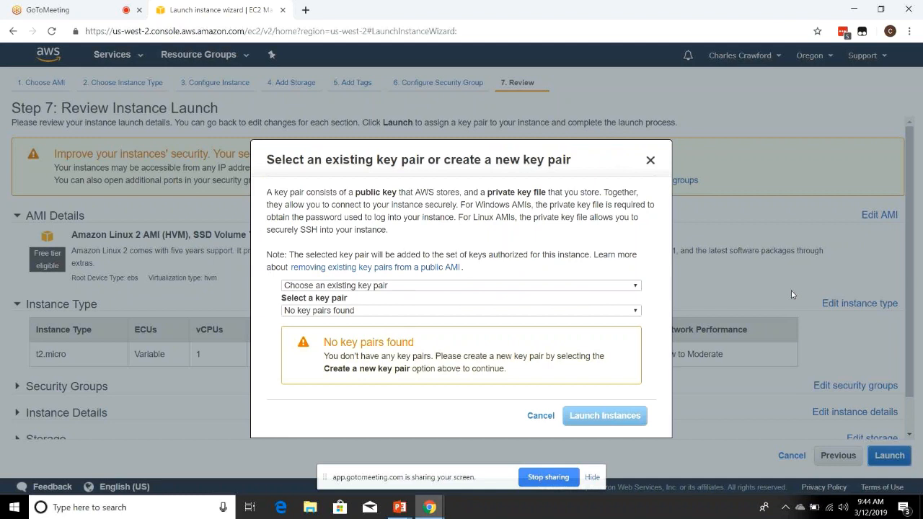
mouse_move(625, 323)
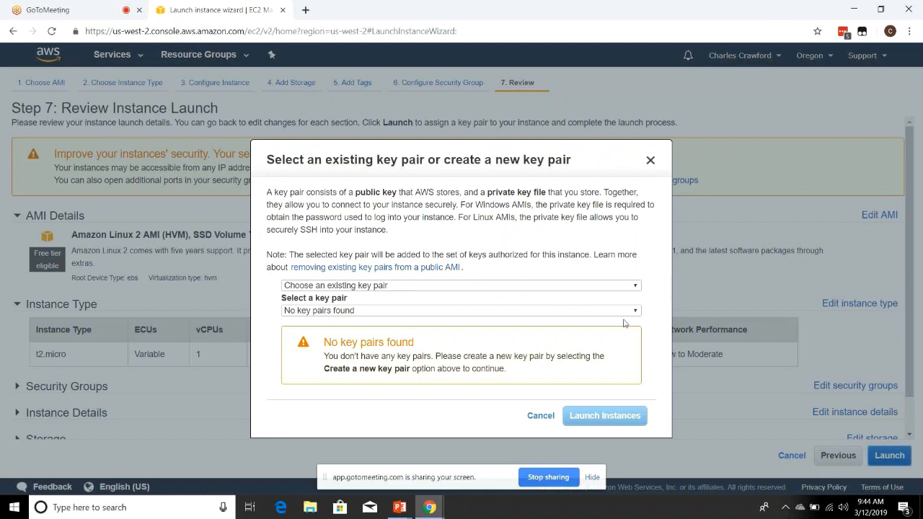
mouse_move(597, 251)
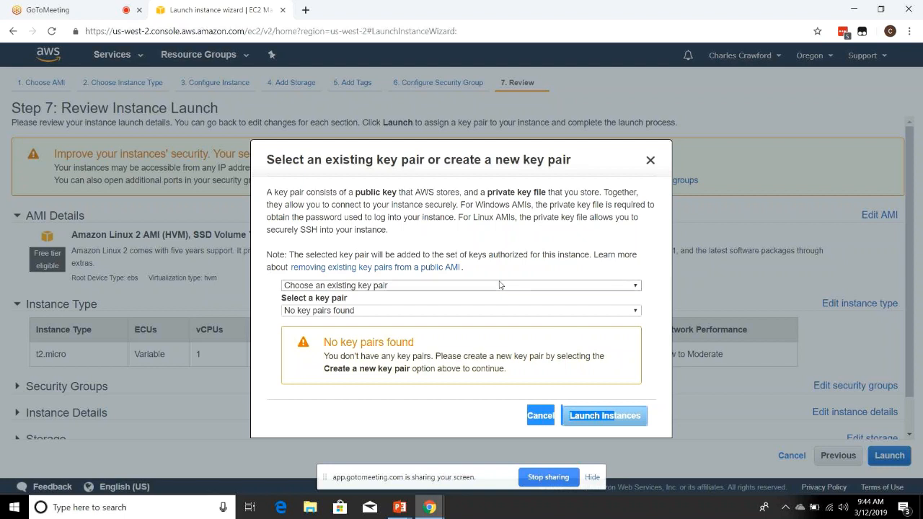
click(461, 286)
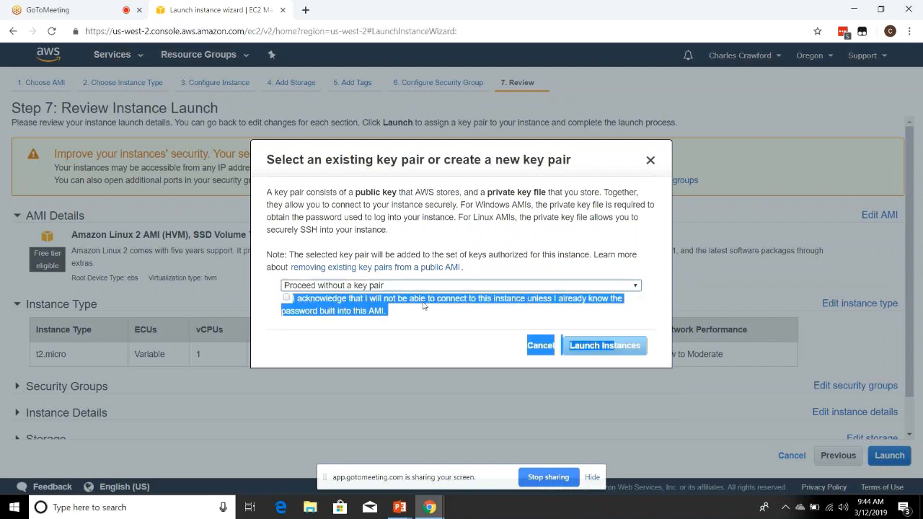
click(286, 297)
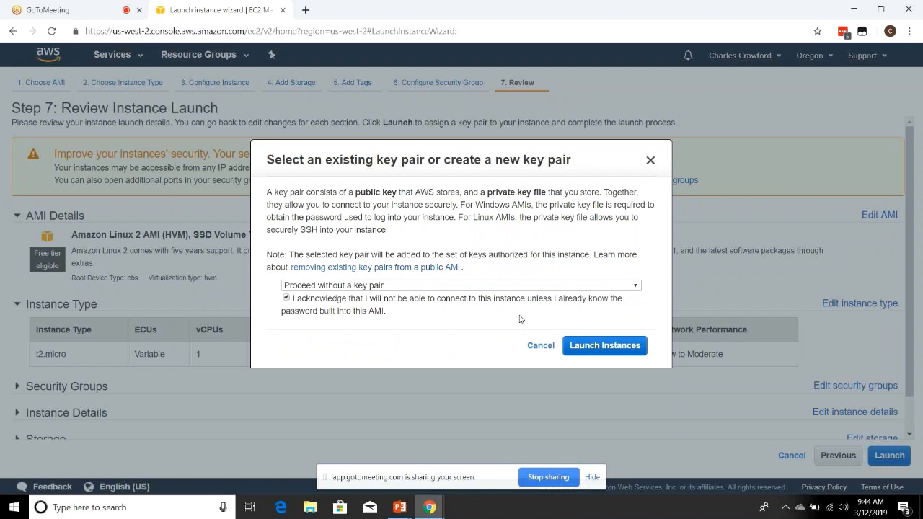
- Launch the instance without a key pair, reaching the Launch Status page
click(605, 346)
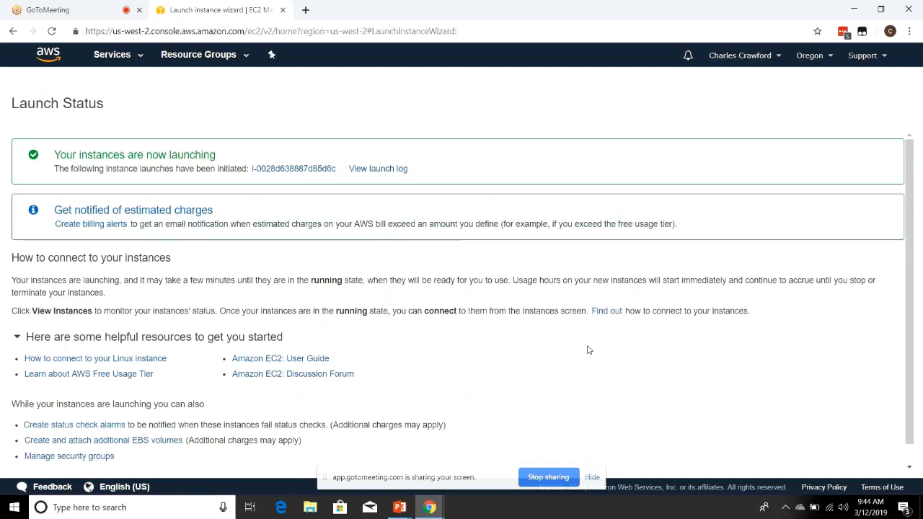
mouse_move(376, 196)
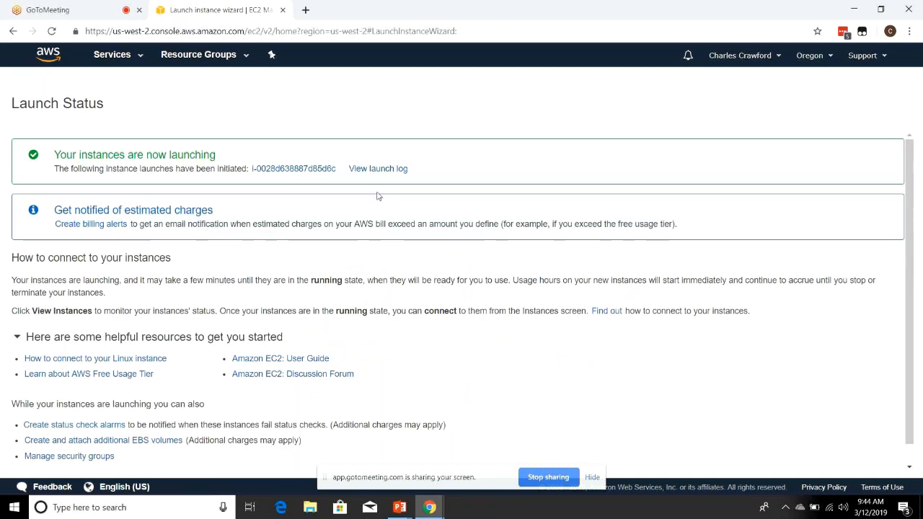
- Show the newly launched t2.micro instance in the EC2 Instances list
click(378, 168)
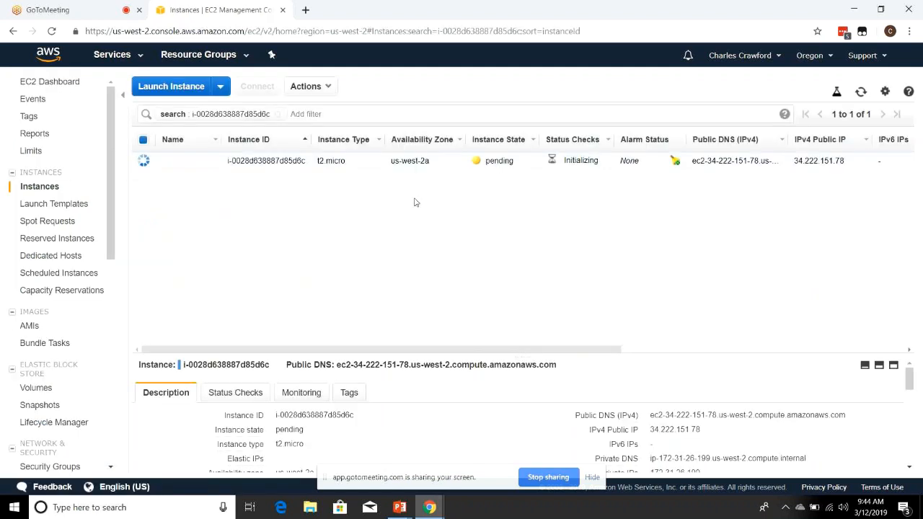
mouse_move(426, 205)
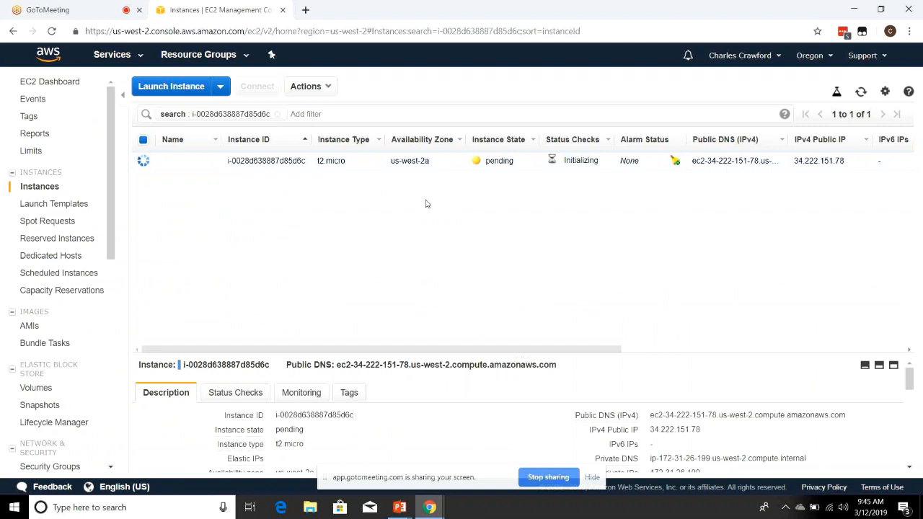
mouse_move(424, 169)
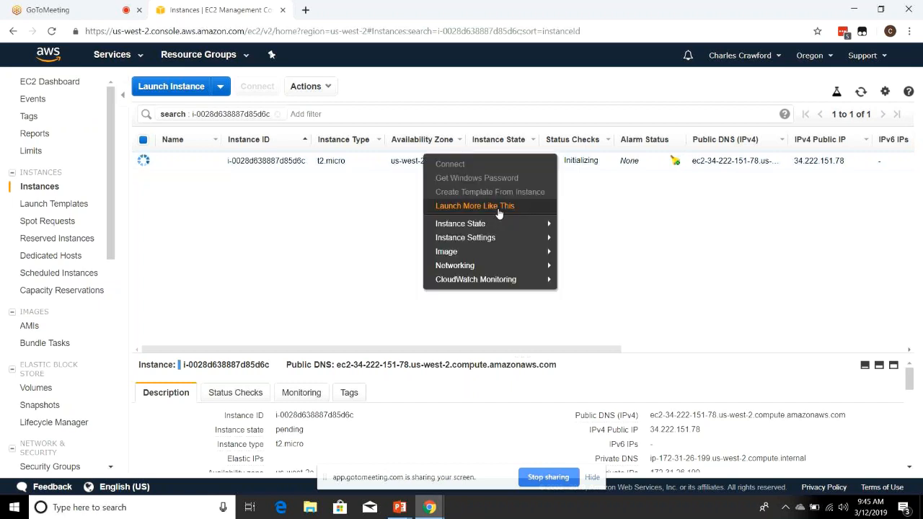
mouse_move(454, 205)
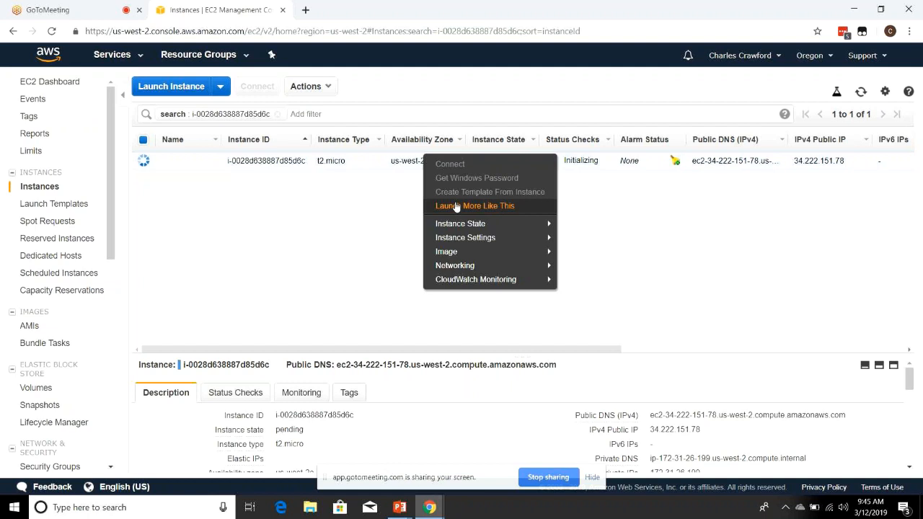
mouse_move(469, 205)
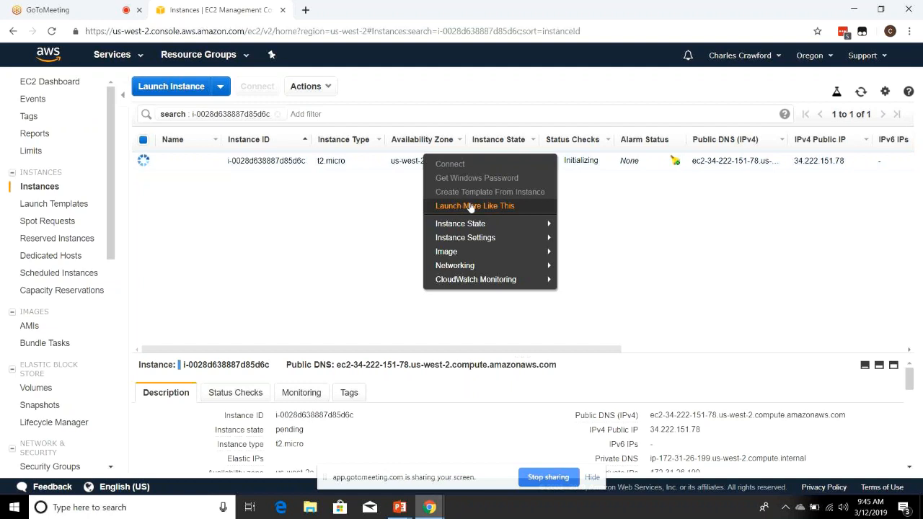
mouse_move(456, 265)
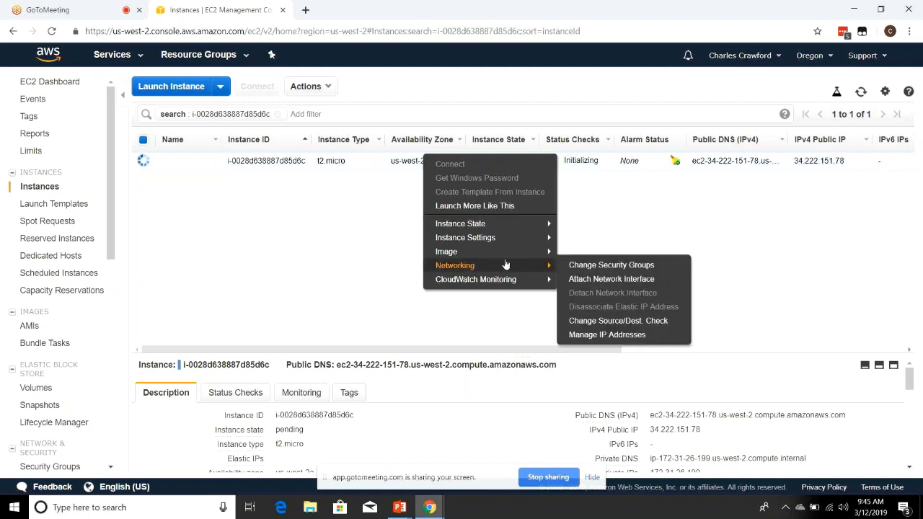
mouse_move(460, 222)
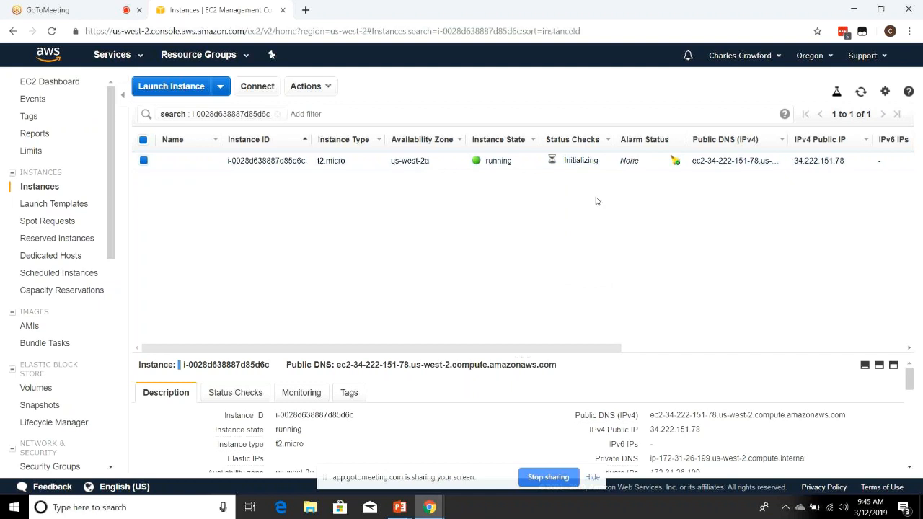
mouse_move(534, 164)
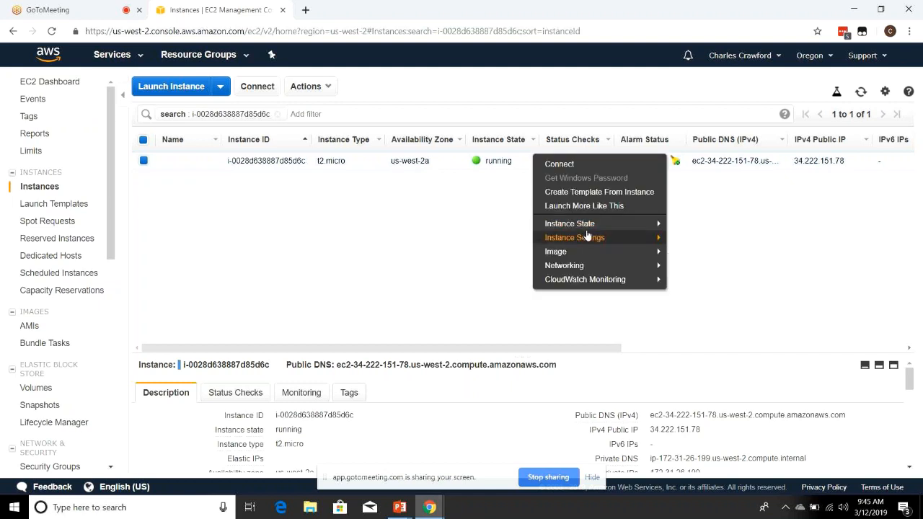
mouse_move(555, 251)
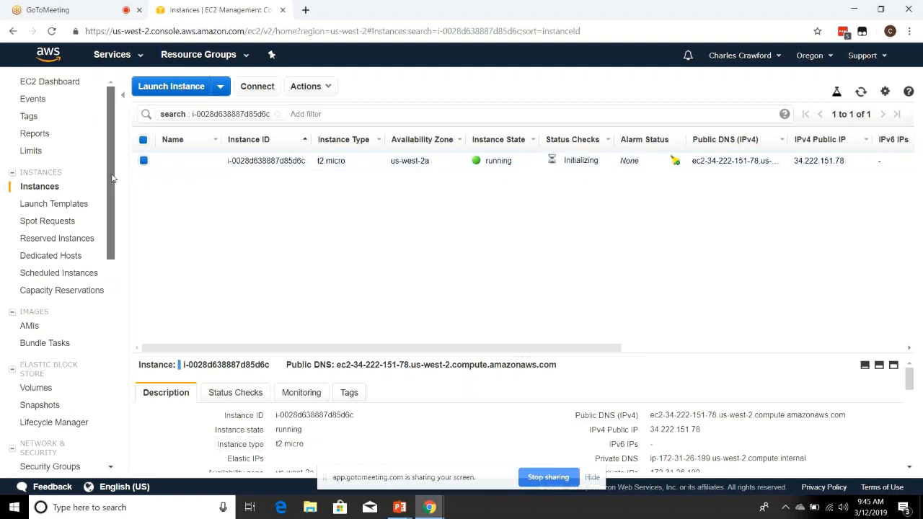
scroll(down, 3)
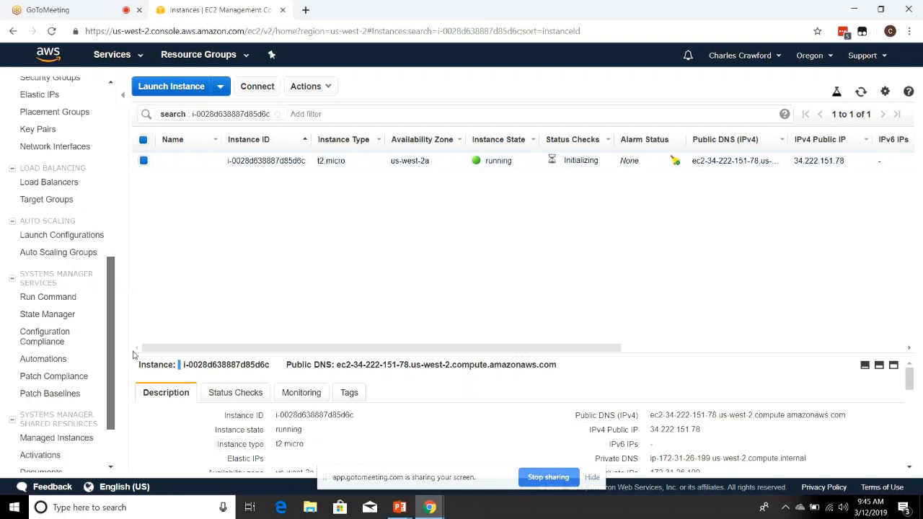
scroll(down, 3)
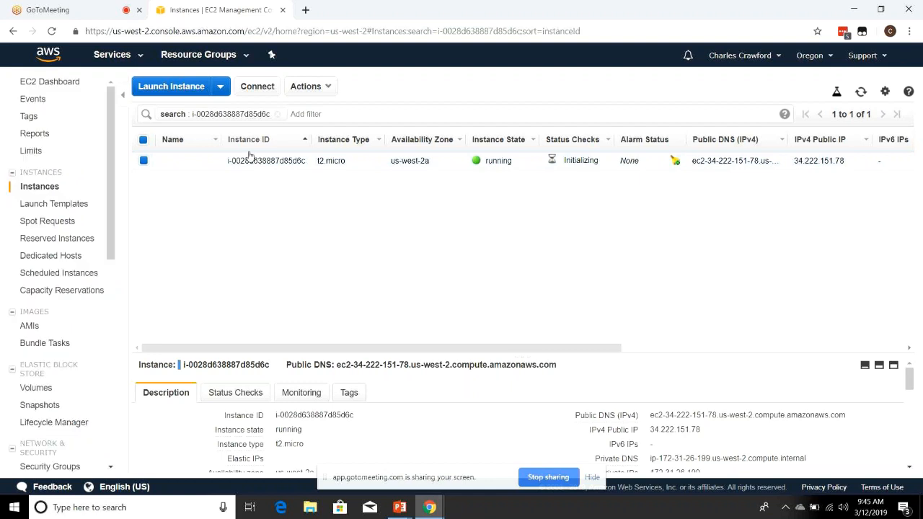
mouse_move(594, 240)
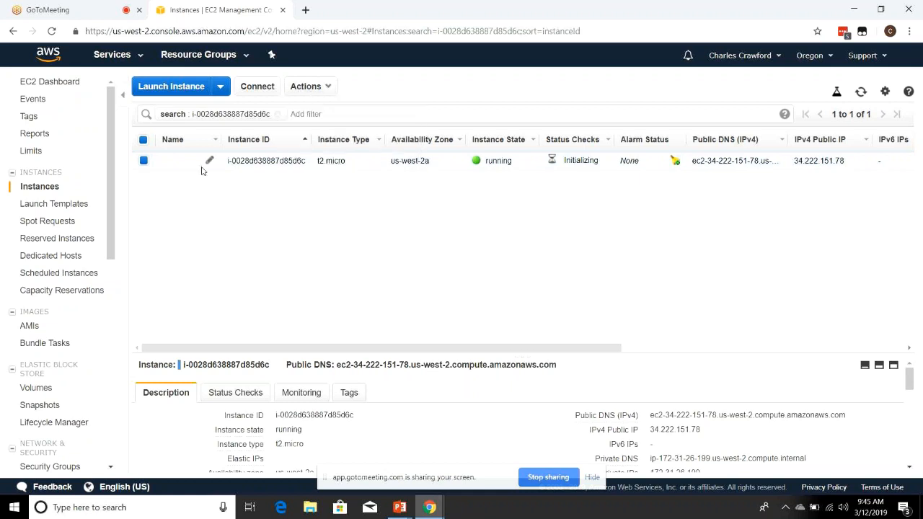
key(alt+tab)
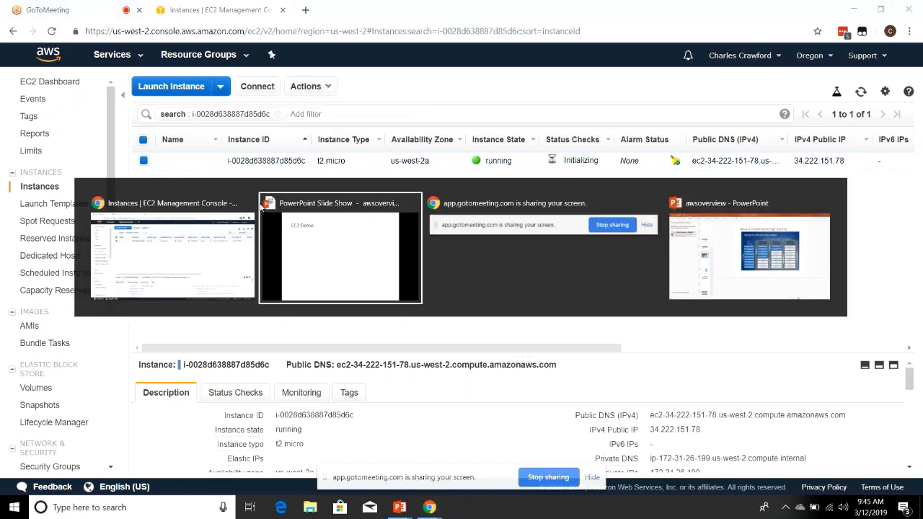
click(341, 248)
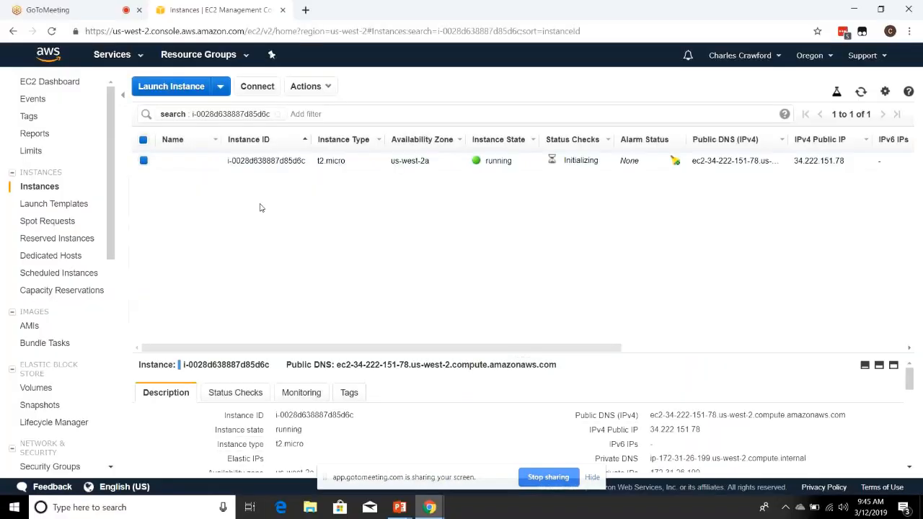
- Switch from the S3 console to the EC2 dashboard via the Services menu
click(113, 55)
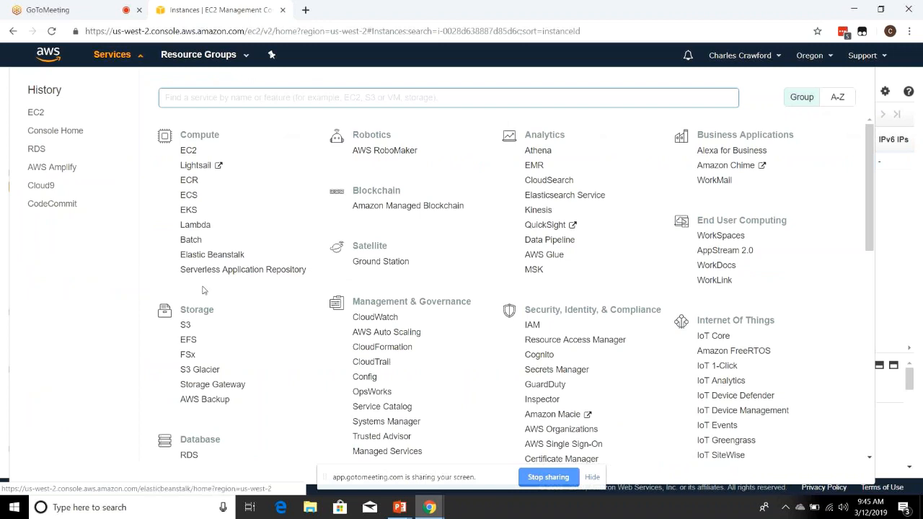
click(184, 325)
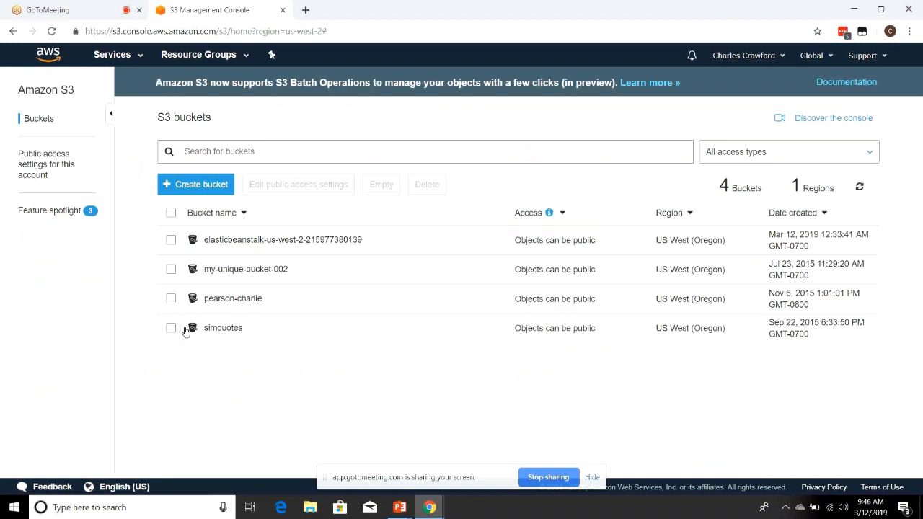
mouse_move(387, 269)
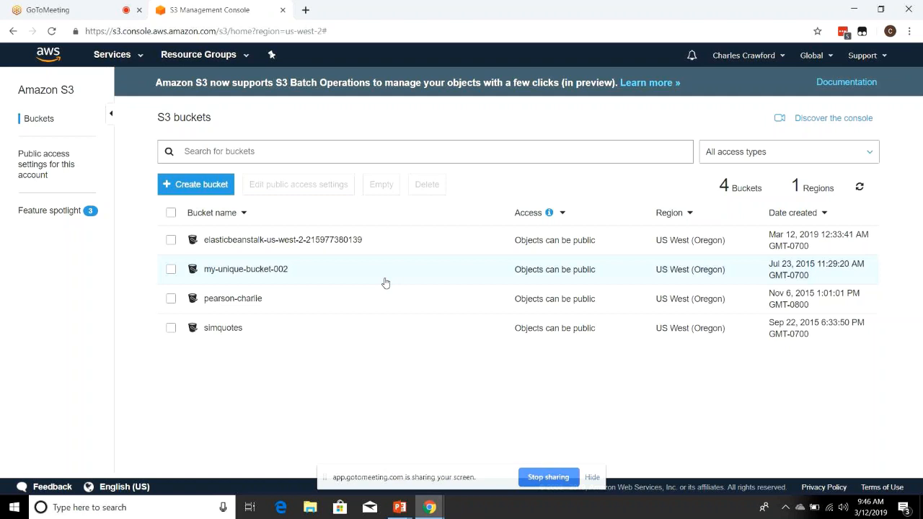
mouse_move(228, 239)
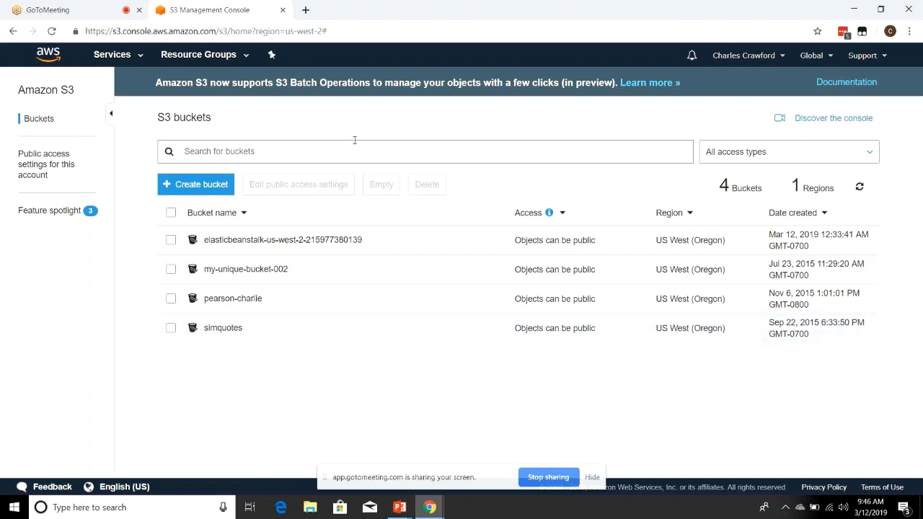
mouse_move(454, 167)
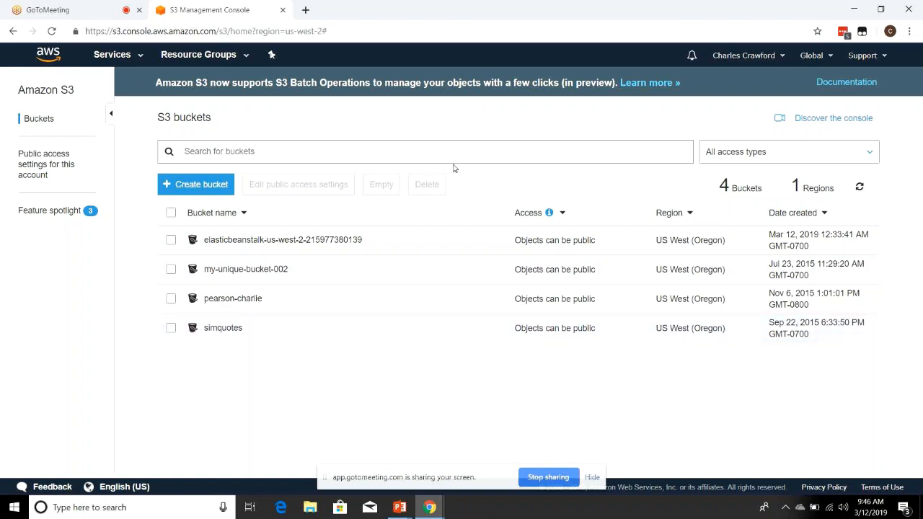
mouse_move(605, 132)
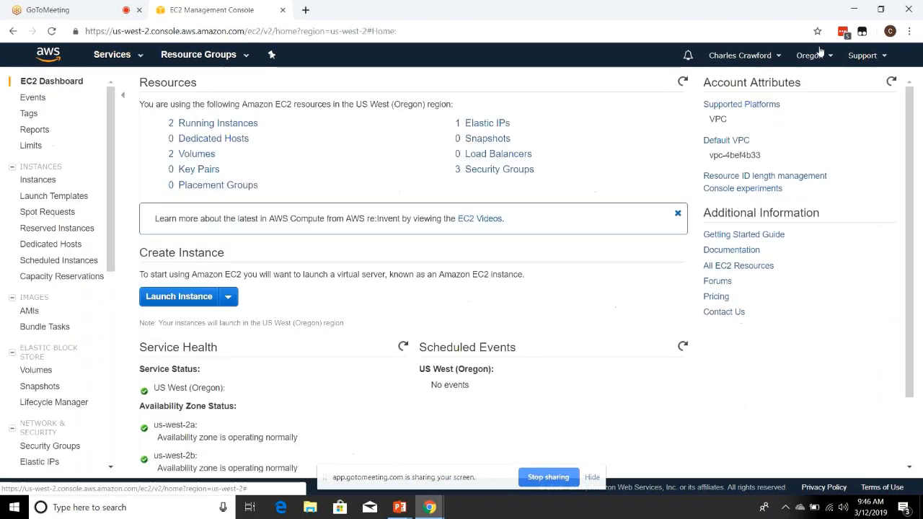
- View the available regions, then return to the S3 buckets list
click(809, 55)
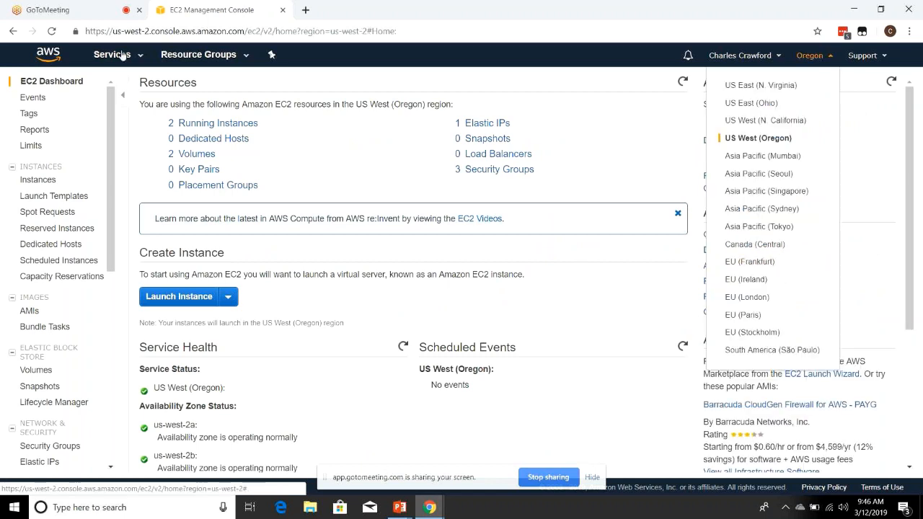
click(112, 55)
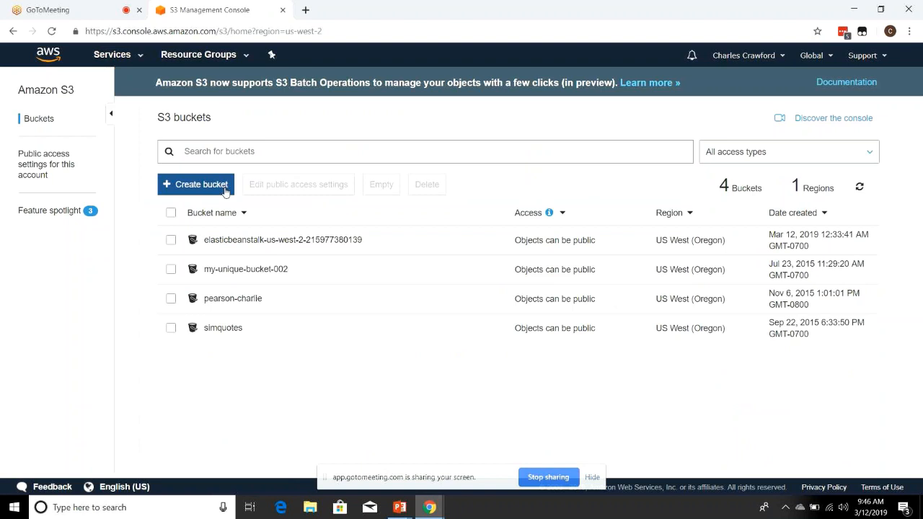
- Begin a new bucket and start entering the name example-for-today-3-12 in US West (Oregon)
click(196, 184)
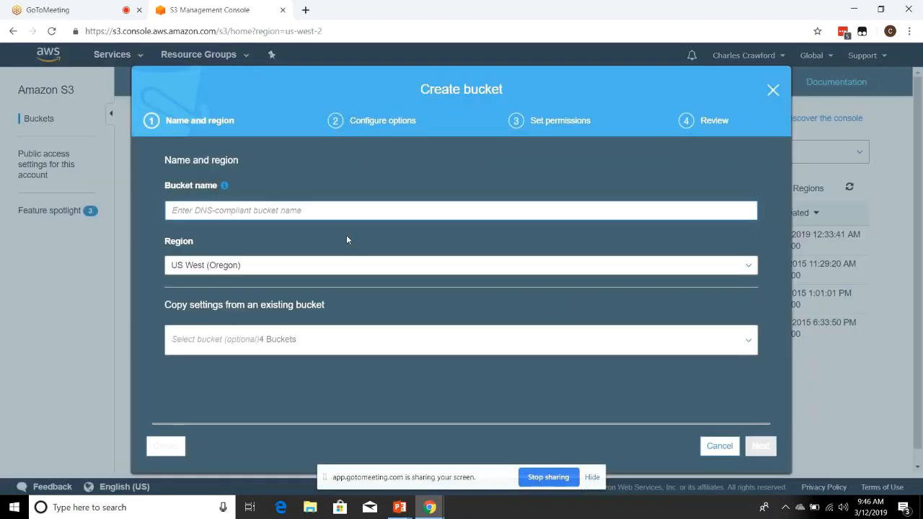
mouse_move(641, 73)
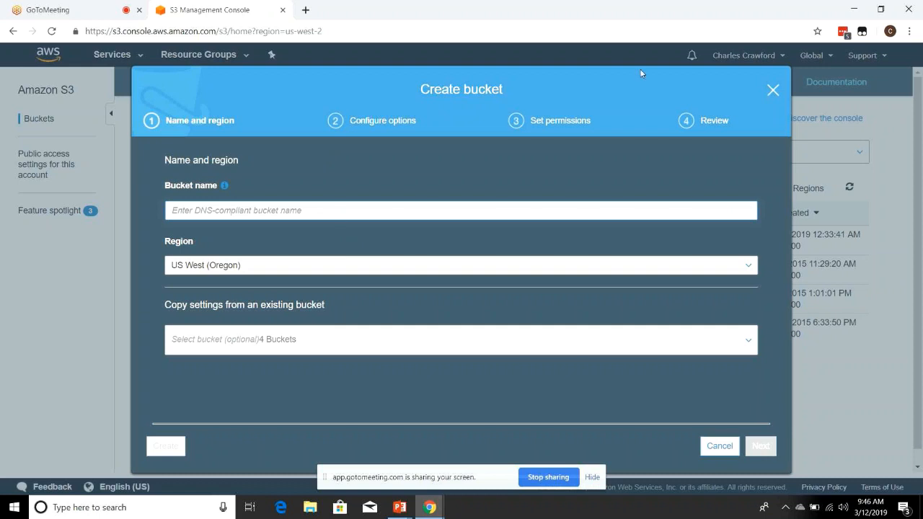
mouse_move(381, 194)
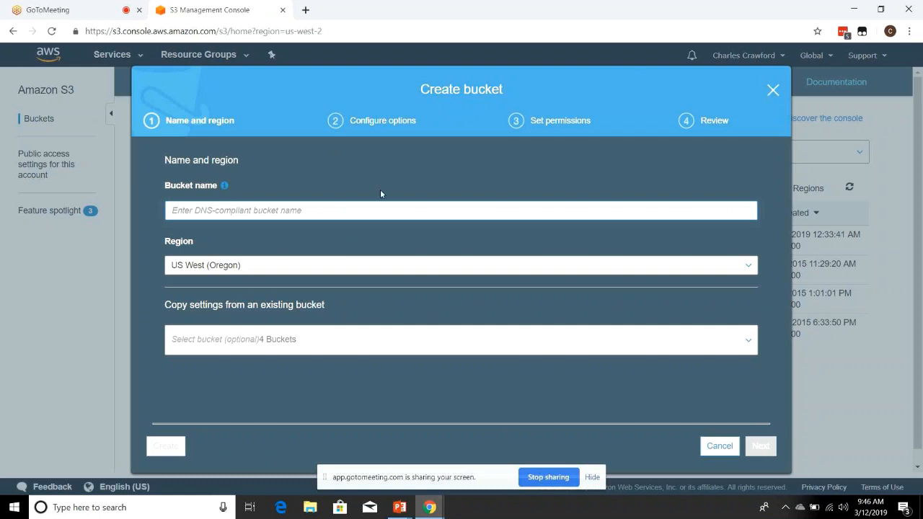
text(example)
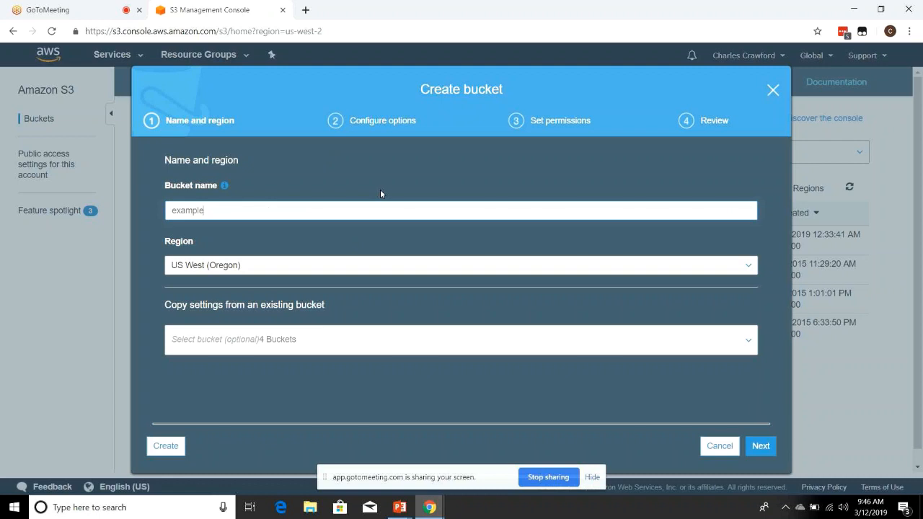
mouse_move(400, 270)
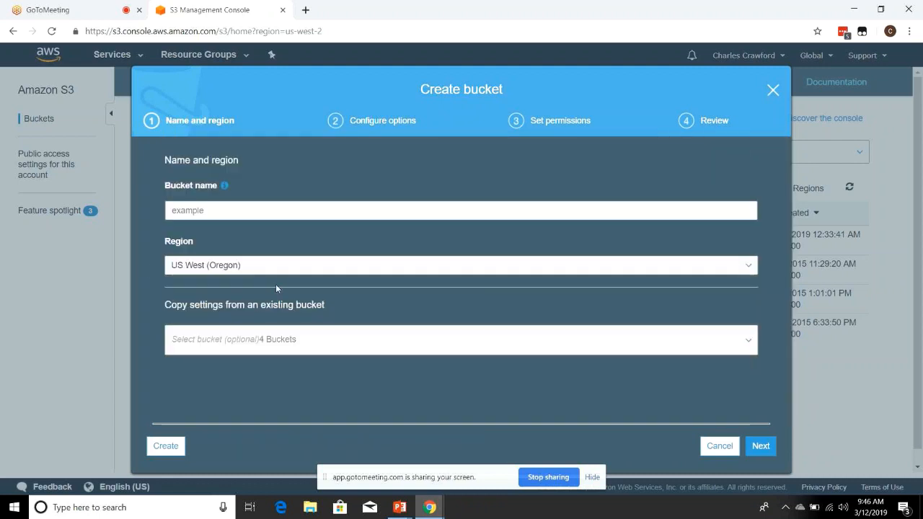
mouse_move(427, 360)
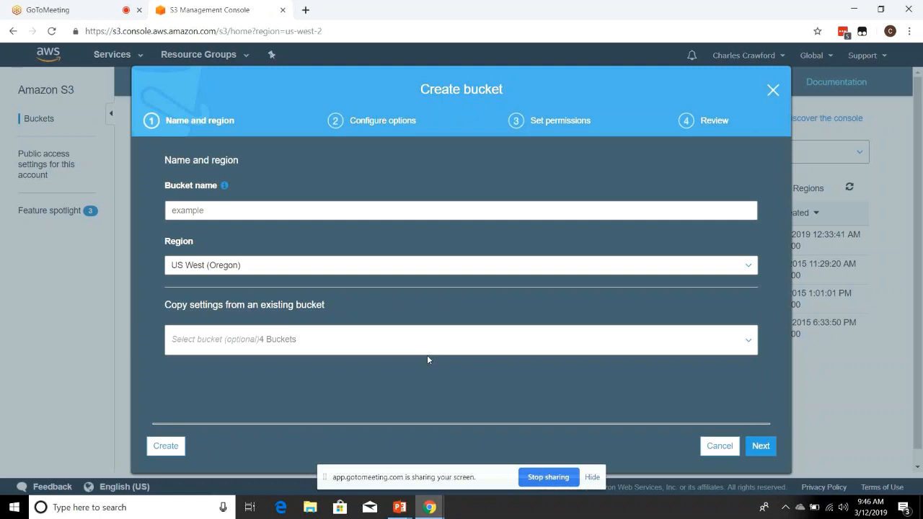
click(760, 446)
text(-for-today)
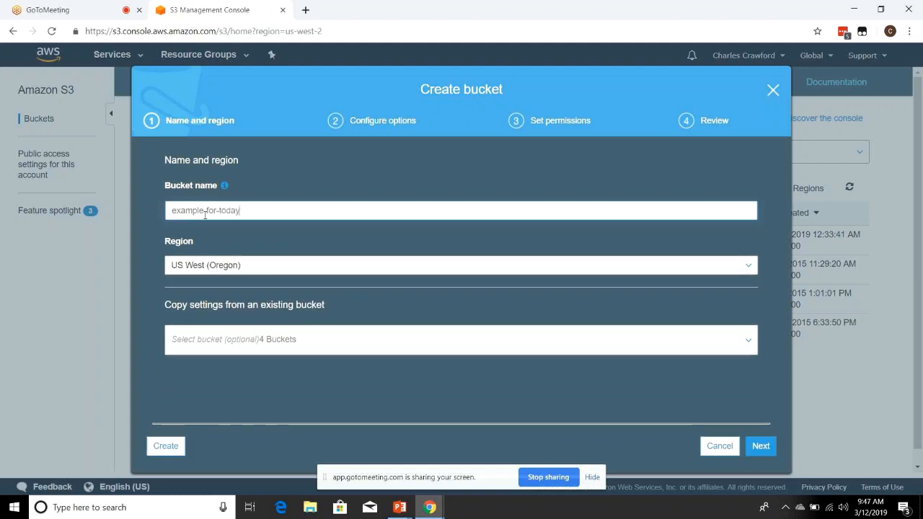
- Finish the name example-for-today-3-12 and reveal advanced settings such as Object lock and CloudWatch request metrics
text(-3-12)
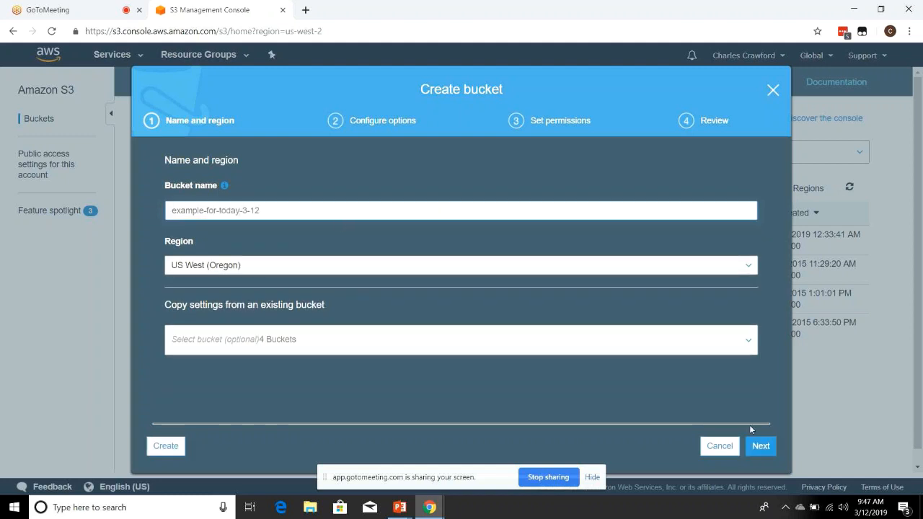
click(760, 446)
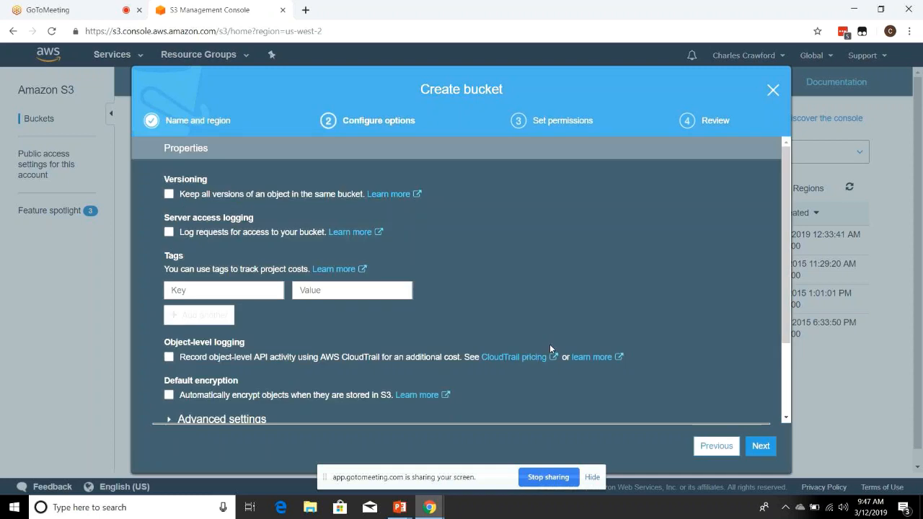
scroll(down, 3)
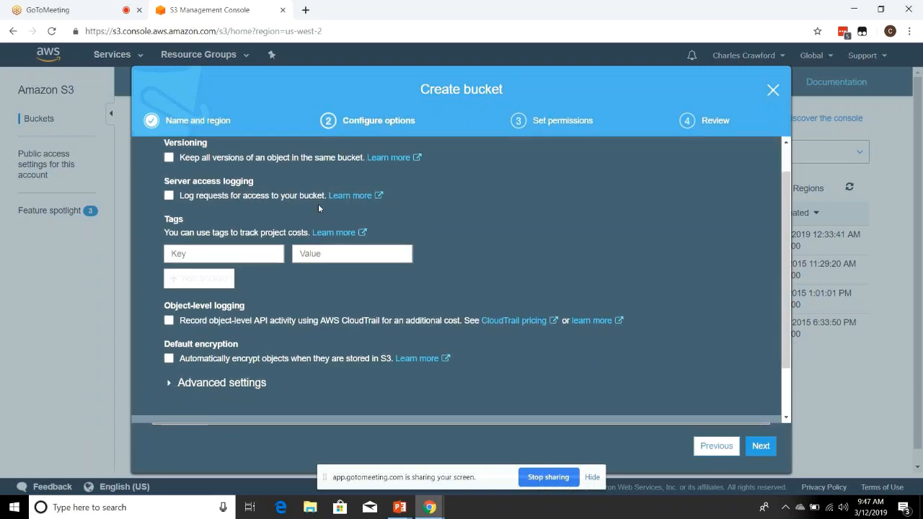
mouse_move(283, 168)
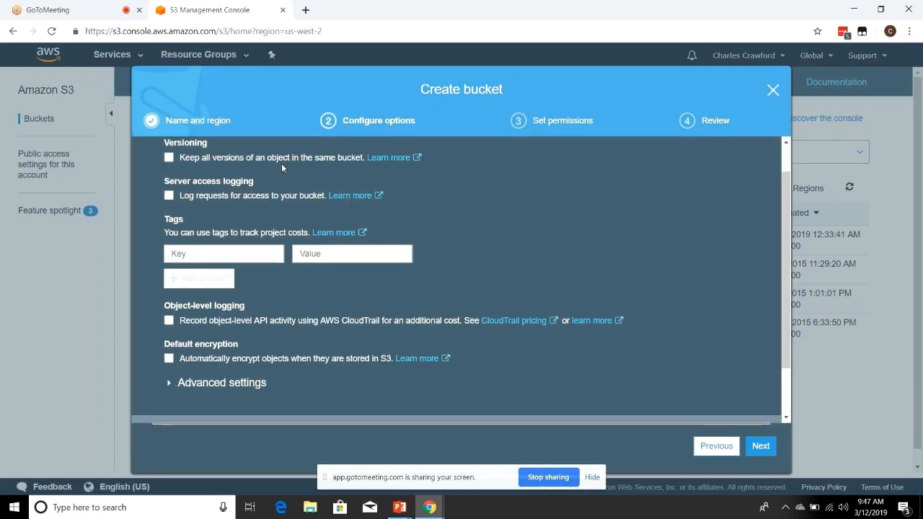
mouse_move(274, 166)
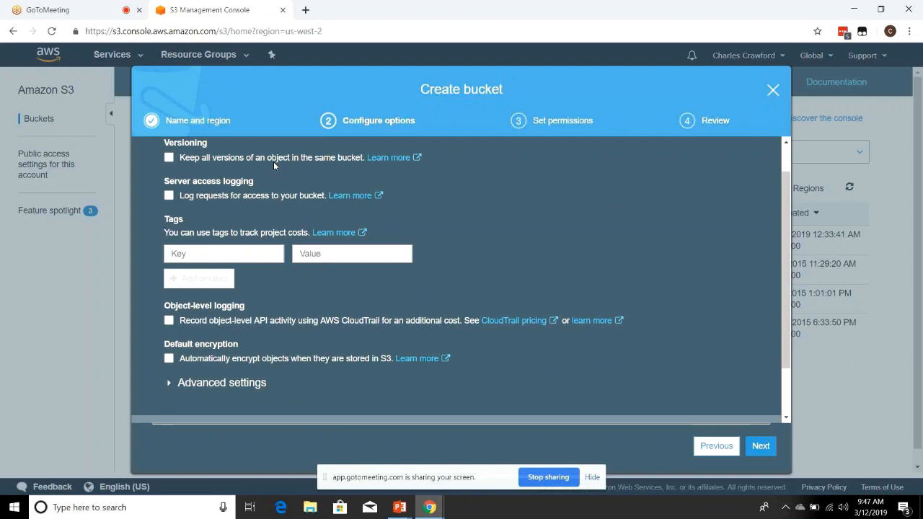
mouse_move(228, 197)
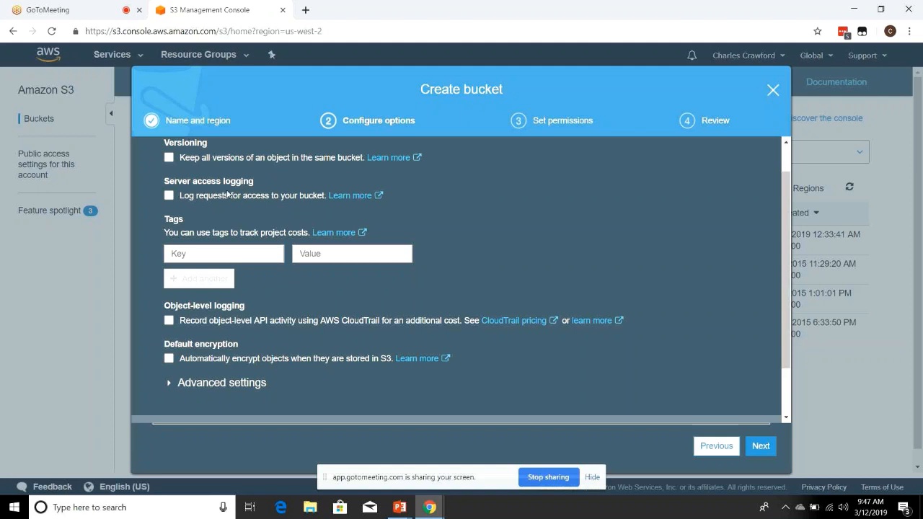
mouse_move(217, 202)
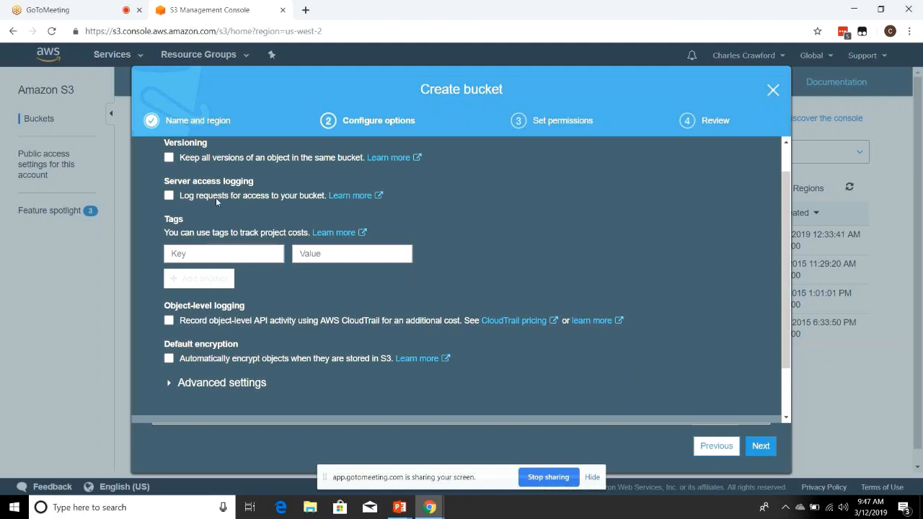
mouse_move(180, 248)
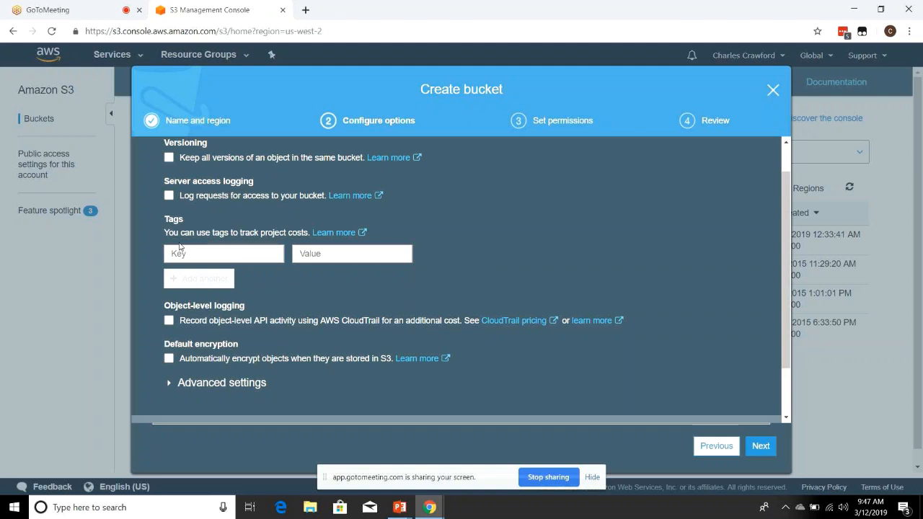
mouse_move(214, 231)
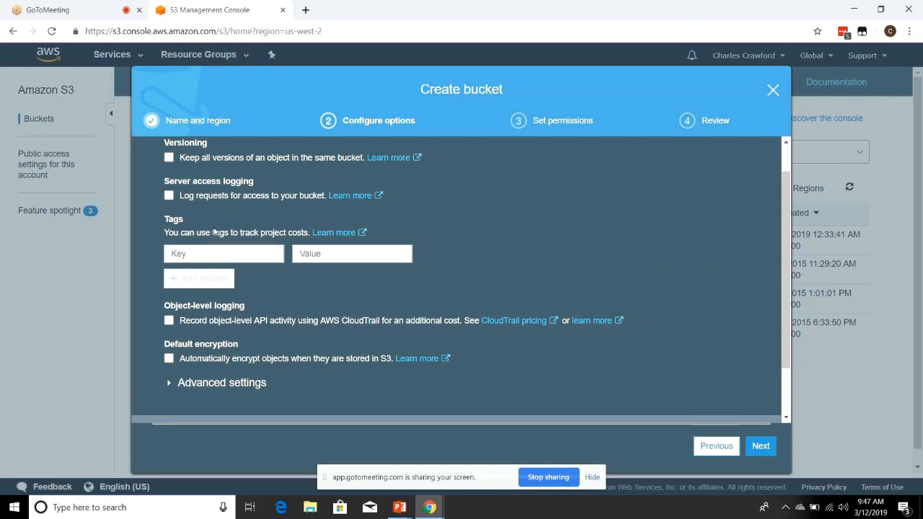
mouse_move(213, 230)
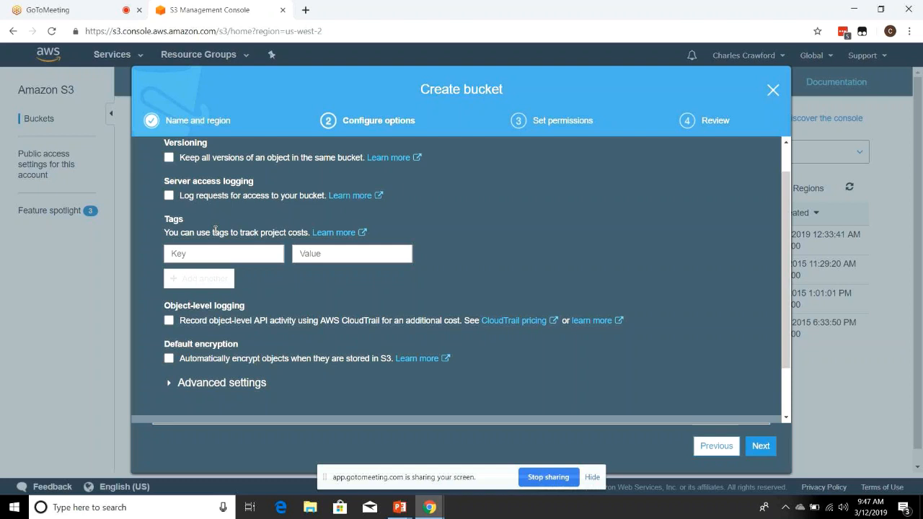
mouse_move(579, 396)
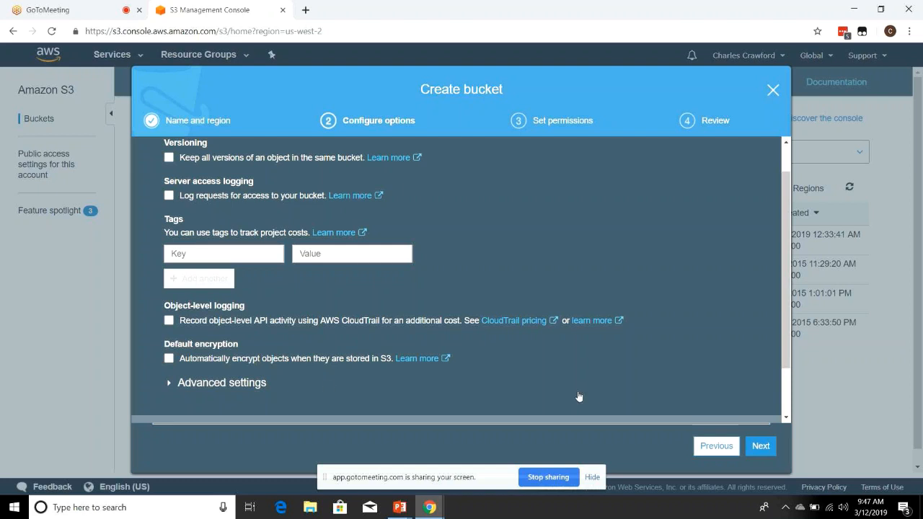
mouse_move(292, 320)
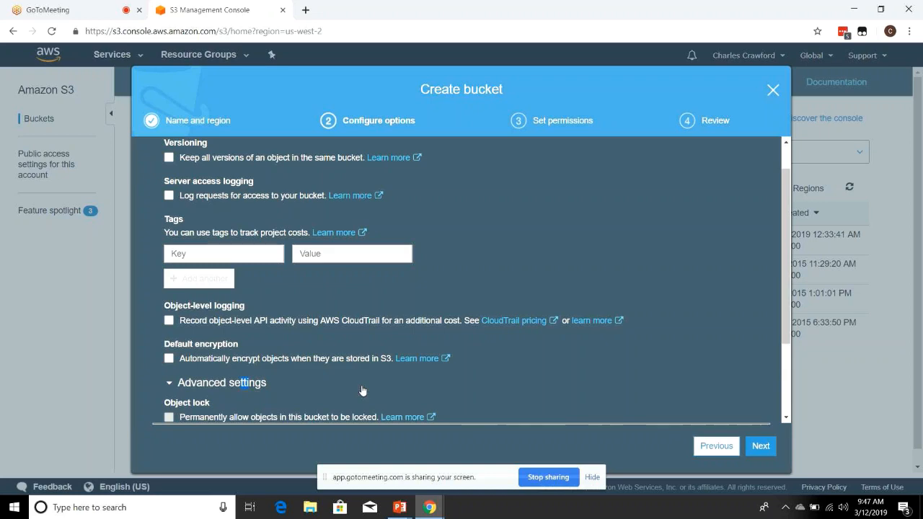
scroll(down, 3)
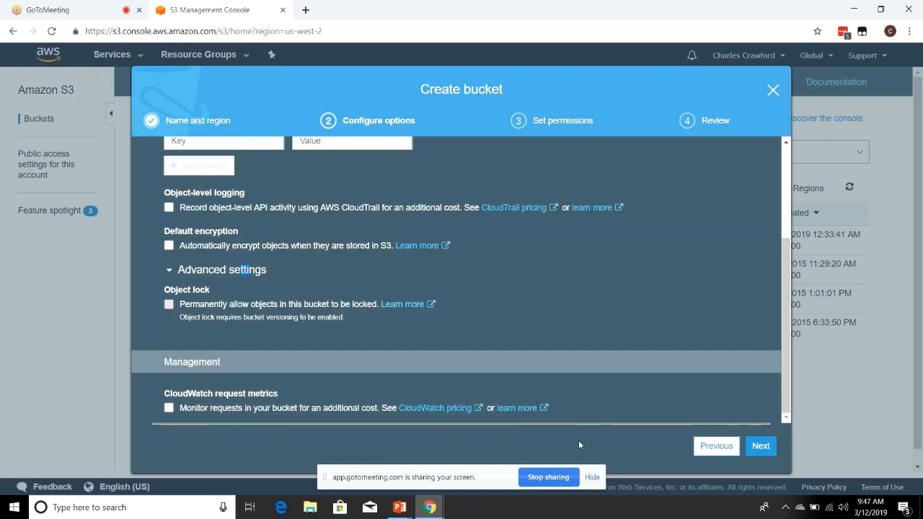
- Keep default permissions through review and create the bucket example-for-today-3-12
click(760, 446)
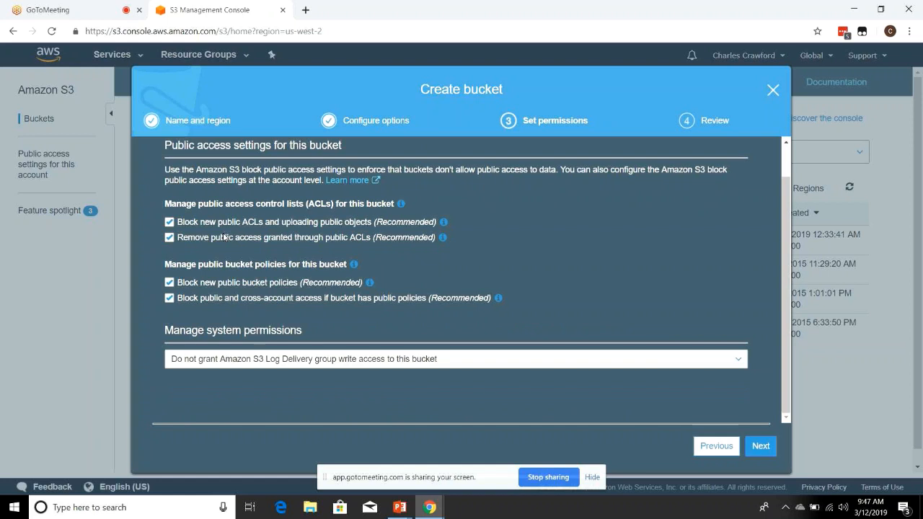
mouse_move(266, 277)
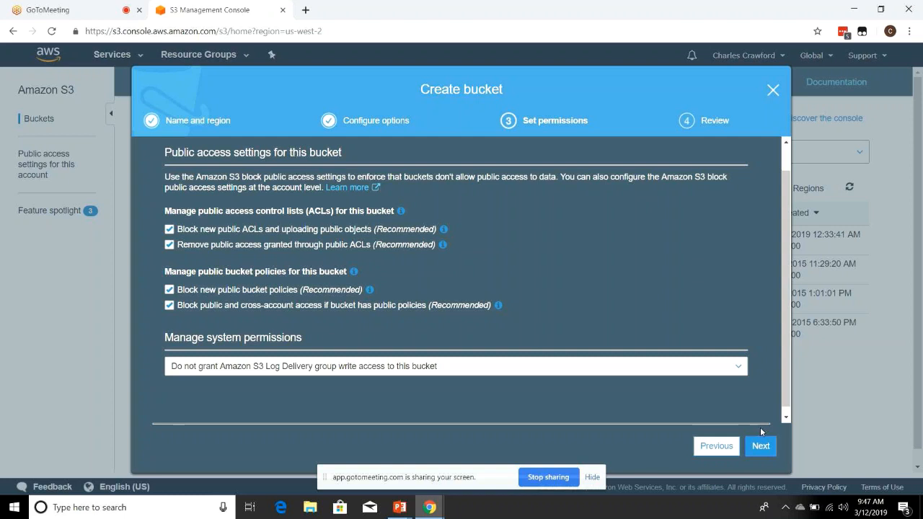
click(760, 445)
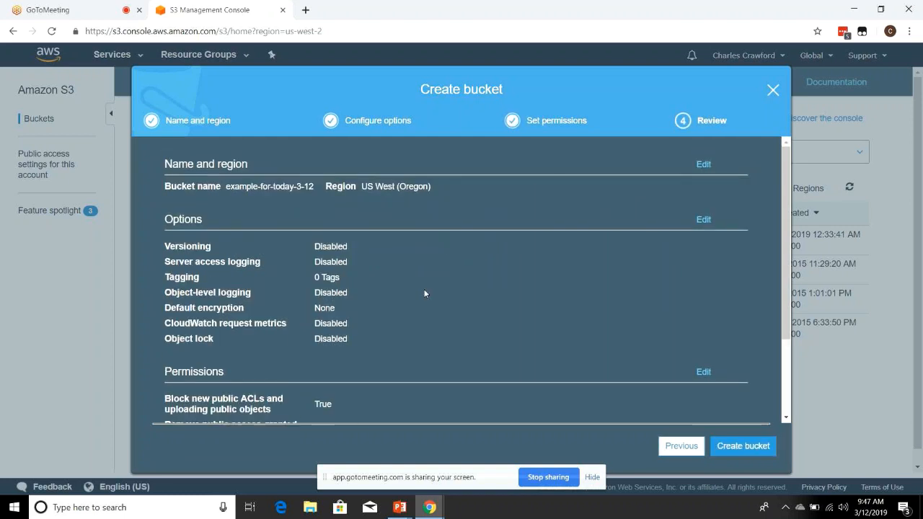
scroll(down, 3)
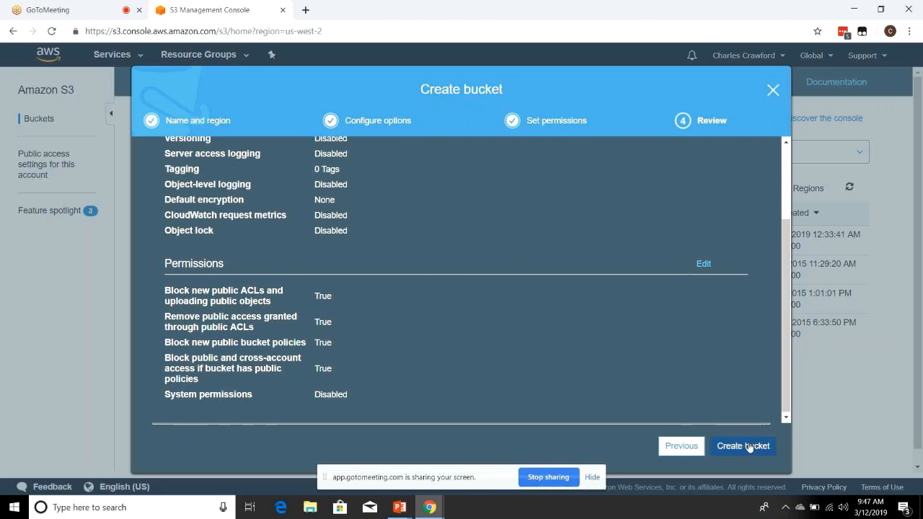
click(743, 446)
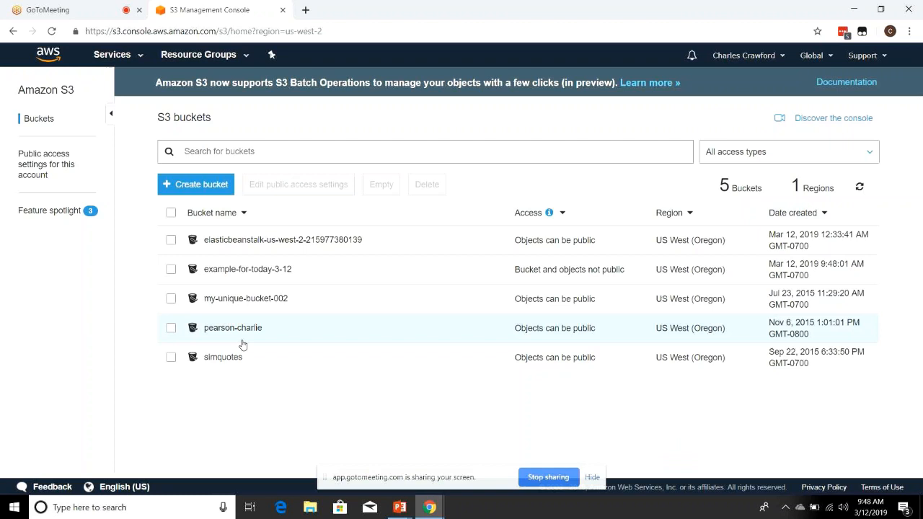
- Browse my-unique-bucket-002, its upload option and the username-one folder
click(245, 298)
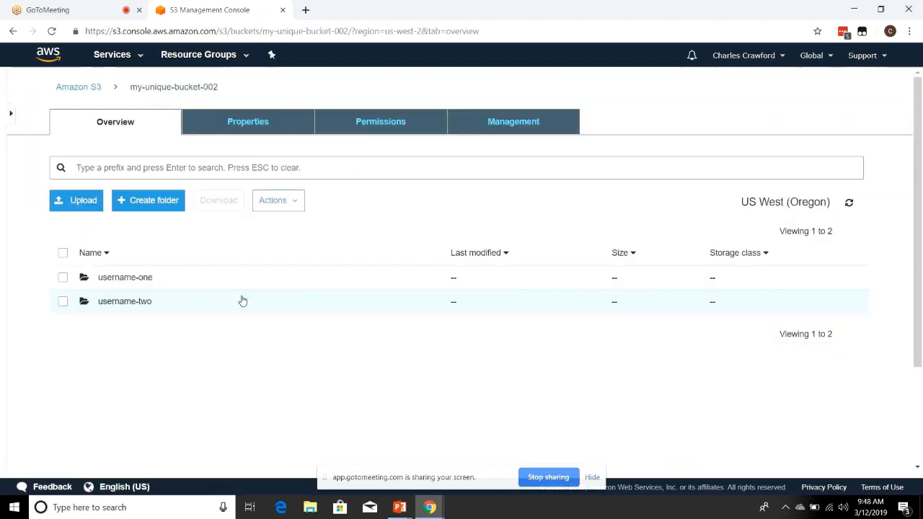
mouse_move(153, 121)
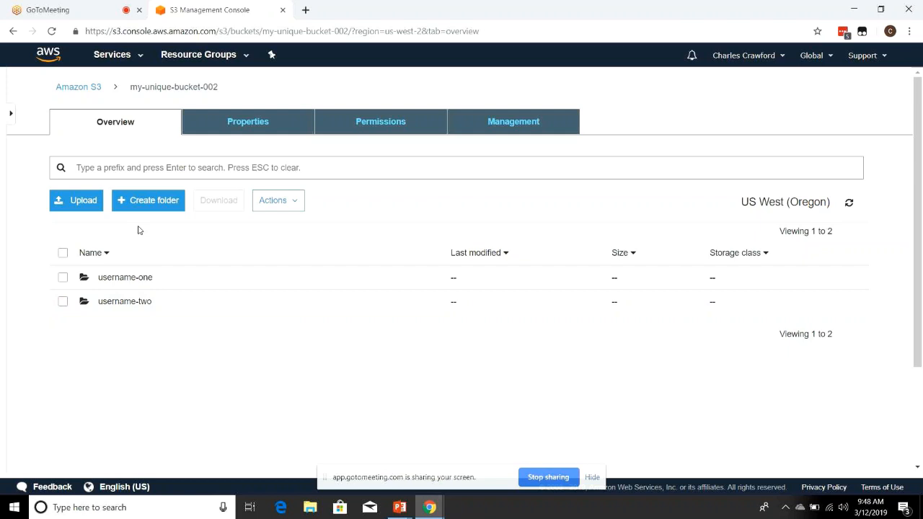
mouse_move(75, 199)
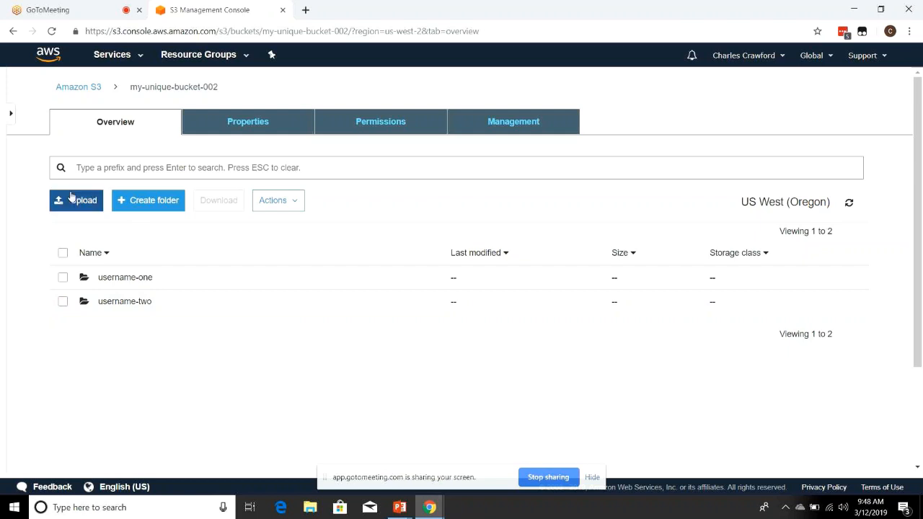
click(380, 121)
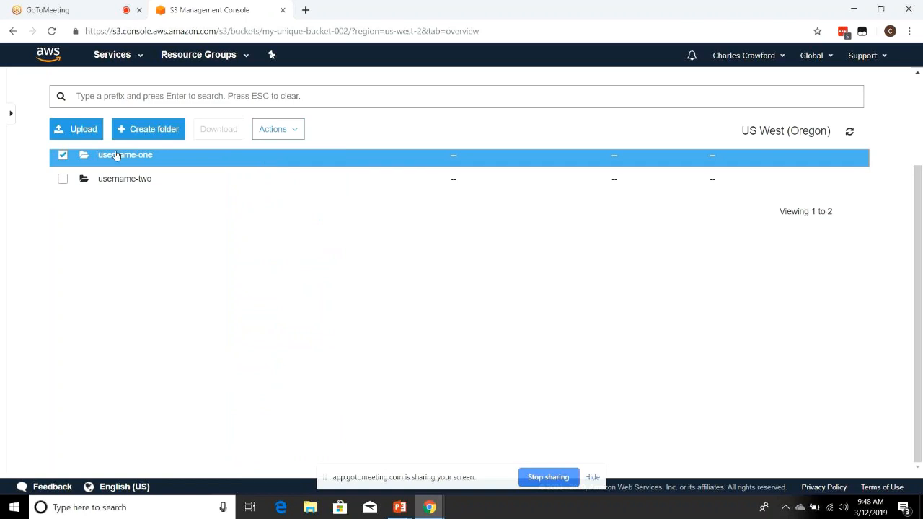
click(124, 154)
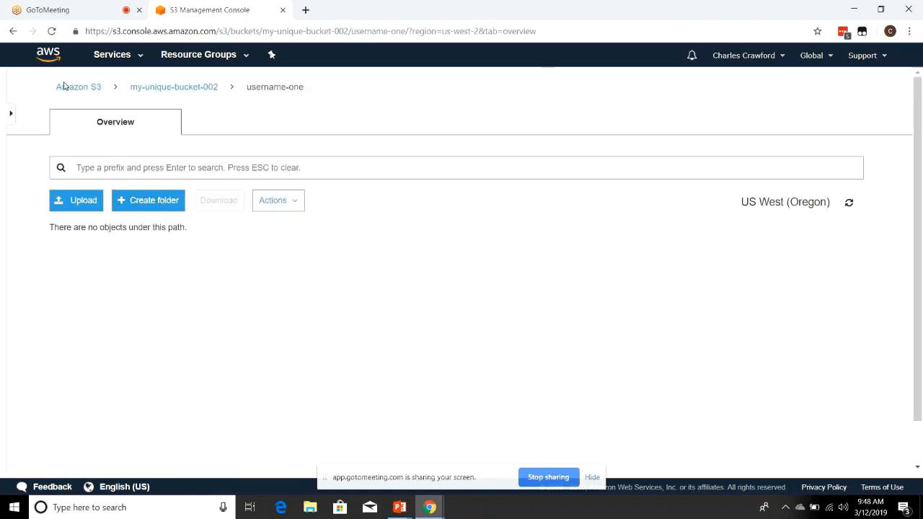
- Return to the bucket list and show the pearson-charlie bucket's video files
click(78, 86)
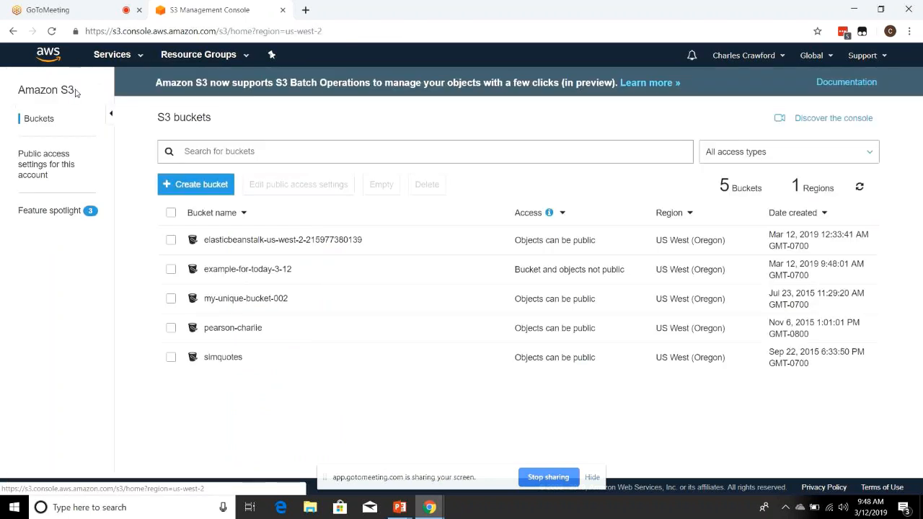
click(234, 328)
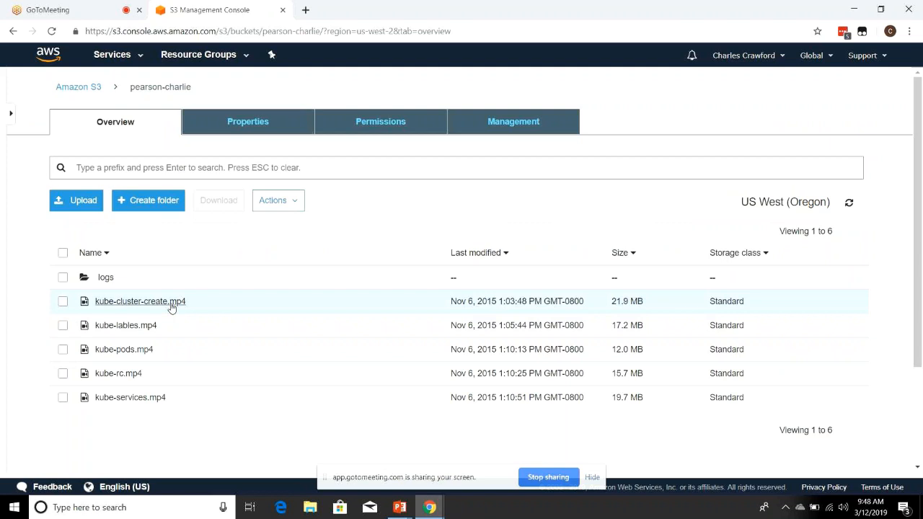
click(140, 301)
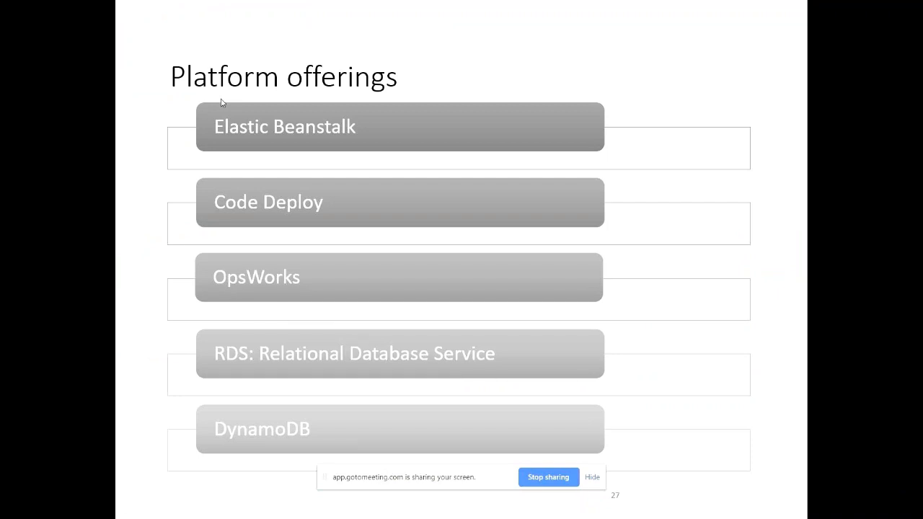
mouse_move(127, 190)
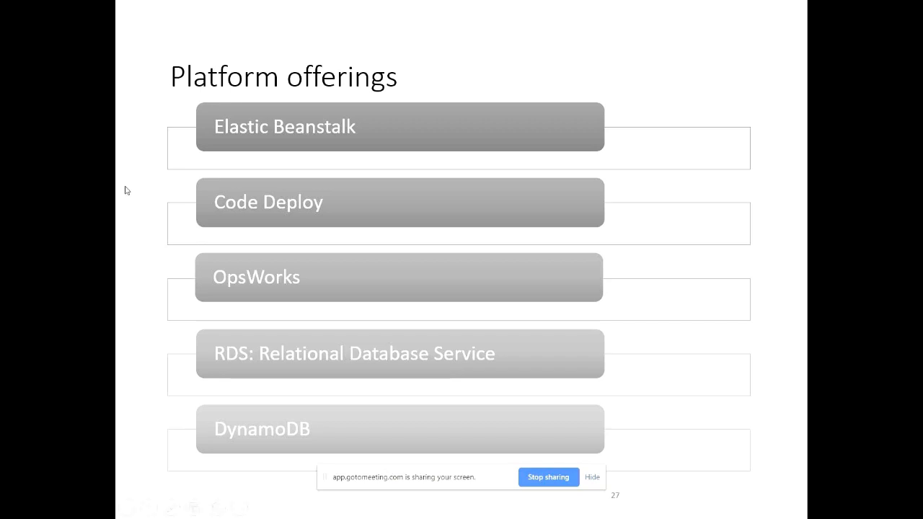
mouse_move(109, 297)
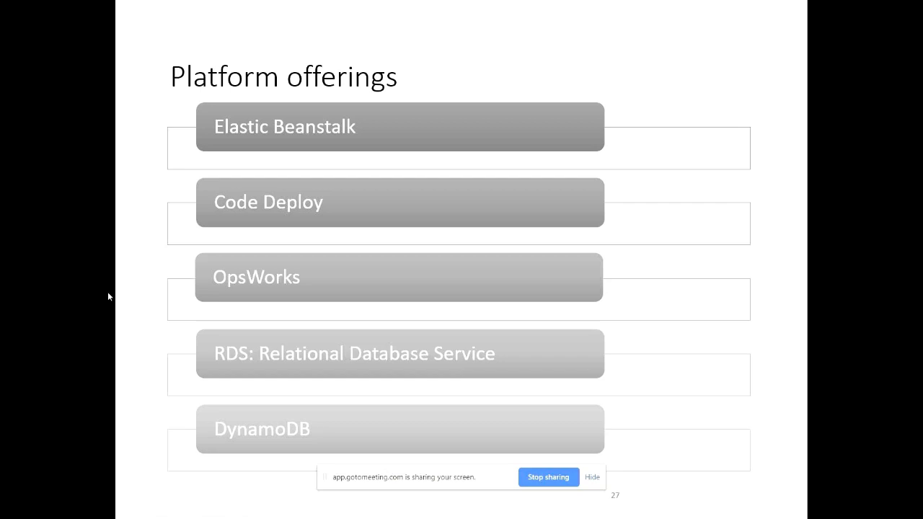
- Advance from the Platform offerings slide to the Beanstalk Demo slide
key(Right)
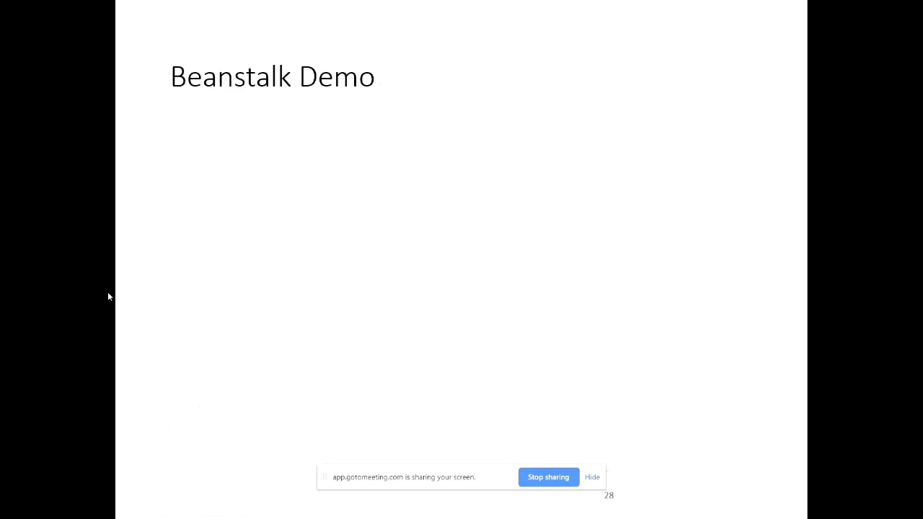
- Navigate from the S3 bucket to the Elastic Beanstalk service via the Services menu
click(209, 8)
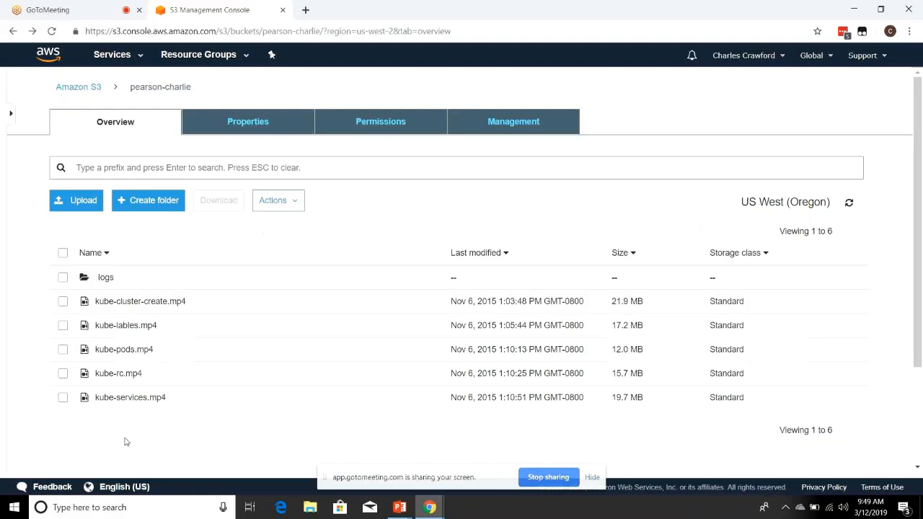
click(113, 54)
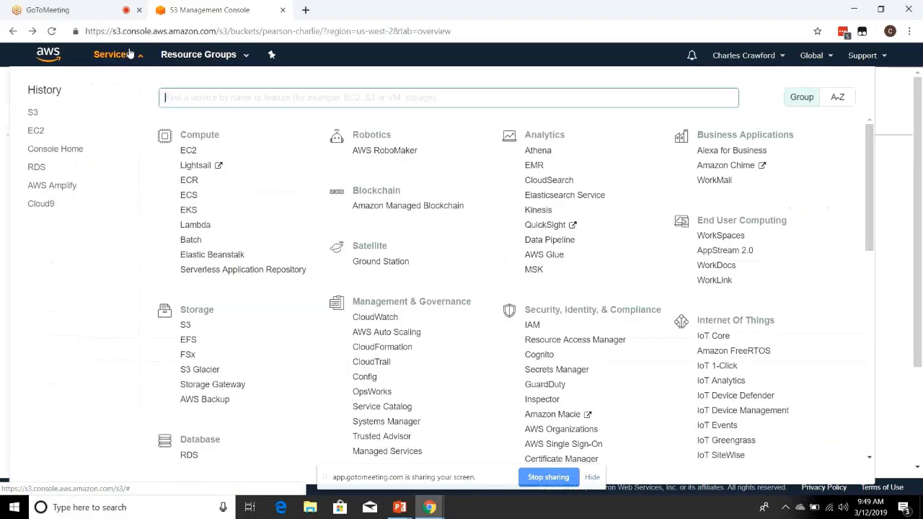
click(212, 254)
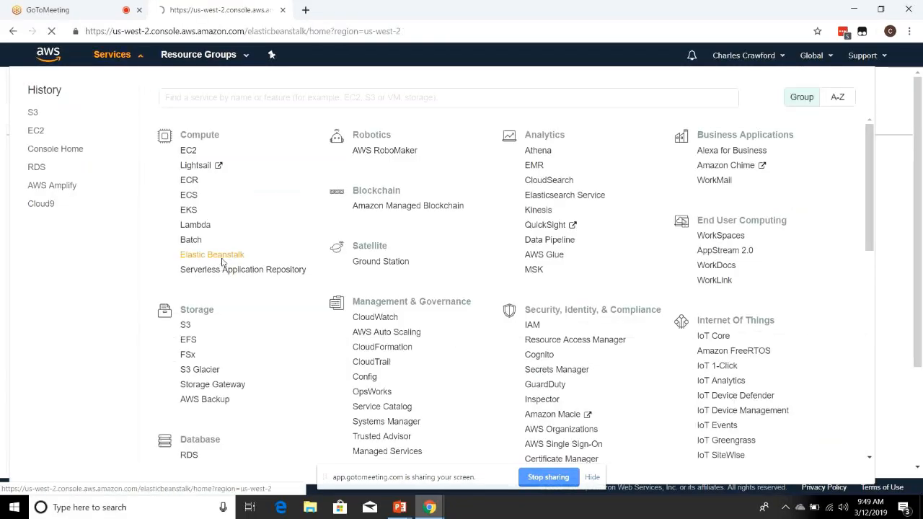
click(212, 254)
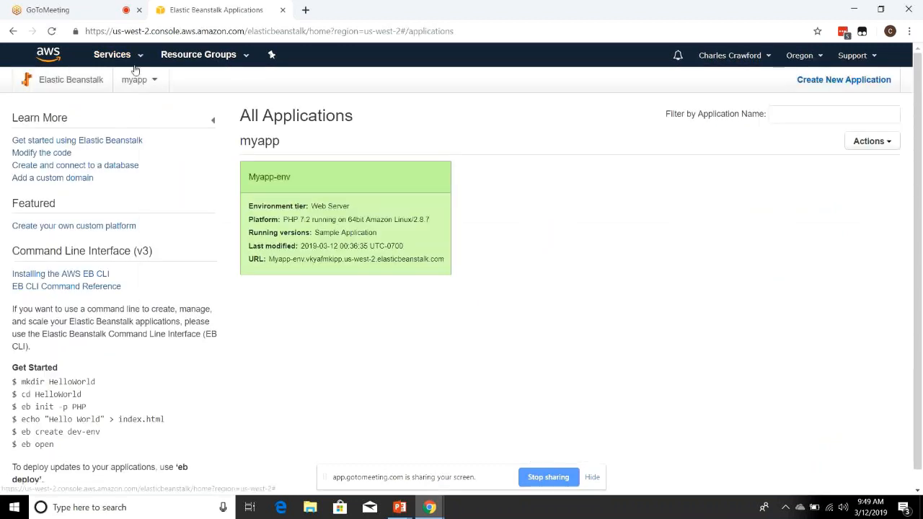
mouse_move(644, 90)
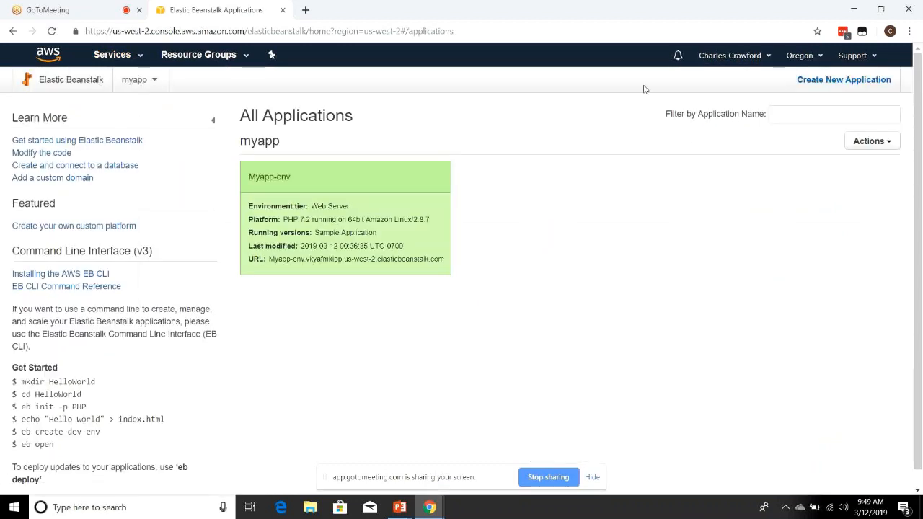
- Create an Elastic Beanstalk application named myapp
click(844, 79)
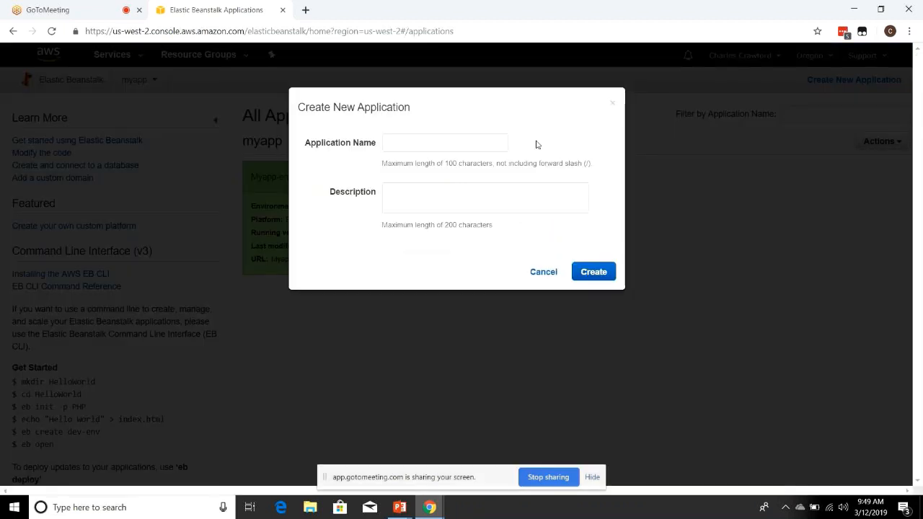
text(myapp)
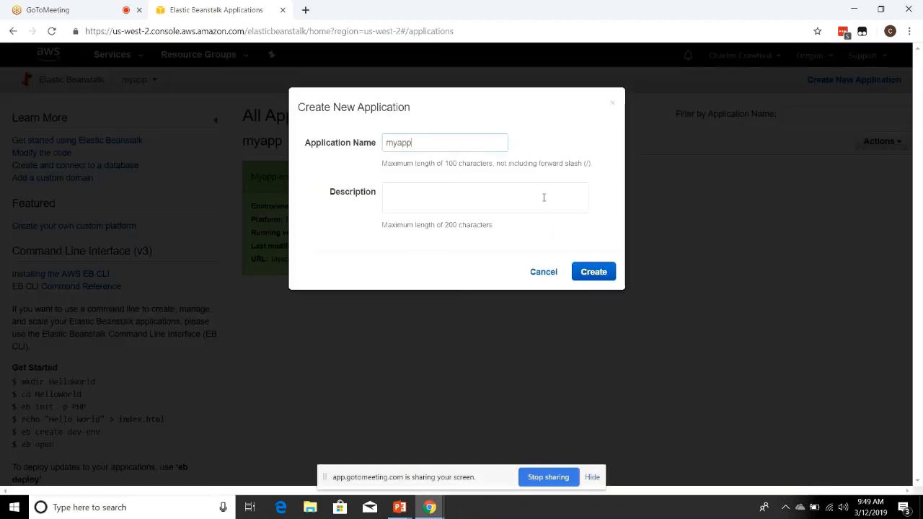
click(593, 271)
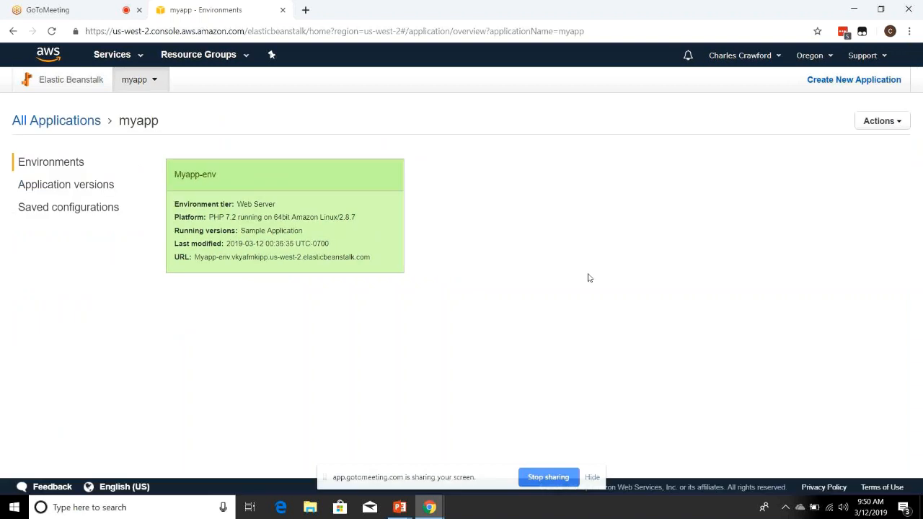
mouse_move(205, 132)
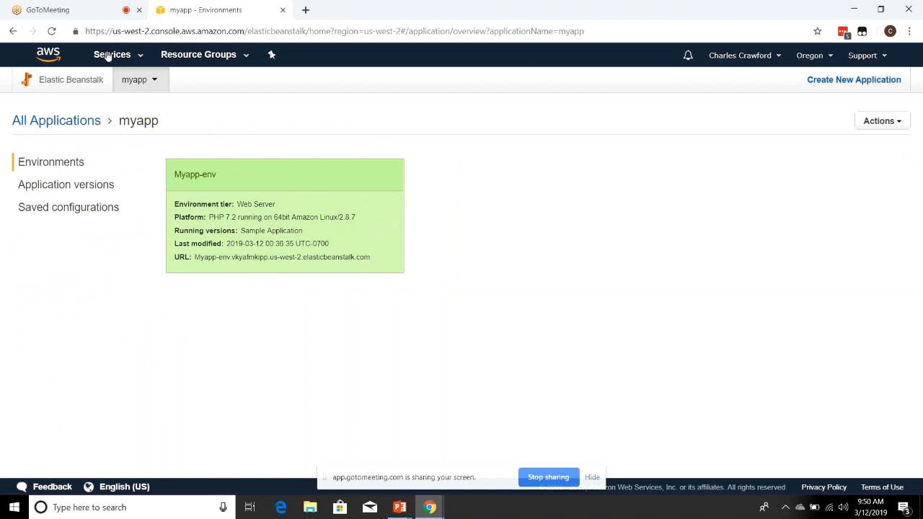
- Return to All Applications and begin creating a second application, myapp2
click(854, 80)
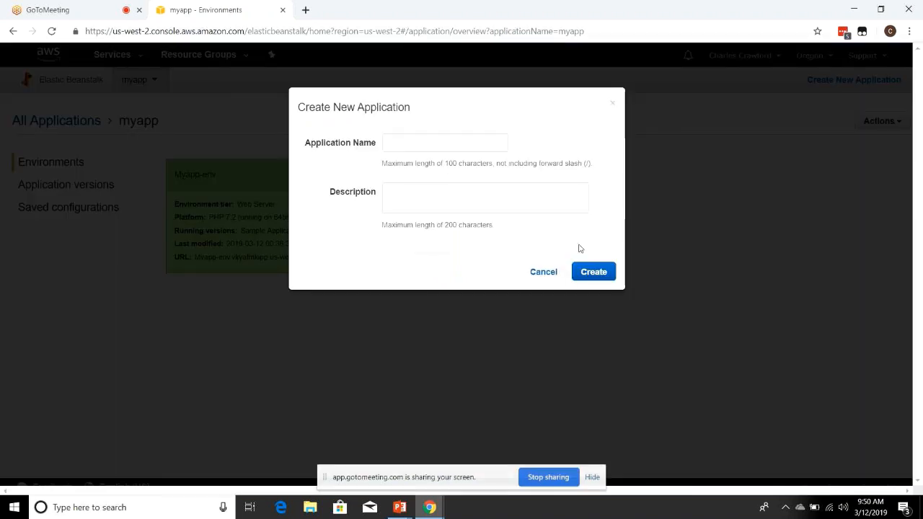
click(542, 271)
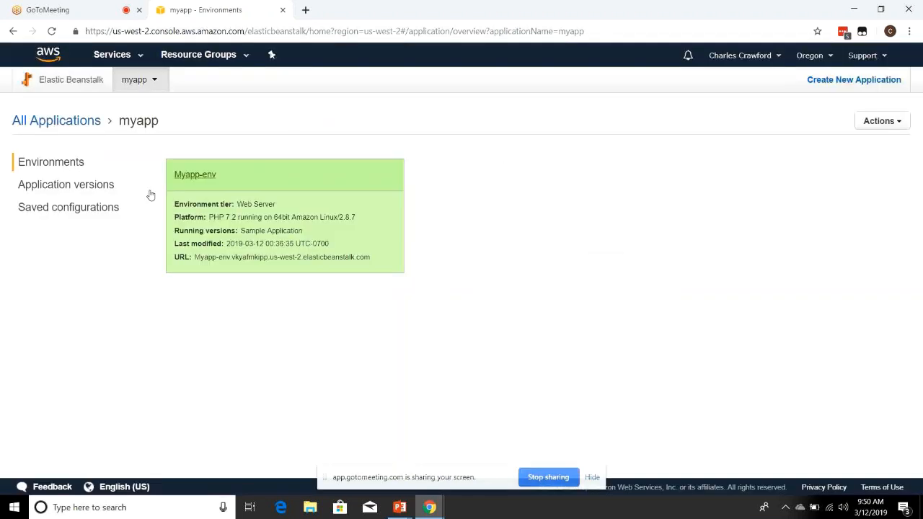
click(67, 184)
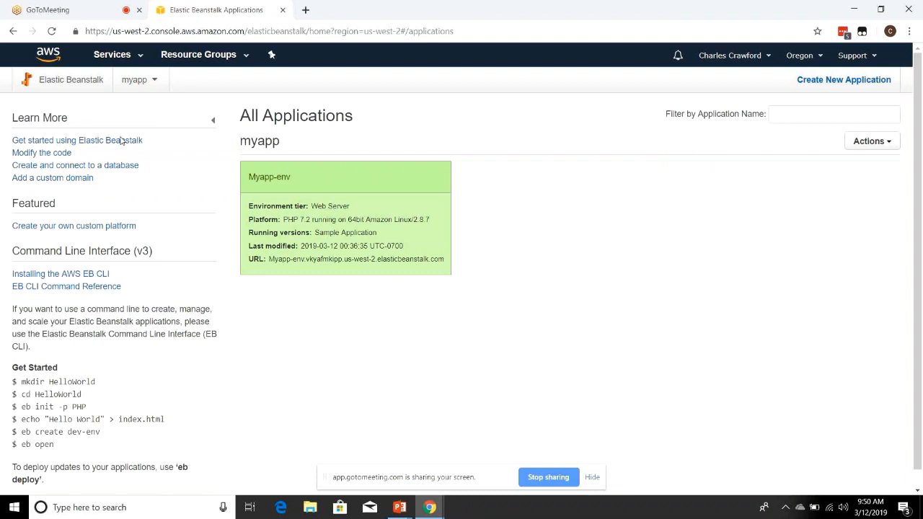
click(76, 140)
text(myapp2)
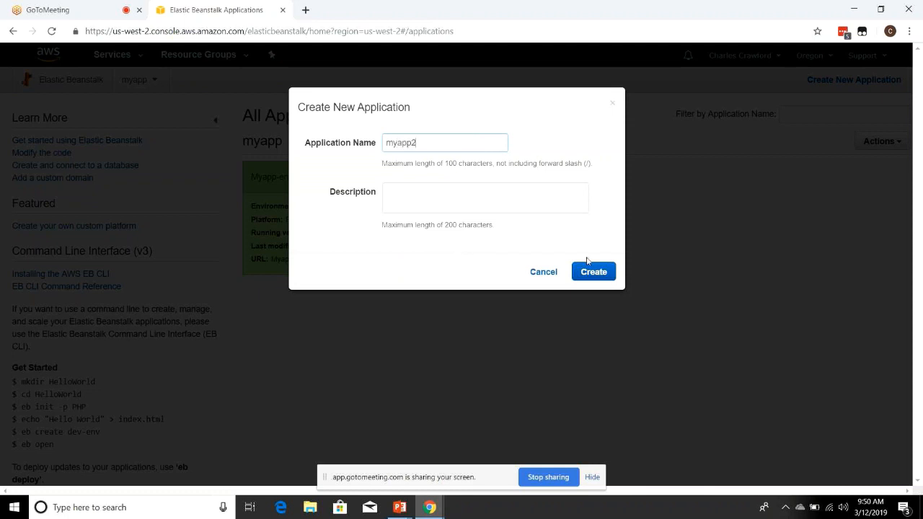
- Create the myapp2 application and start Create environment from its Actions menu
click(593, 271)
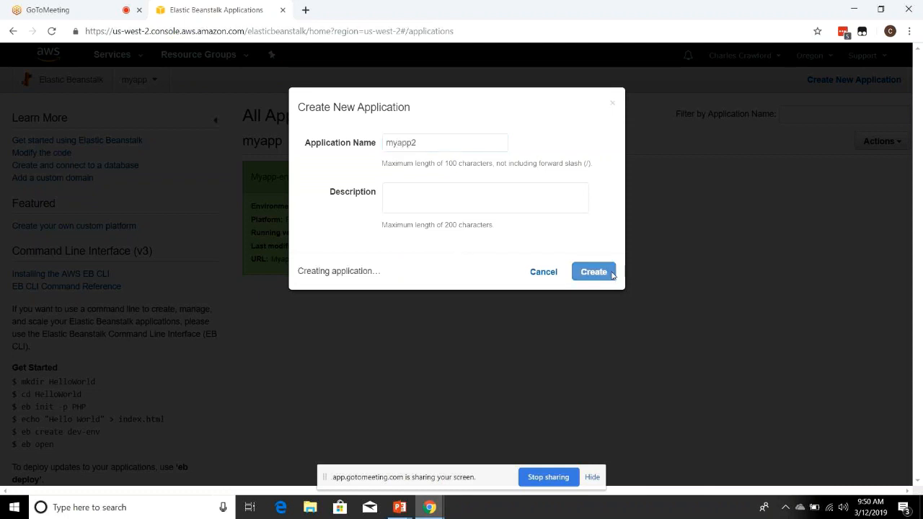
click(593, 271)
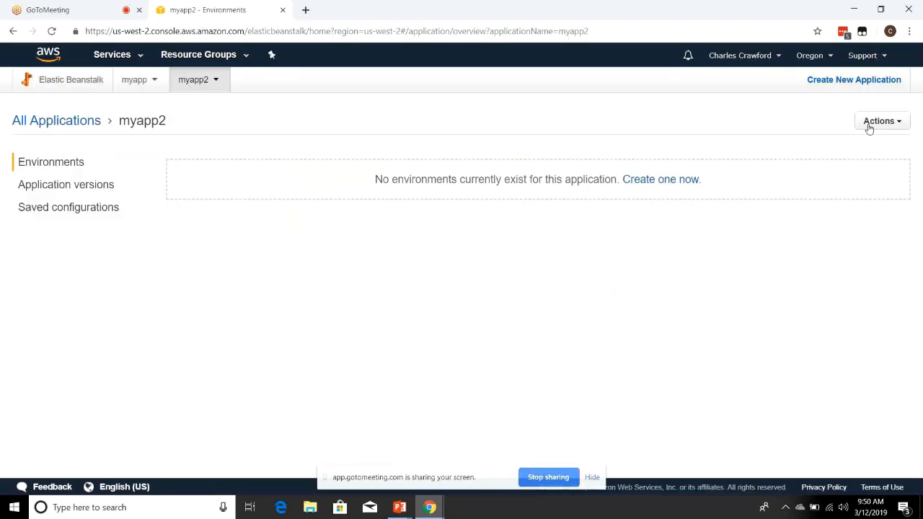
click(881, 122)
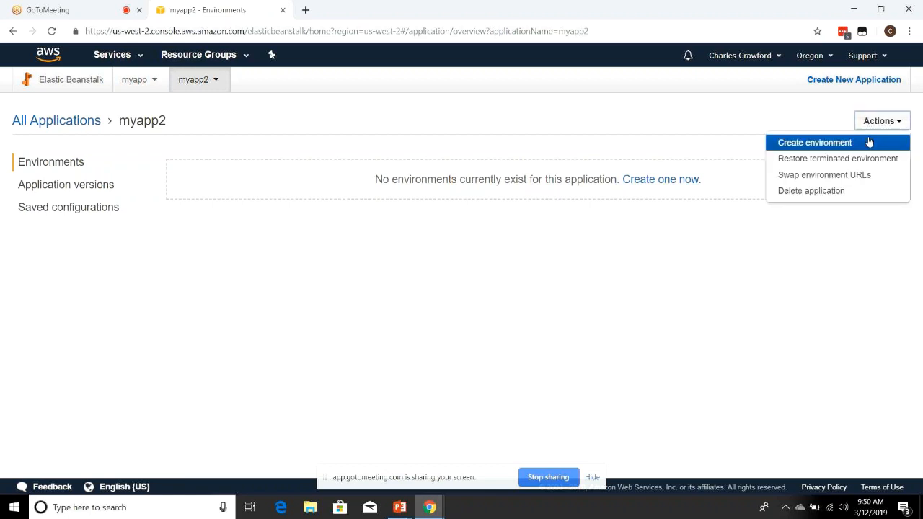
click(815, 143)
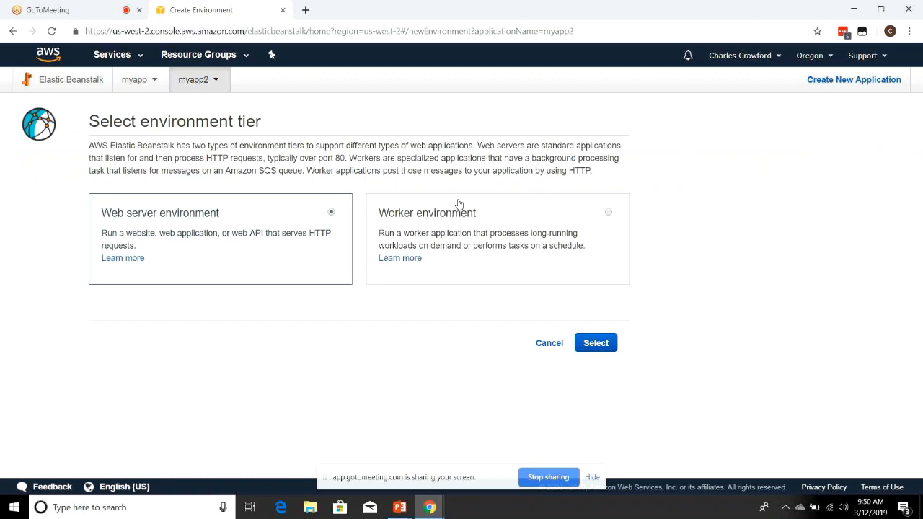
mouse_move(502, 243)
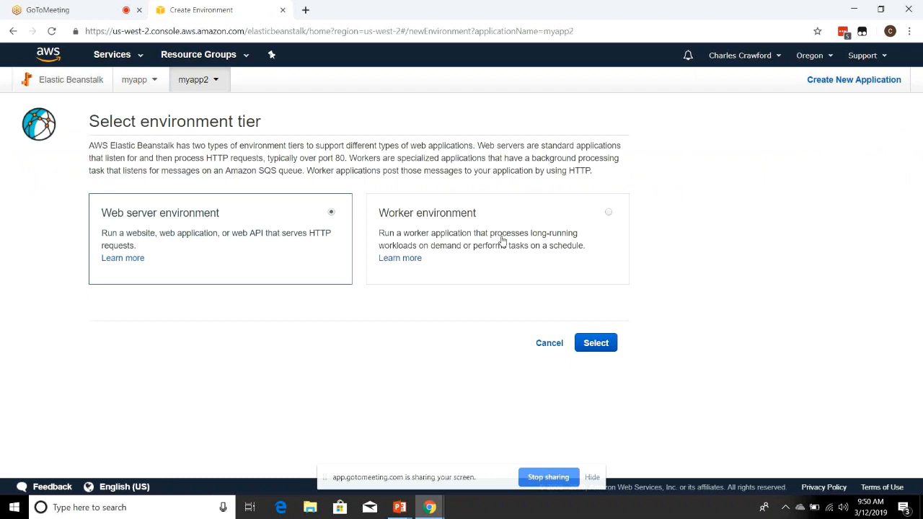
mouse_move(529, 334)
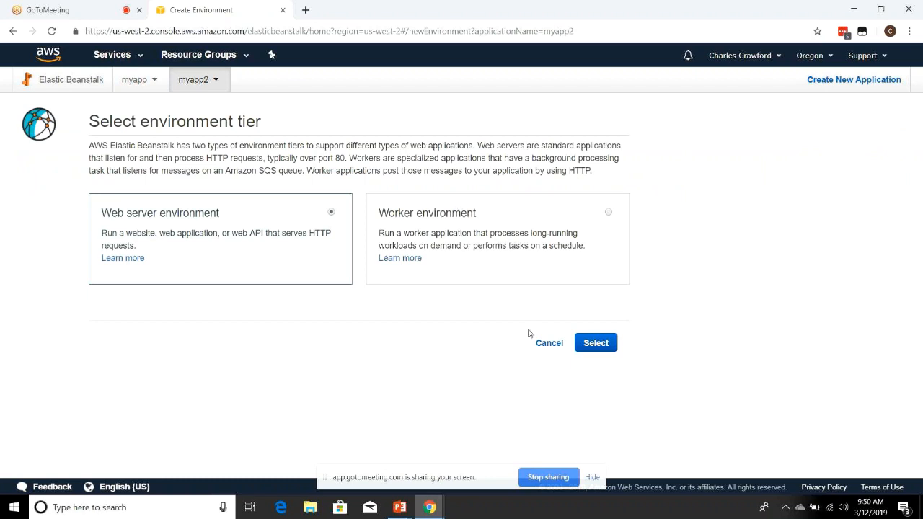
- Choose a Web server environment on the Node.js platform with Upload your code selected
click(595, 343)
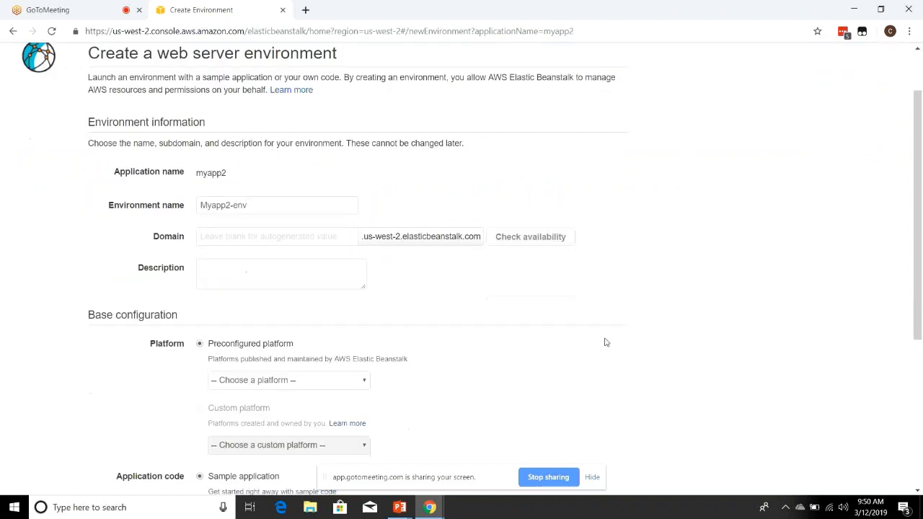
scroll(down, 3)
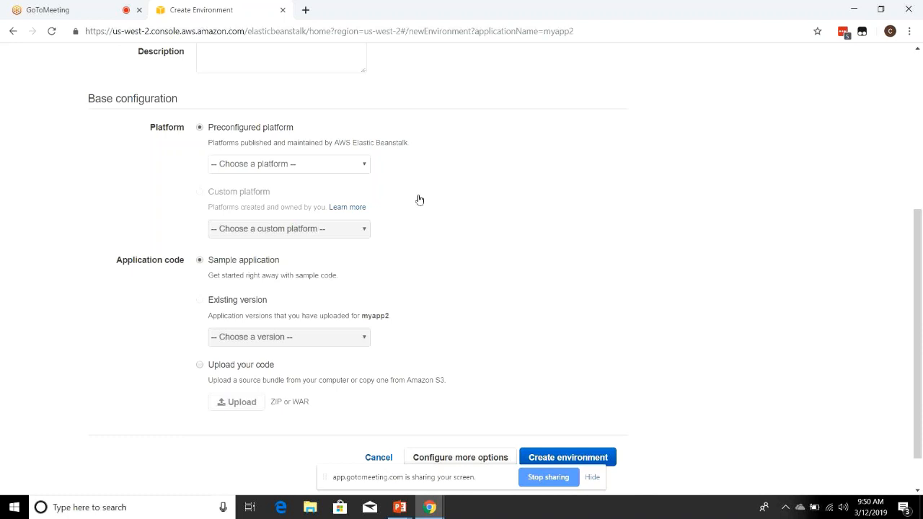
click(288, 164)
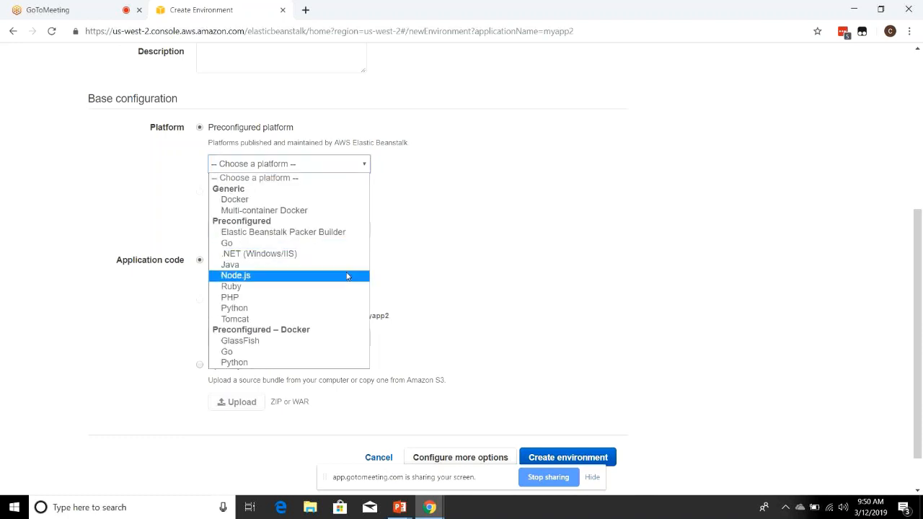
click(237, 275)
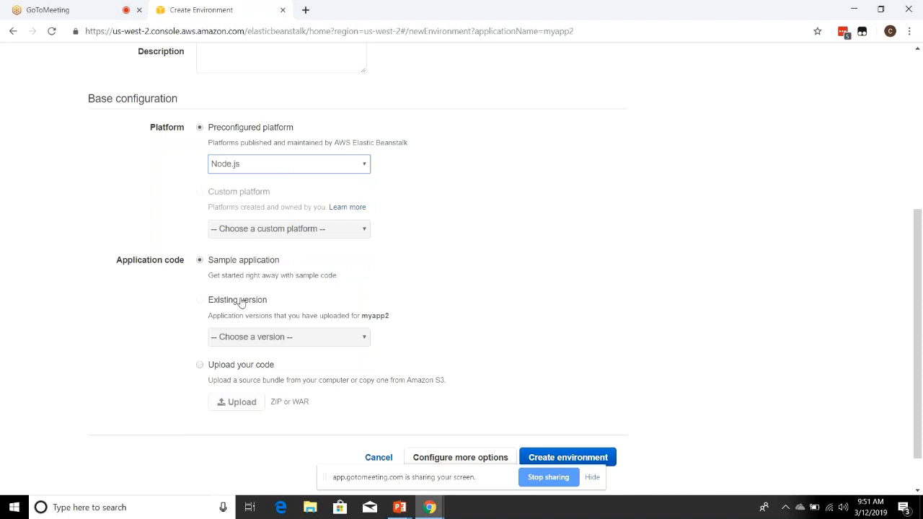
click(199, 363)
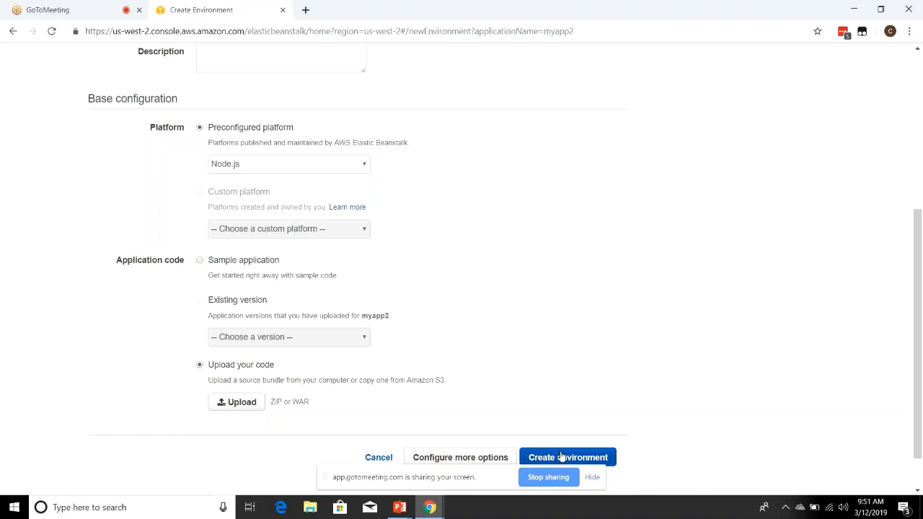
- Launch creation of the Myapp2-env environment and wait on its progress page
click(568, 457)
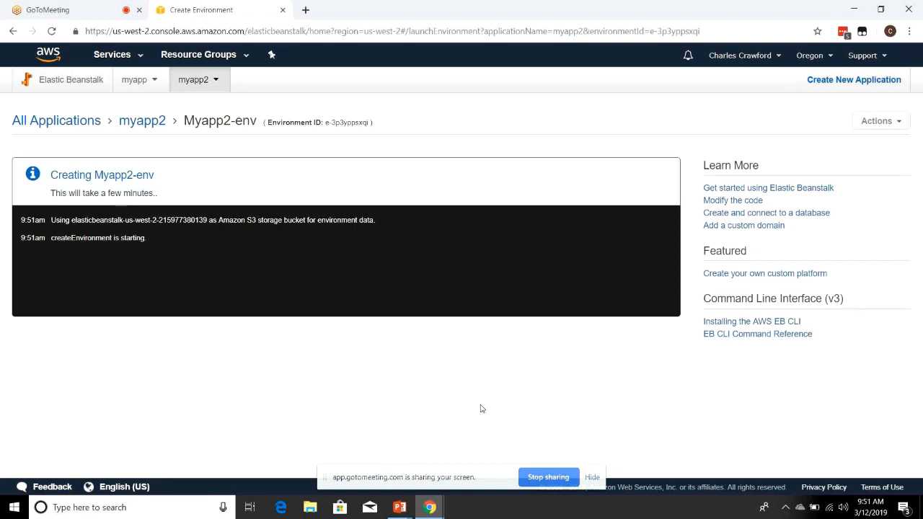
mouse_move(525, 387)
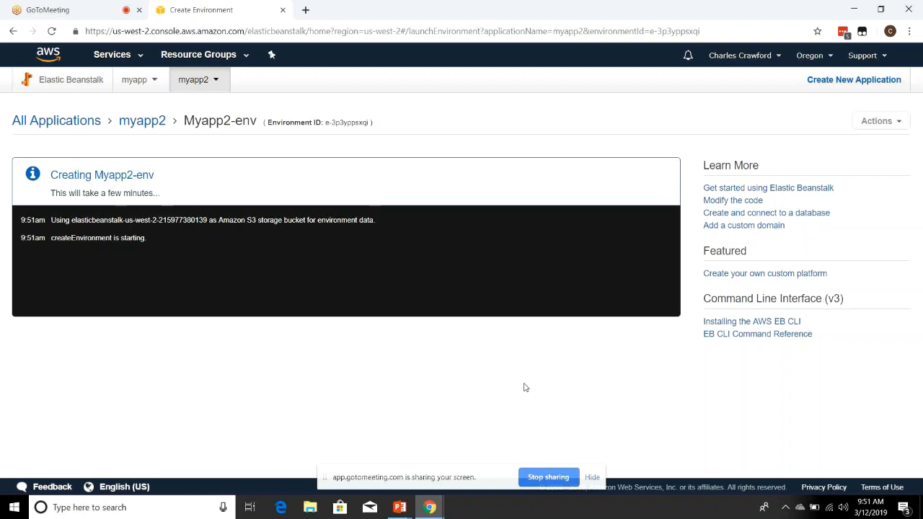
mouse_move(214, 143)
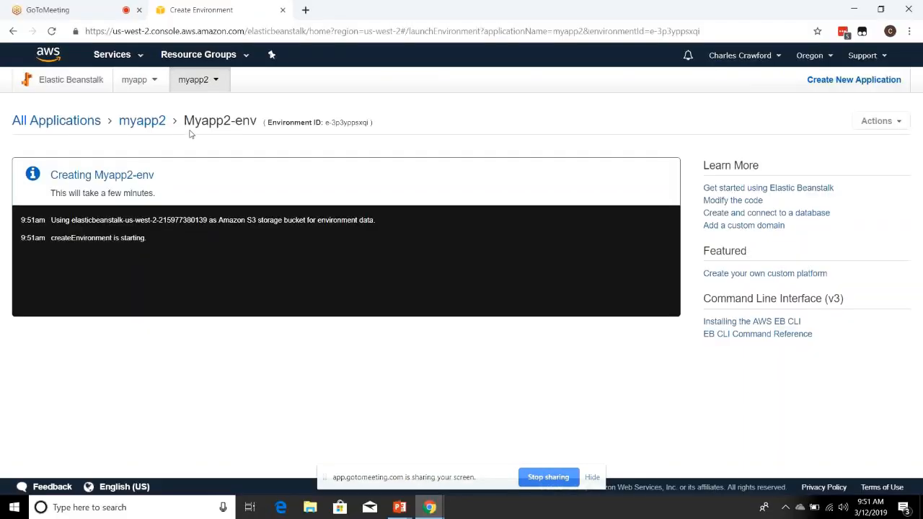
- Go to the RDS service under Database from the Services menu
click(112, 55)
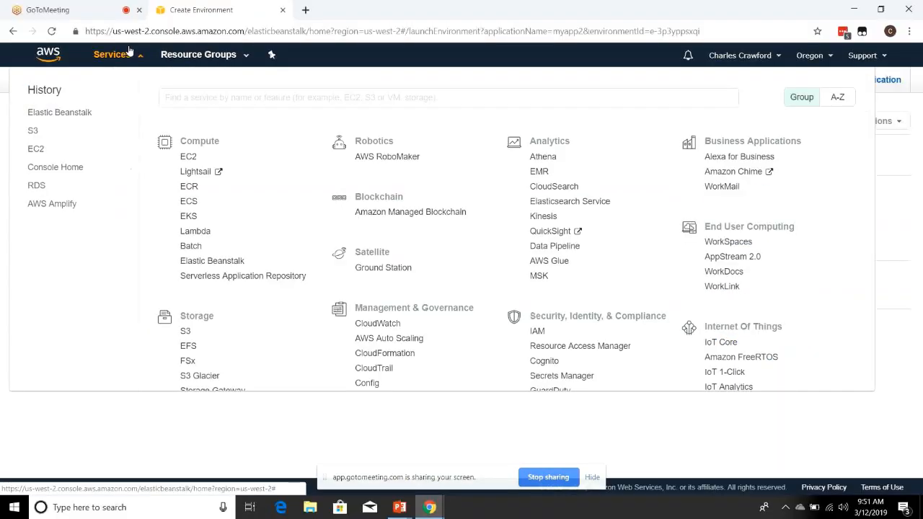
scroll(down, 3)
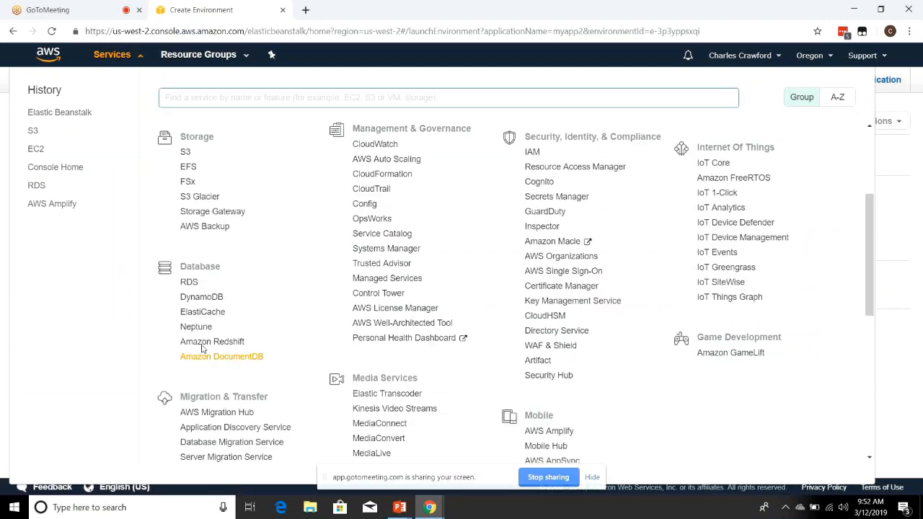
click(189, 282)
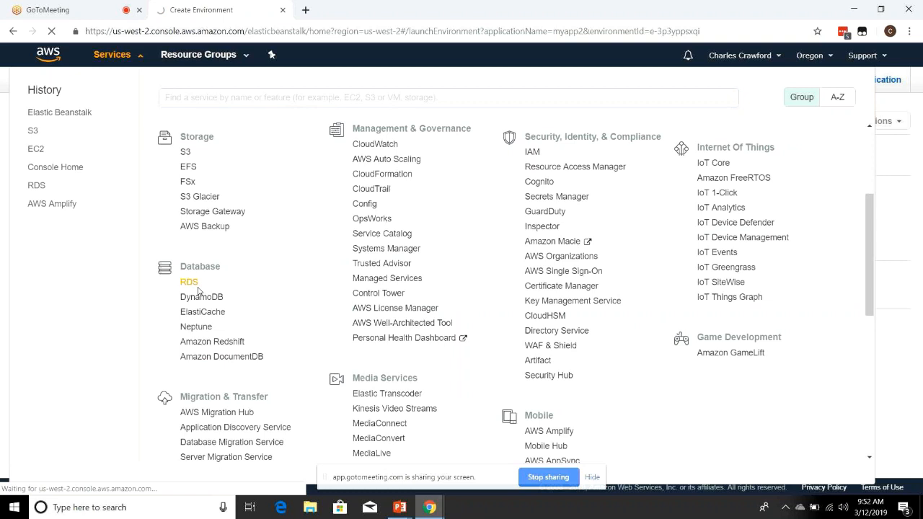
click(189, 281)
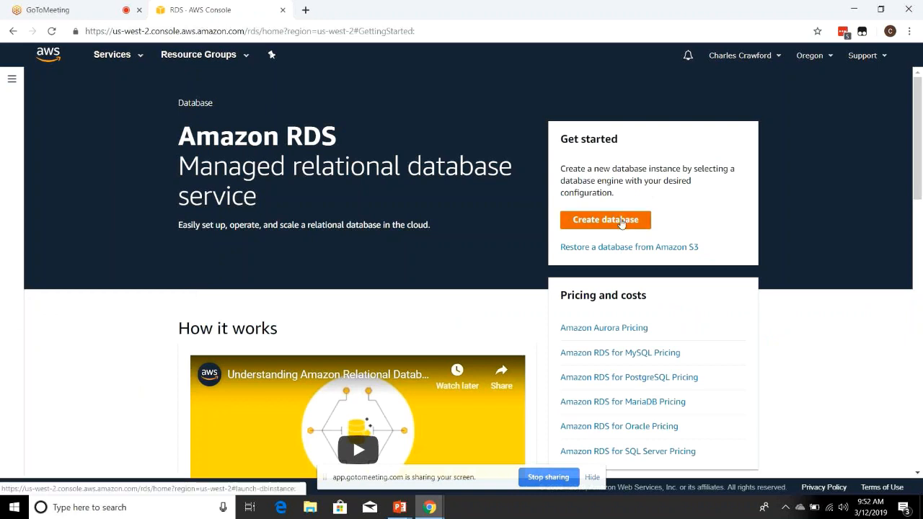
- Start a new database with the PostgreSQL engine and Dev/Test use case, reaching DB details
click(606, 219)
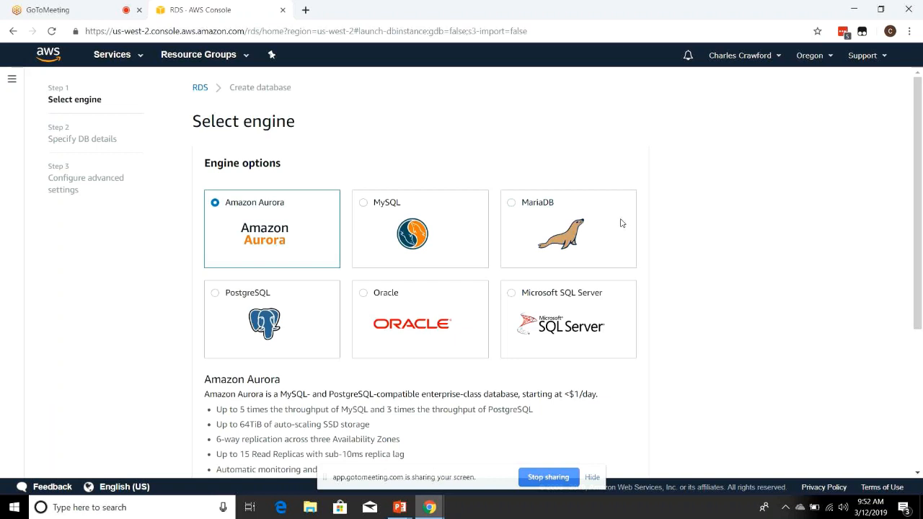
scroll(down, 3)
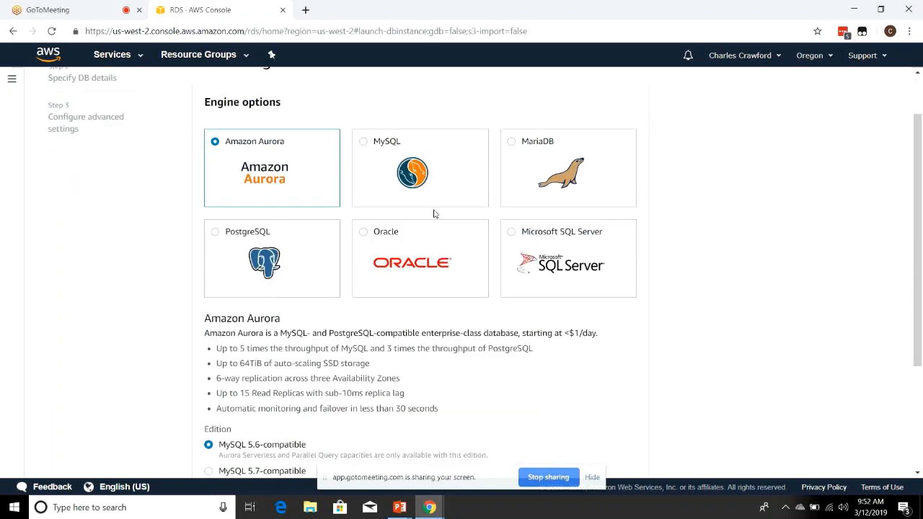
click(215, 231)
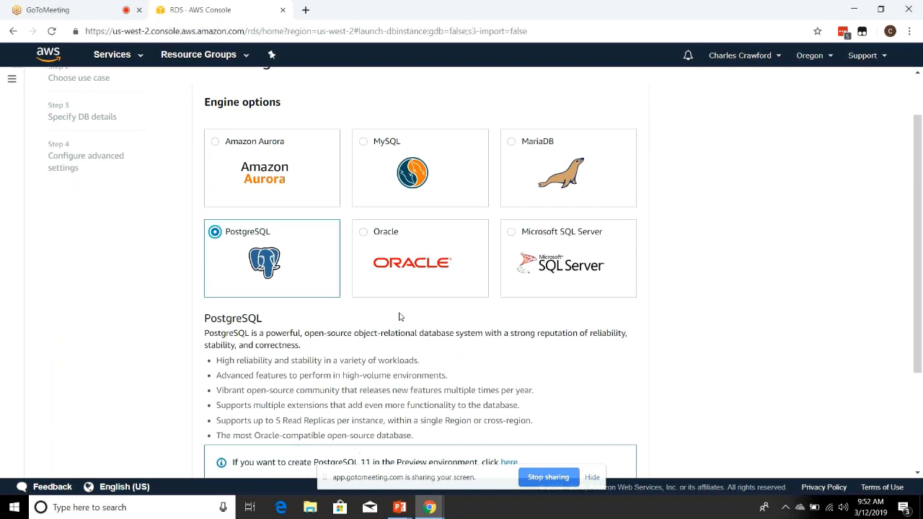
mouse_move(513, 304)
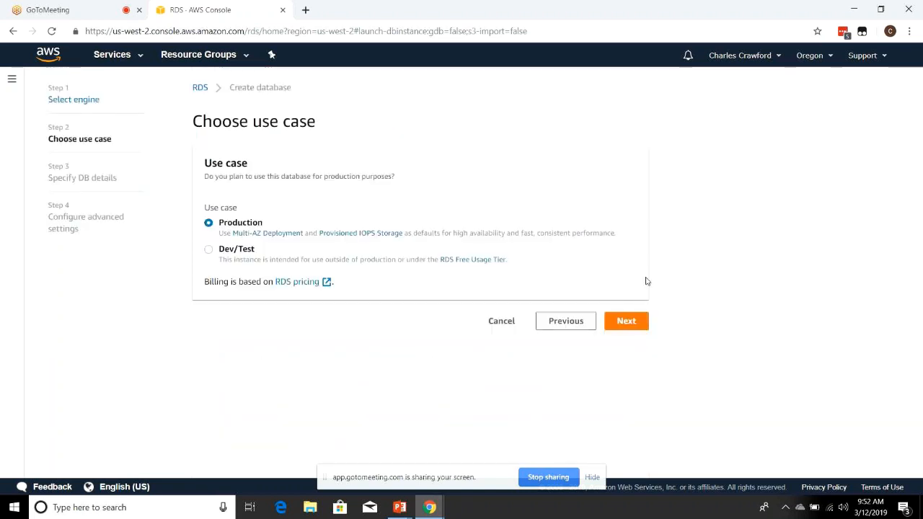
click(208, 248)
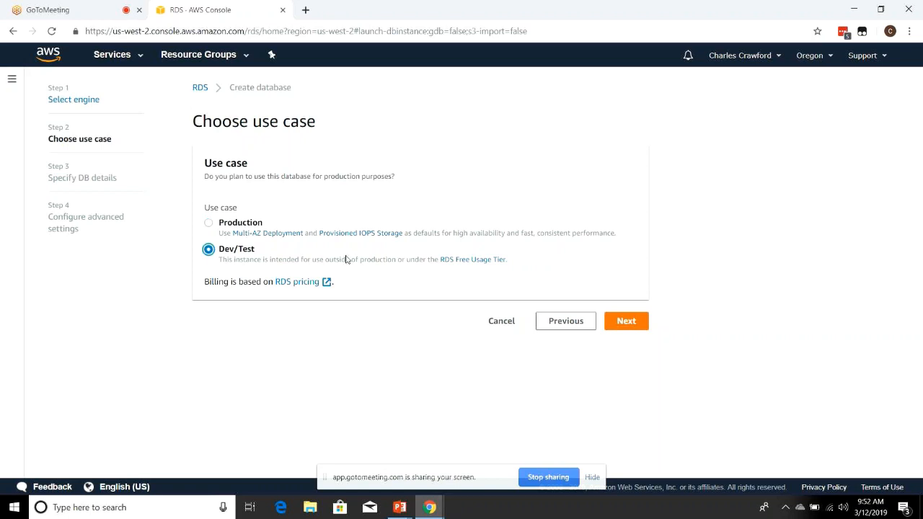
mouse_move(626, 320)
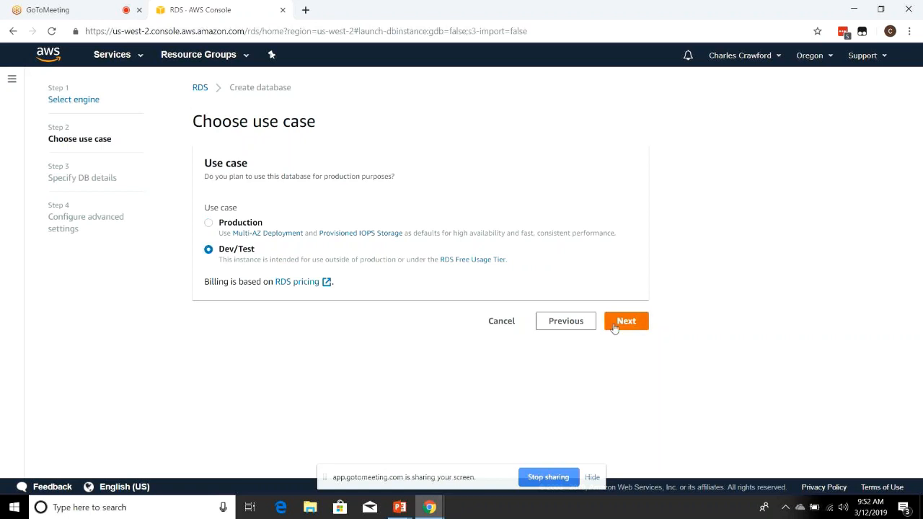
click(626, 320)
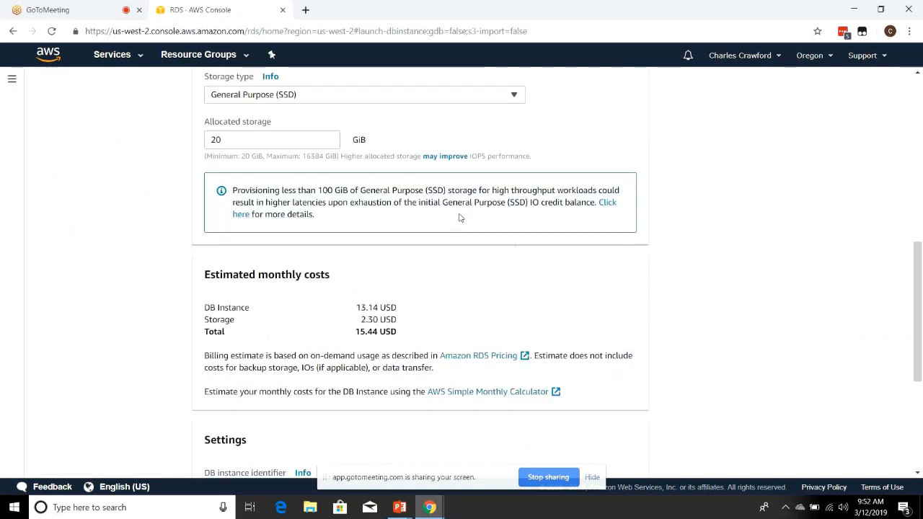
- Fill in the master password, confirmation and identifier mydbinstanc3, then continue to advanced settings
scroll(down, 3)
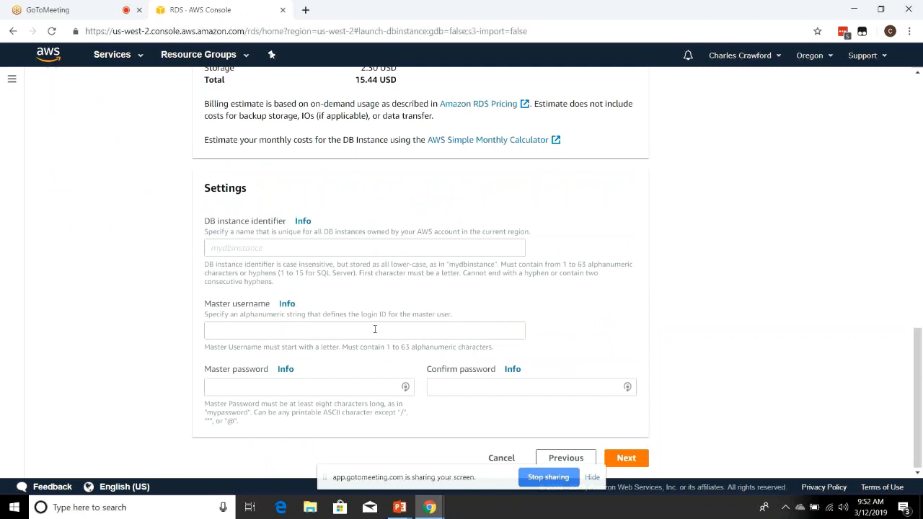
text(••••)
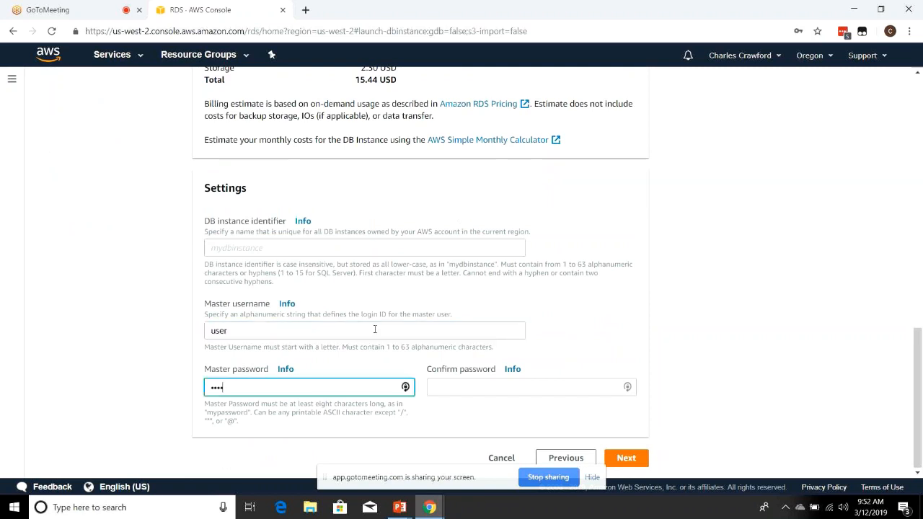
key(backspace)
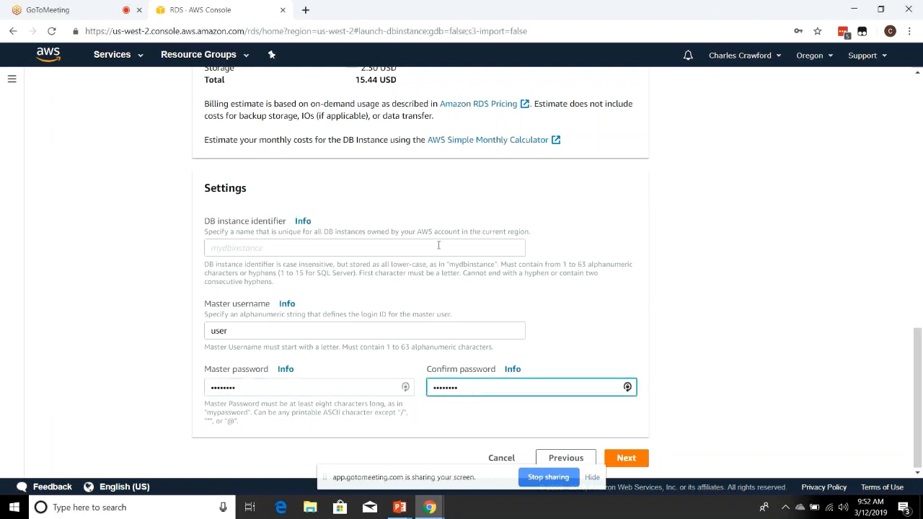
text(mydbinstanc3)
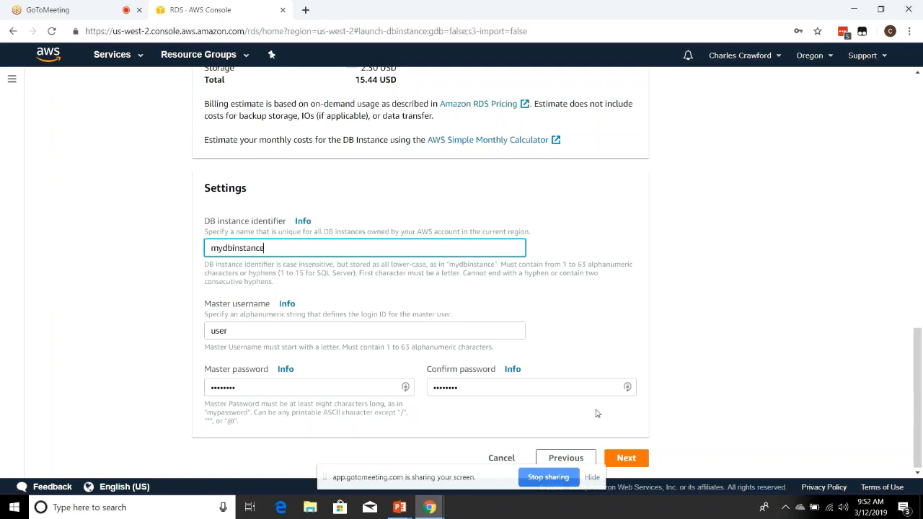
click(626, 459)
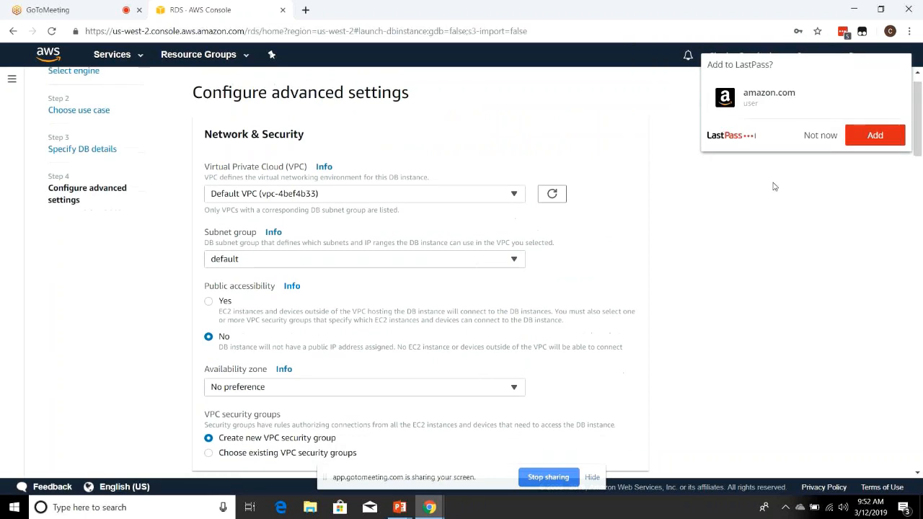
- Dismiss the LastPass save prompt and scroll through network, backup, monitoring and maintenance settings
click(819, 135)
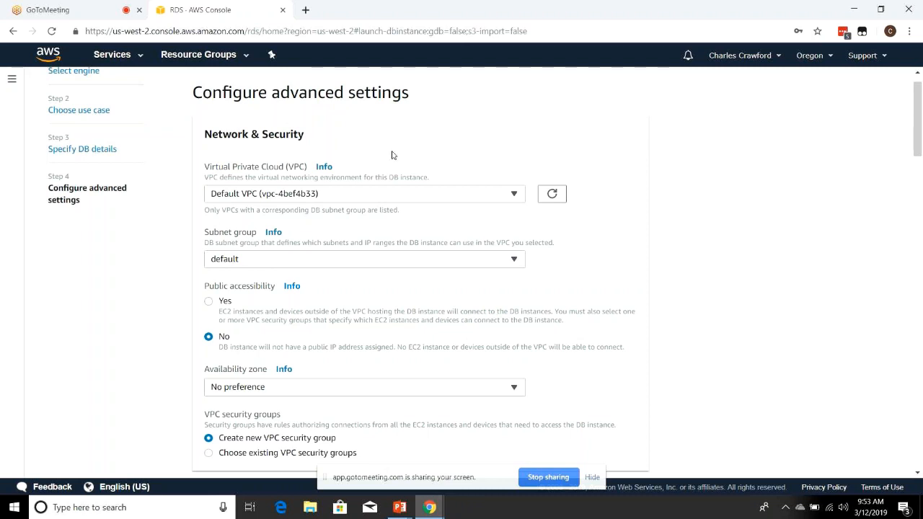
scroll(down, 3)
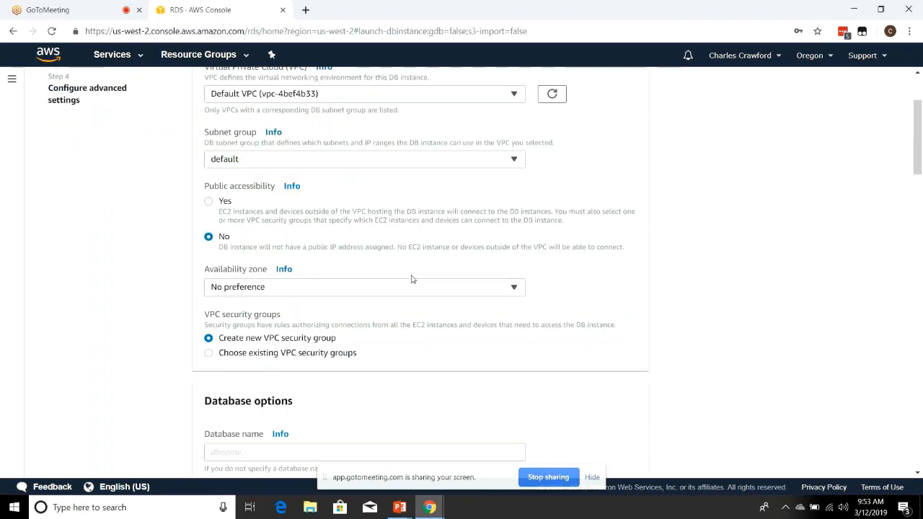
scroll(down, 3)
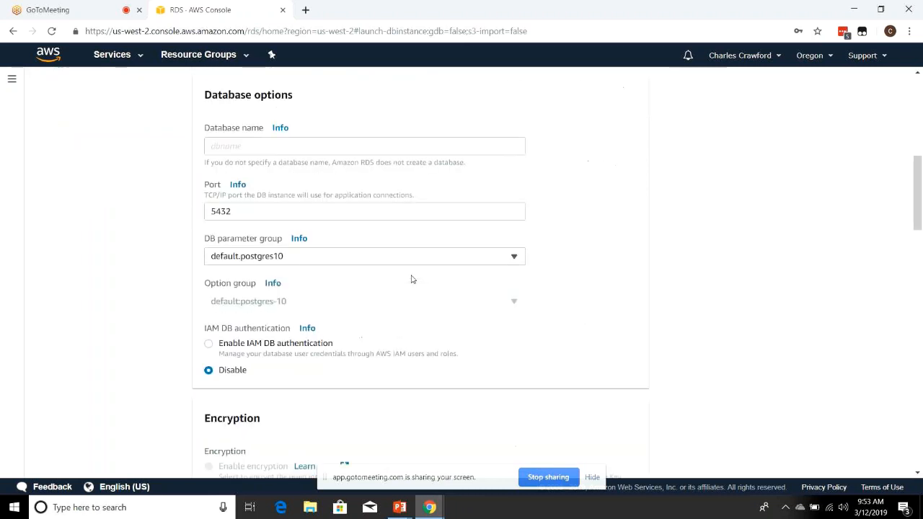
scroll(down, 3)
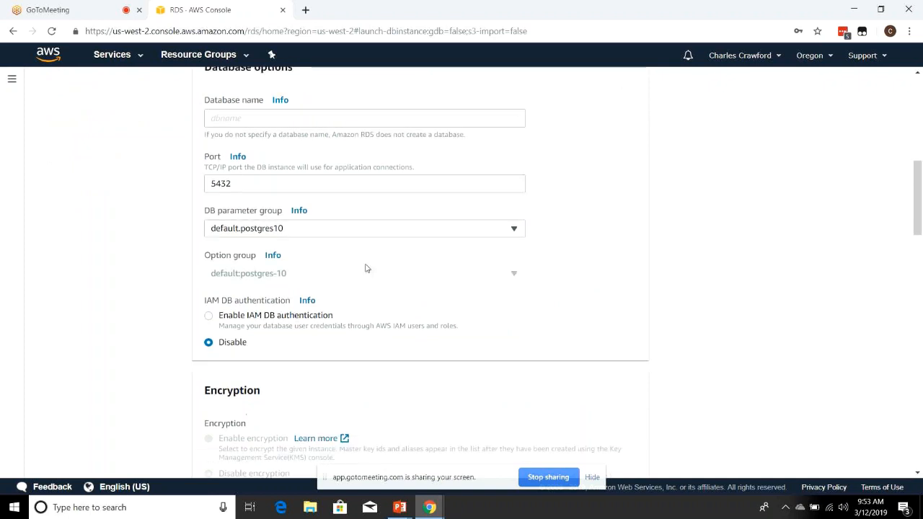
scroll(down, 3)
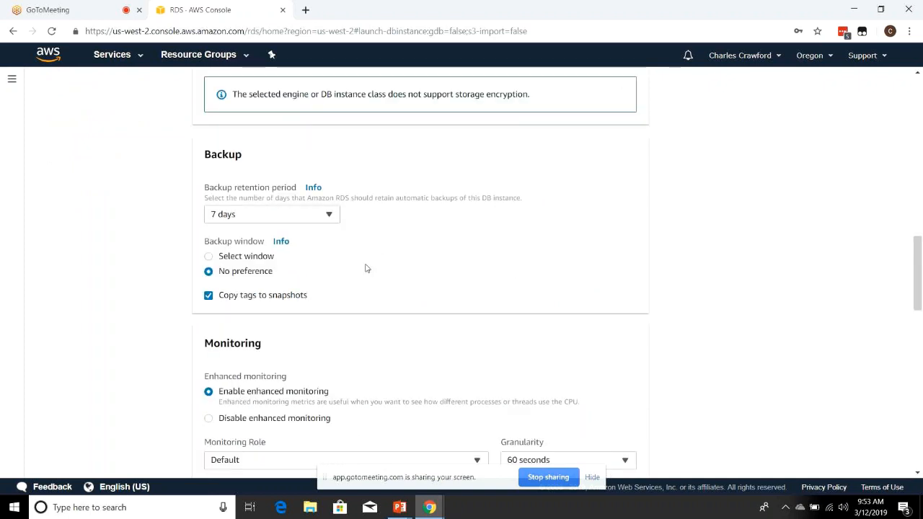
scroll(down, 3)
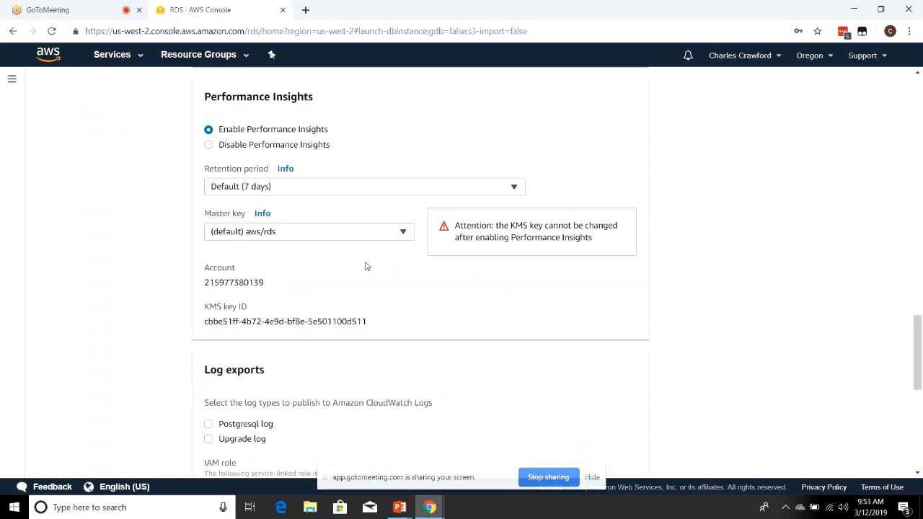
scroll(down, 3)
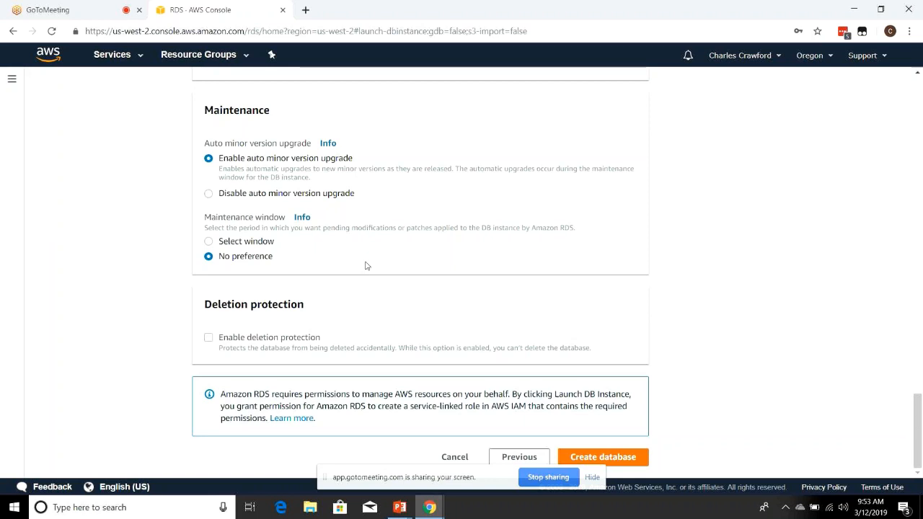
scroll(down, 3)
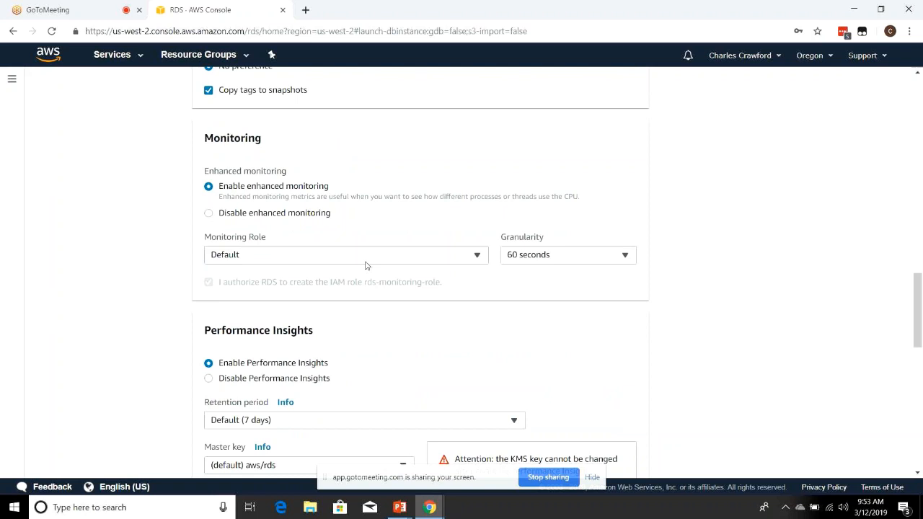
scroll(down, 3)
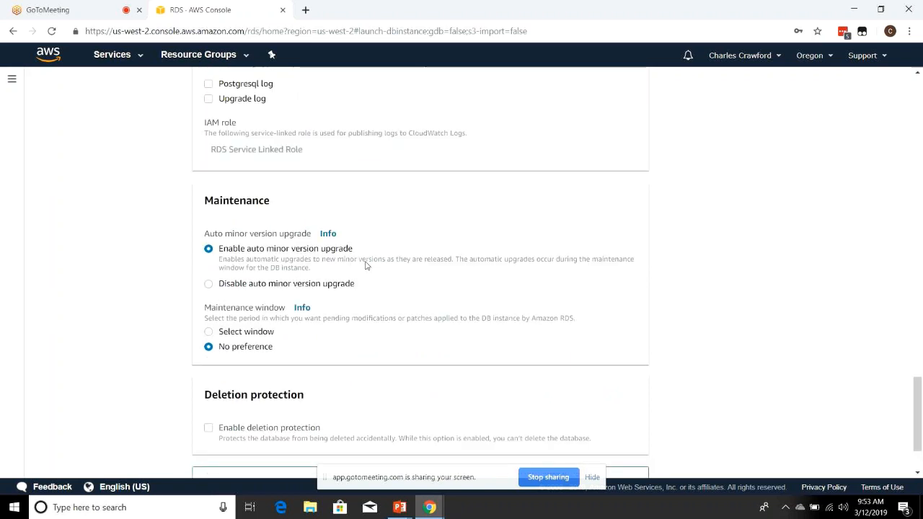
scroll(down, 3)
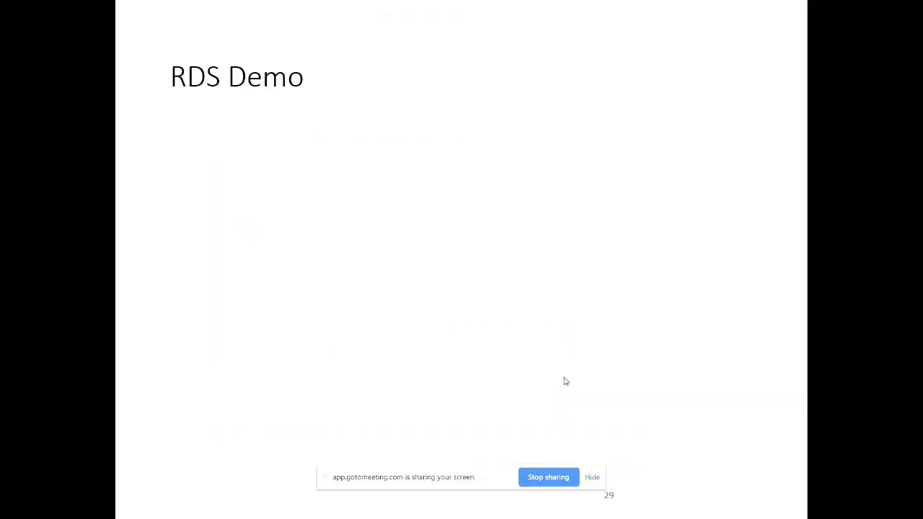
- Advance the PowerPoint slideshow to the RDS Demo slide
key(Right)
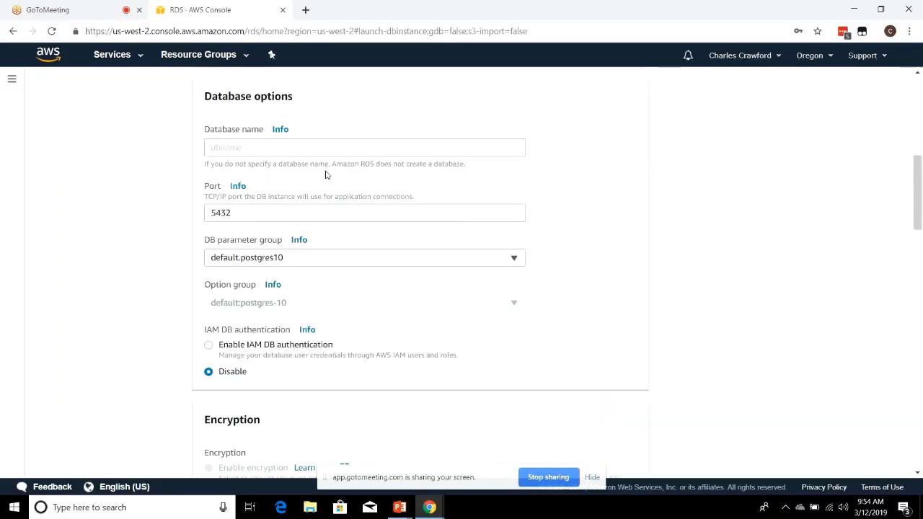
- Go to Lambda under Compute and skim its home page with the Hello World sample
click(113, 55)
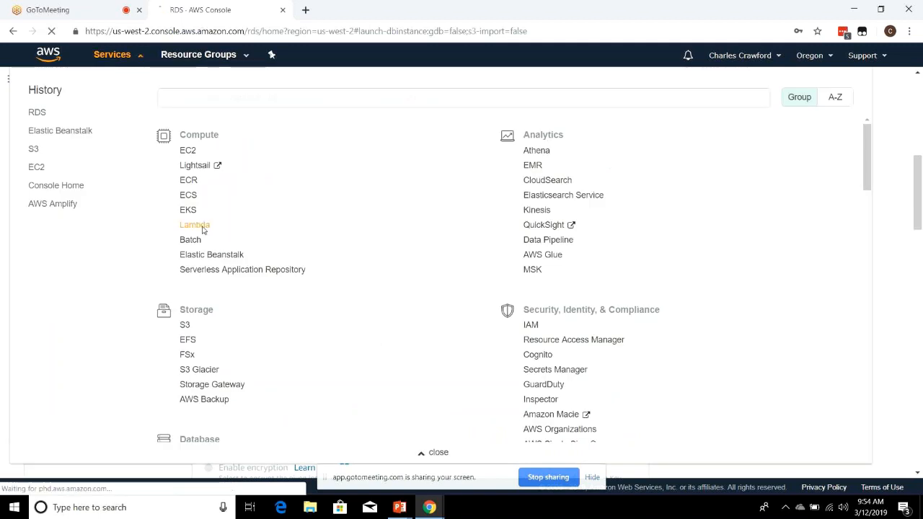
click(193, 225)
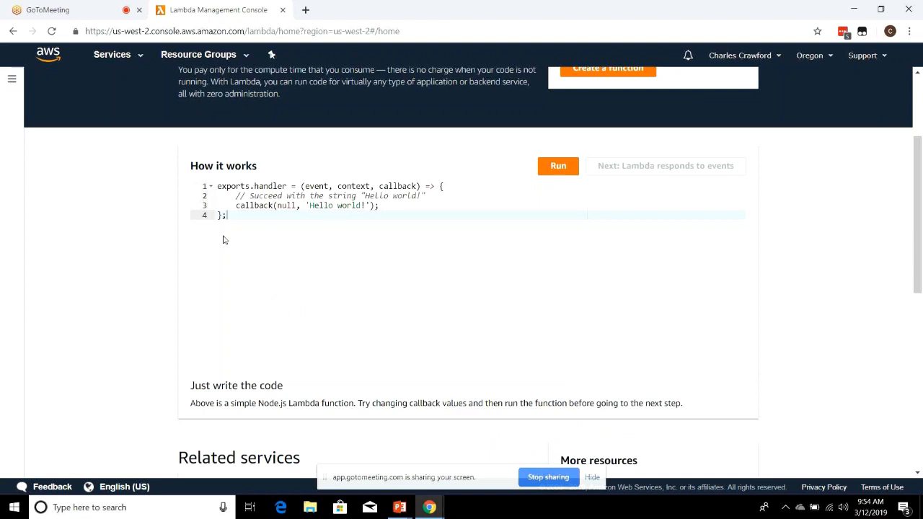
scroll(down, 3)
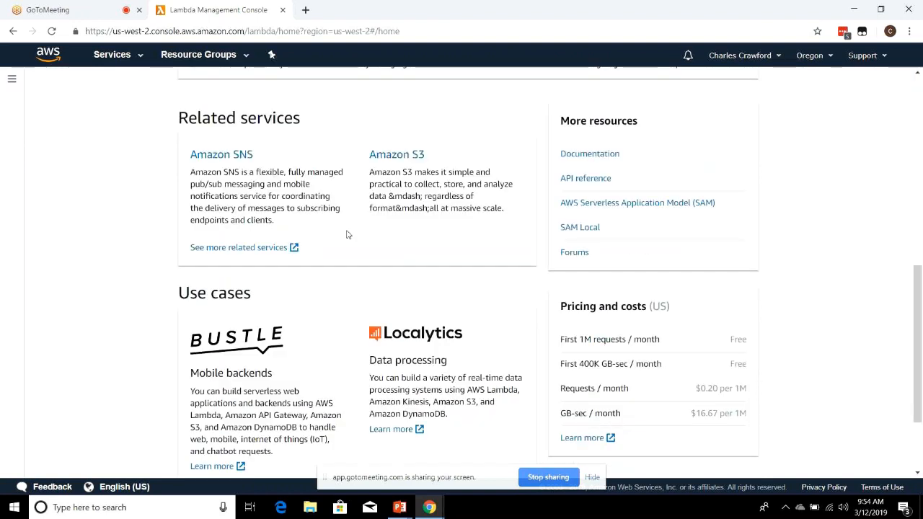
scroll(up, 3)
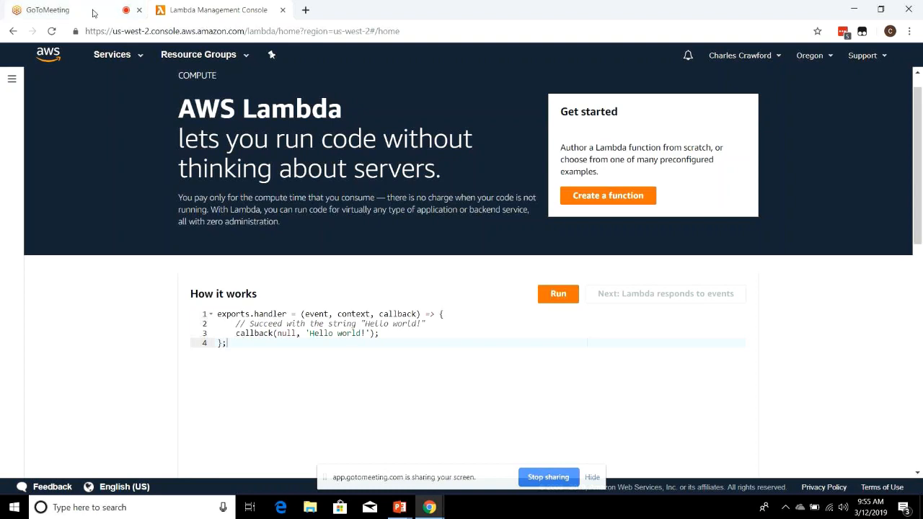
- Switch to the GoToMeeting tab showing the meeting window and its chat panel
click(46, 9)
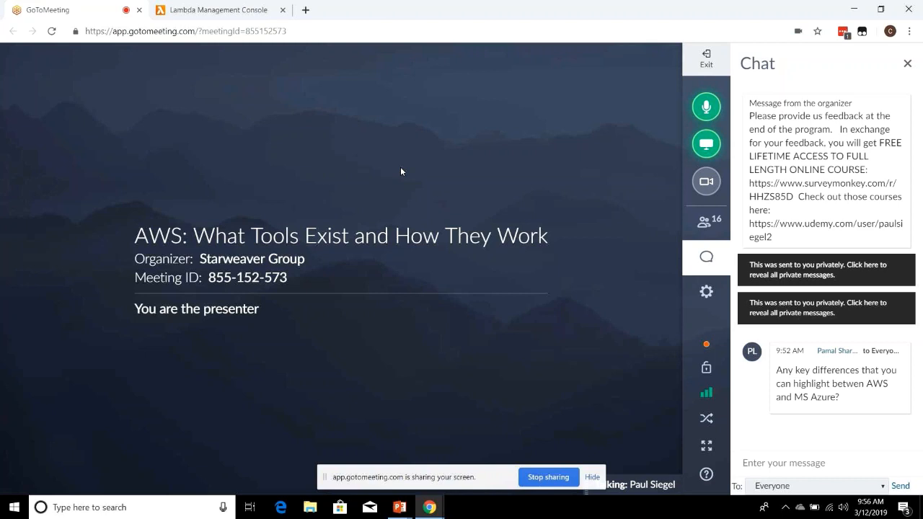
mouse_move(216, 9)
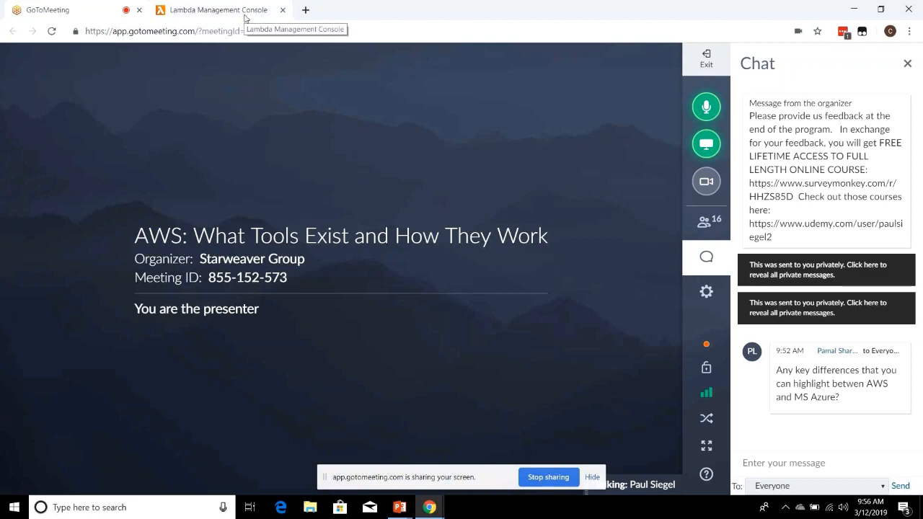
- From the Lambda tab's Services menu, go to AWS Cost Explorer
click(216, 8)
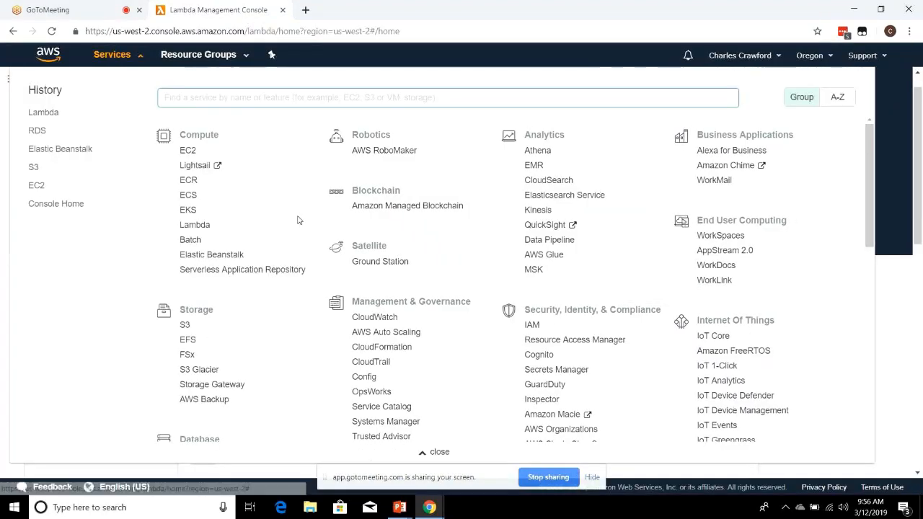
scroll(down, 3)
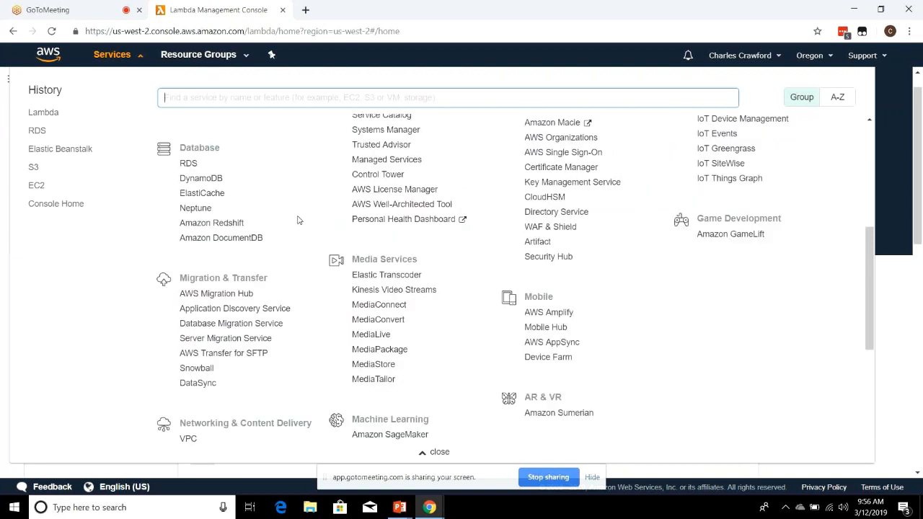
scroll(down, 3)
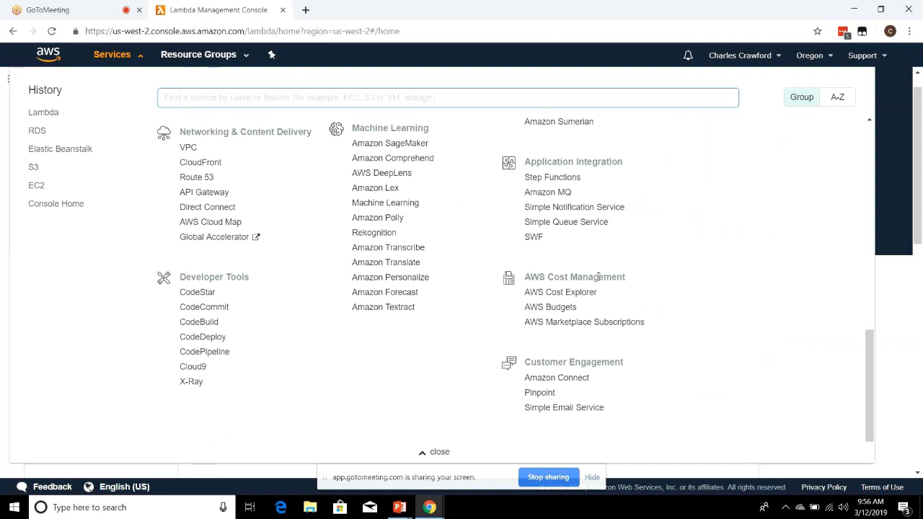
click(560, 292)
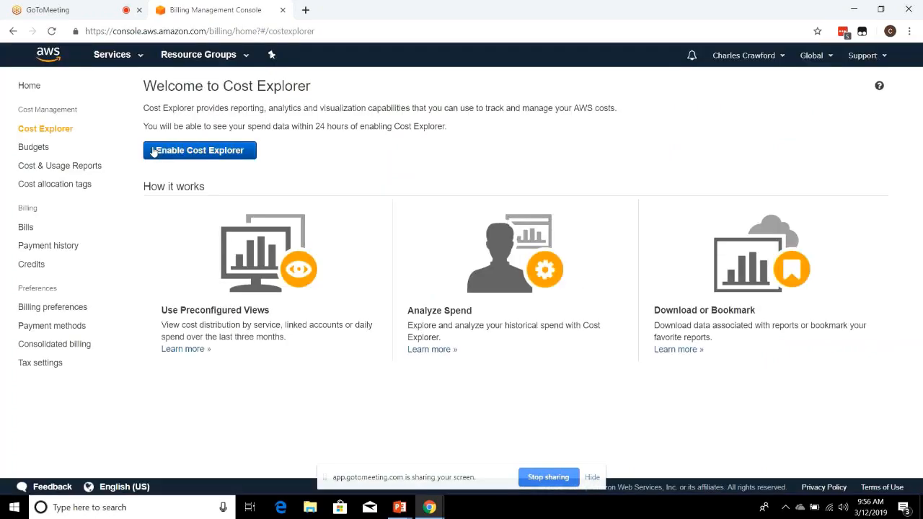
- Visit Cost & Usage Reports, return to the Cost Explorer welcome page, then go back to the meeting
click(59, 164)
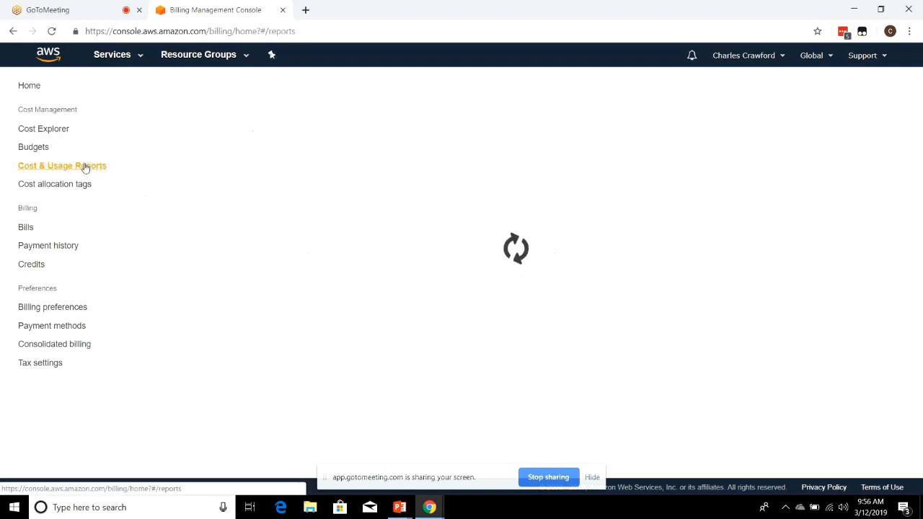
click(62, 164)
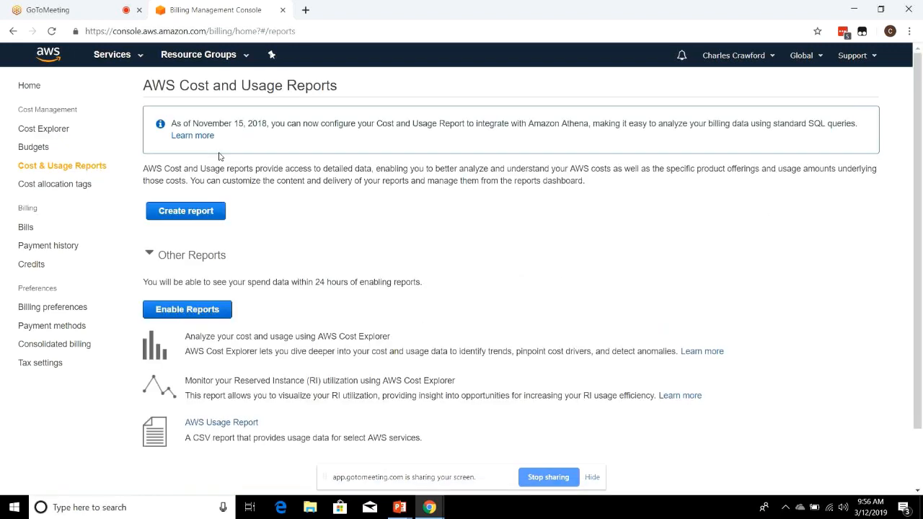
mouse_move(75, 129)
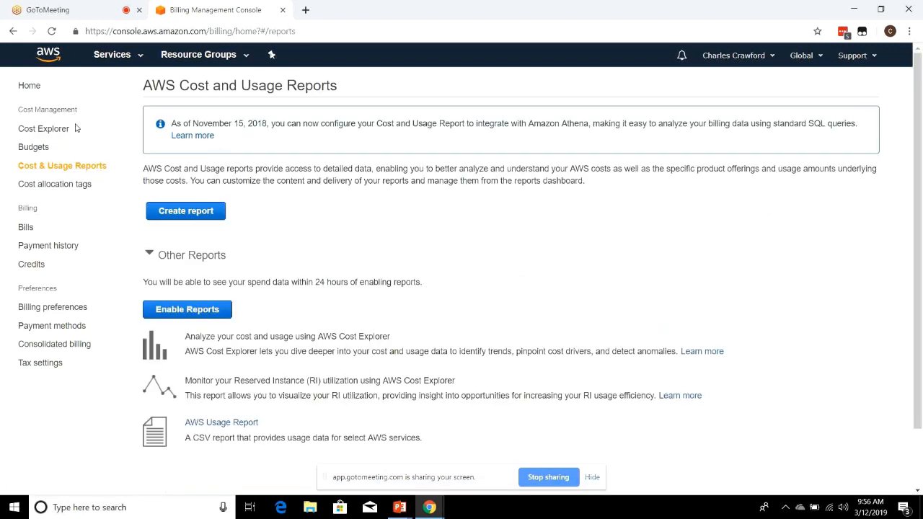
mouse_move(61, 121)
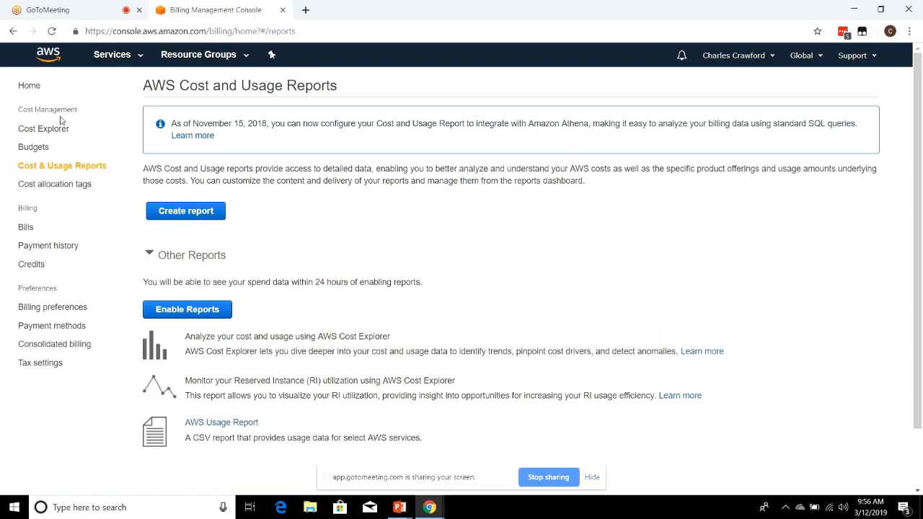
click(43, 129)
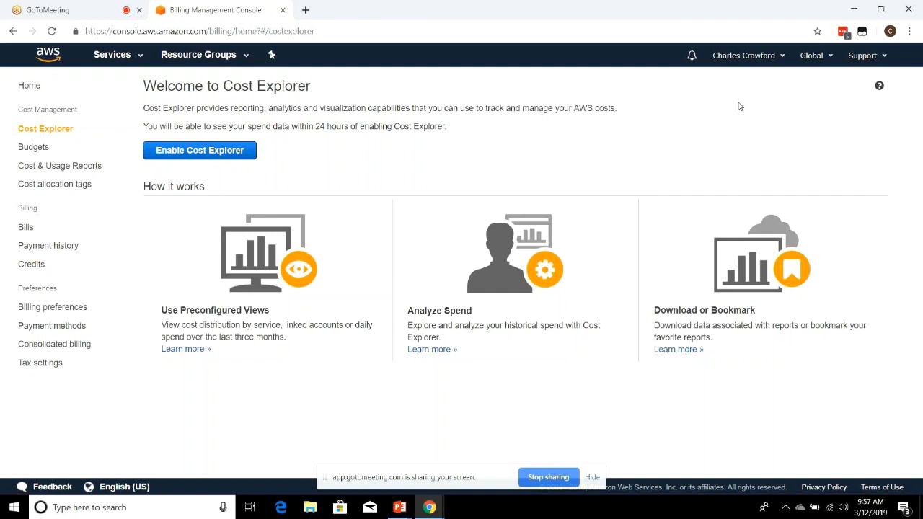
click(744, 54)
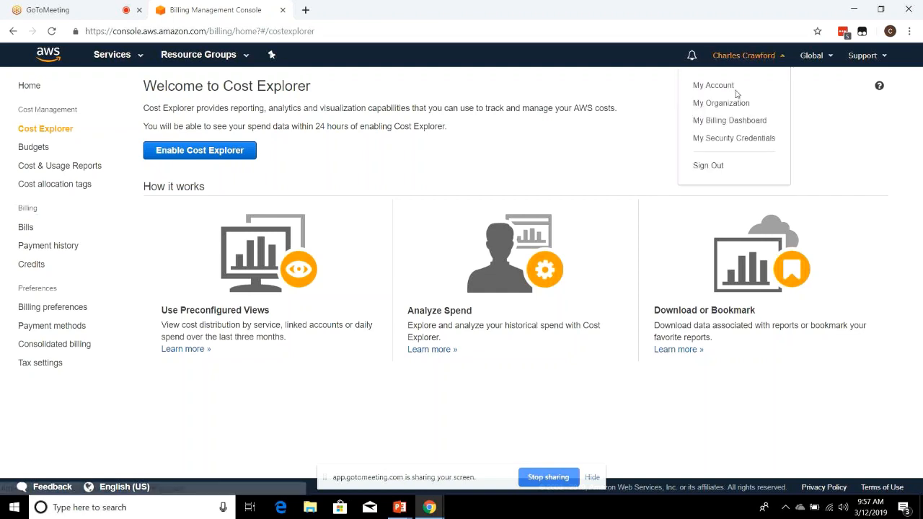
mouse_move(729, 121)
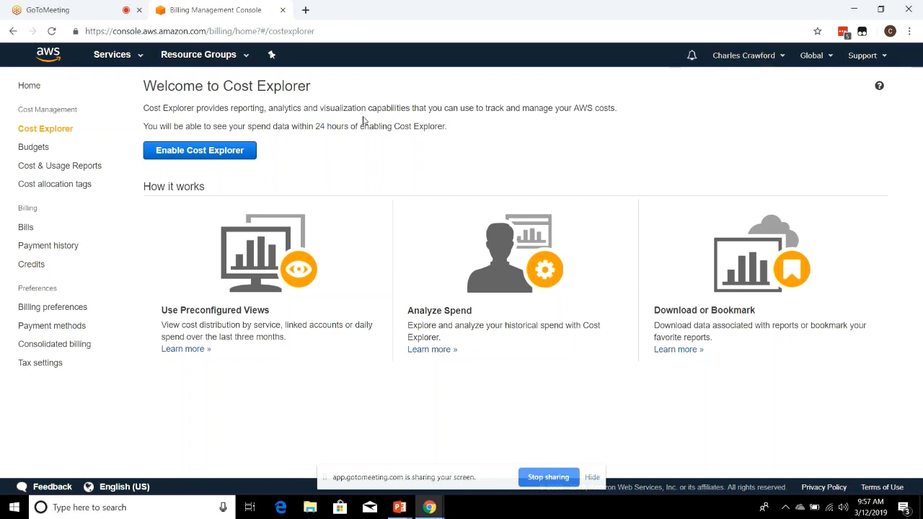
click(47, 9)
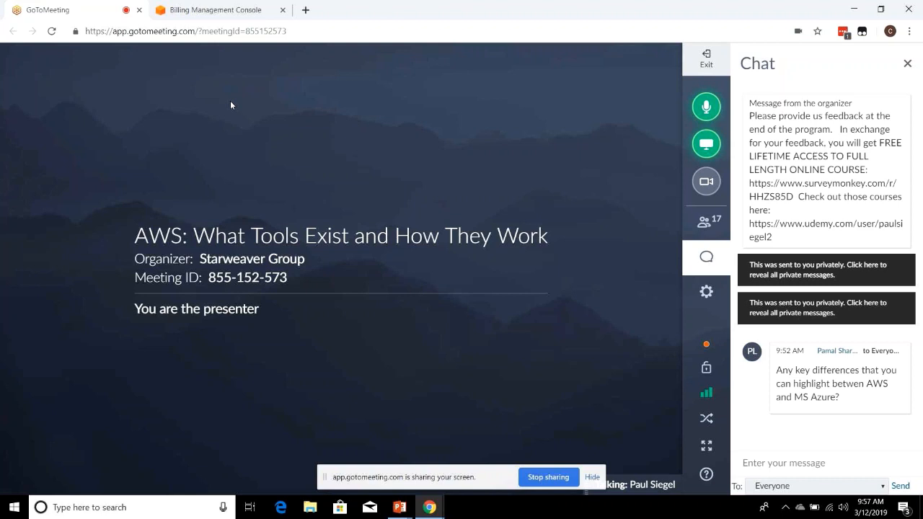
mouse_move(246, 80)
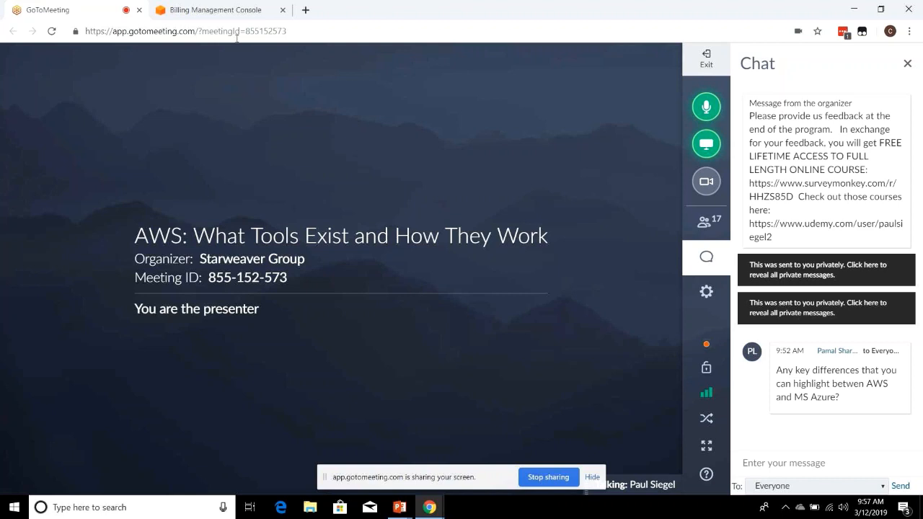
- Launch Amazon Lightsail from Services, begin creating an instance, keeping English as the language
click(216, 9)
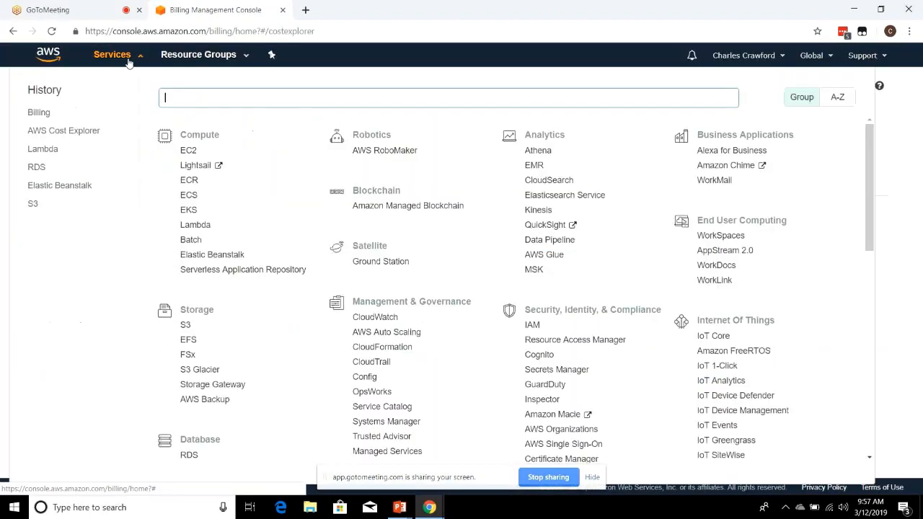
mouse_move(196, 165)
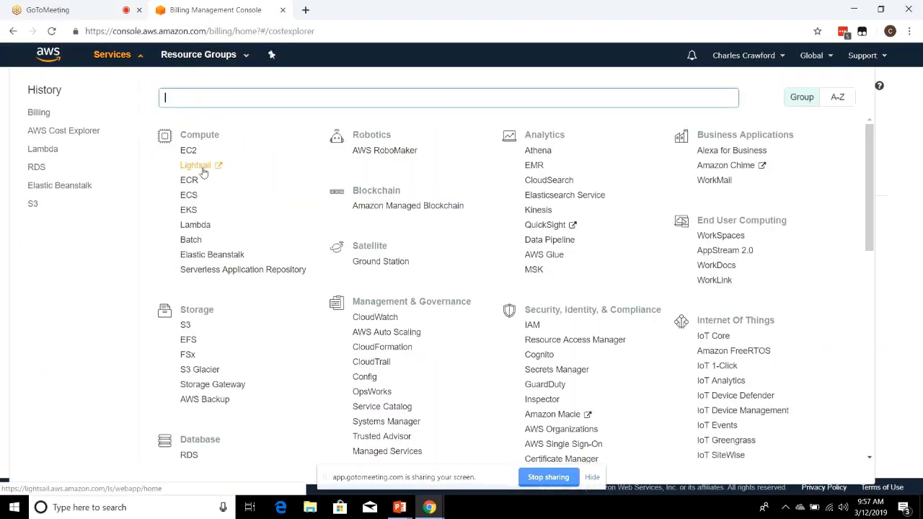
click(196, 164)
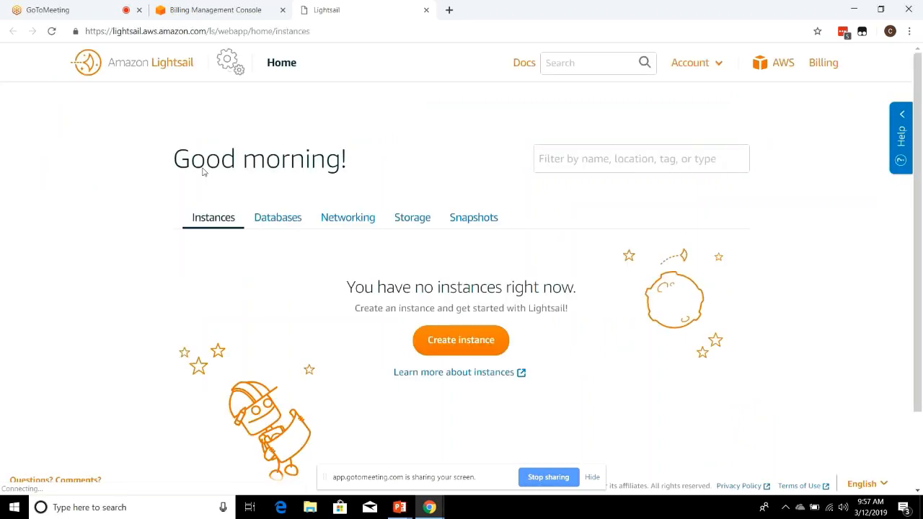
click(461, 340)
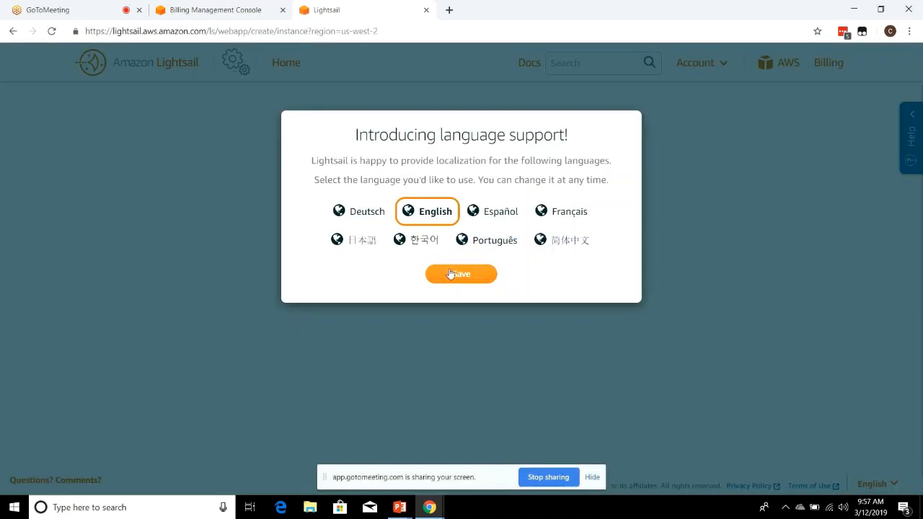
click(461, 274)
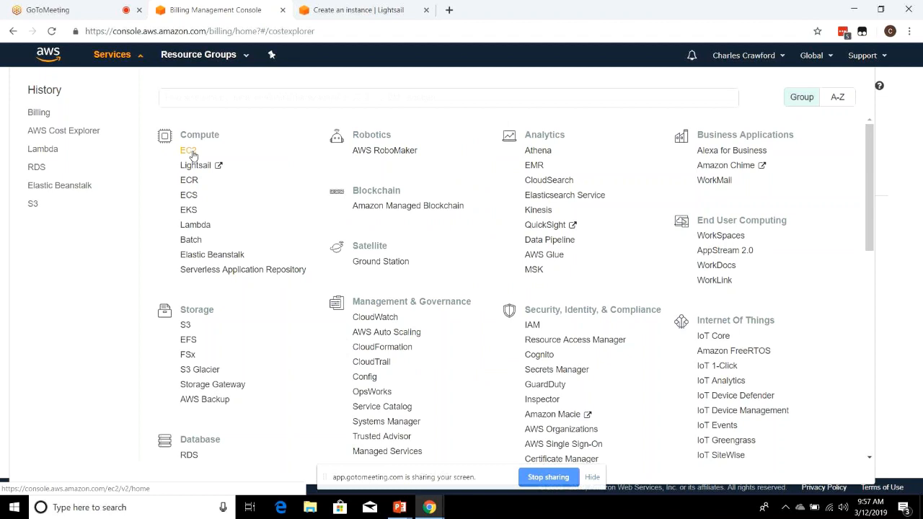
mouse_move(196, 165)
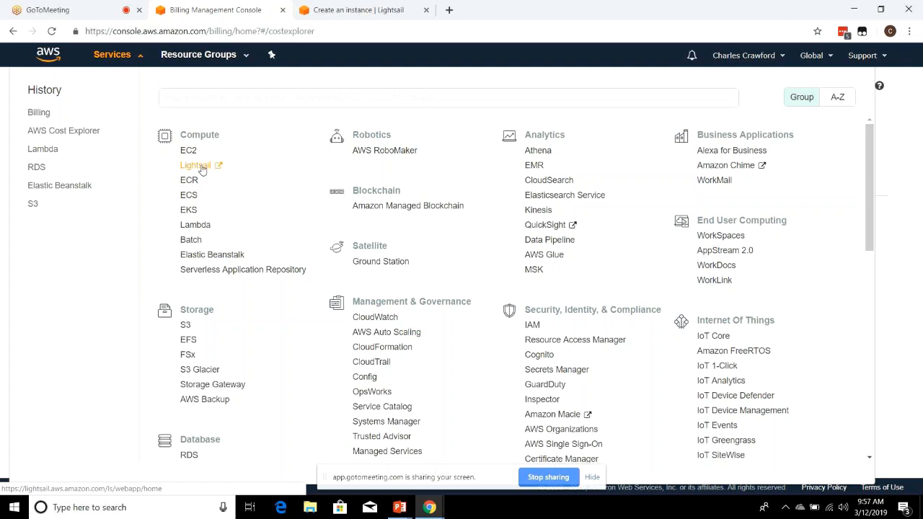
scroll(down, 3)
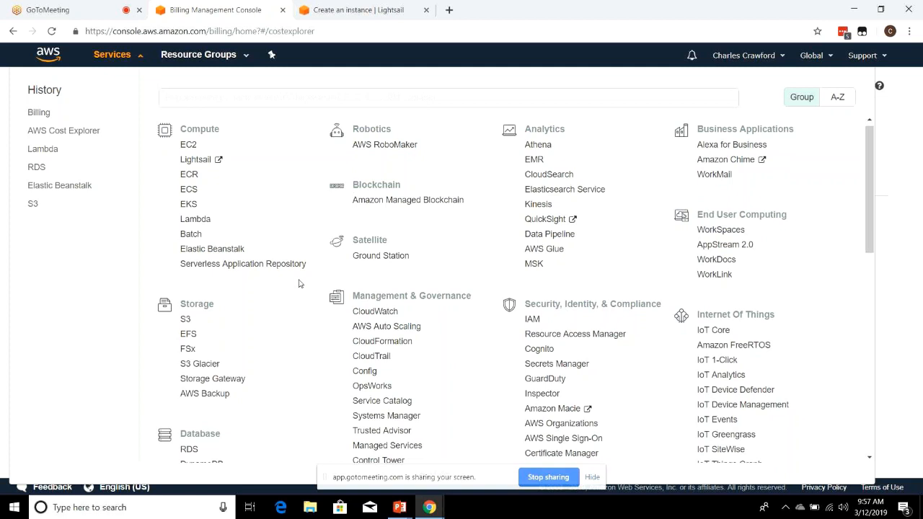
scroll(down, 3)
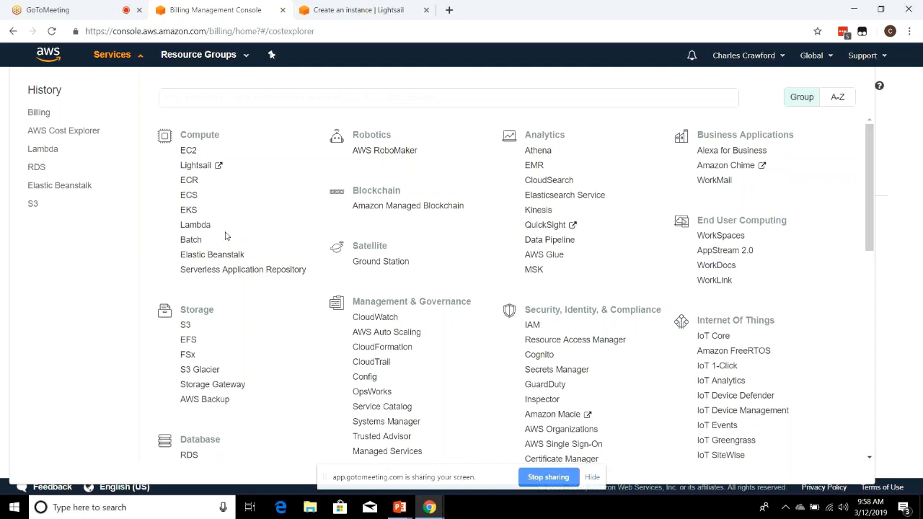
mouse_move(245, 240)
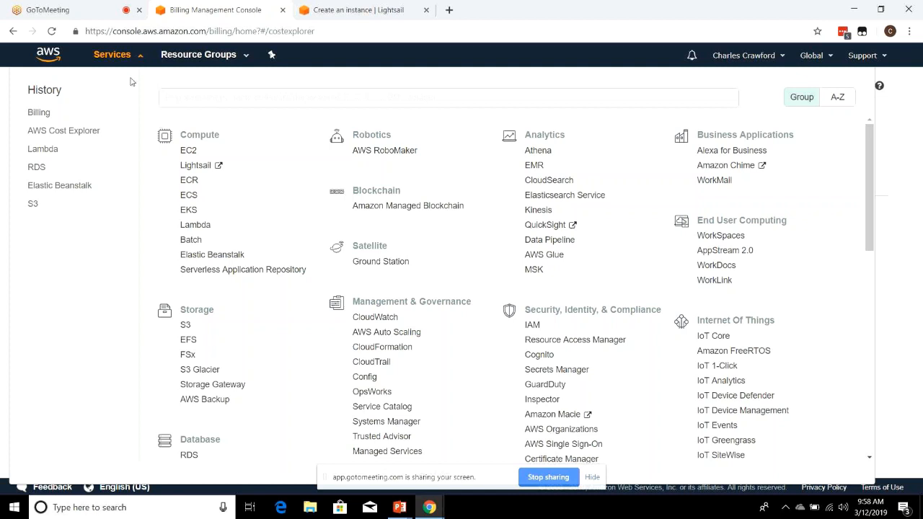
click(55, 8)
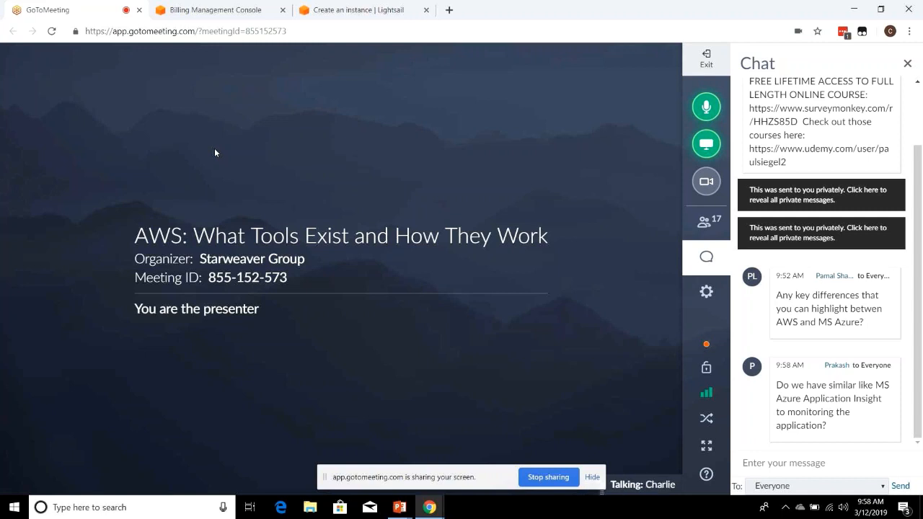
mouse_move(219, 148)
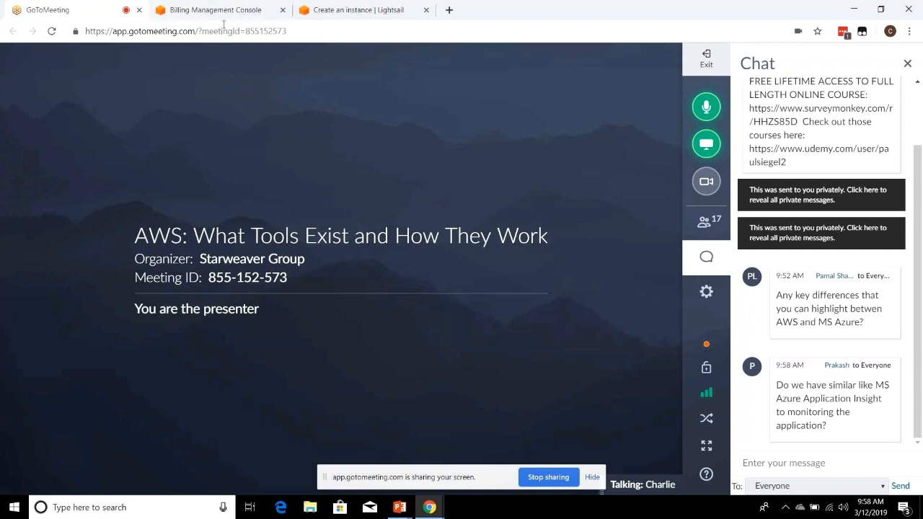
mouse_move(183, 191)
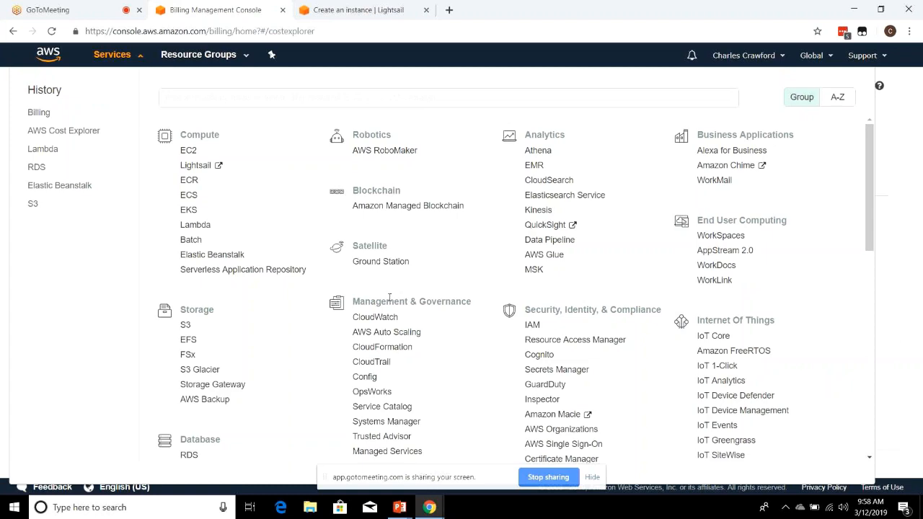
- Go to CloudWatch under Management & Governance and scroll its Overview dashboard
scroll(down, 3)
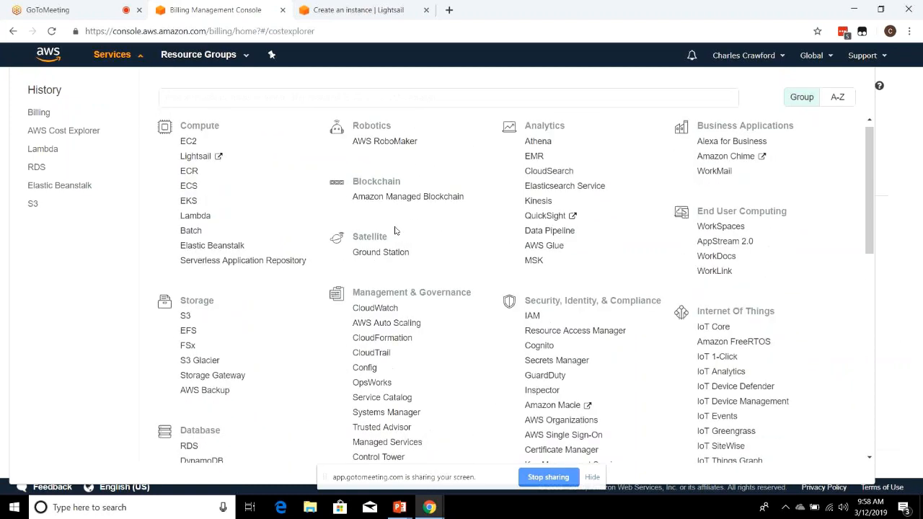
scroll(down, 3)
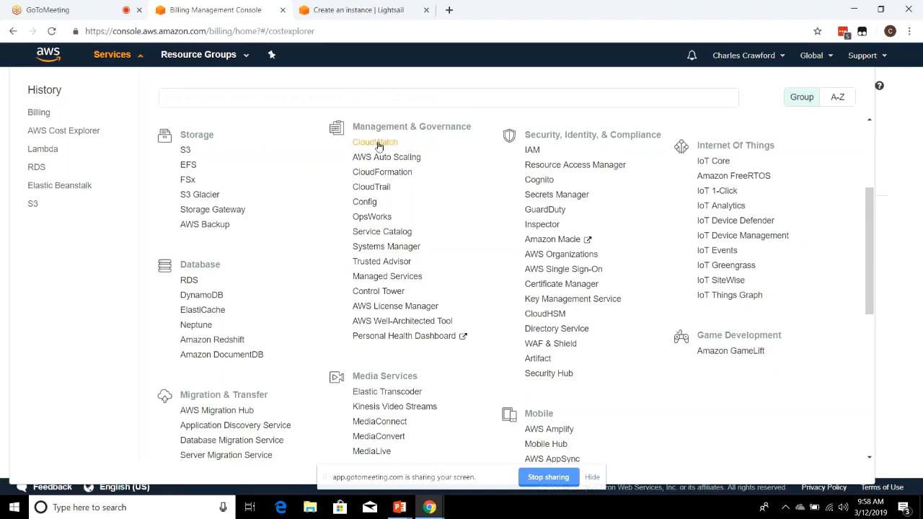
click(375, 142)
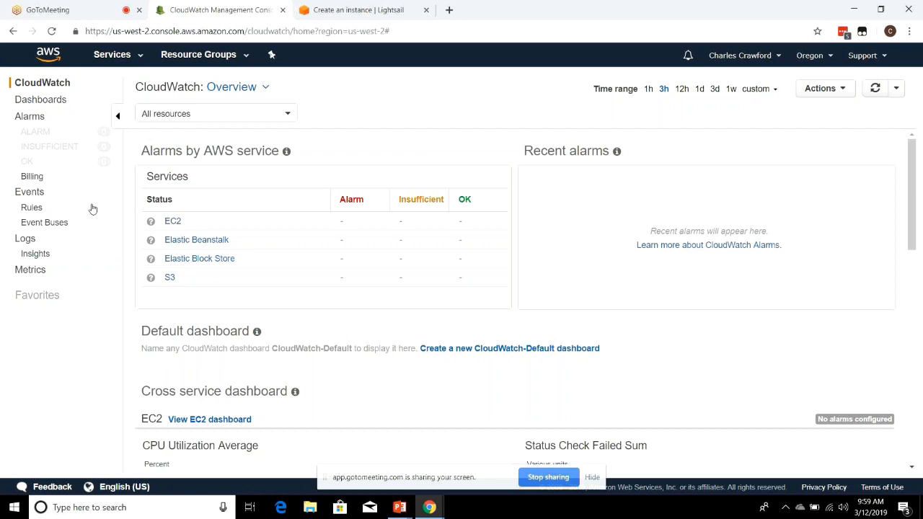
scroll(down, 3)
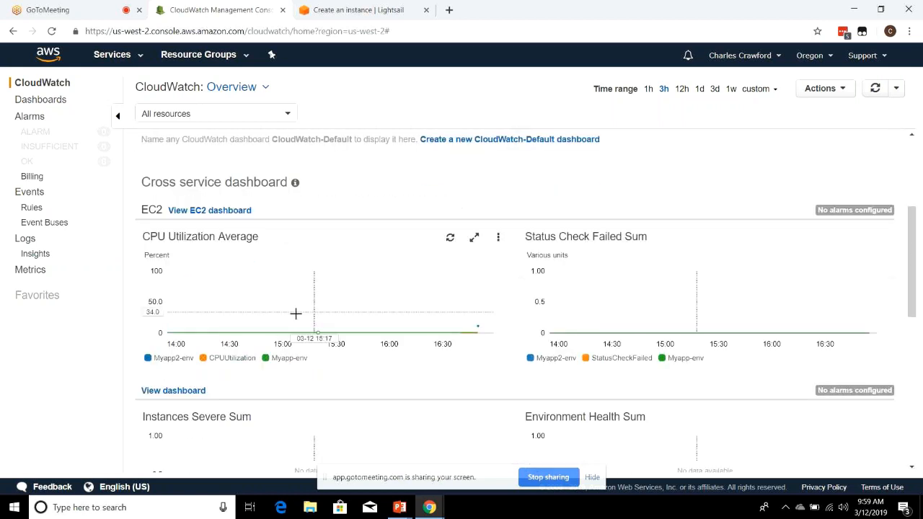
scroll(down, 3)
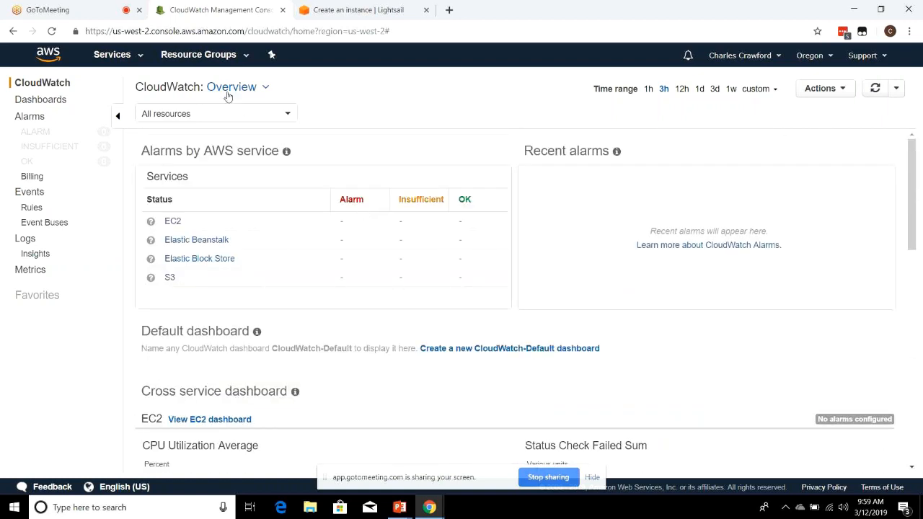
mouse_move(225, 95)
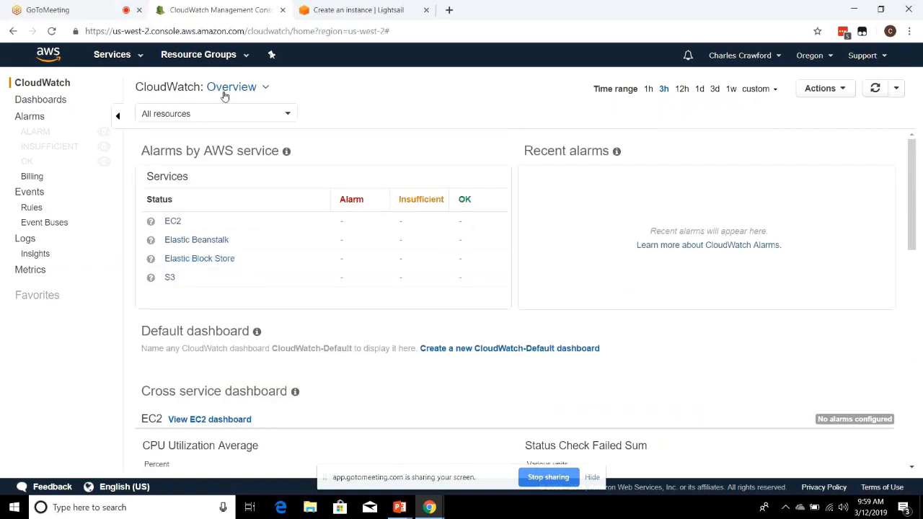
- Bring up the full AWS Services catalogue again
click(112, 55)
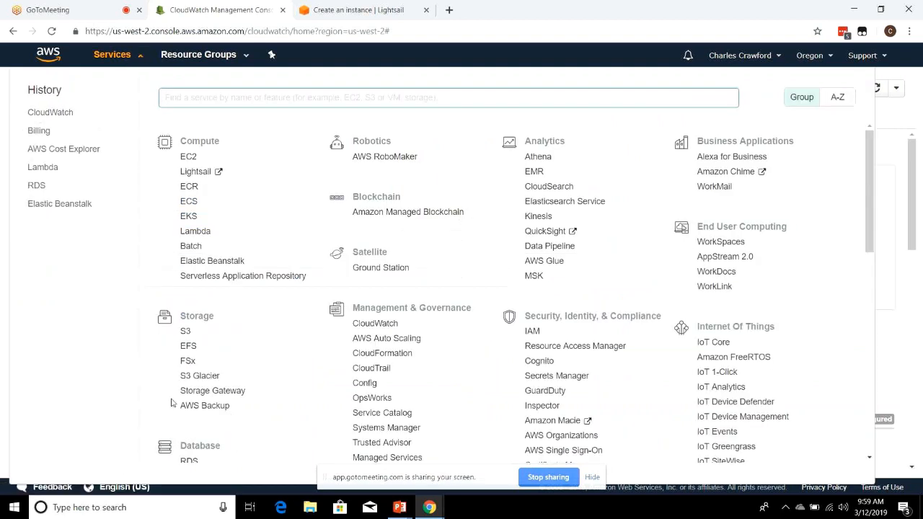
scroll(down, 3)
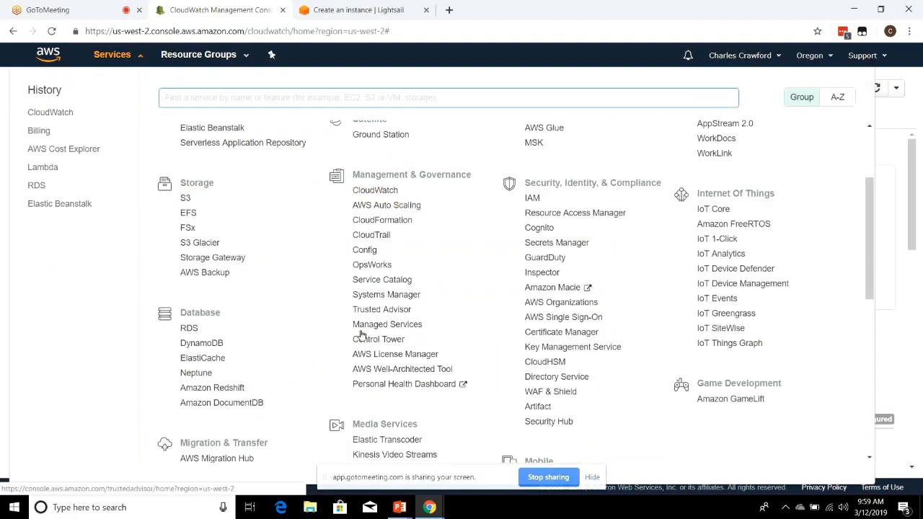